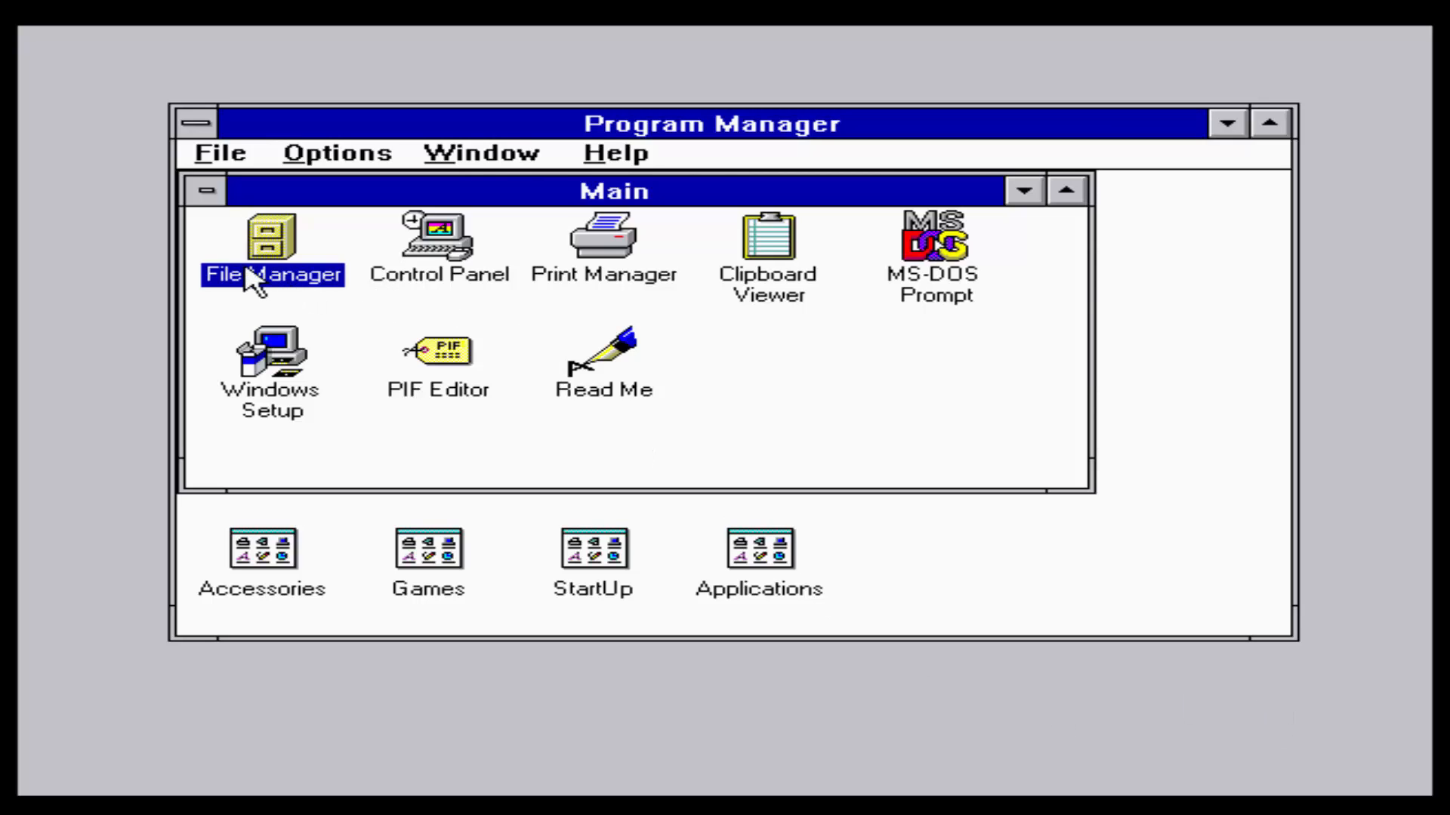
Step: Run setup.exe from the R: CD-ROM drive via File Manager
double_click(271, 238)
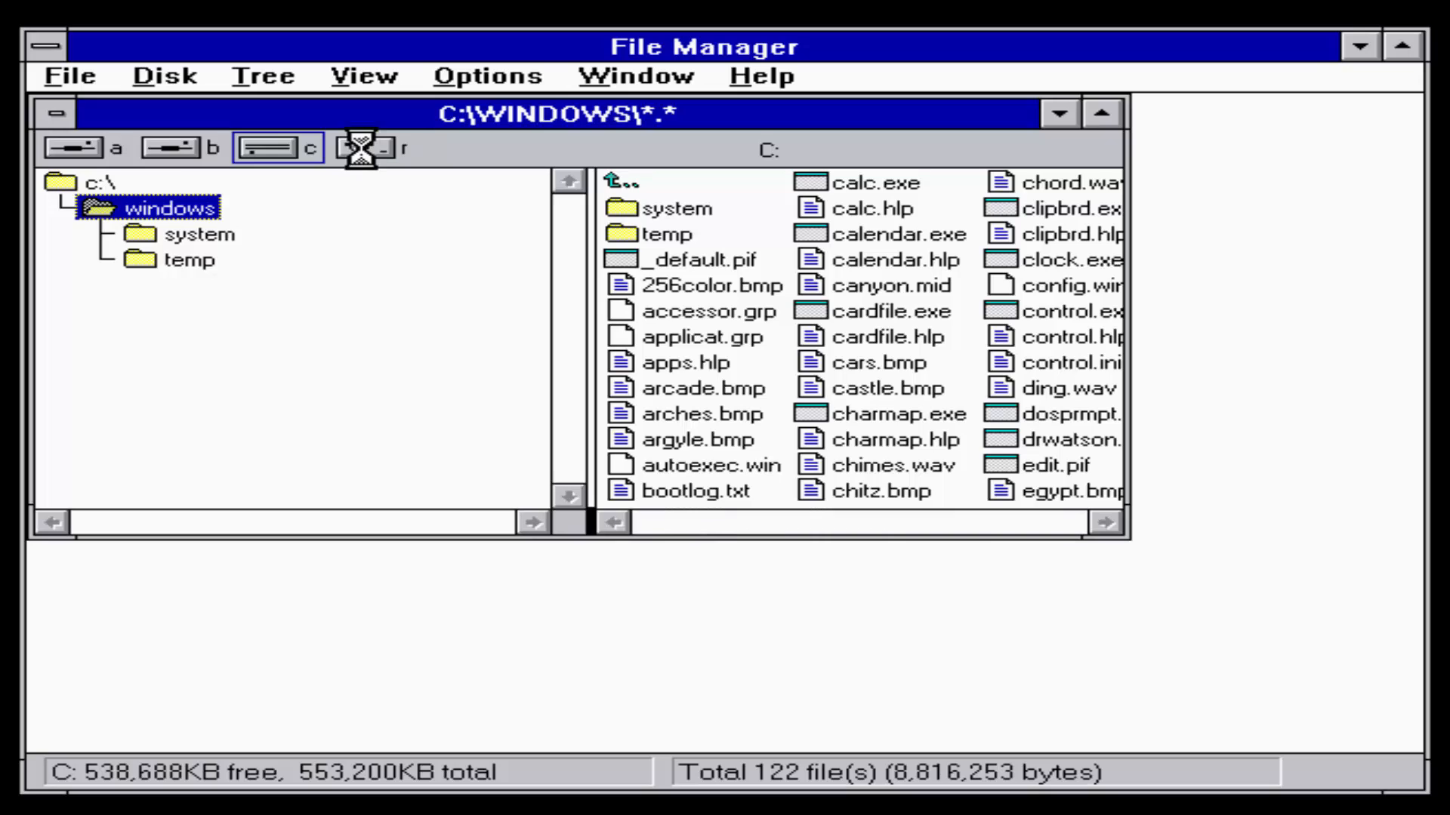
click(365, 148)
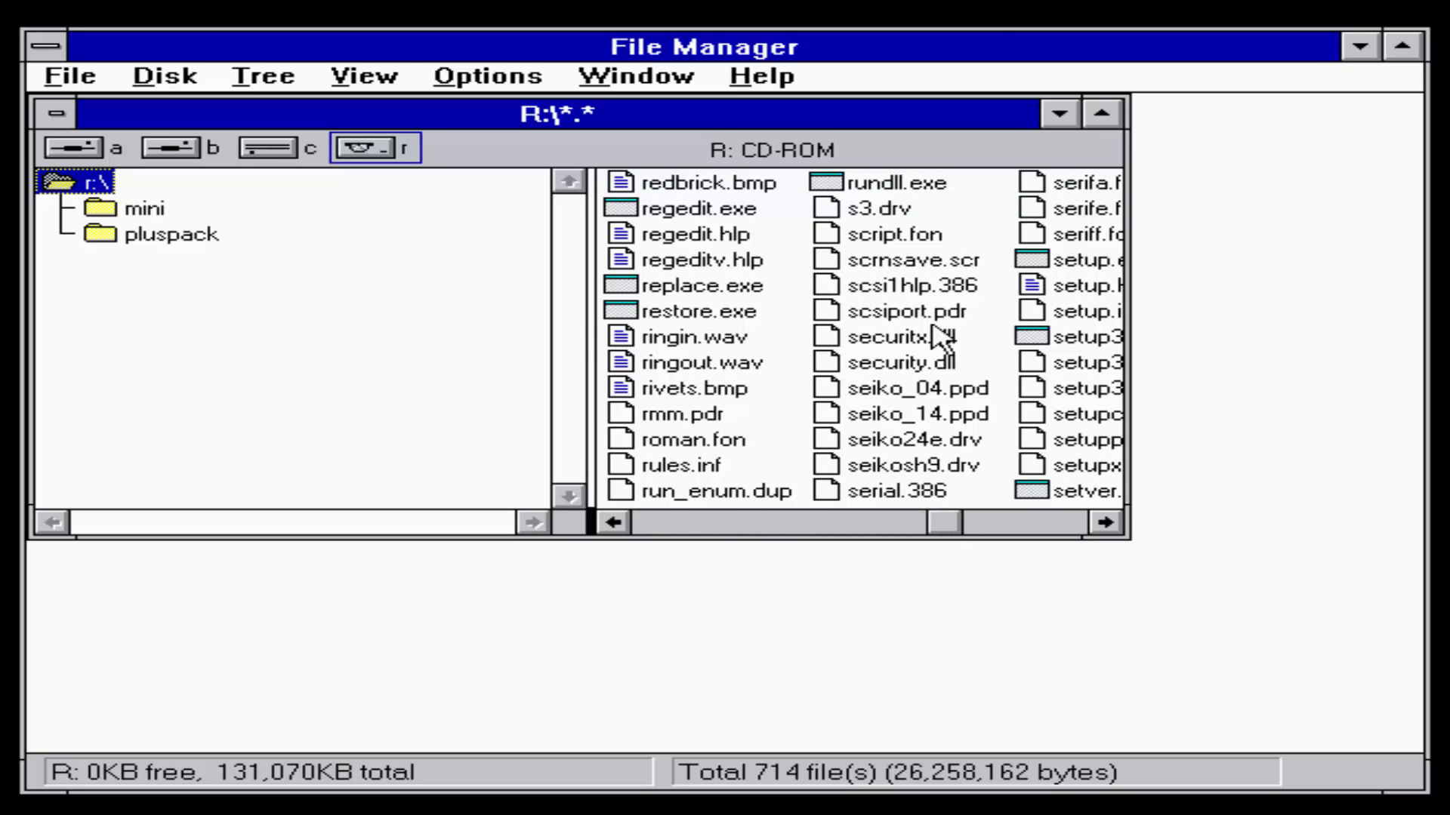
click(1063, 259)
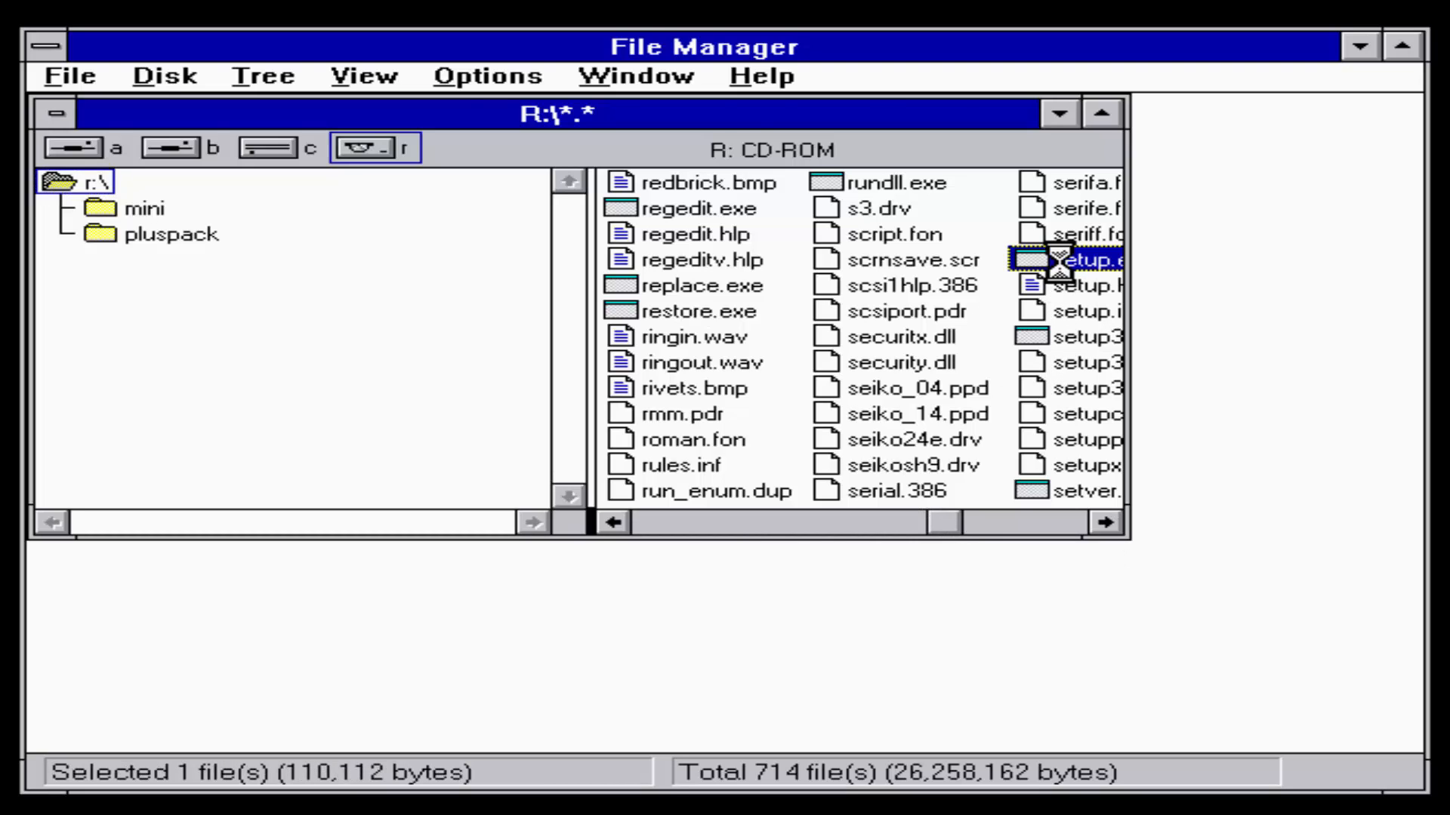
double_click(1072, 259)
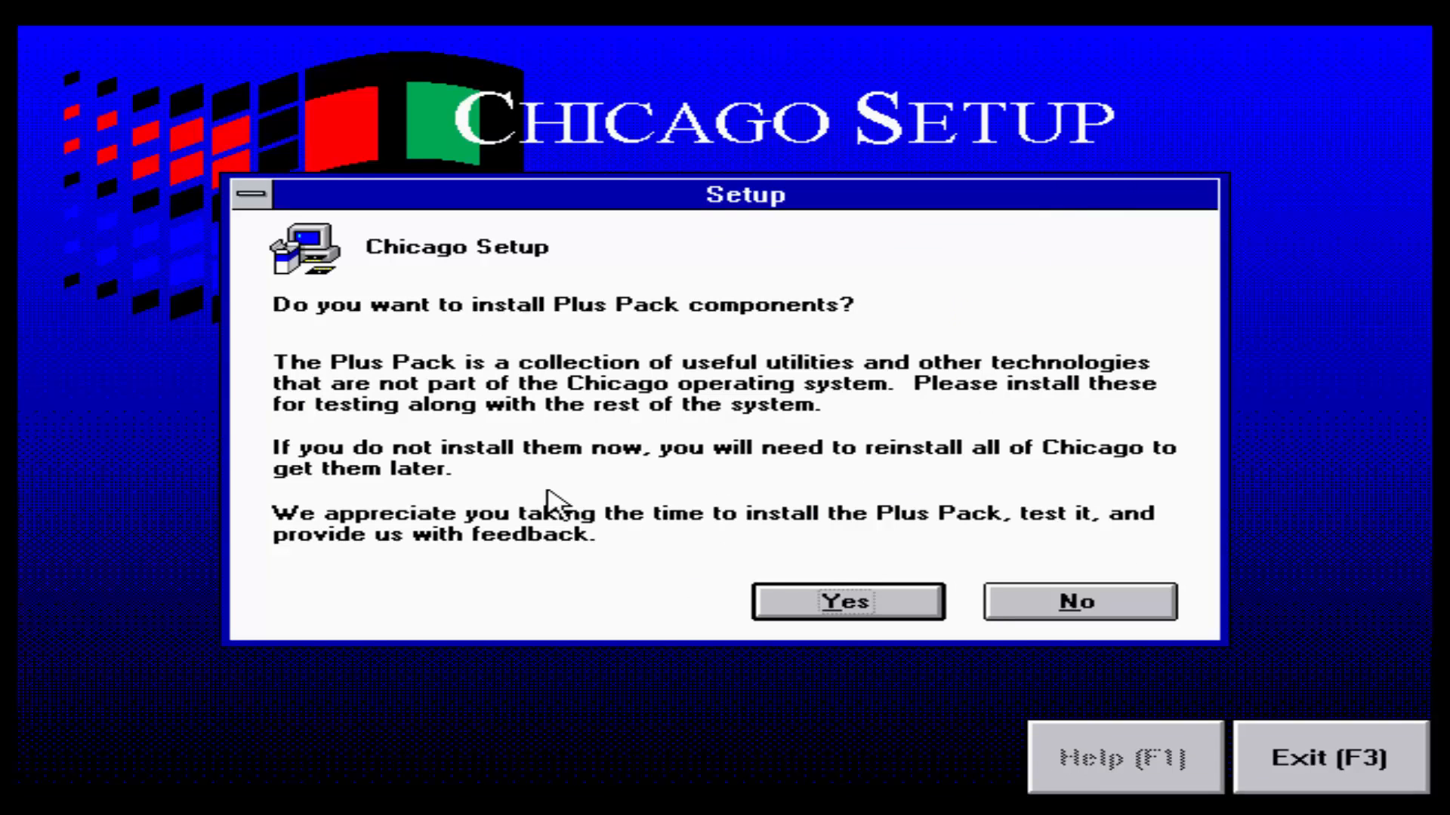
Step: Include the Plus Pack, keep C:\CHICAGO as install directory, accept hardware settings
click(844, 601)
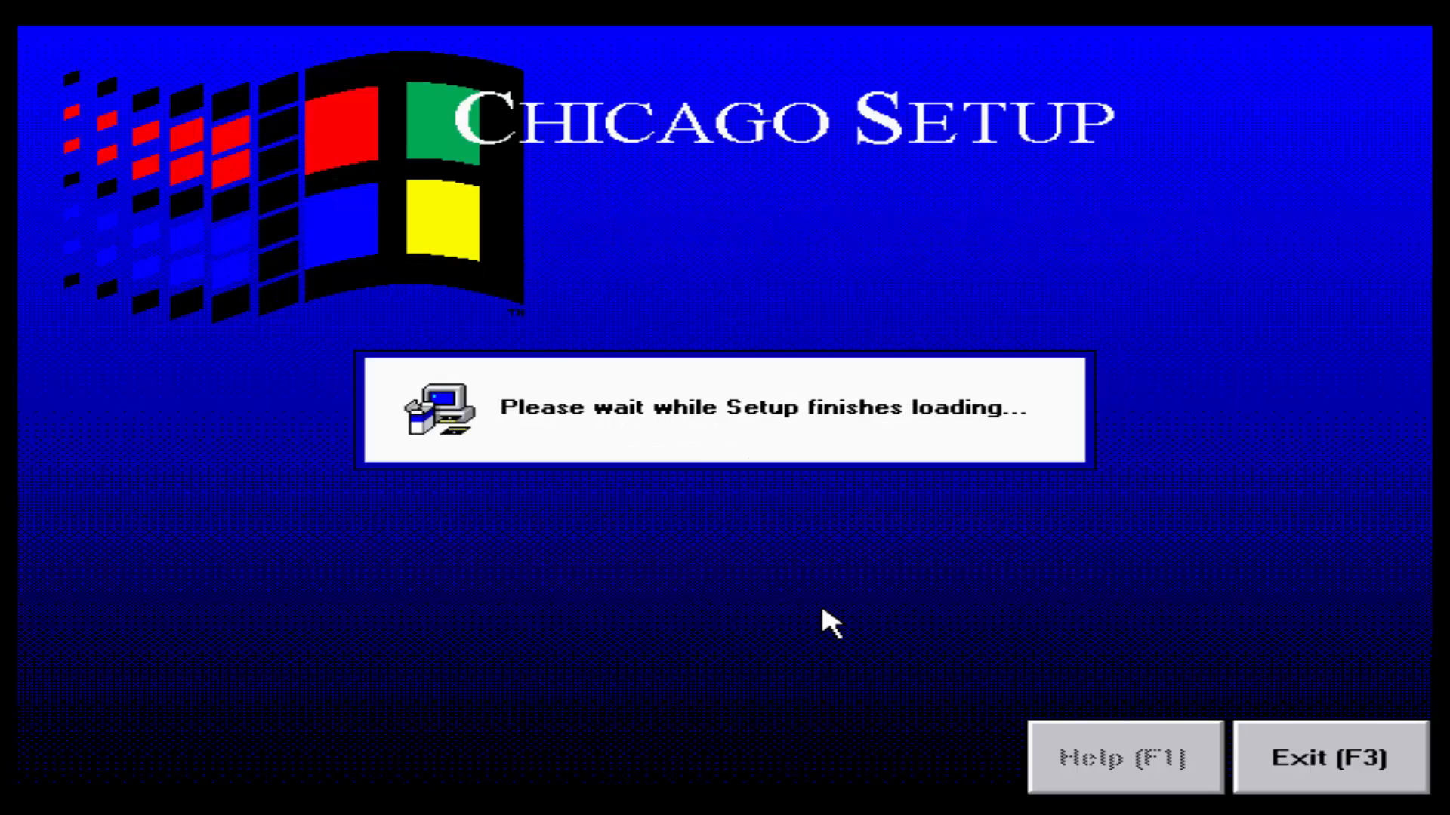
mouse_move(825, 638)
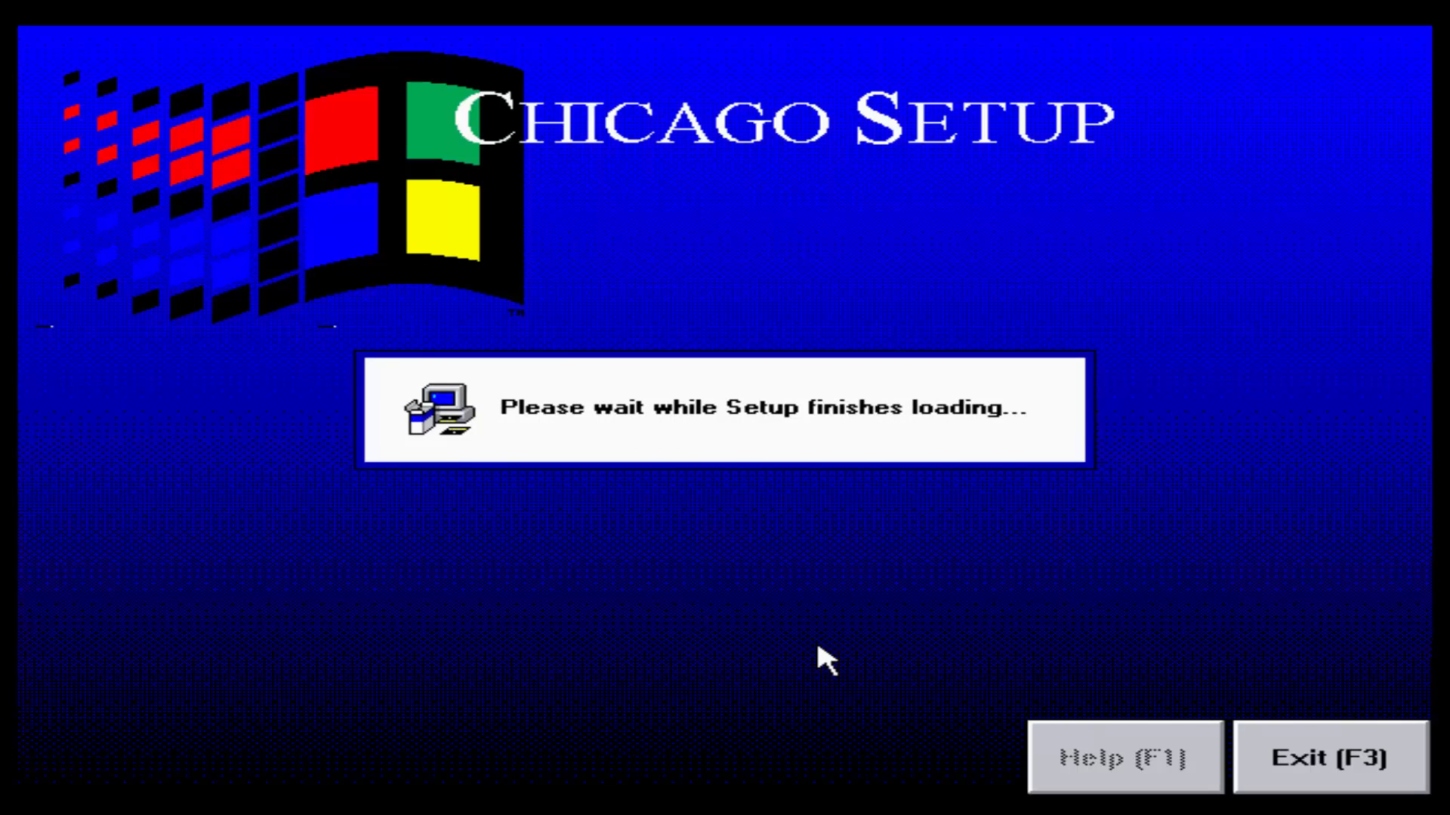
mouse_move(802, 654)
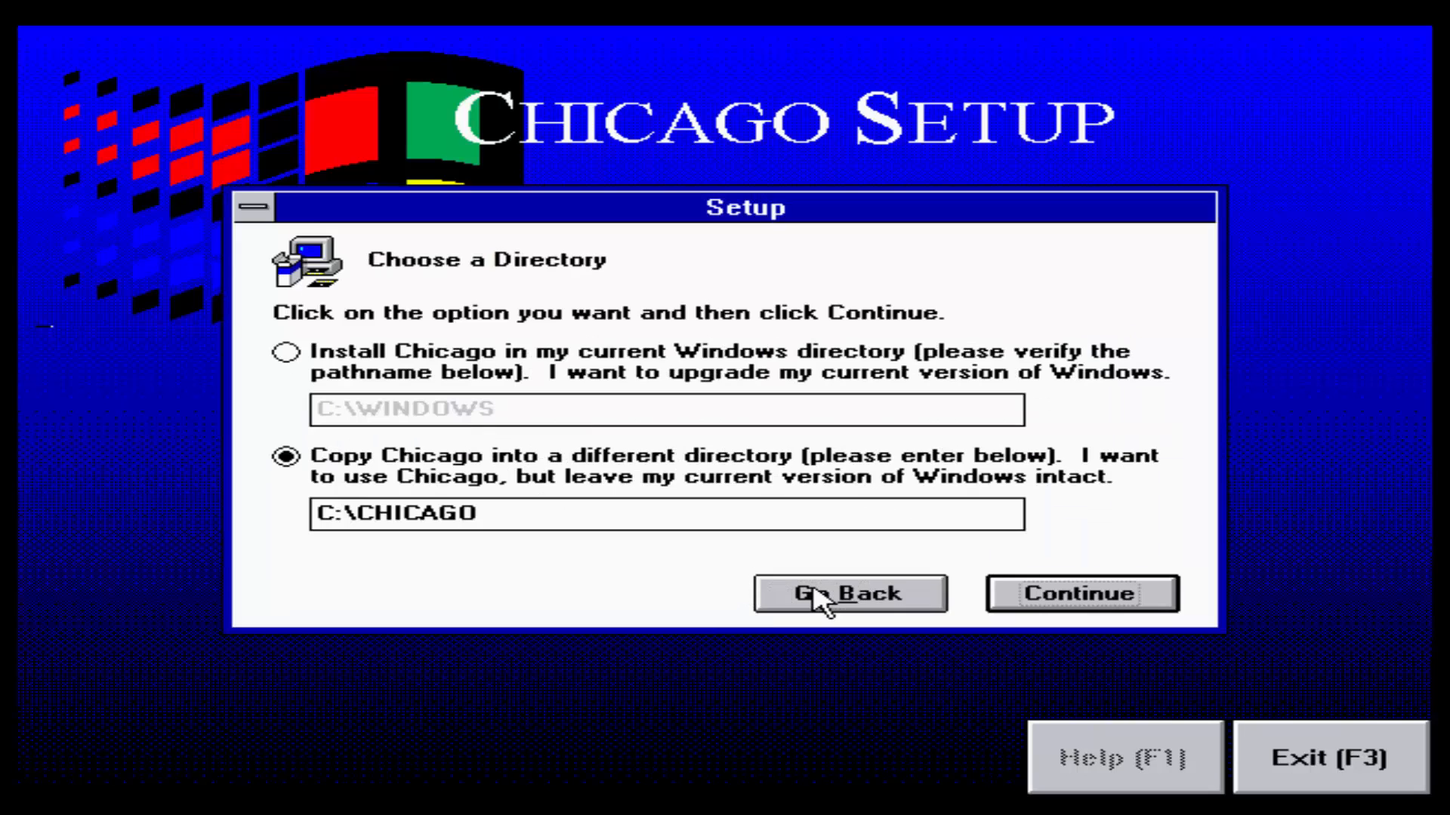
mouse_move(1169, 594)
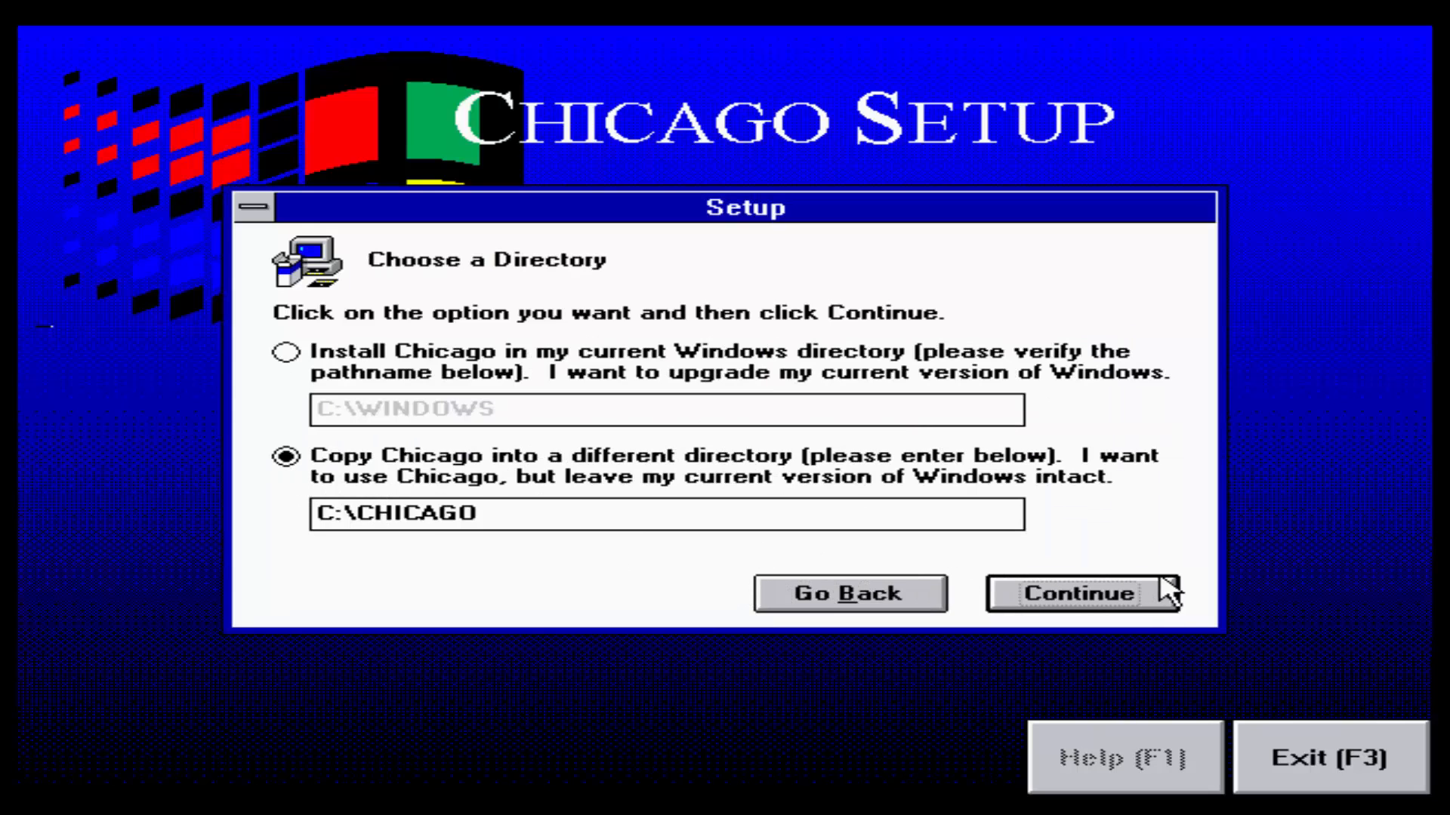
click(1082, 593)
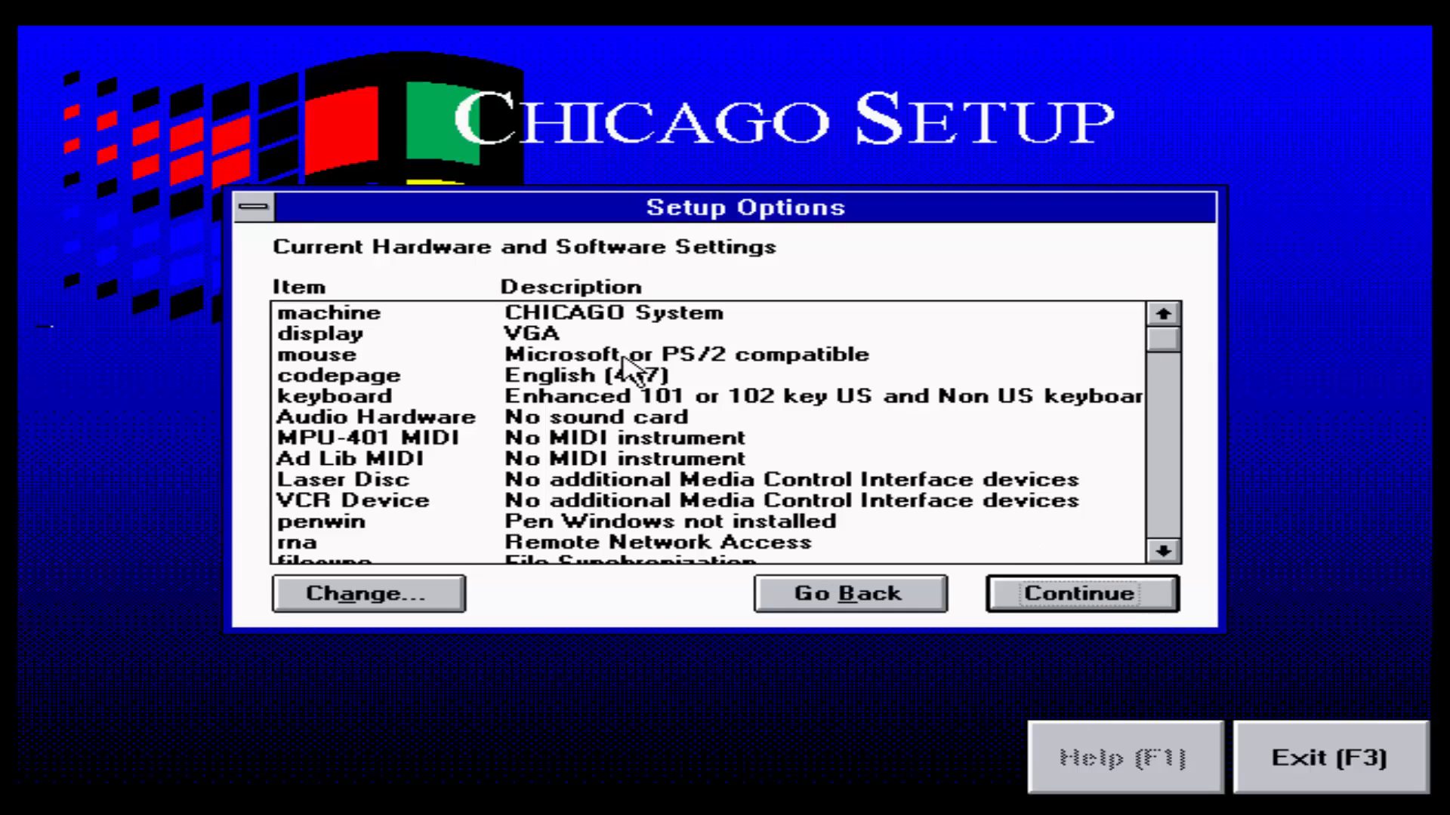
click(1080, 593)
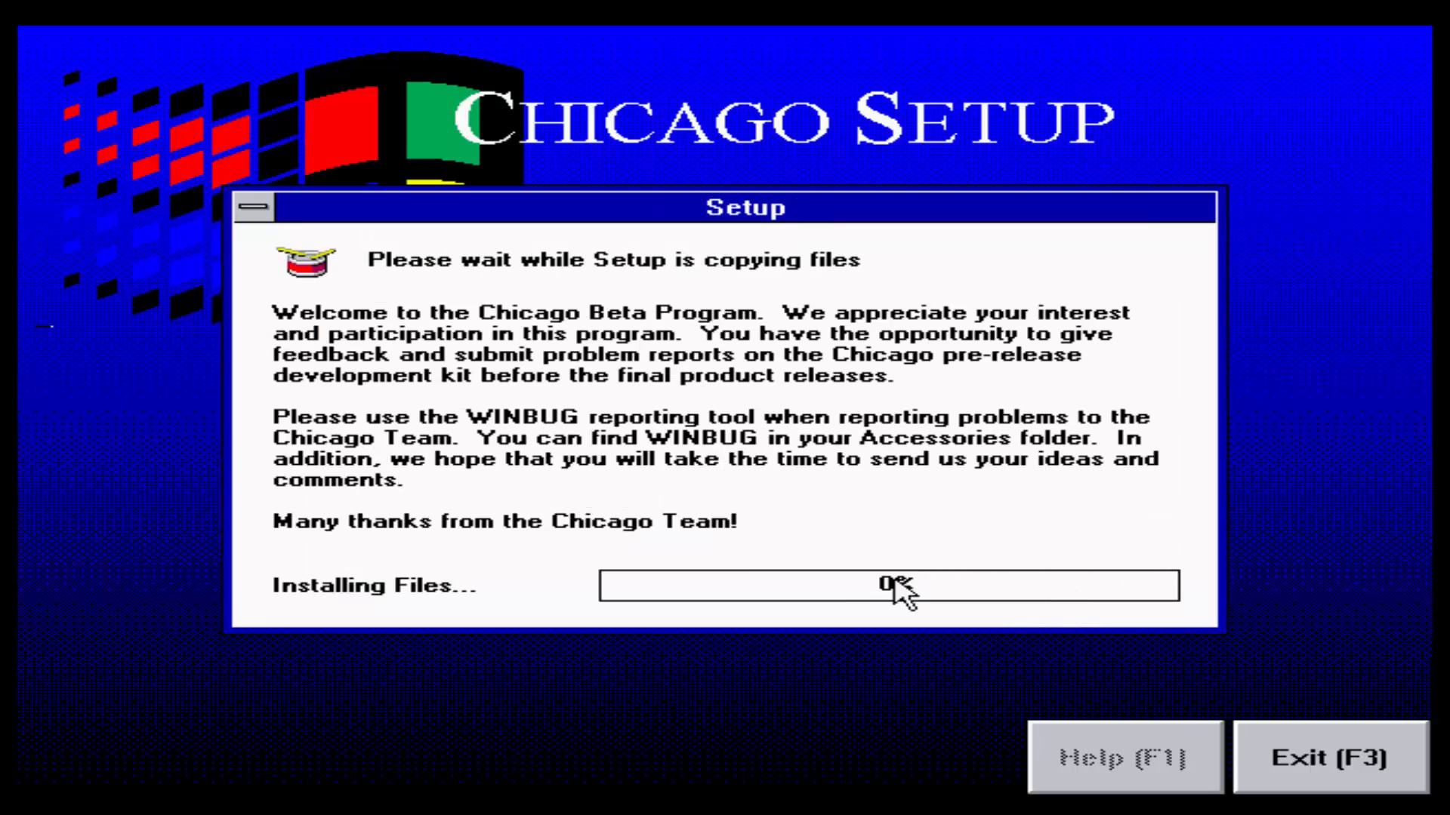
mouse_move(693, 543)
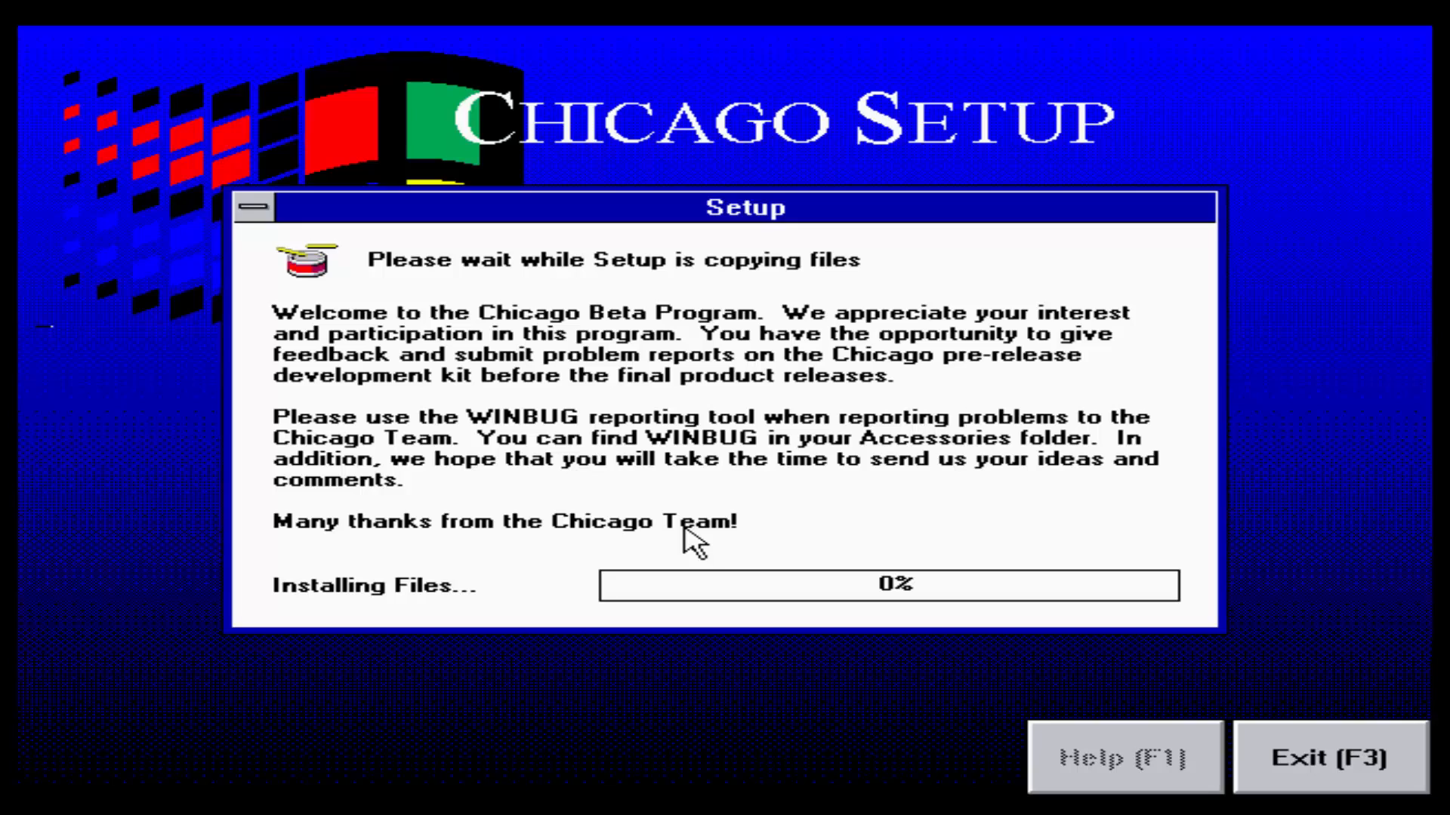
mouse_move(1331, 490)
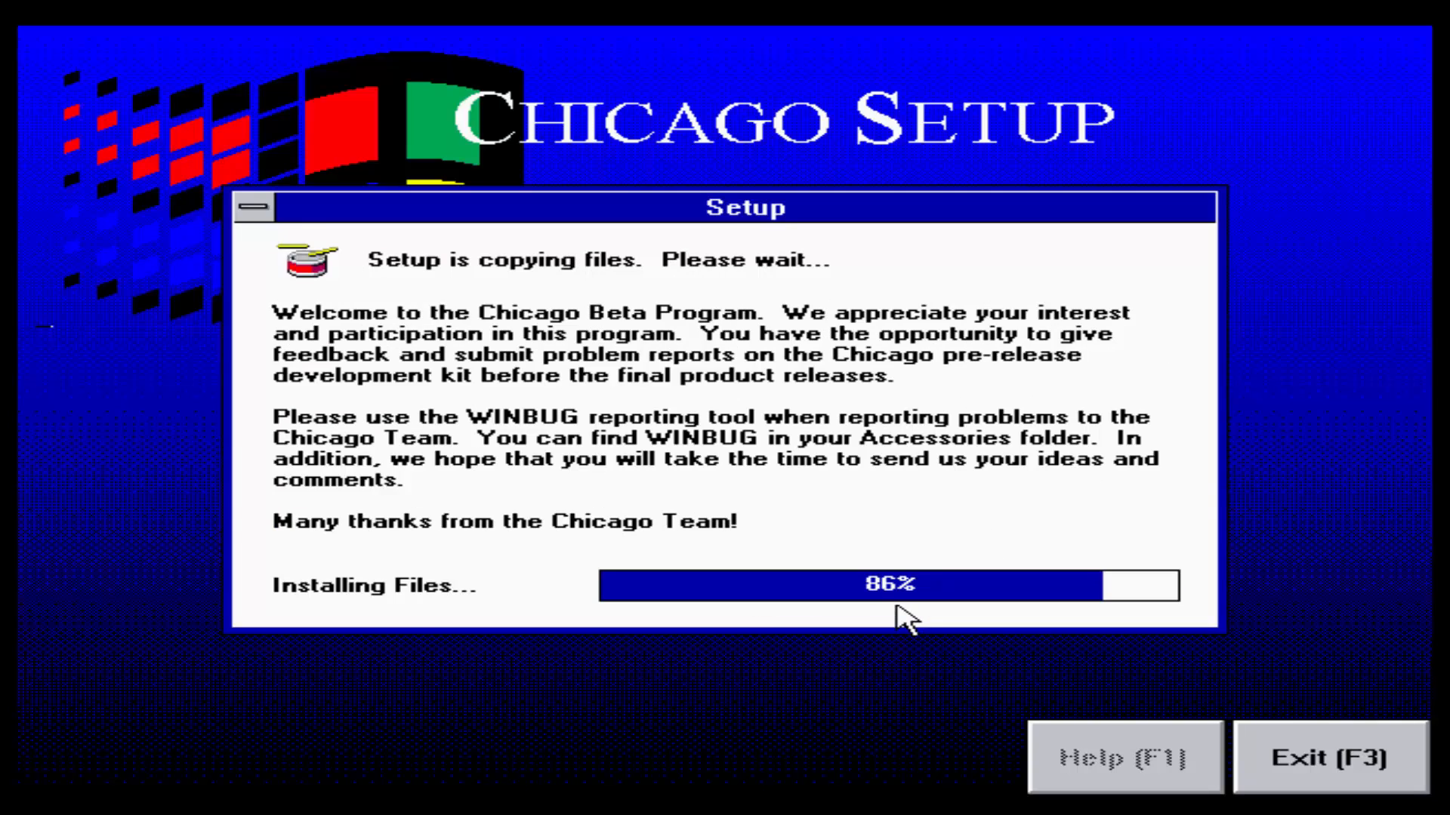
mouse_move(788, 700)
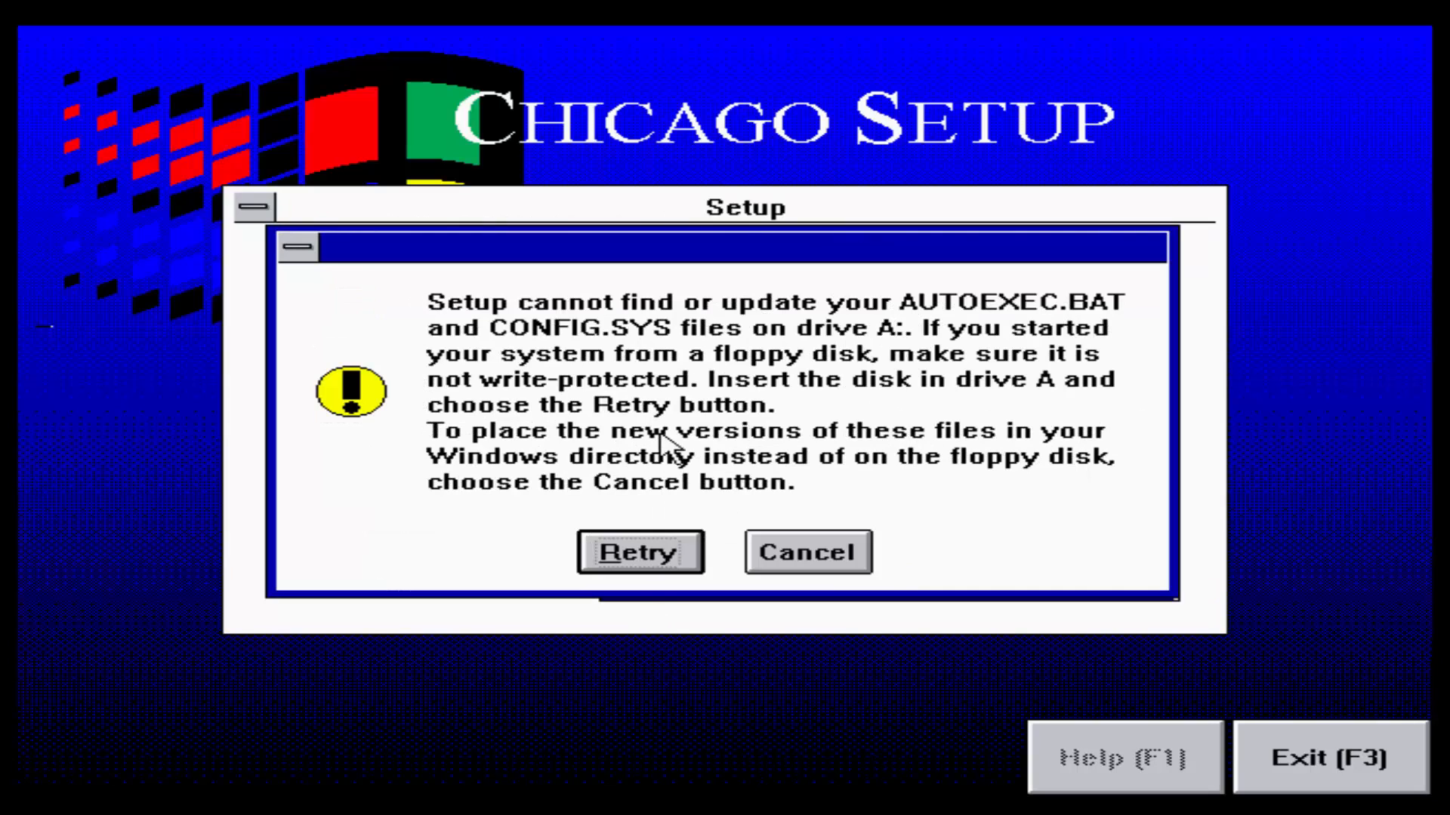
Step: Keep startup files in the Windows directory, skip networking, and reboot into Chicago
click(806, 552)
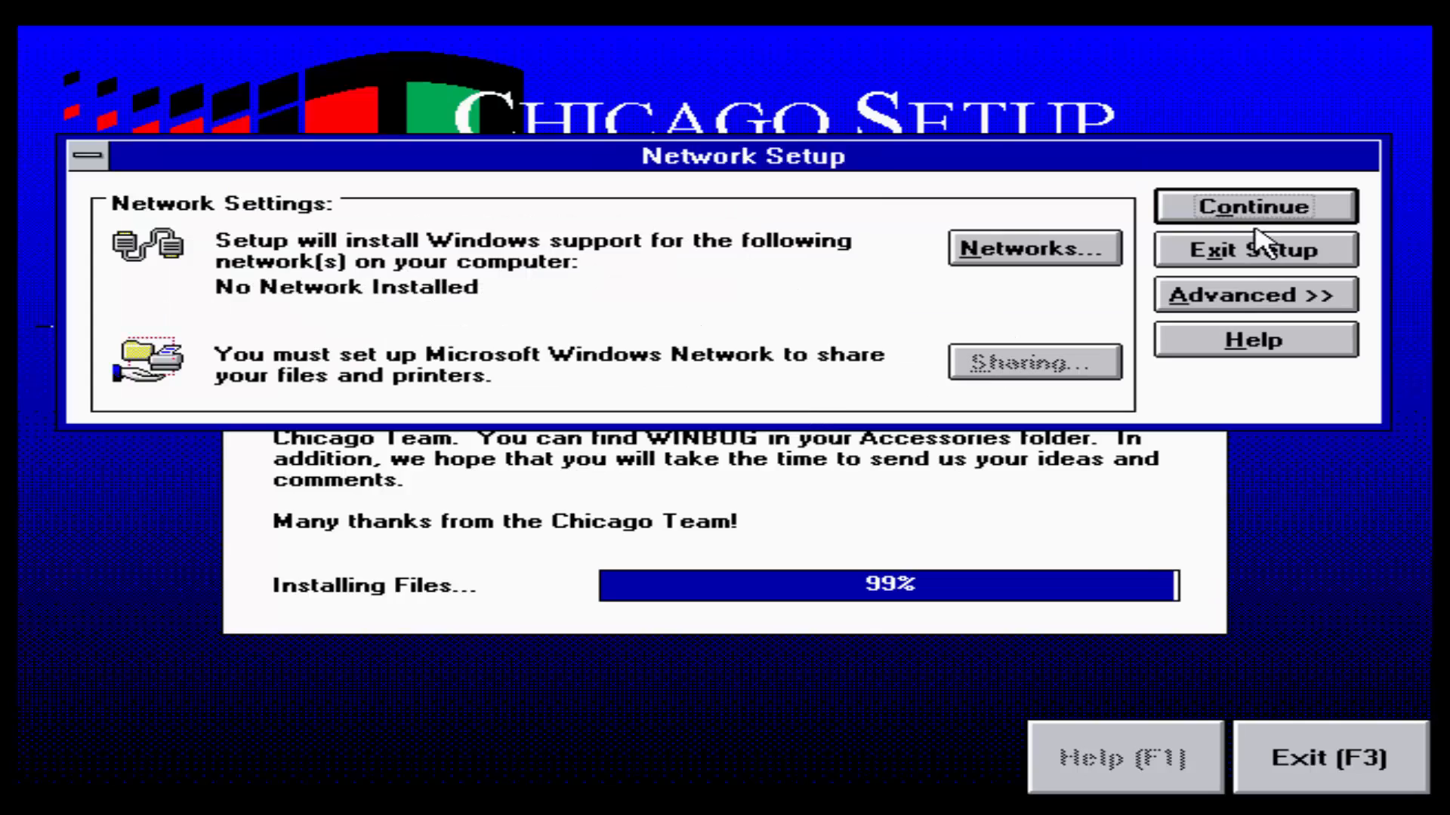
click(1253, 207)
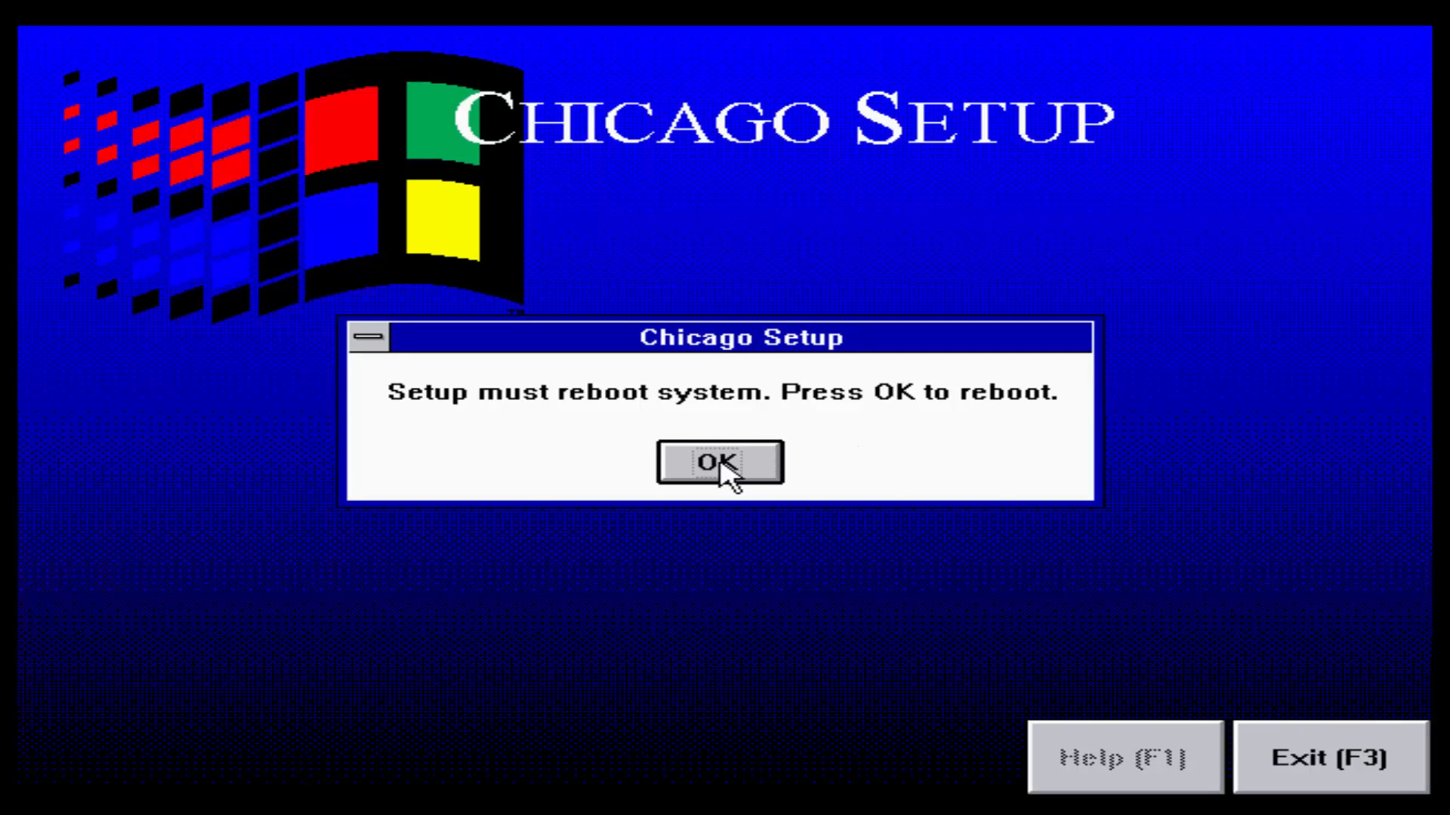
mouse_move(500, 157)
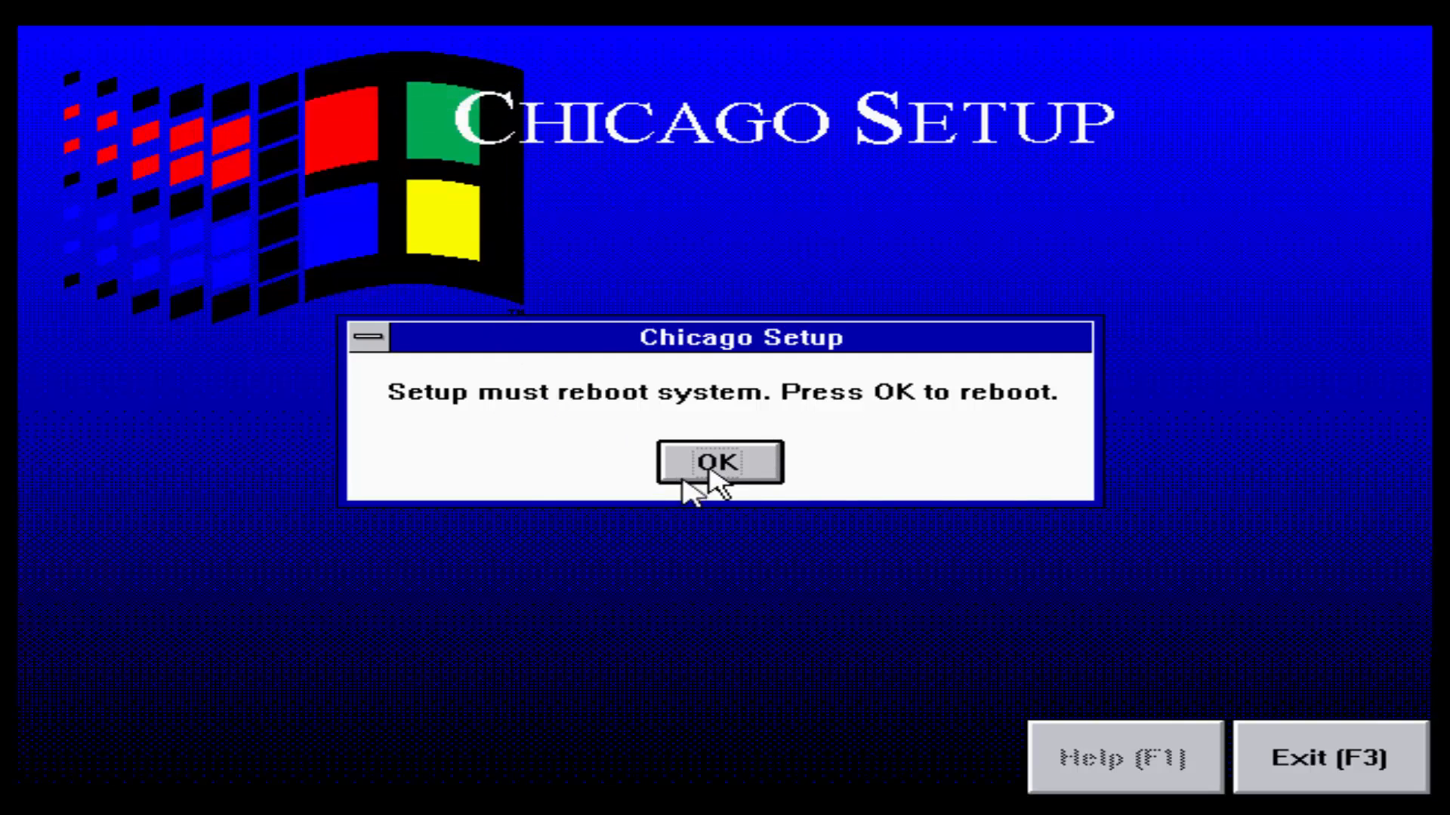
click(719, 462)
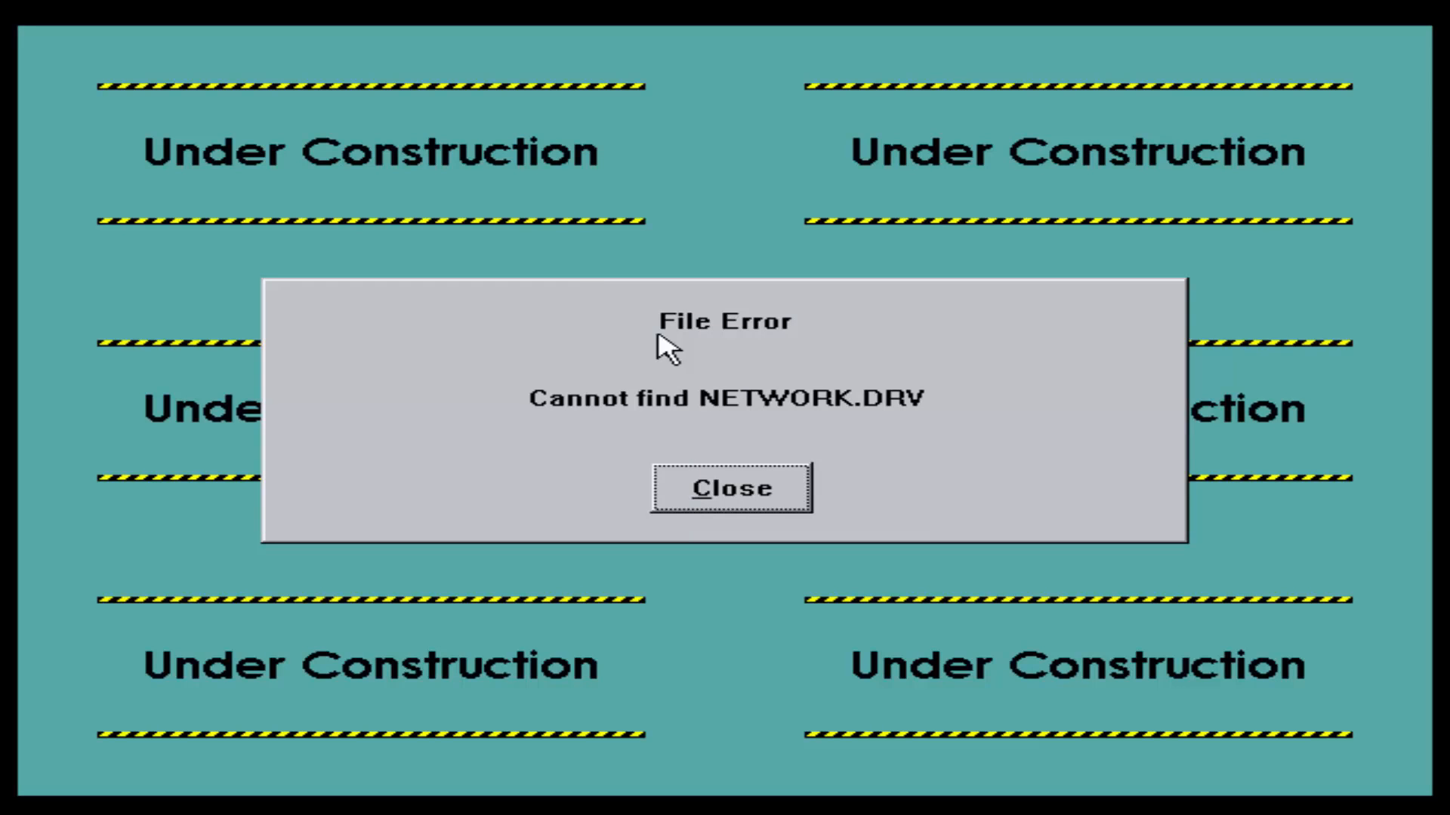
mouse_move(747, 518)
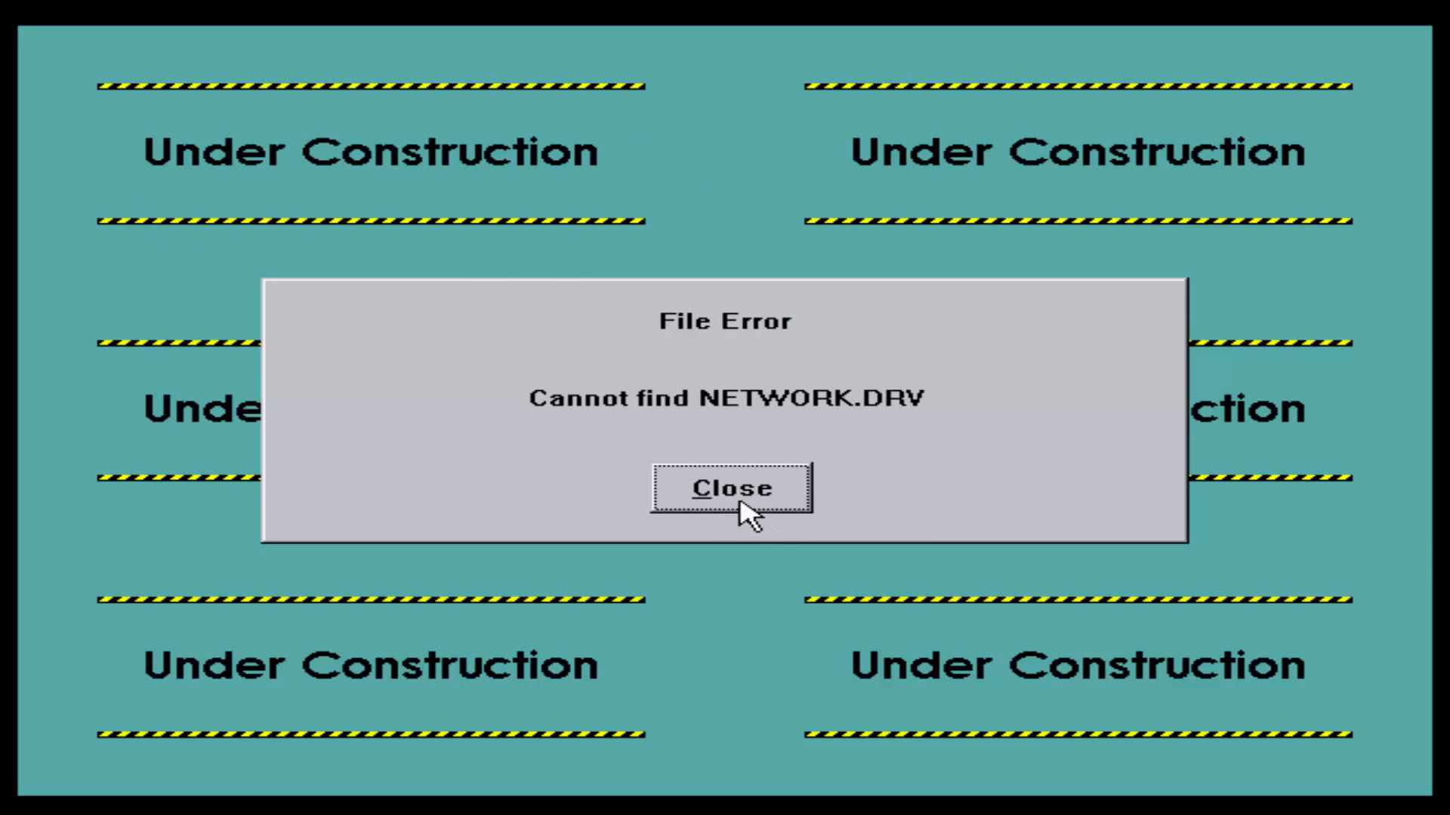
Step: Dismiss the NETWORK.DRV and prerelease notices, submit Tracker beta details, cancel Printer Setup
click(730, 488)
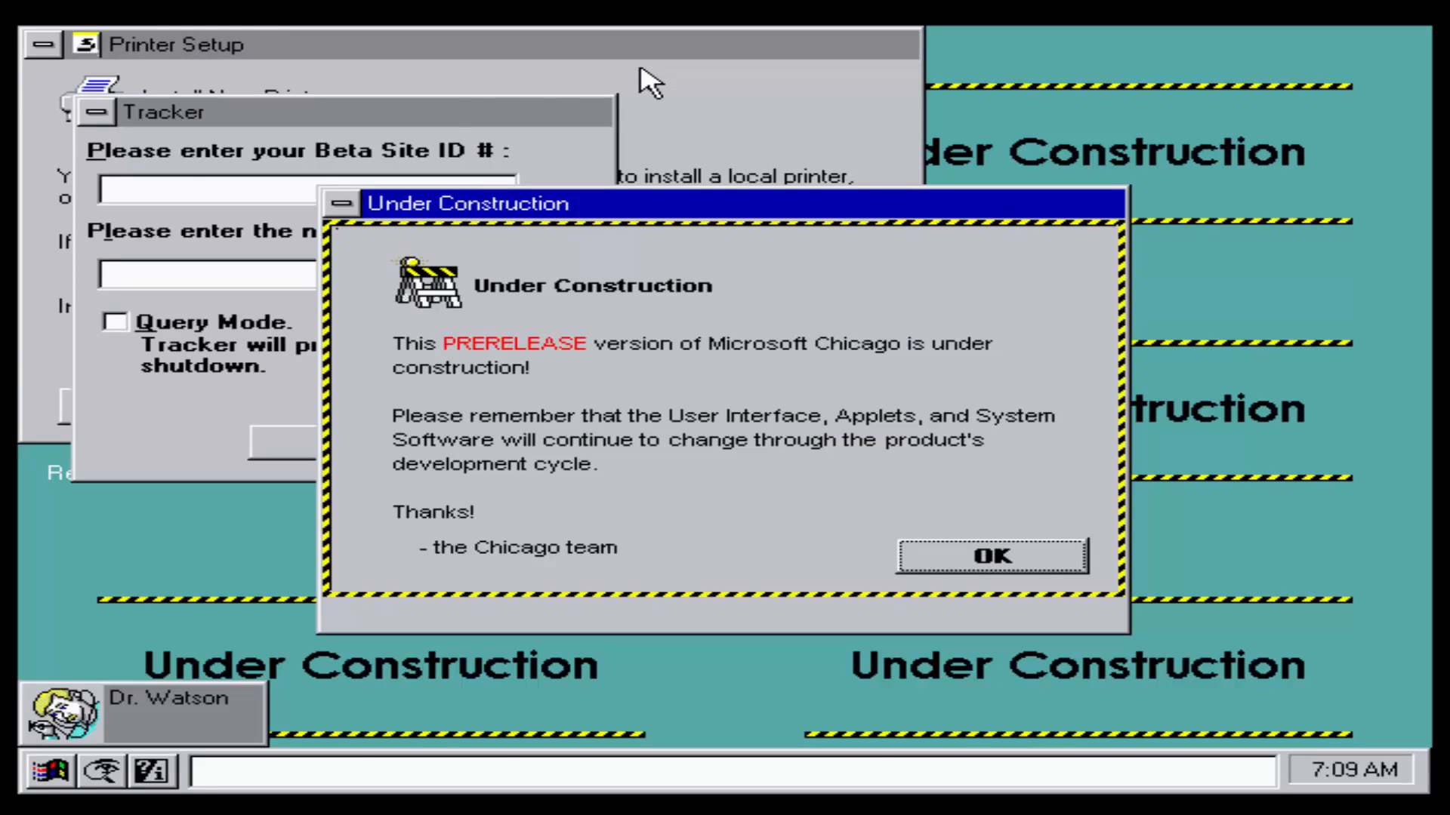
mouse_move(378, 305)
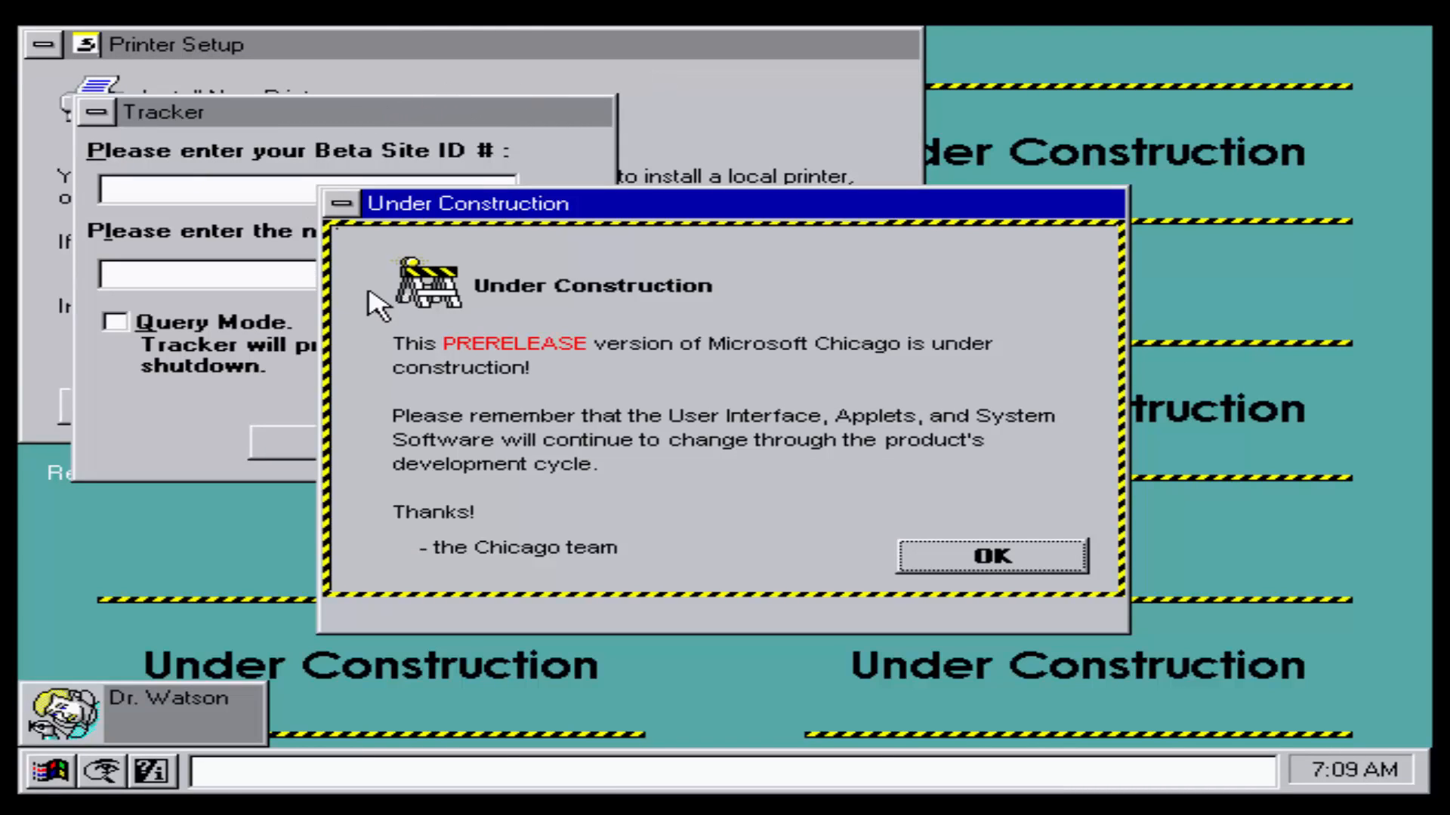
mouse_move(932, 382)
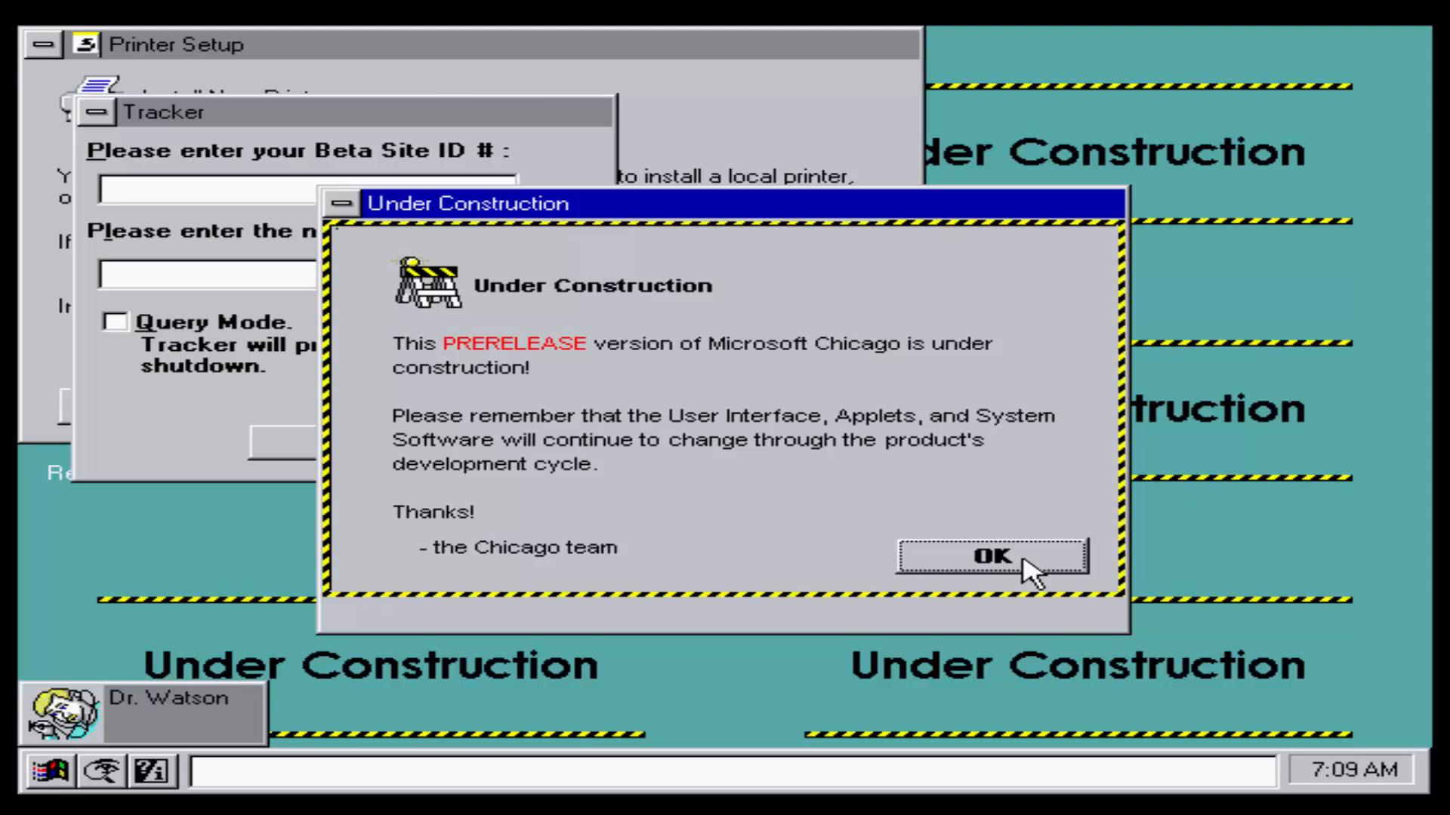
click(991, 555)
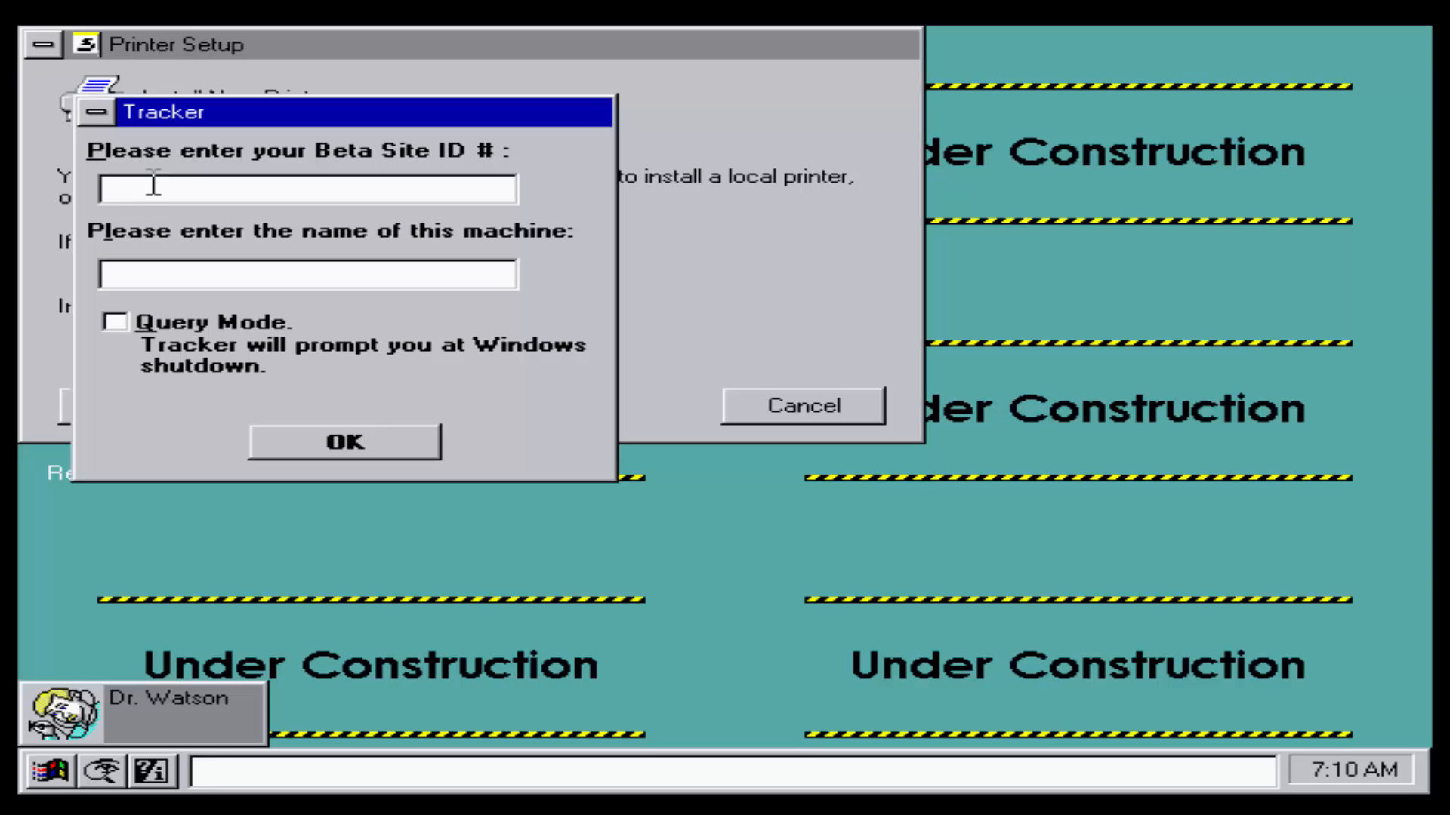
text(1)
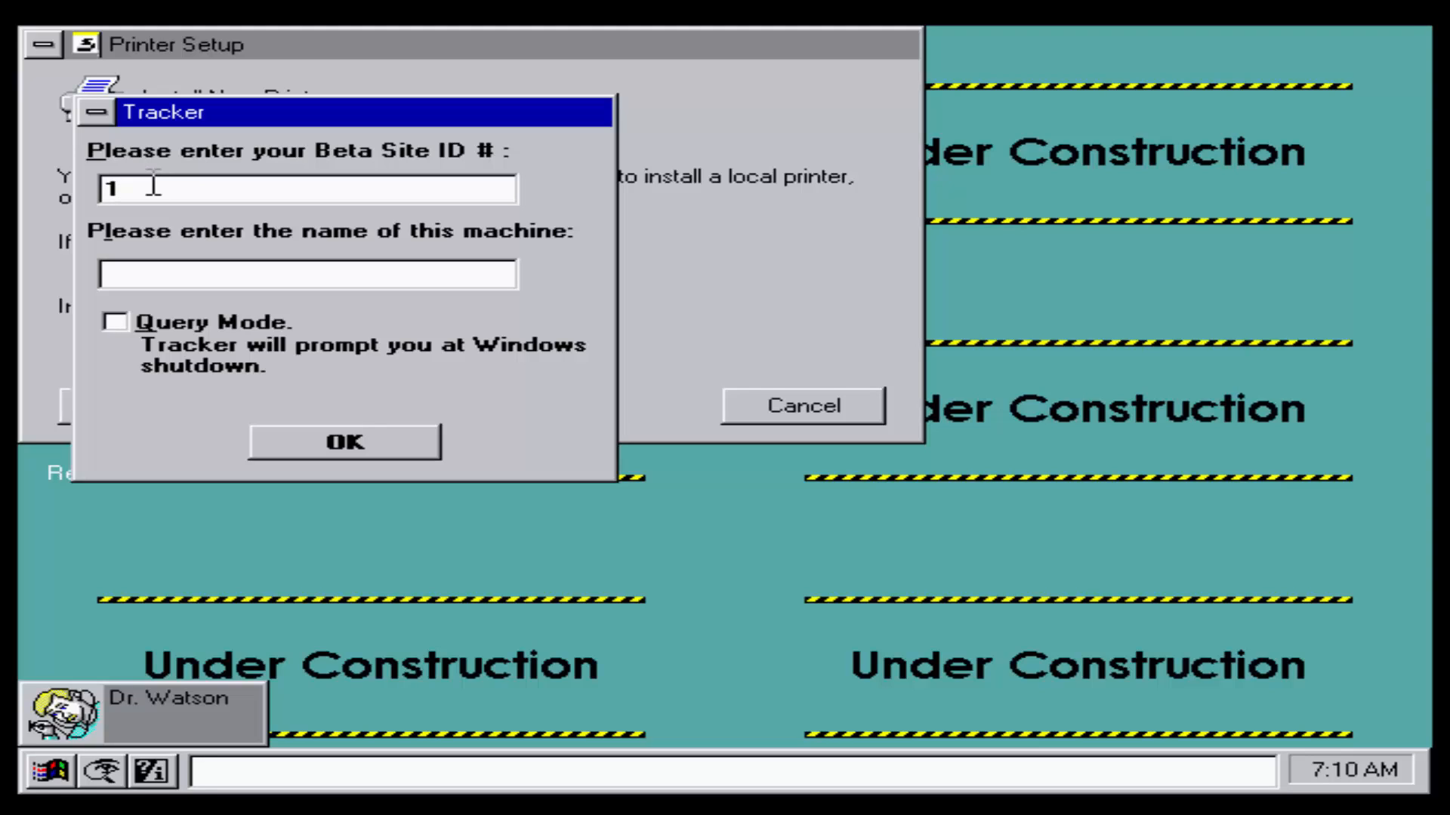
text(01)
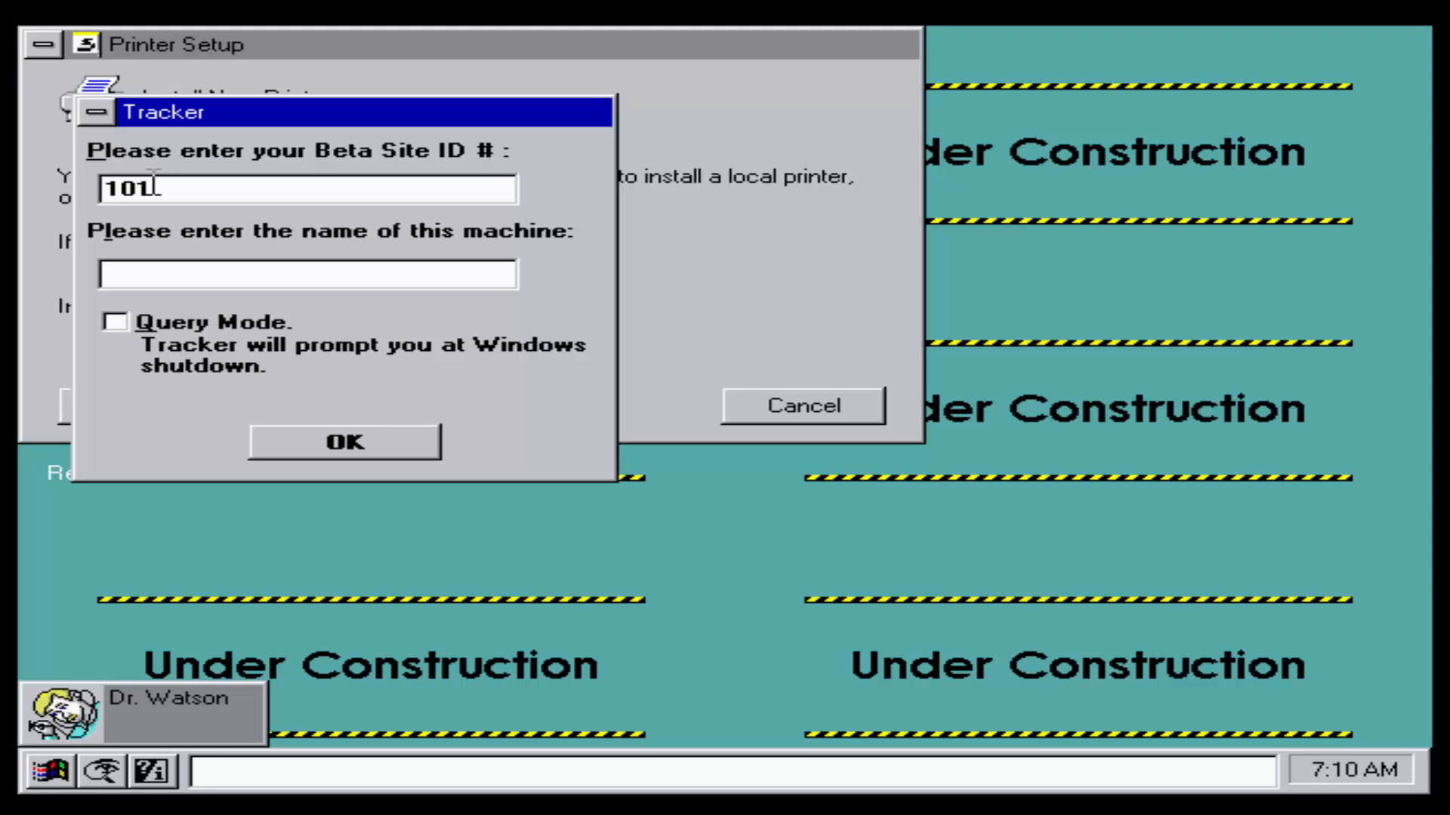
text(907)
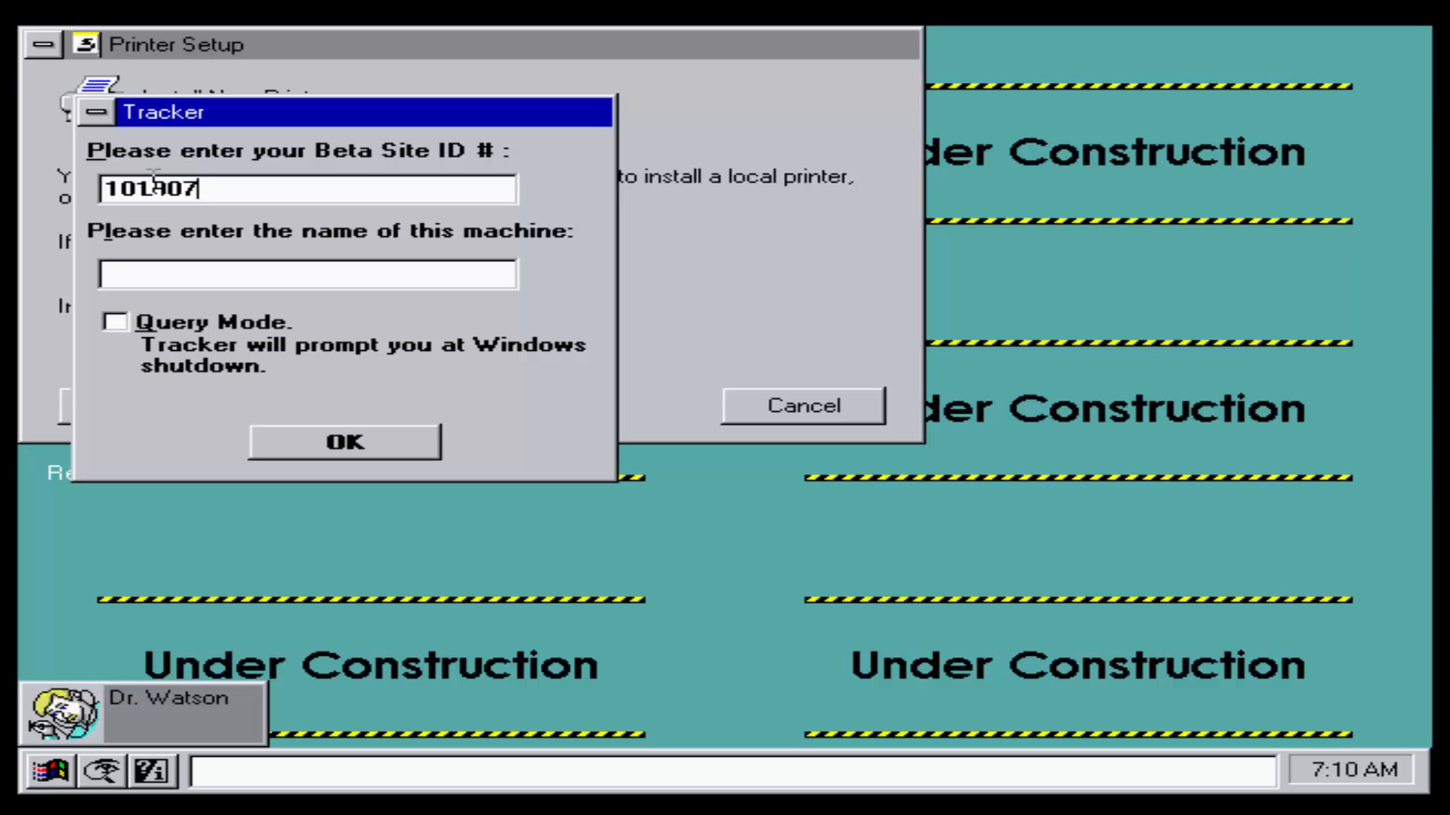
text(999)
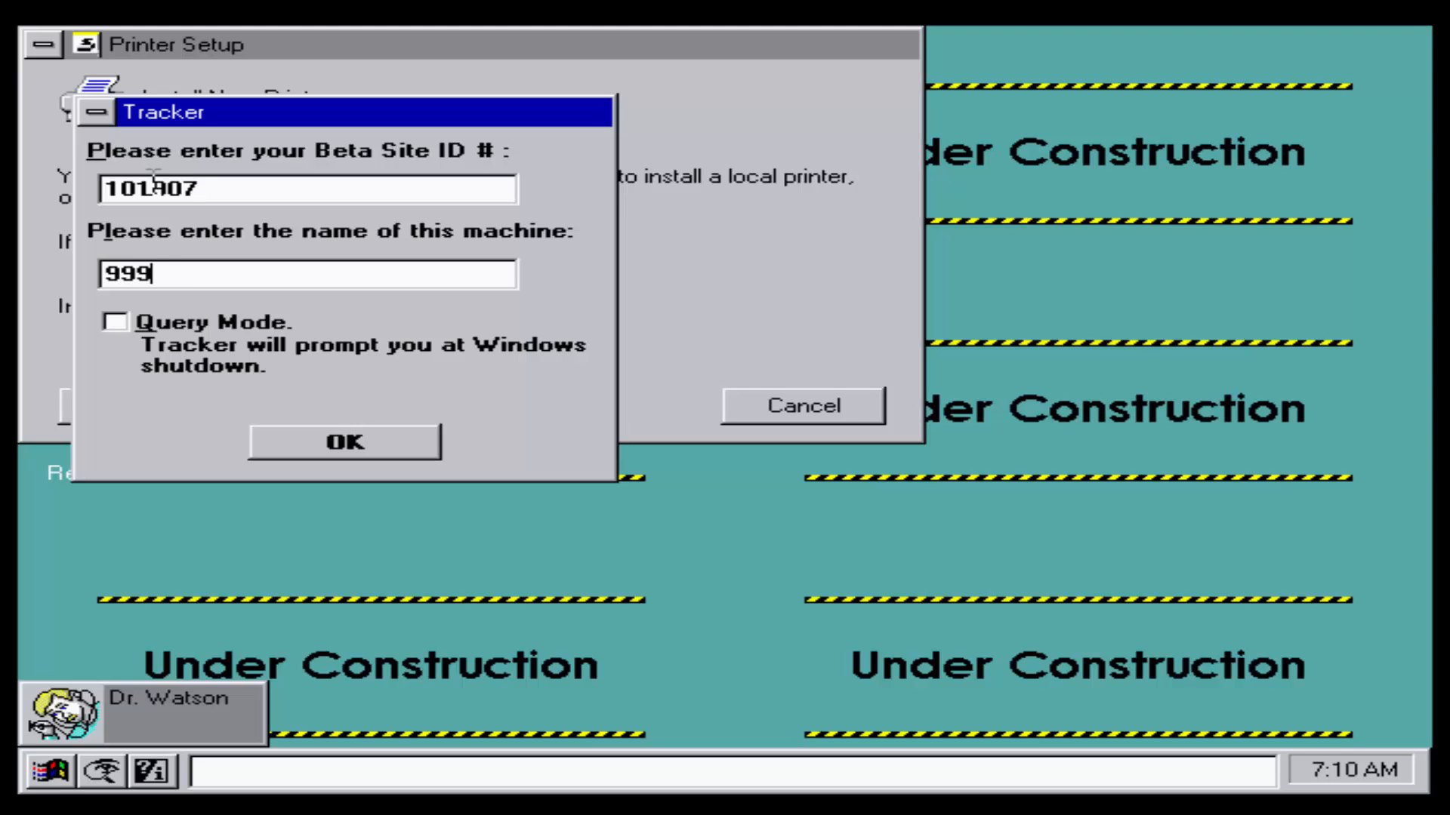
text(b70)
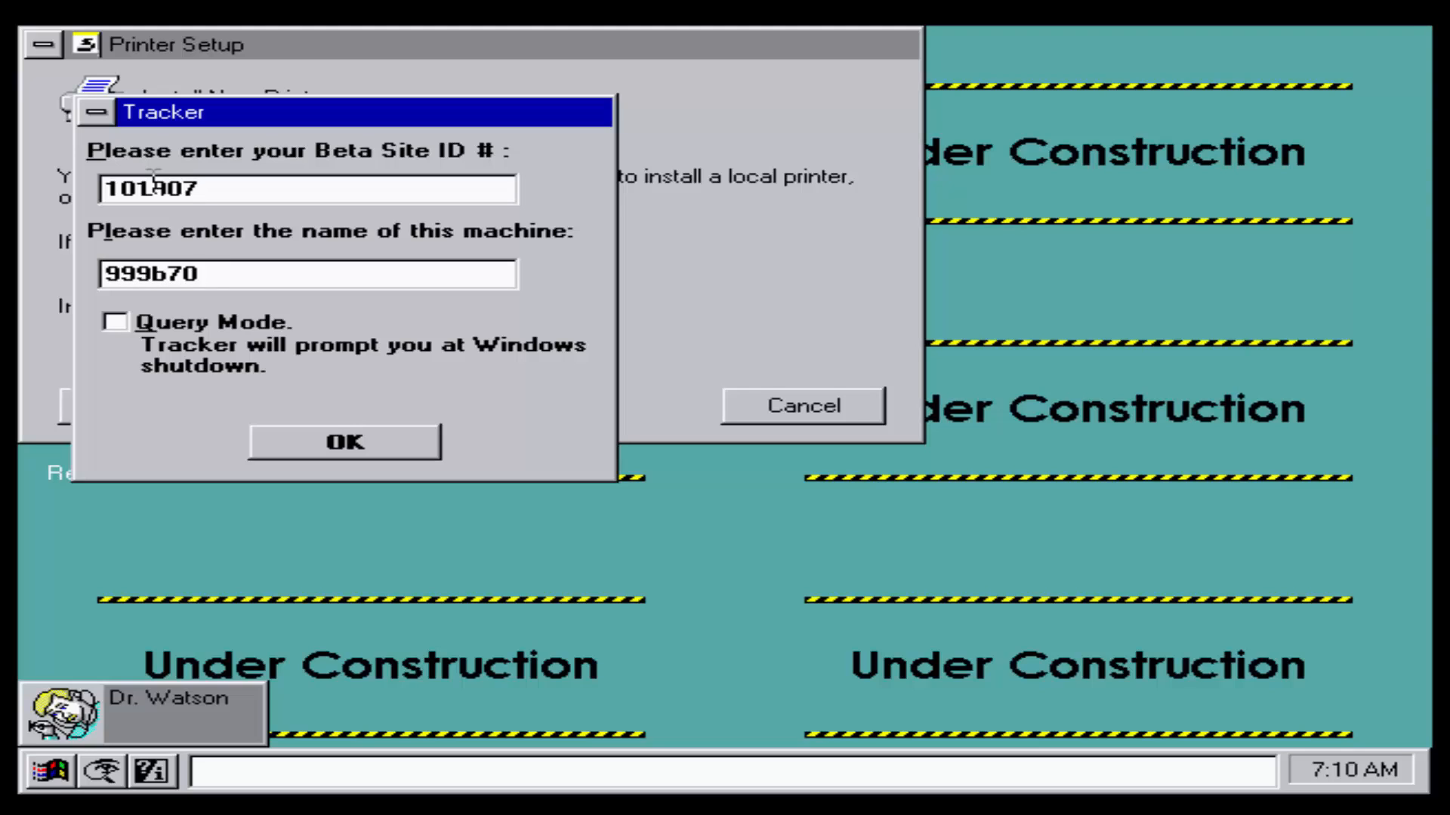
text(c9e)
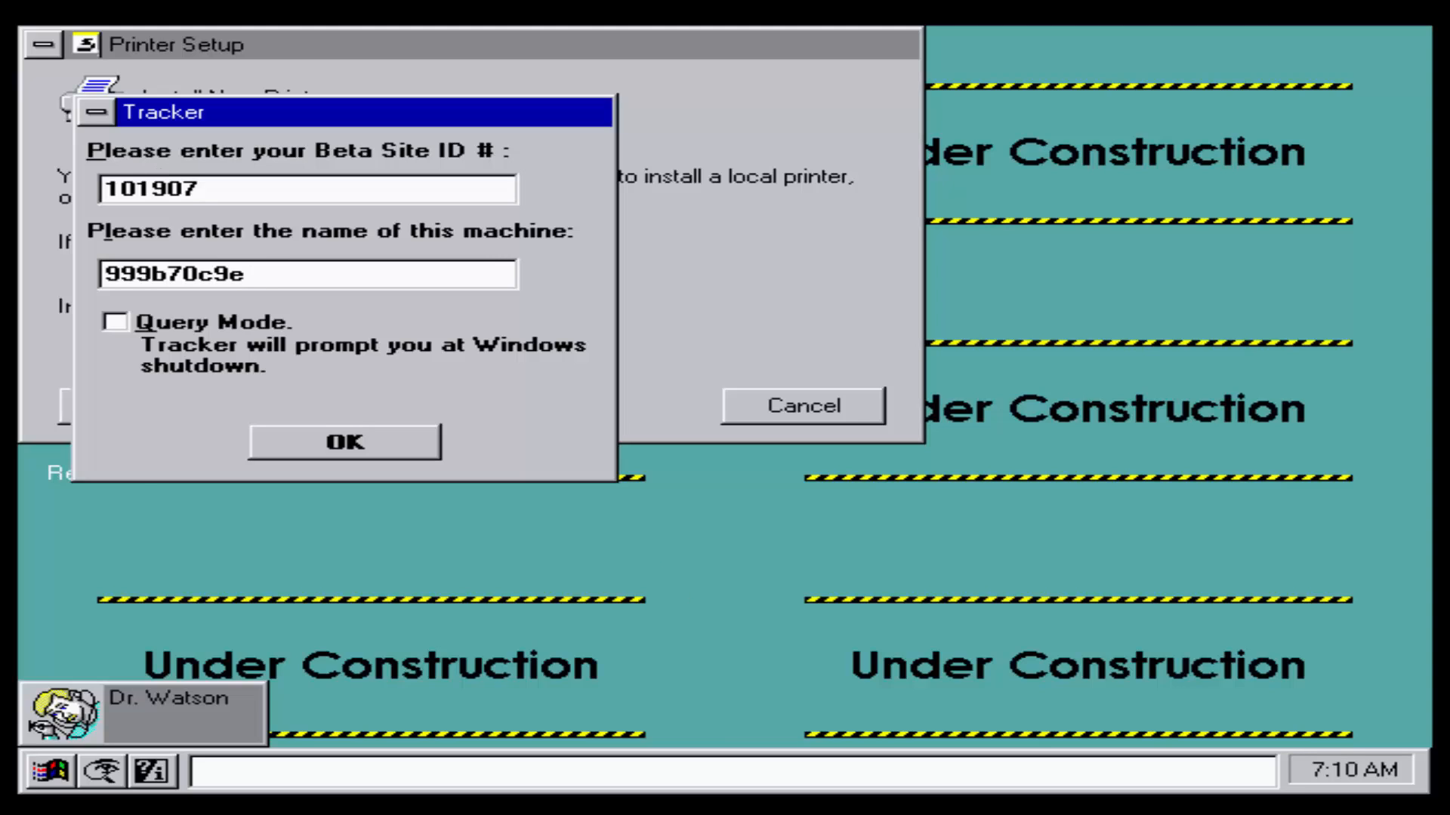
click(342, 441)
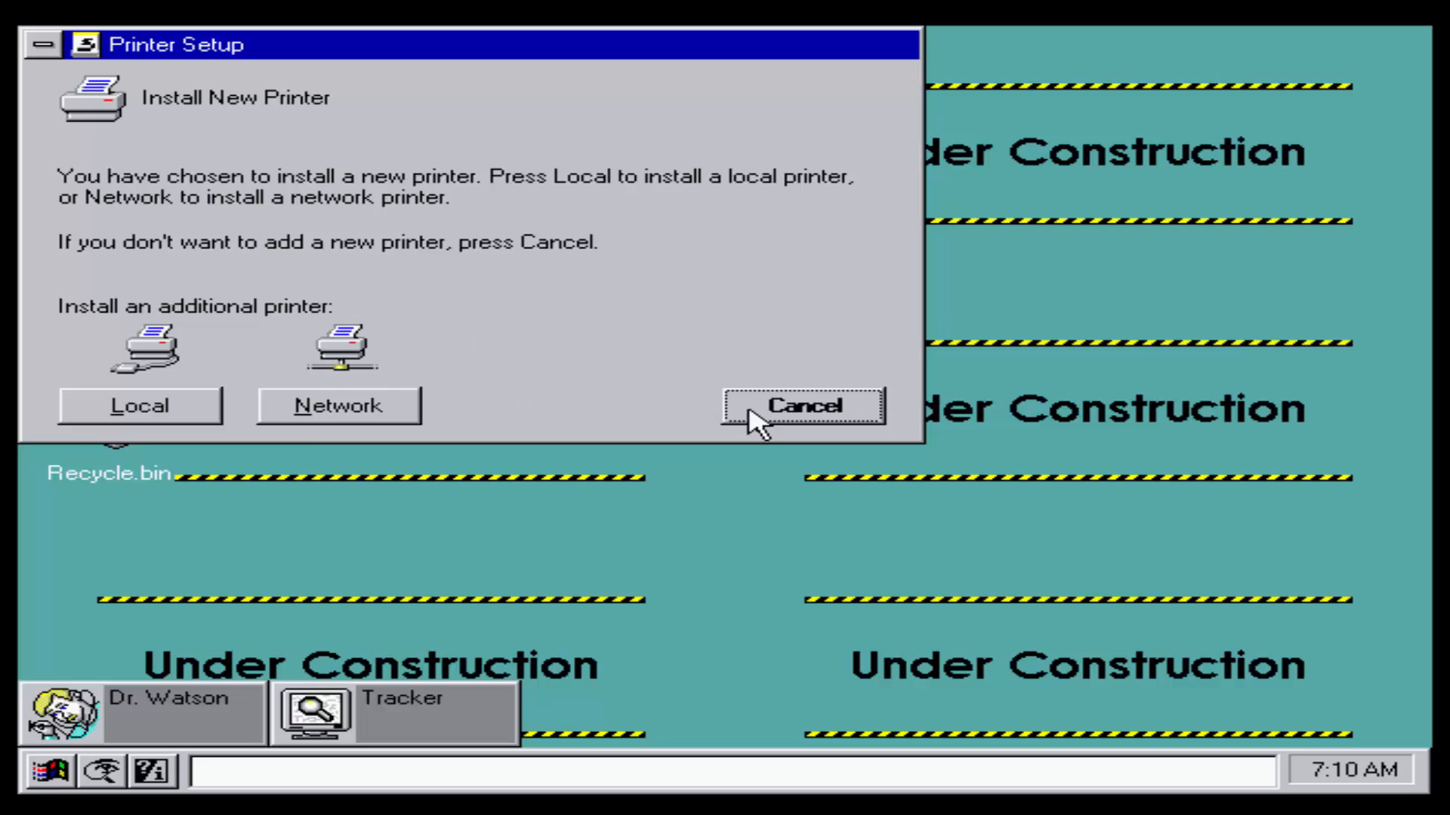
click(802, 406)
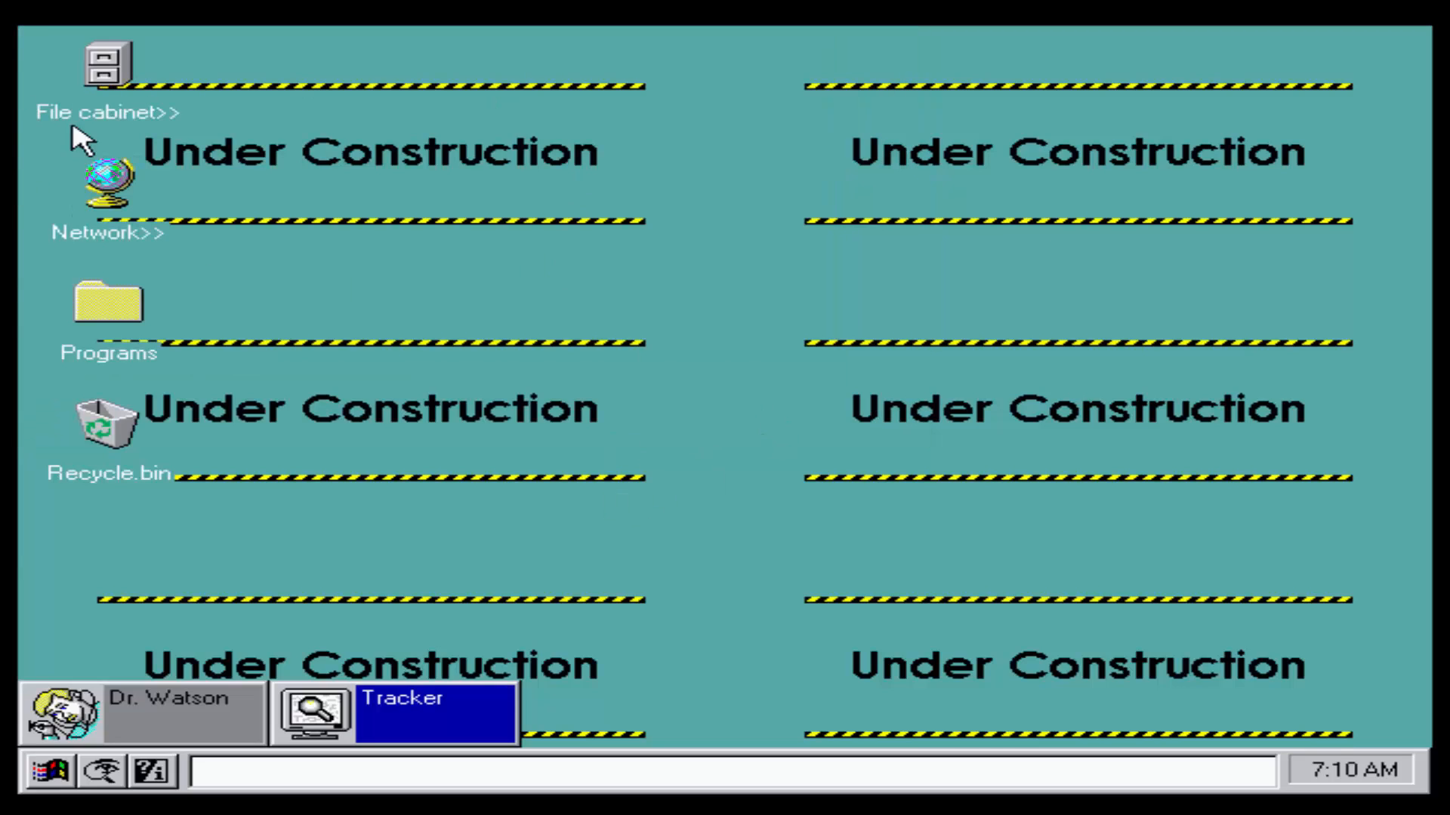
mouse_move(88, 783)
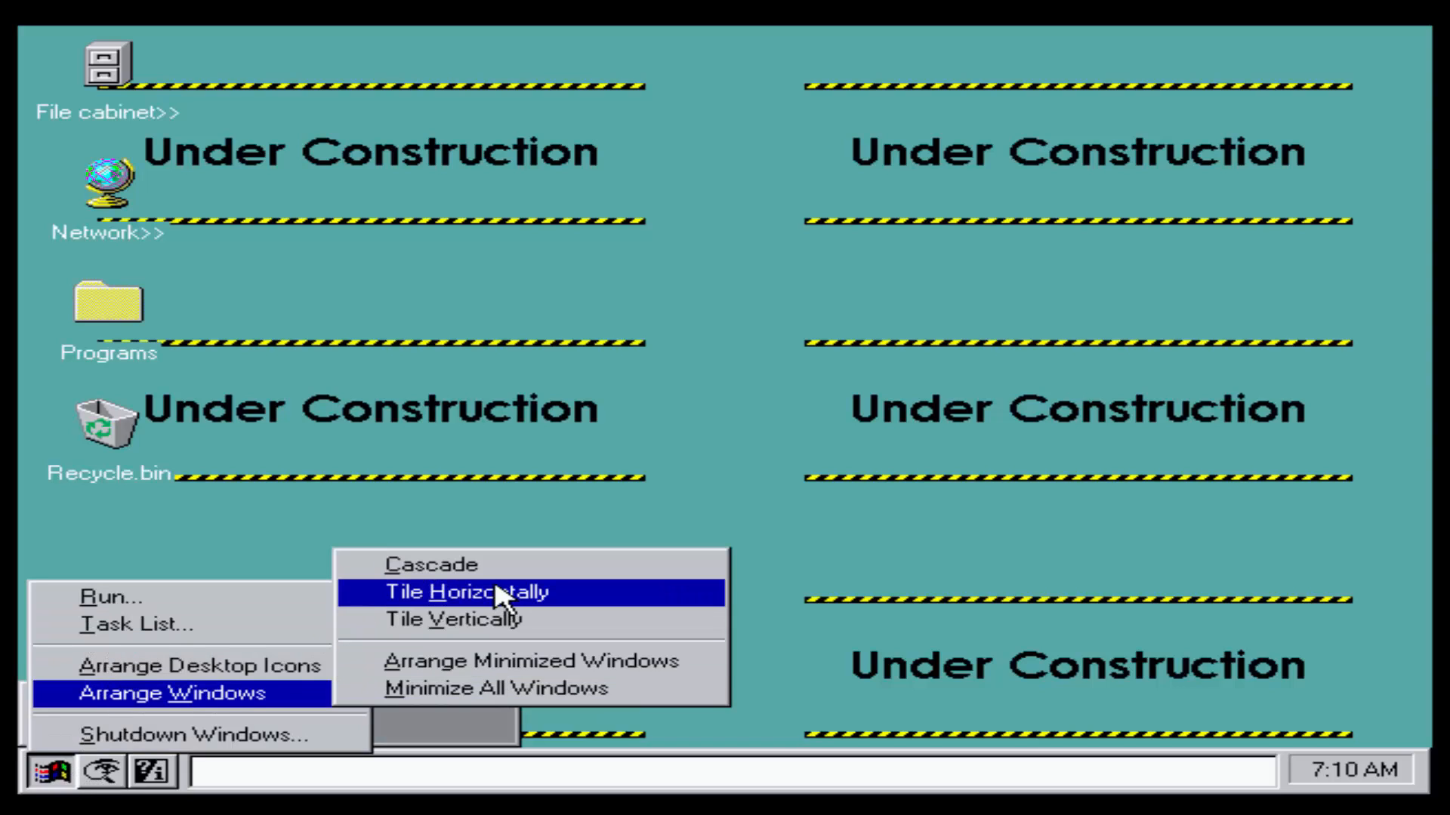
click(465, 592)
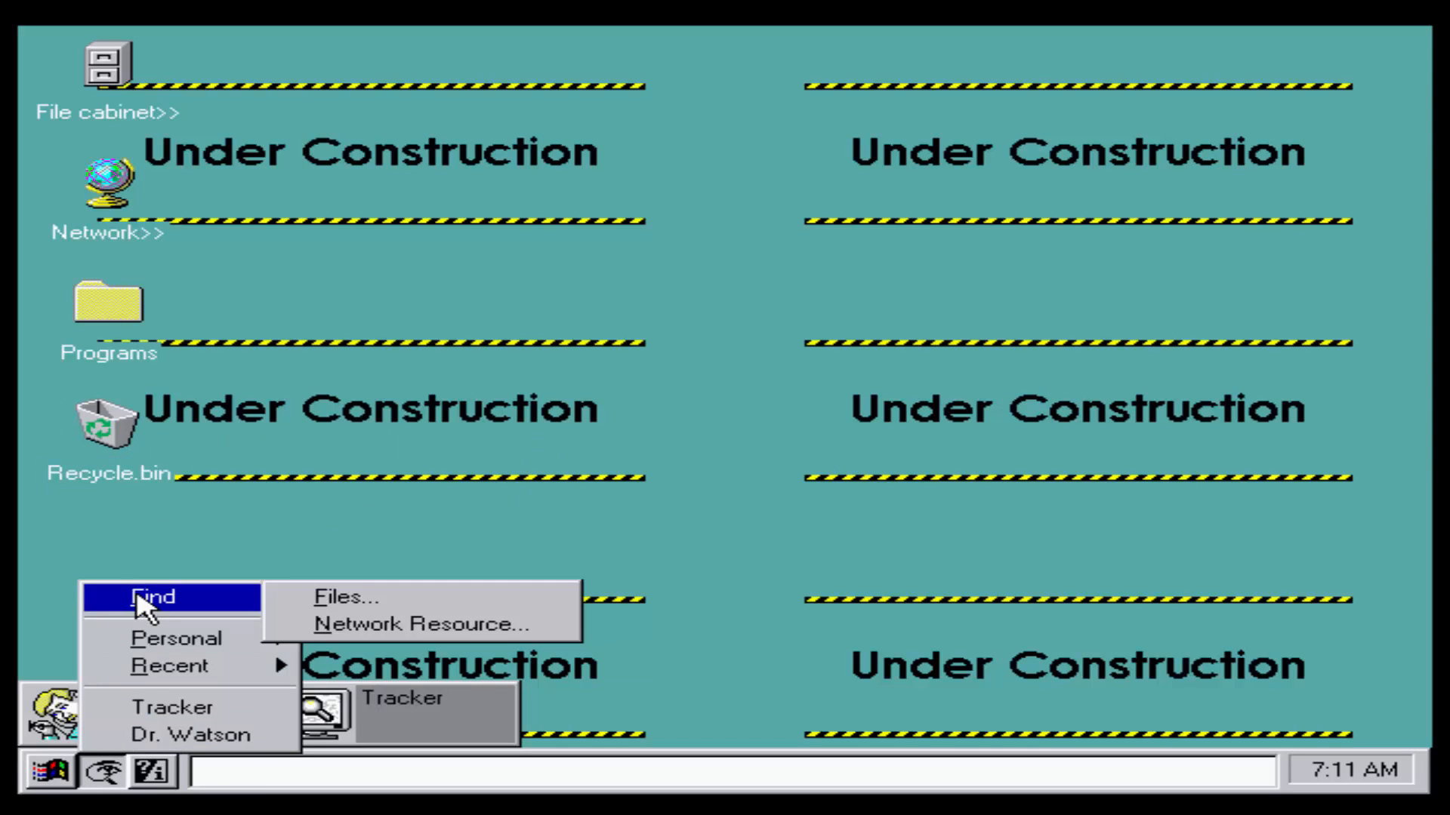
mouse_move(171, 666)
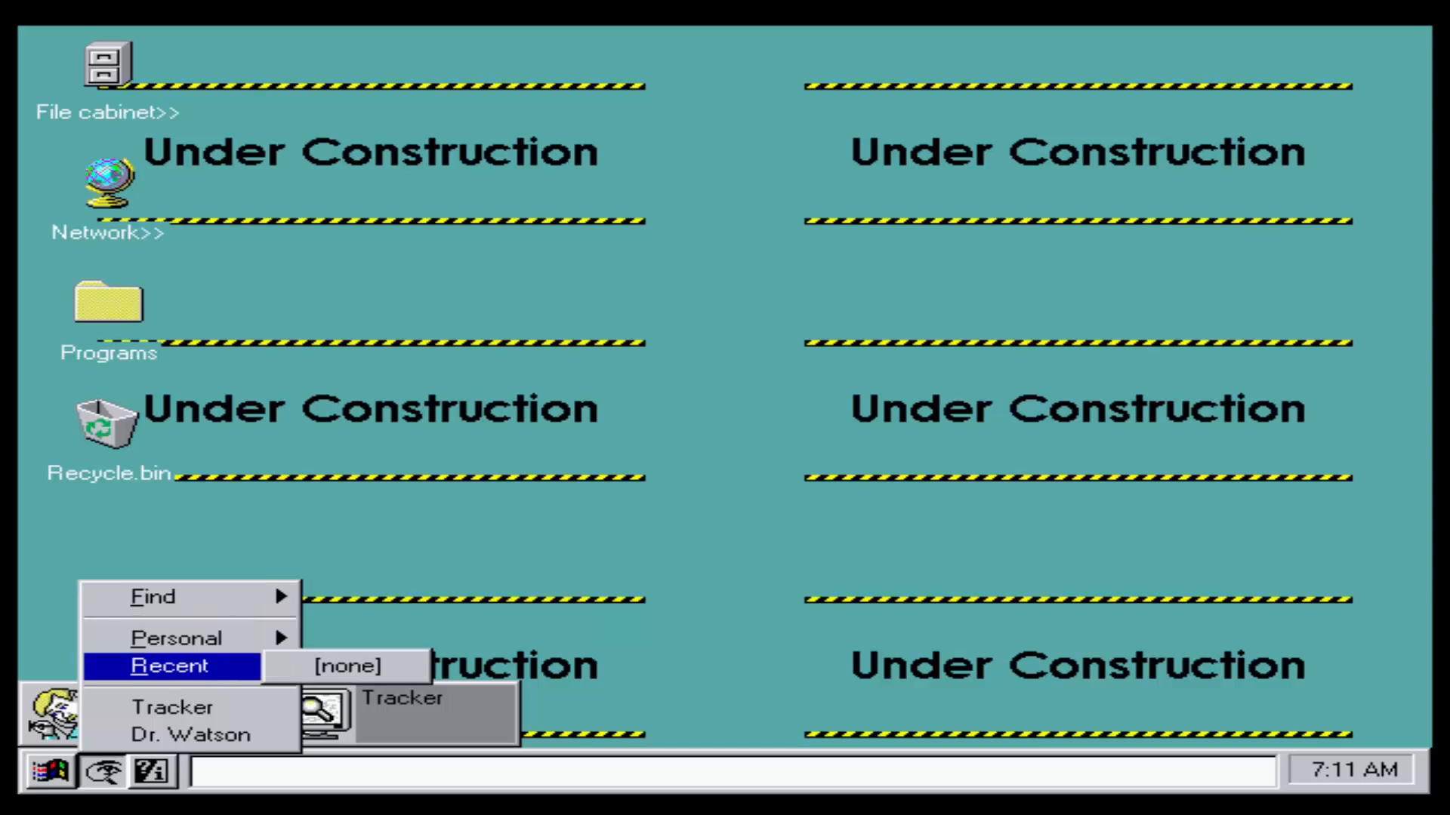
mouse_move(185, 638)
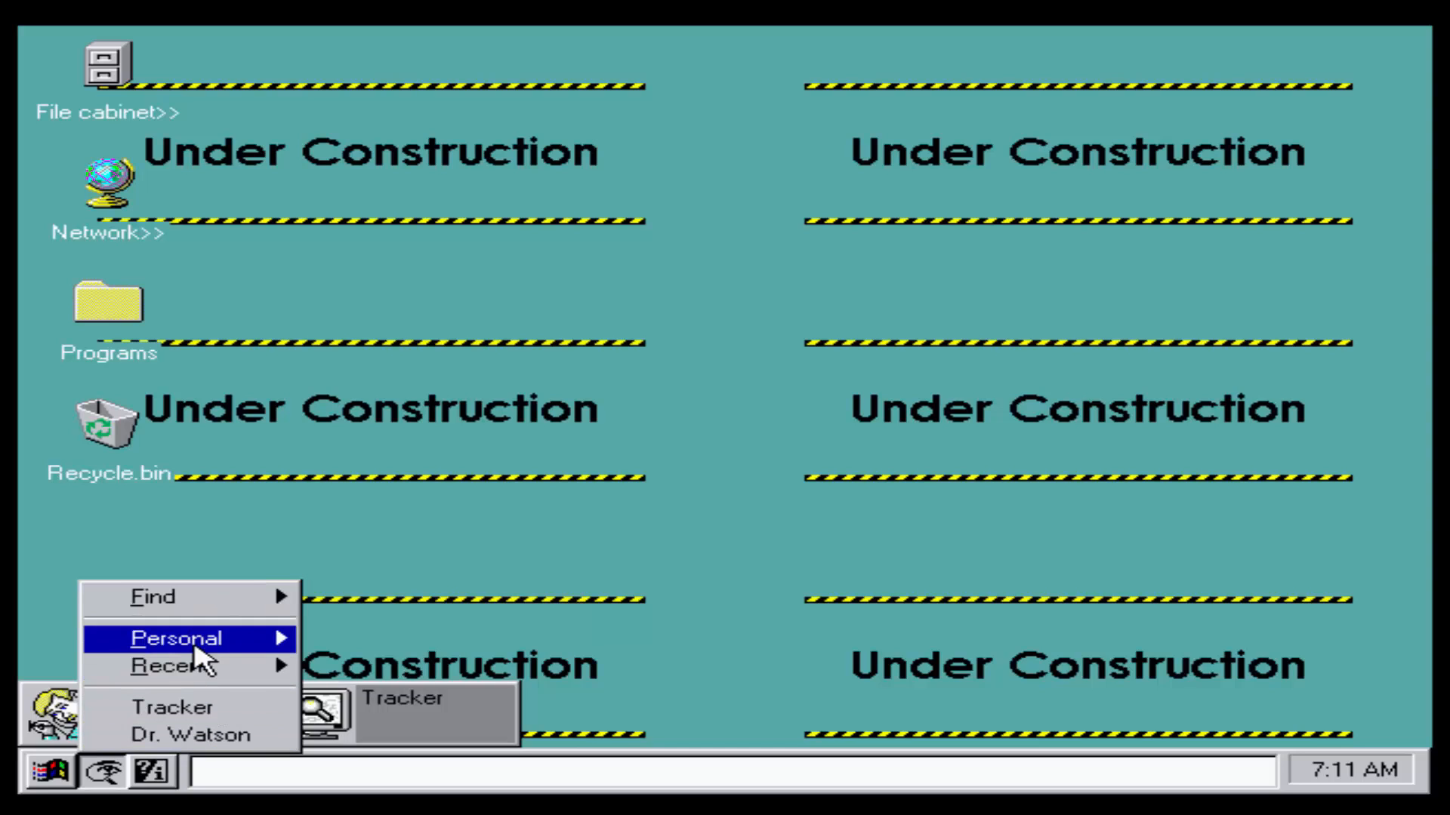
right_click(167, 712)
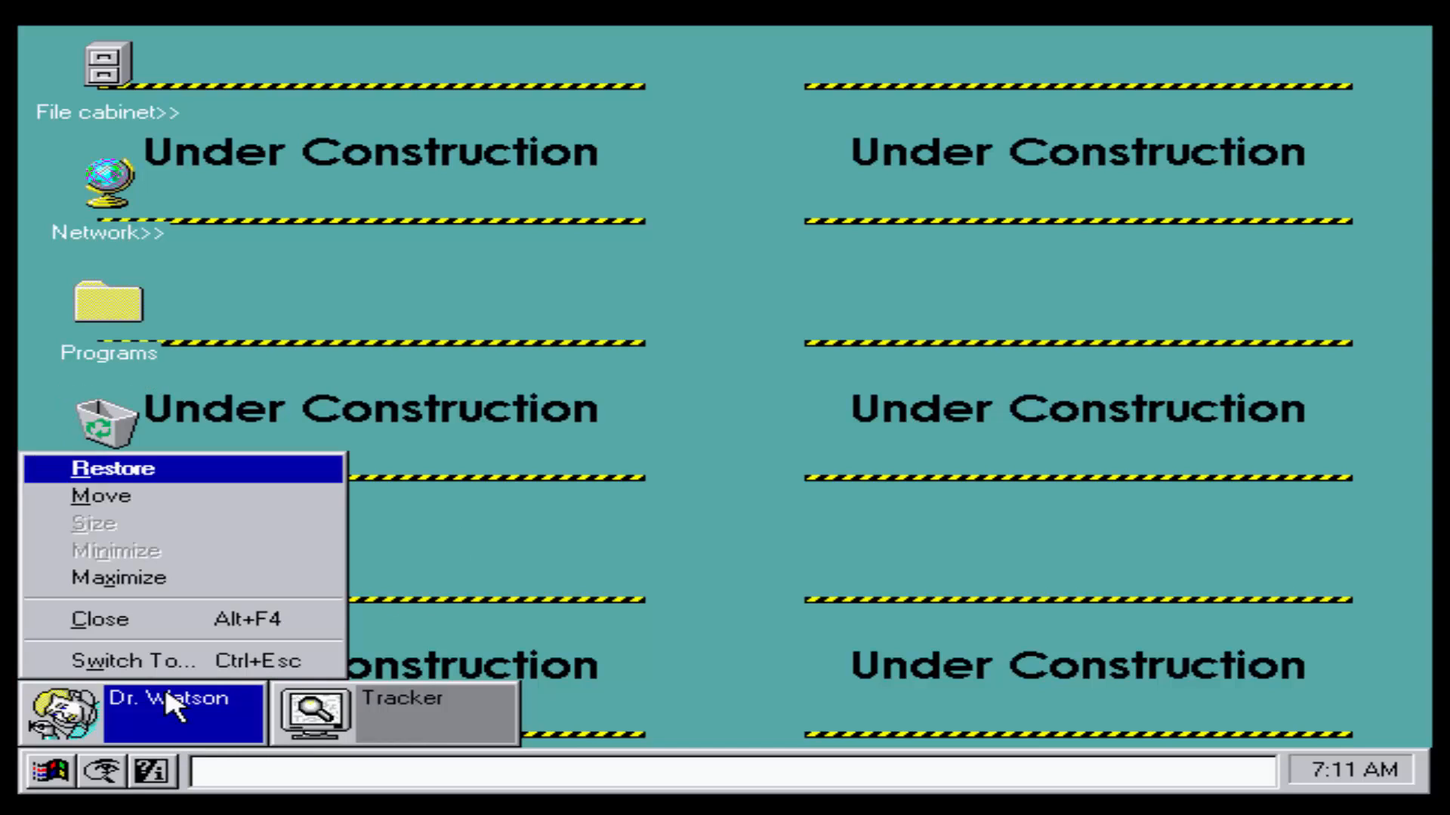
mouse_move(174, 712)
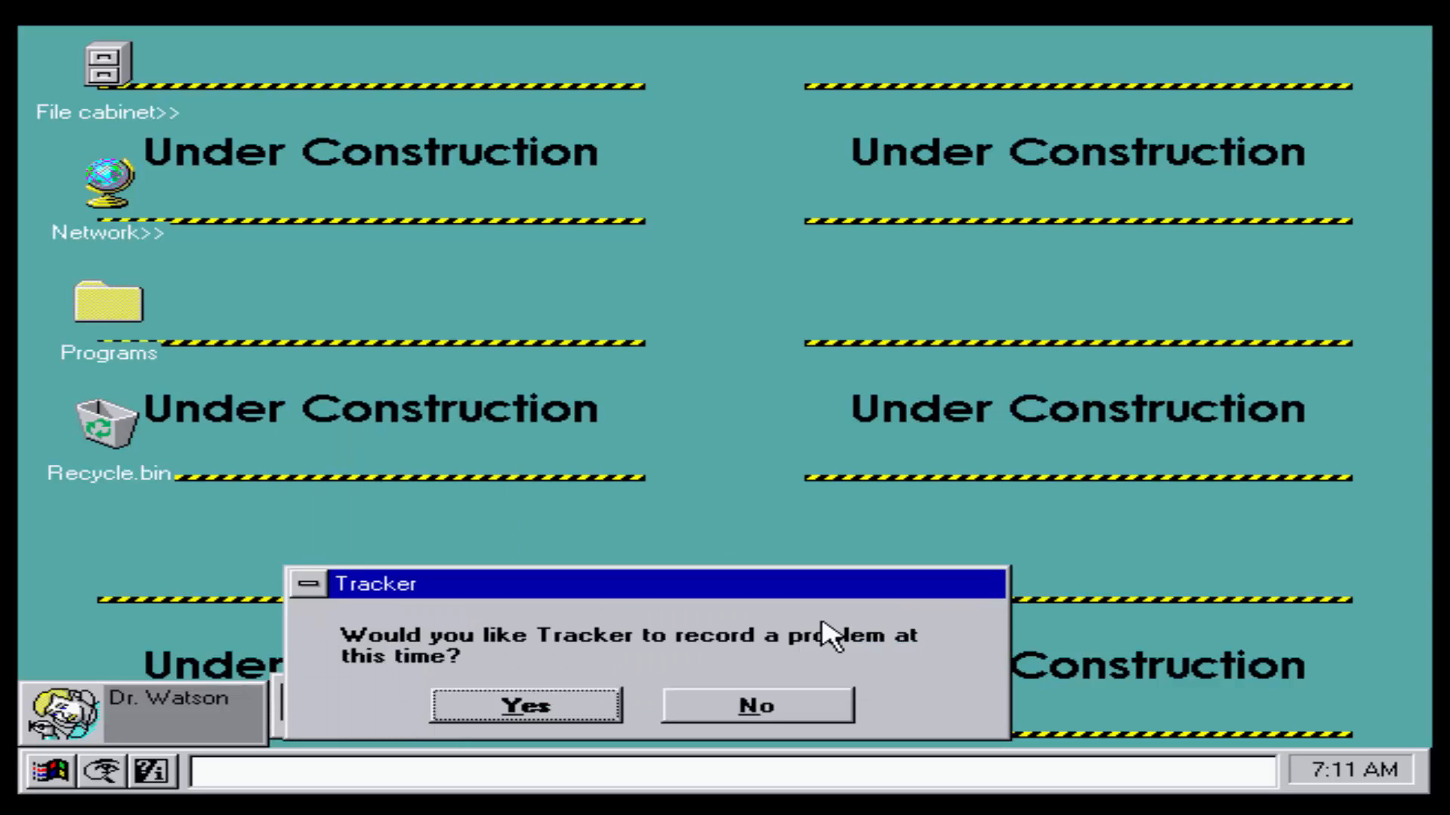
mouse_move(790, 726)
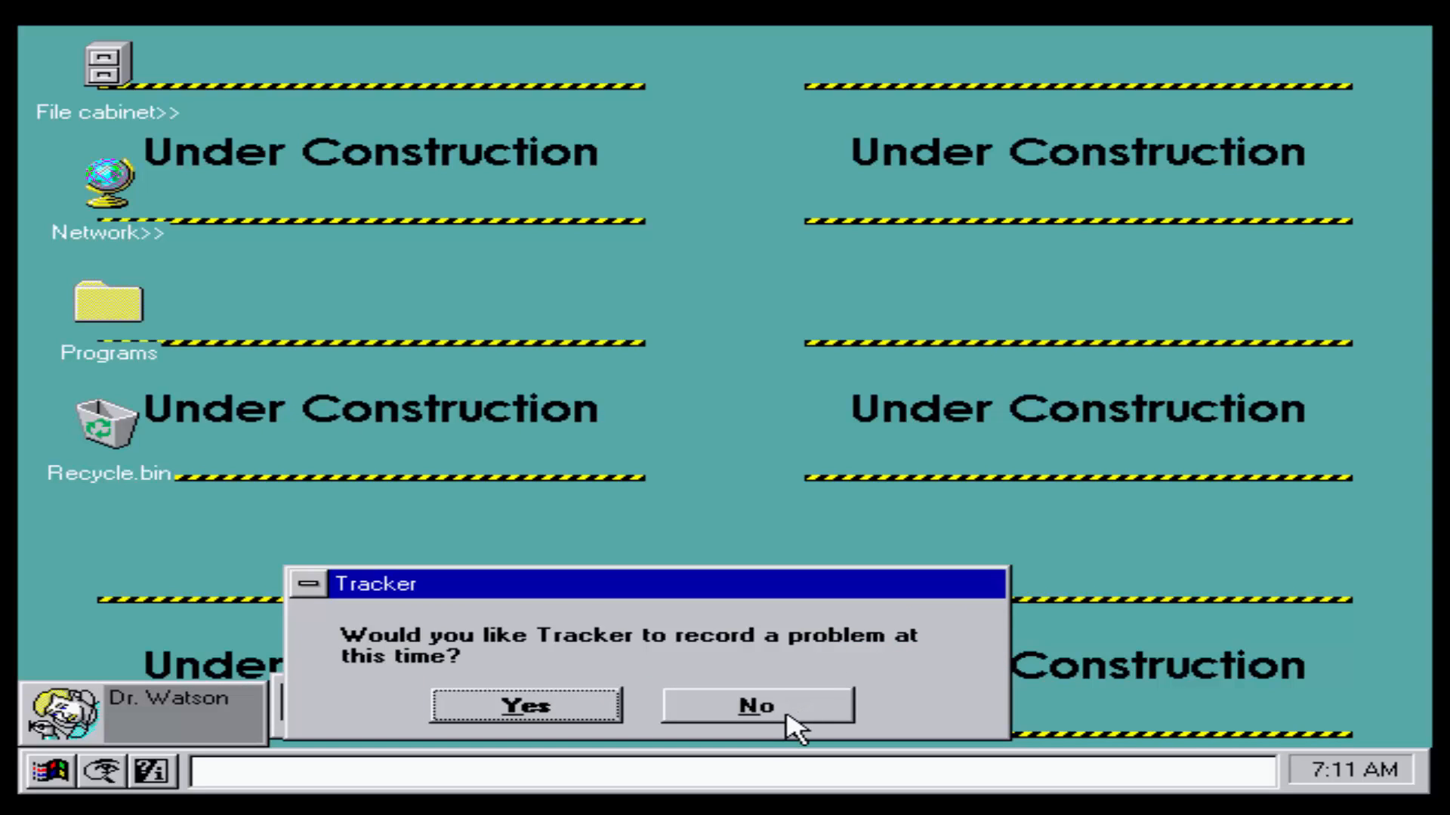
click(755, 704)
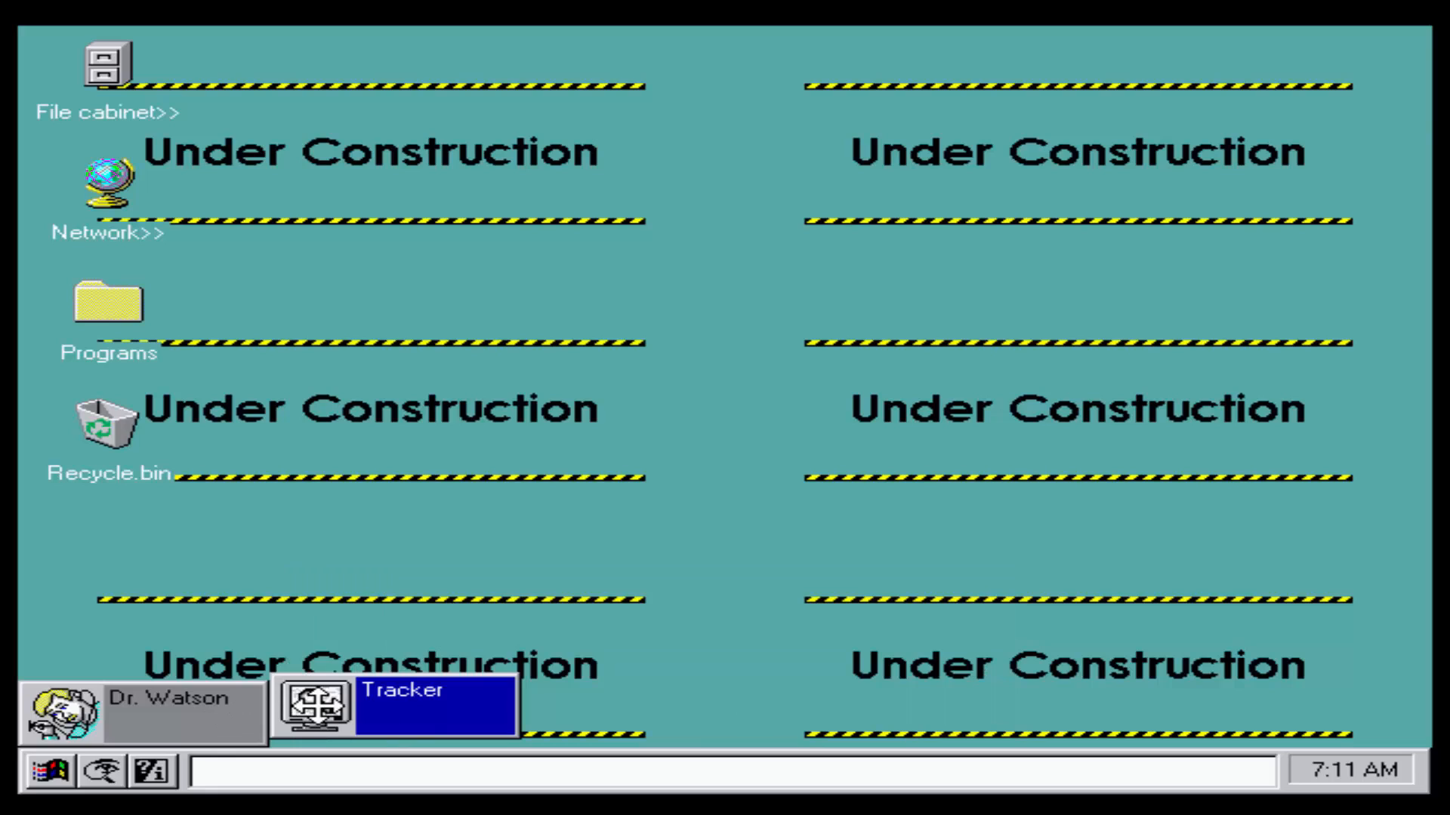
click(388, 698)
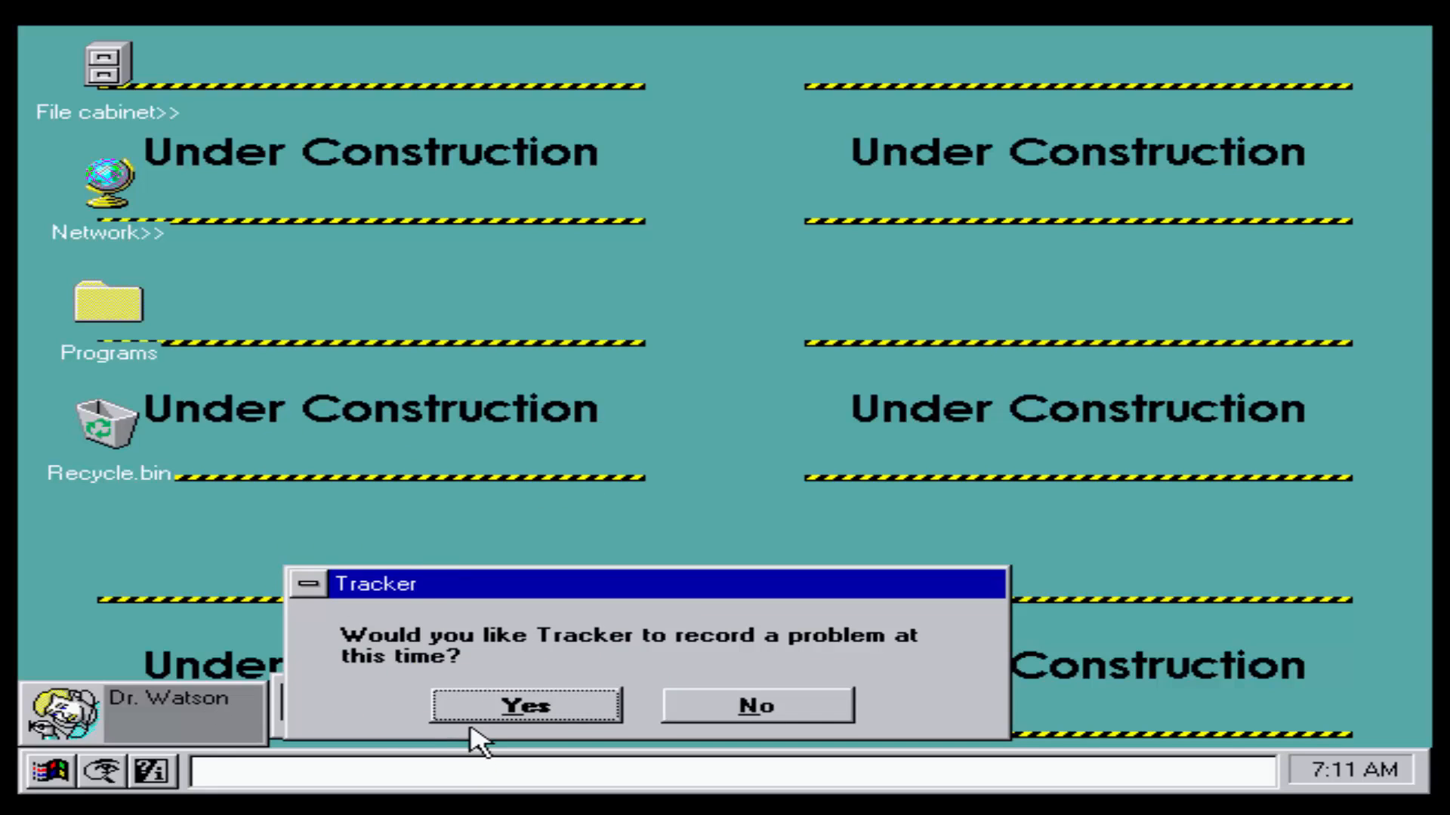
click(757, 704)
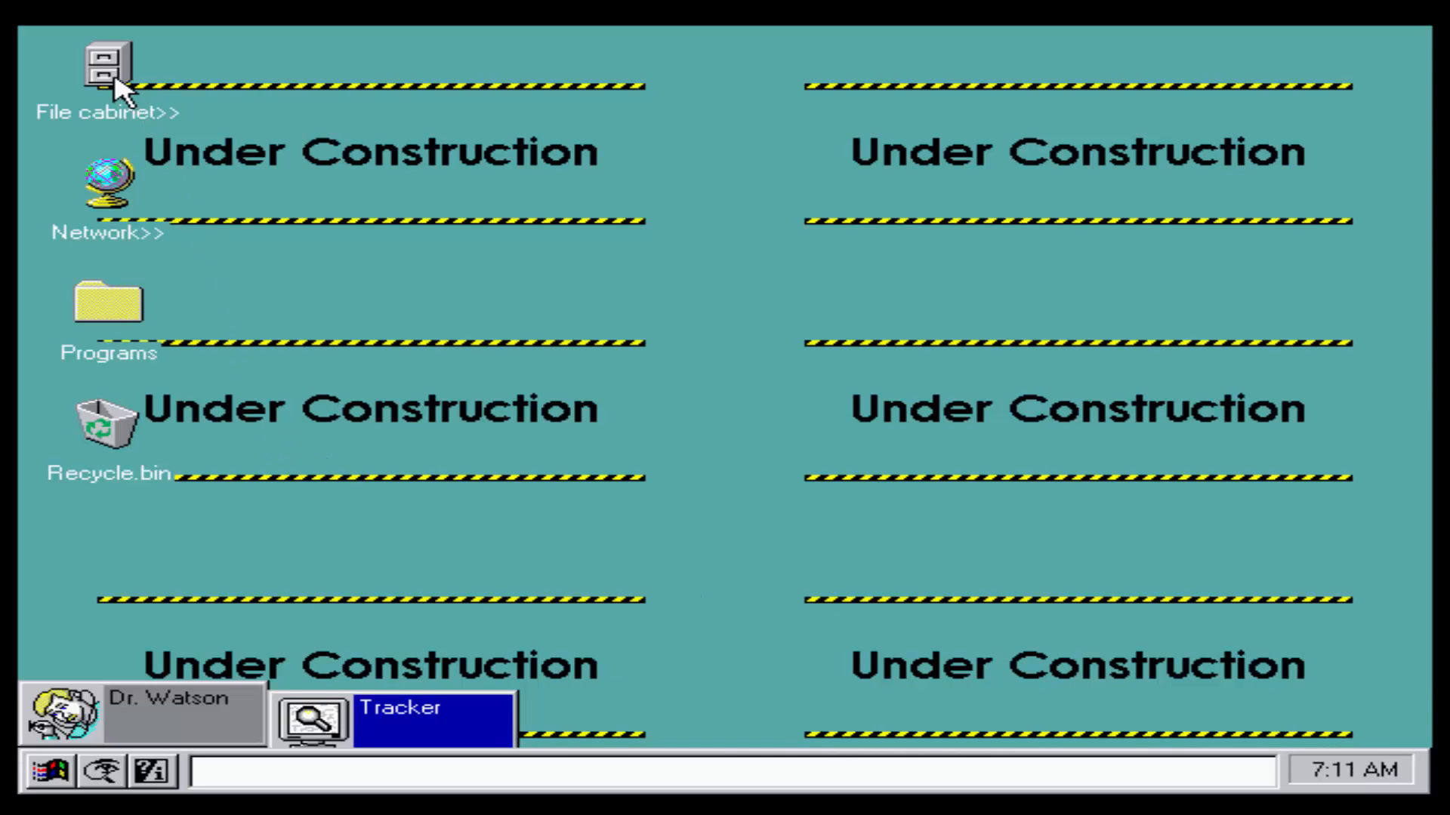
Step: Open the File Cabinet, browse its Tools, File, Edit and View menus, enable the toolbar
double_click(108, 70)
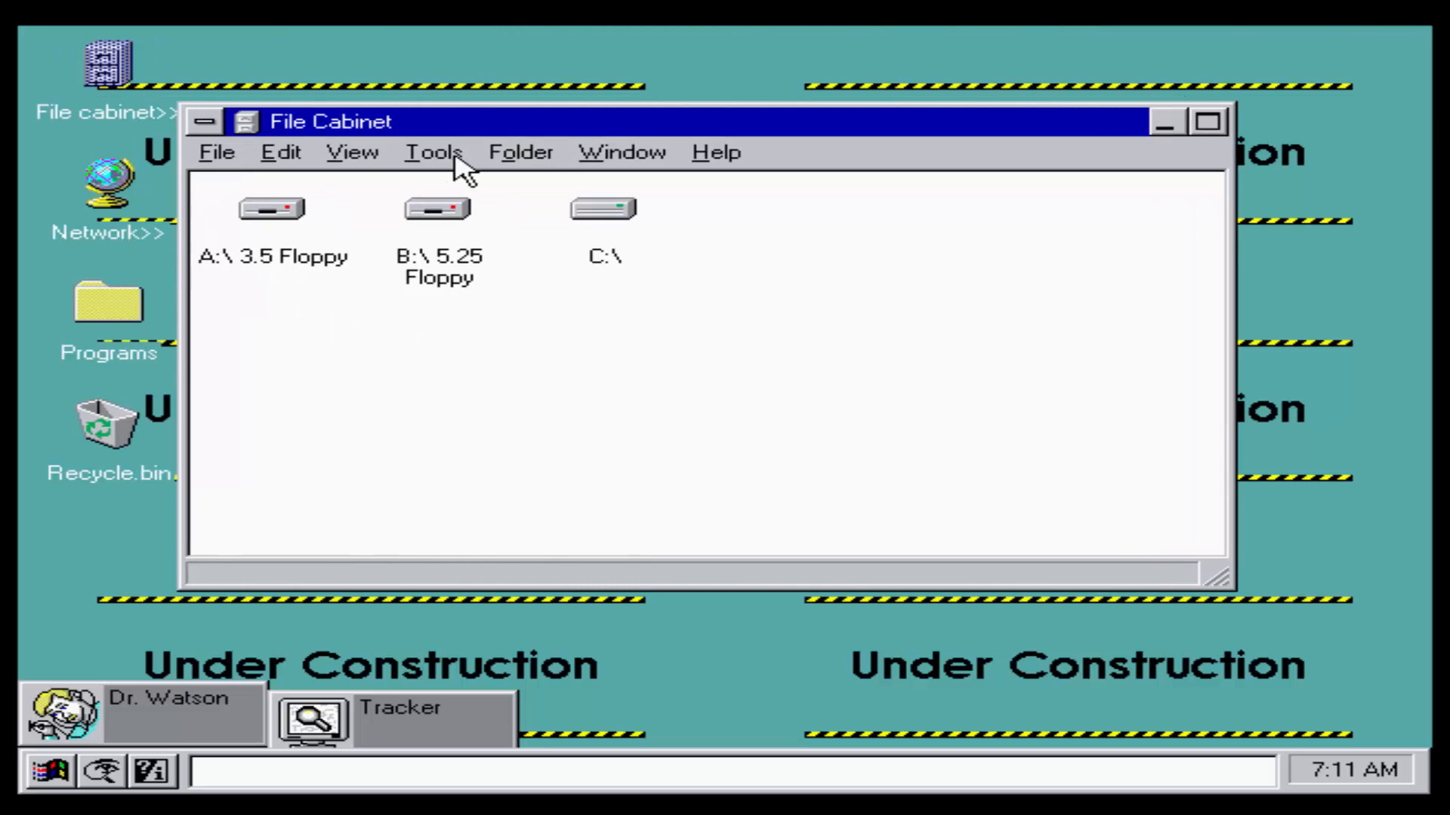
click(432, 152)
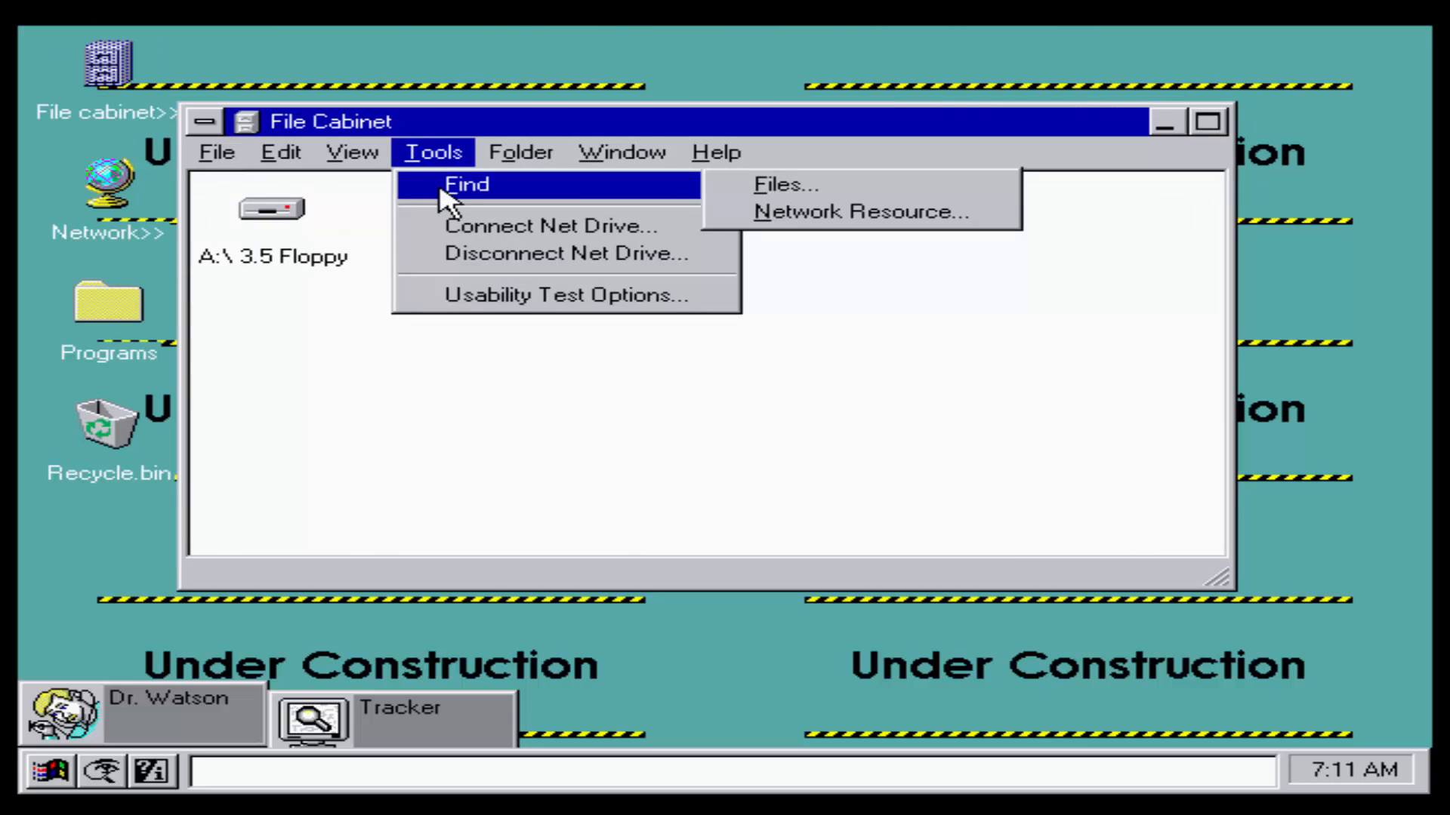
click(215, 152)
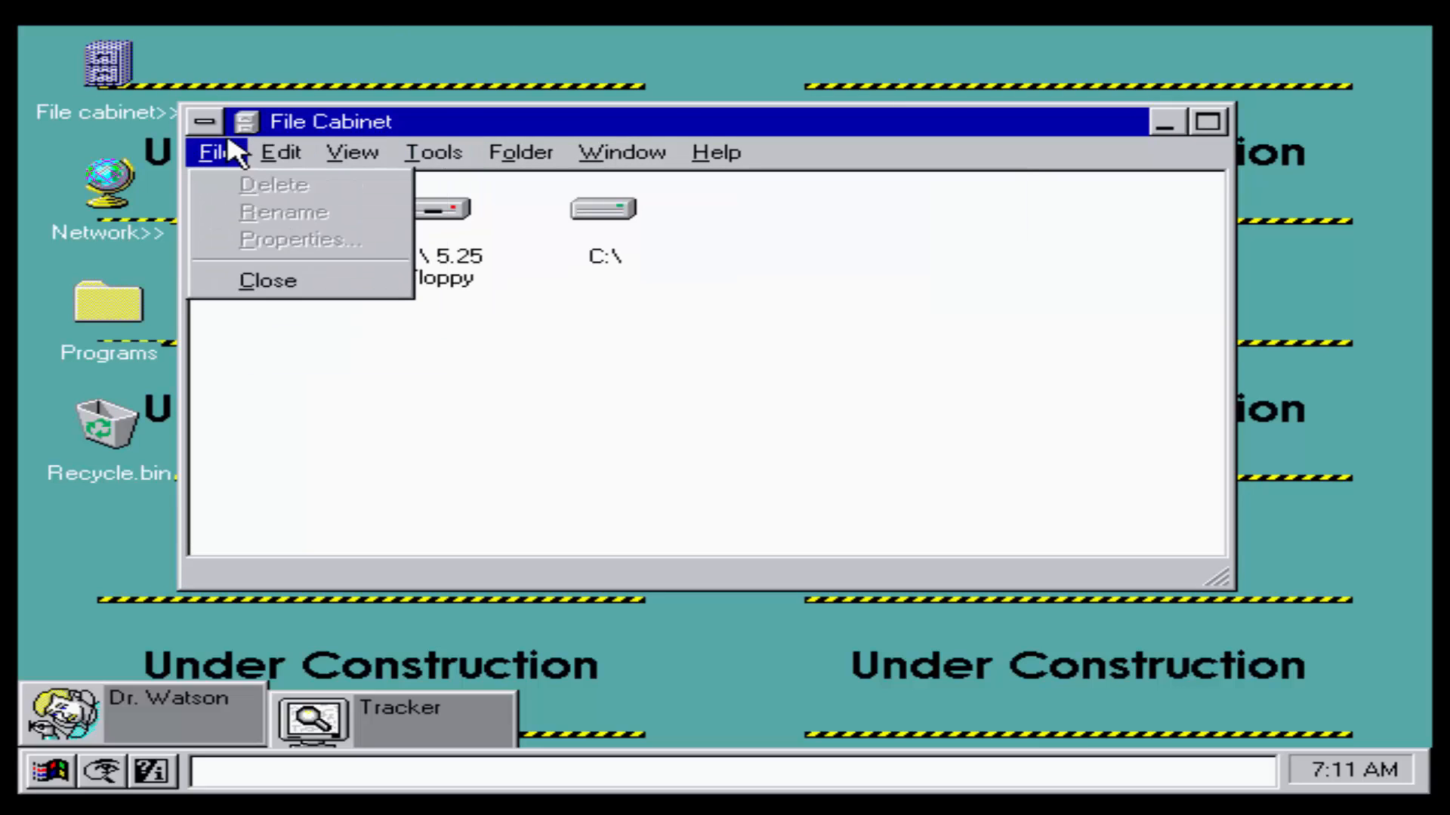
click(279, 151)
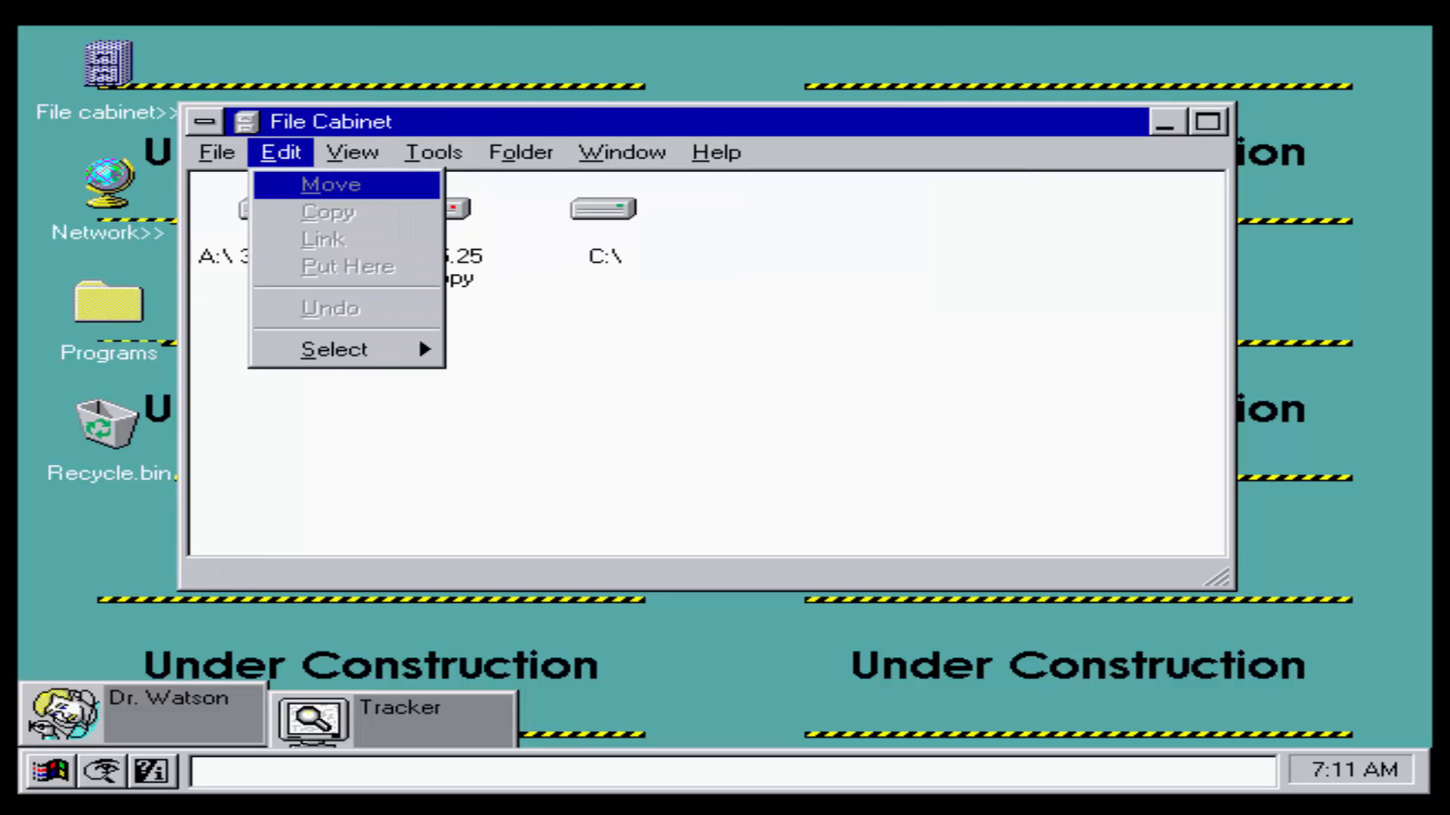
mouse_move(319, 183)
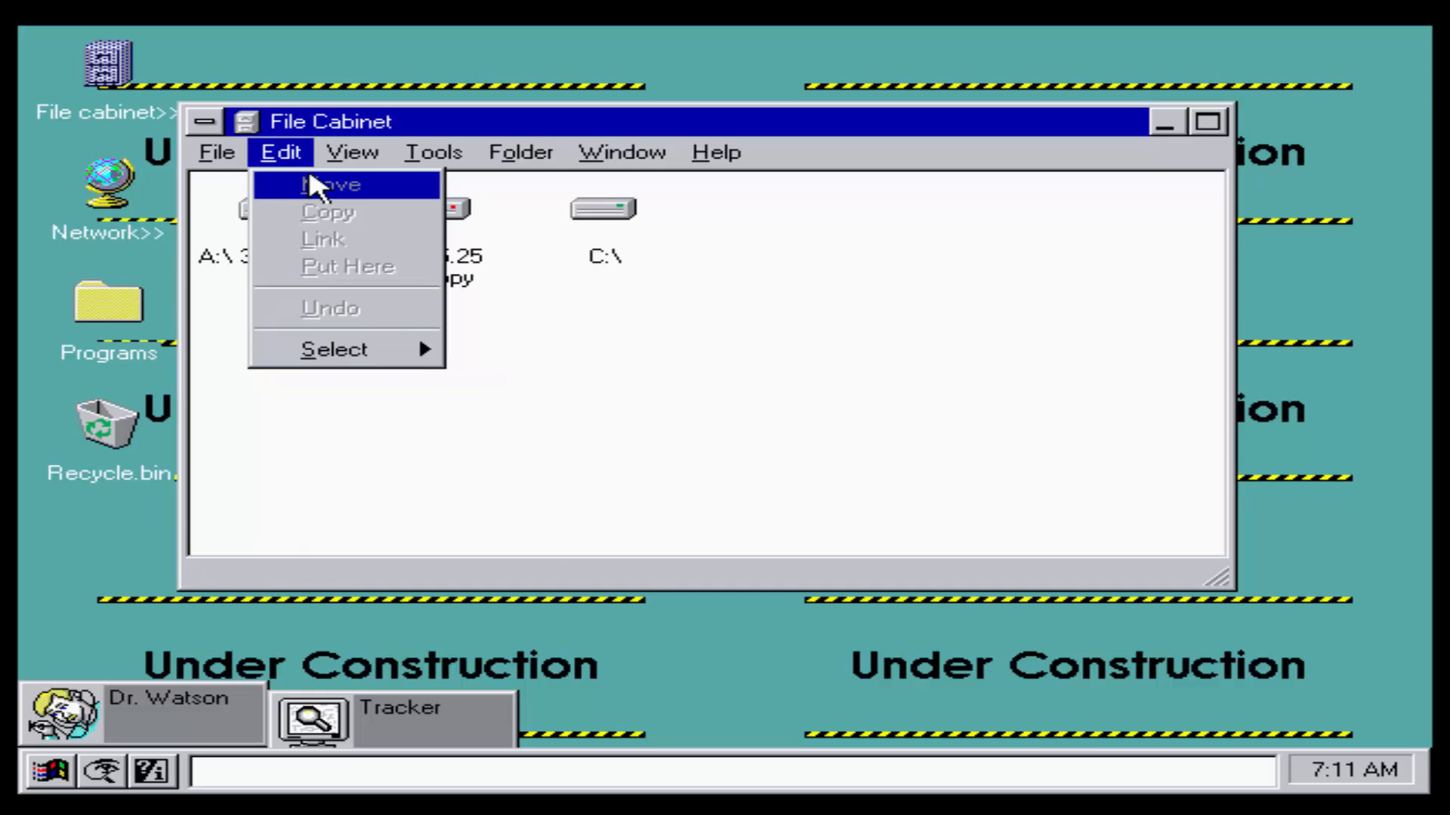
click(352, 152)
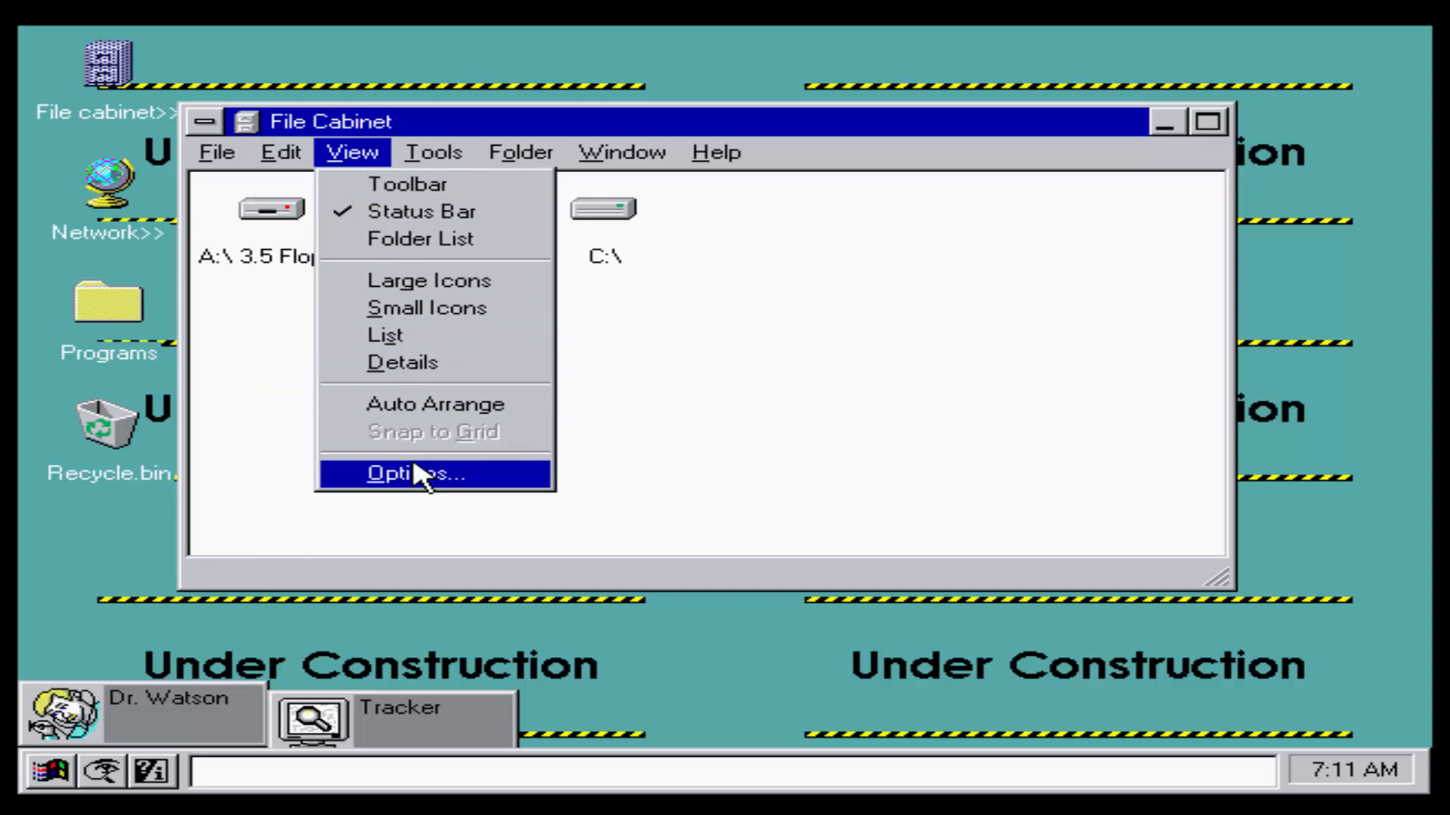
mouse_move(407, 184)
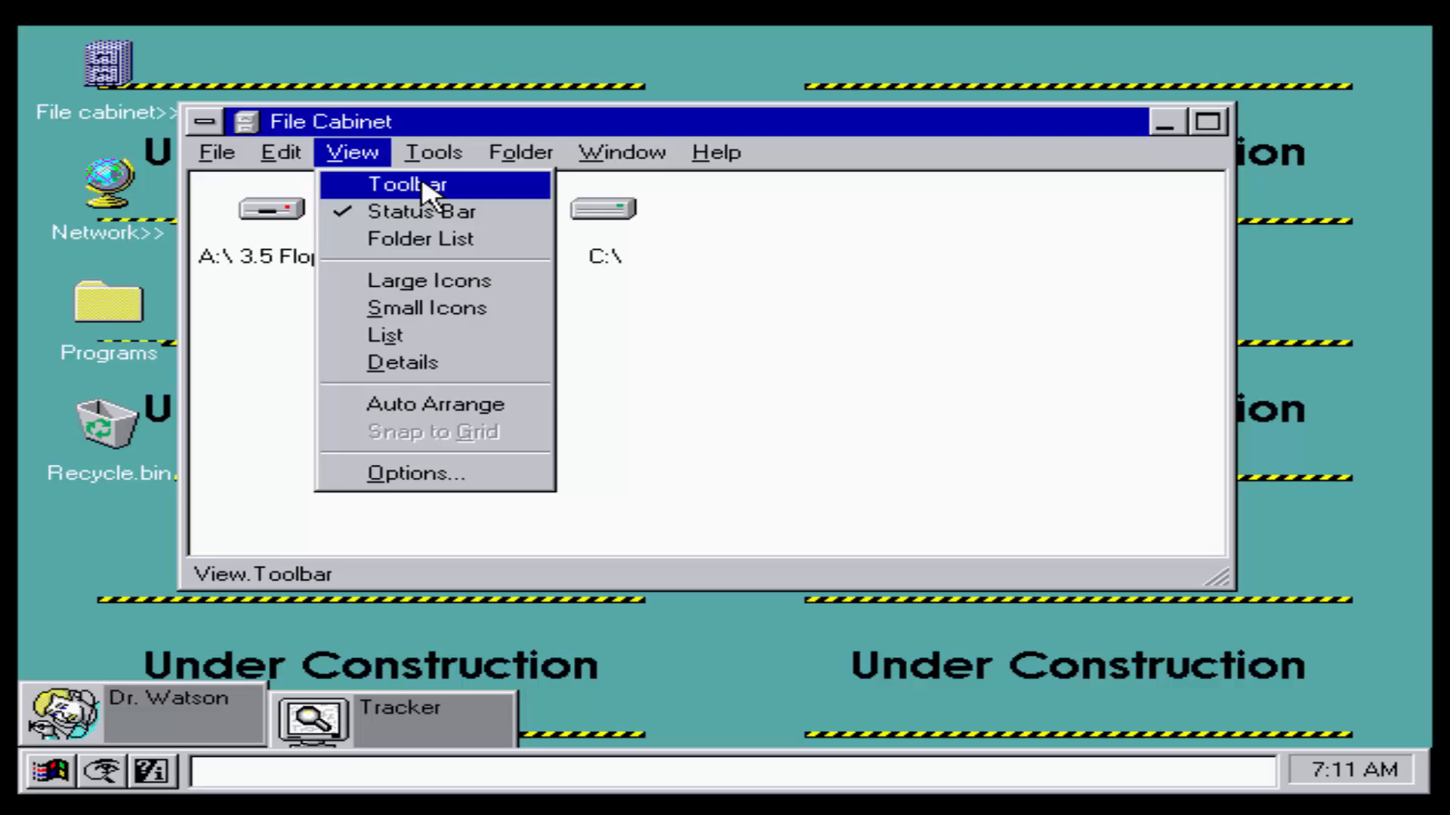
click(406, 184)
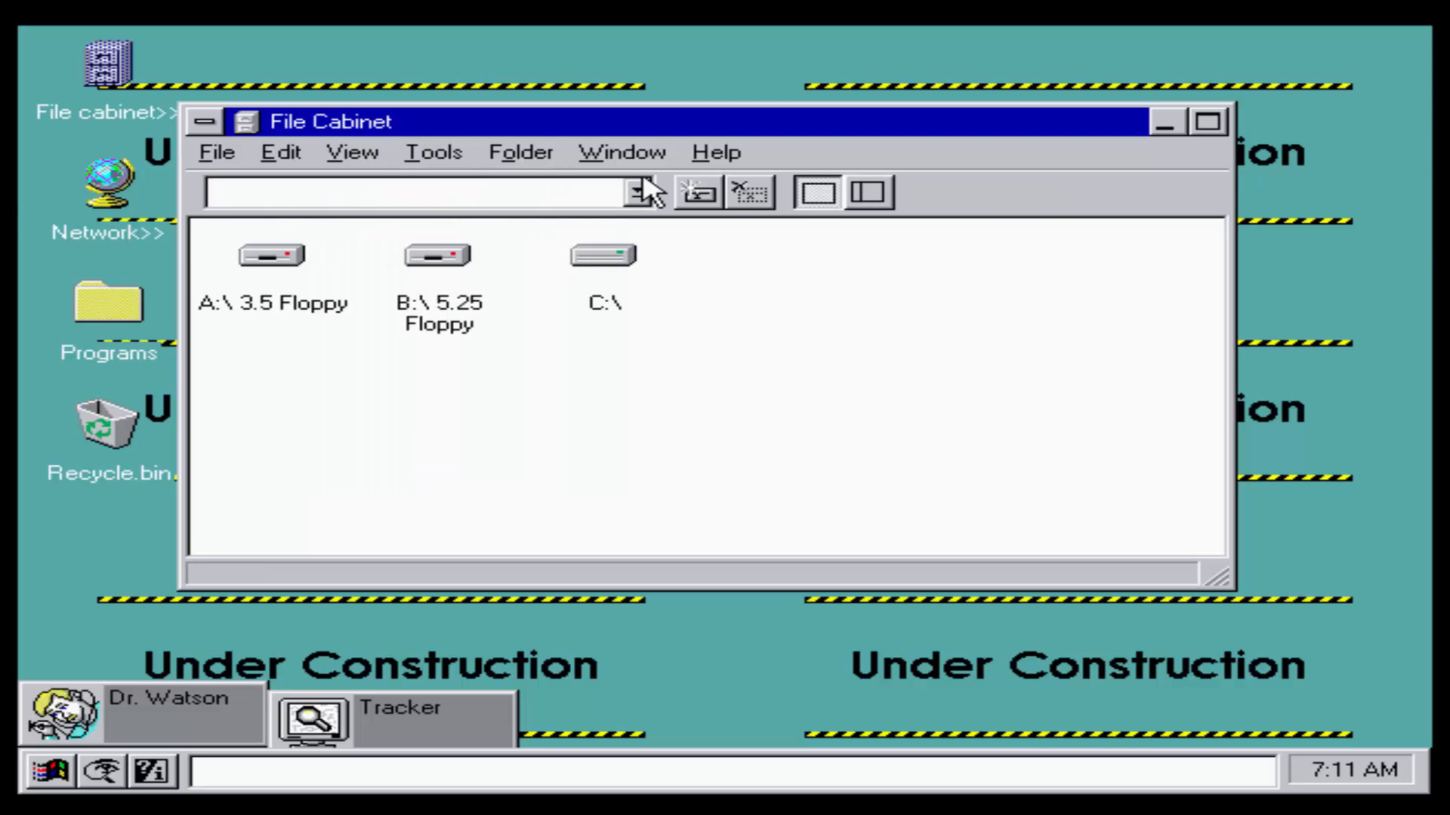
mouse_move(401, 191)
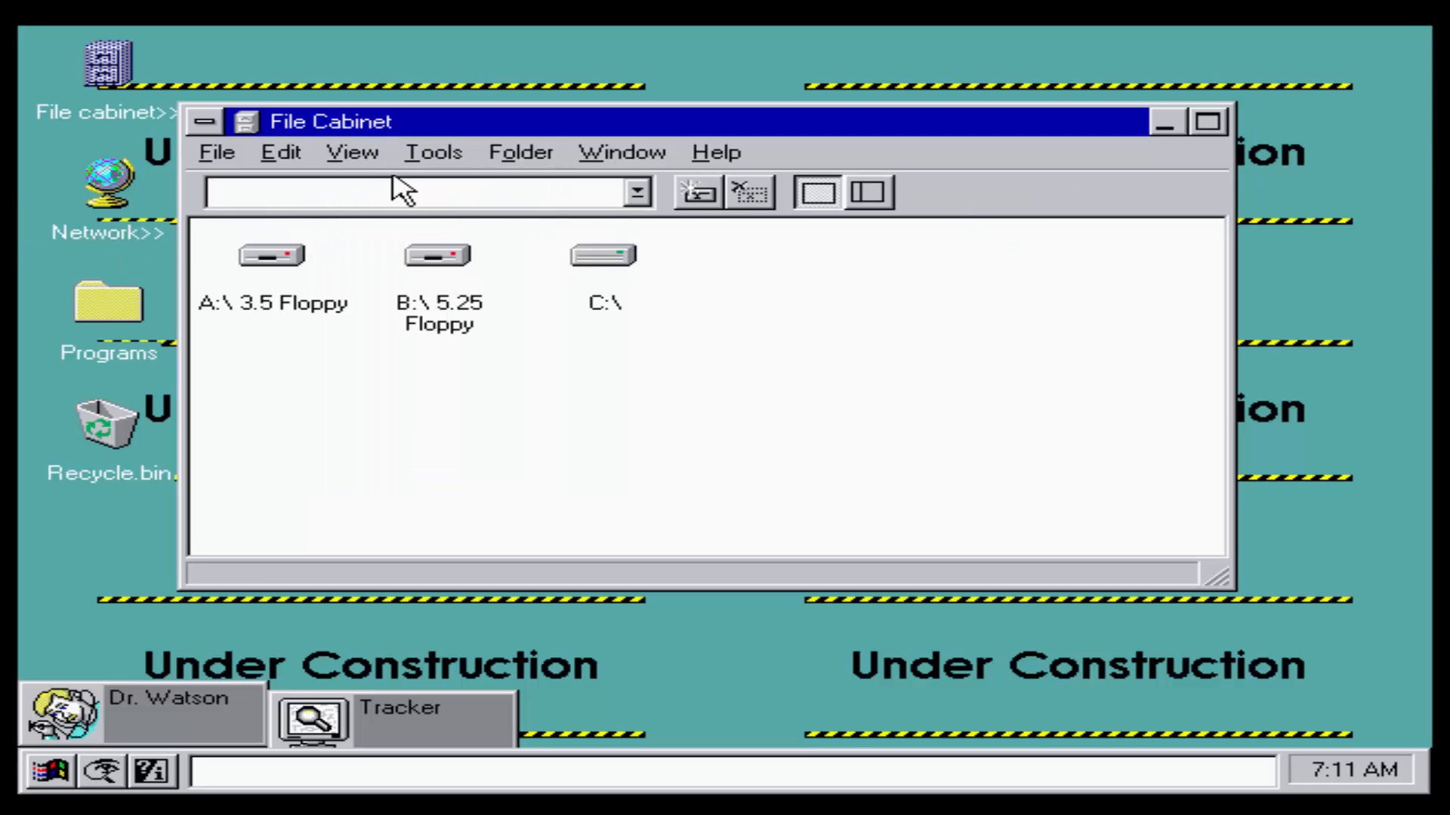
Step: Browse the Tools and Window menus and open another File Cabinet window
click(432, 151)
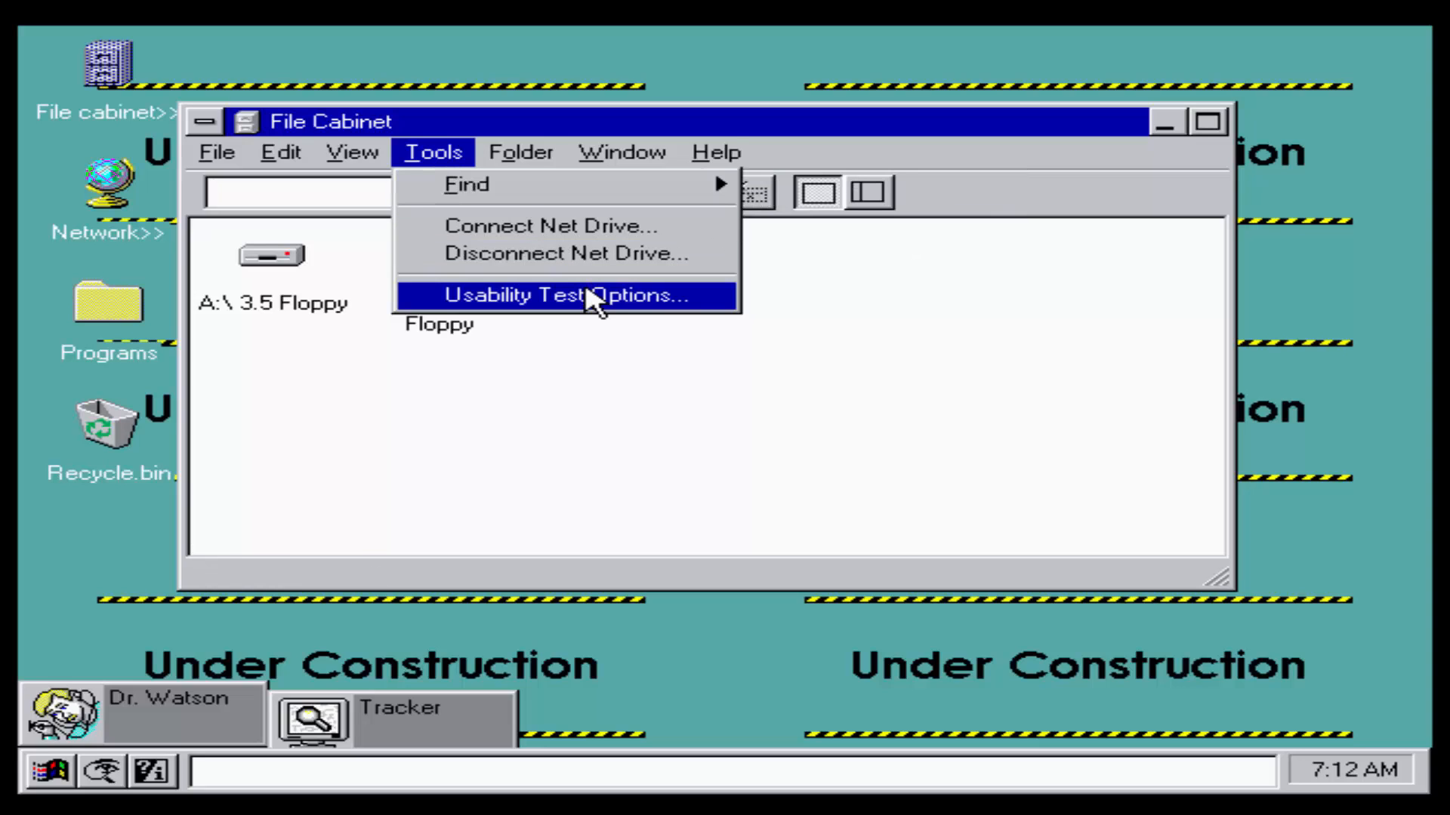
click(622, 152)
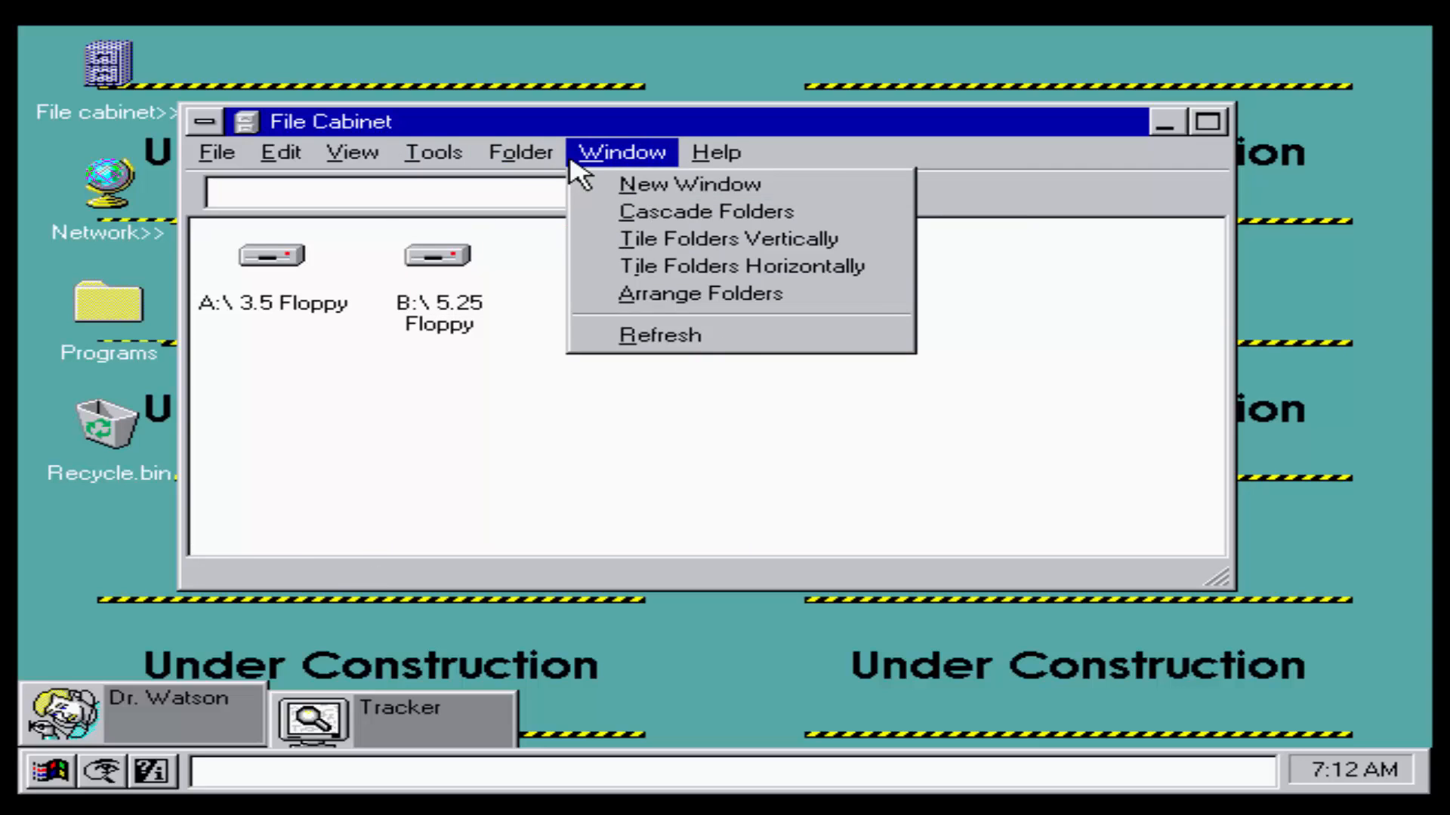
mouse_move(652, 172)
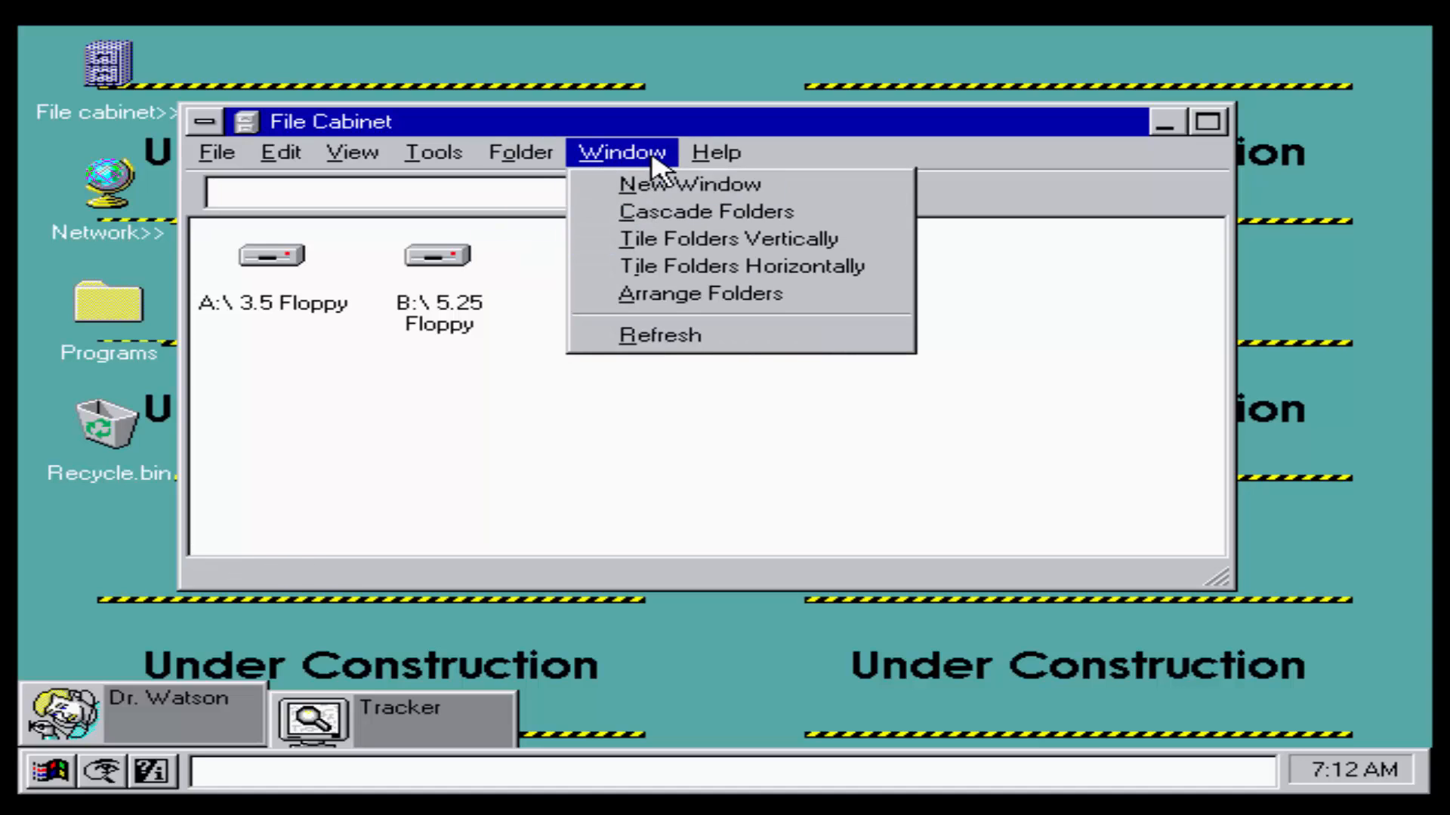
mouse_move(691, 184)
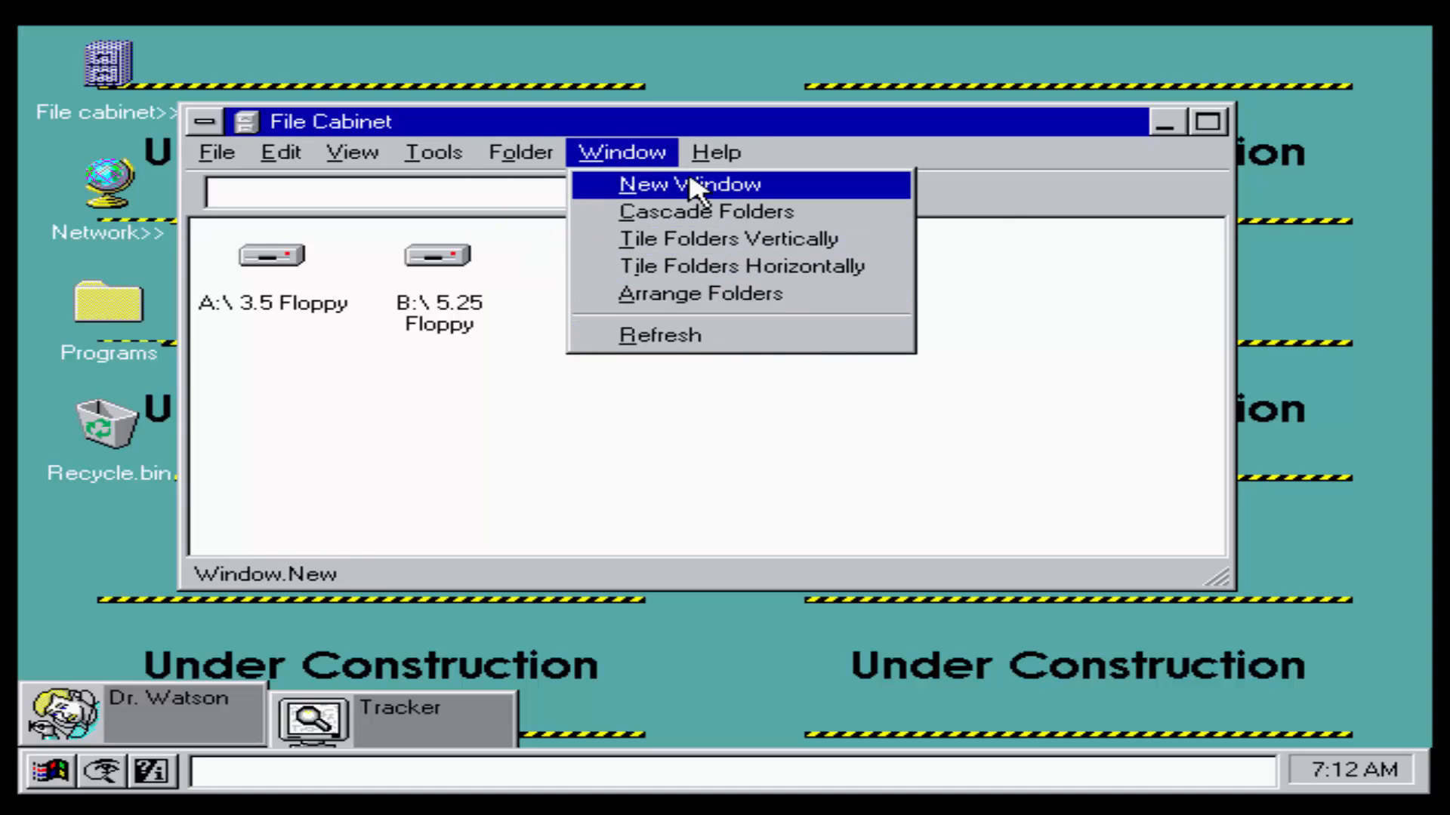
click(680, 184)
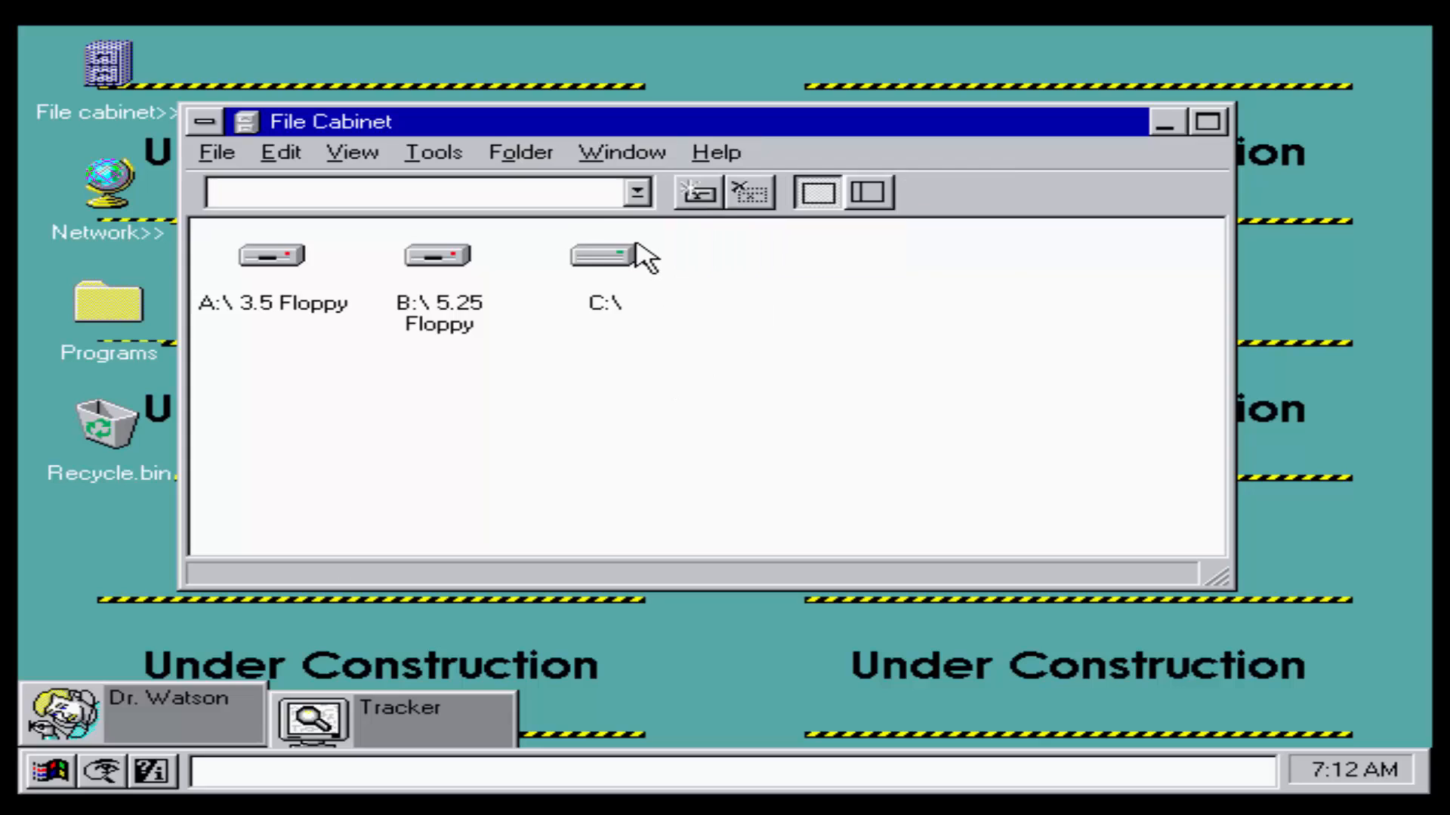
Step: Open the C: drive folder and minimize the File Cabinet window
double_click(604, 256)
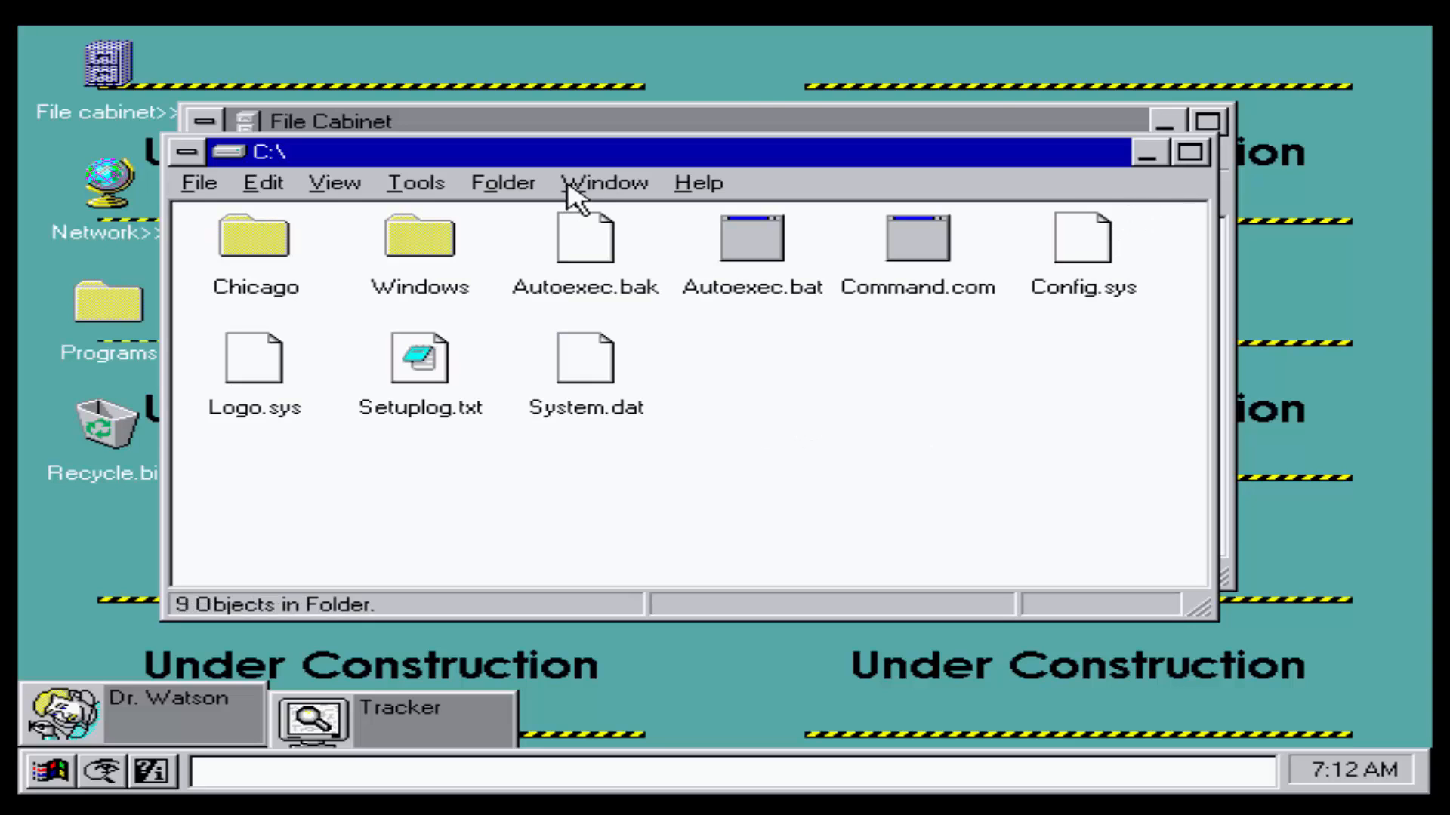
mouse_move(1172, 132)
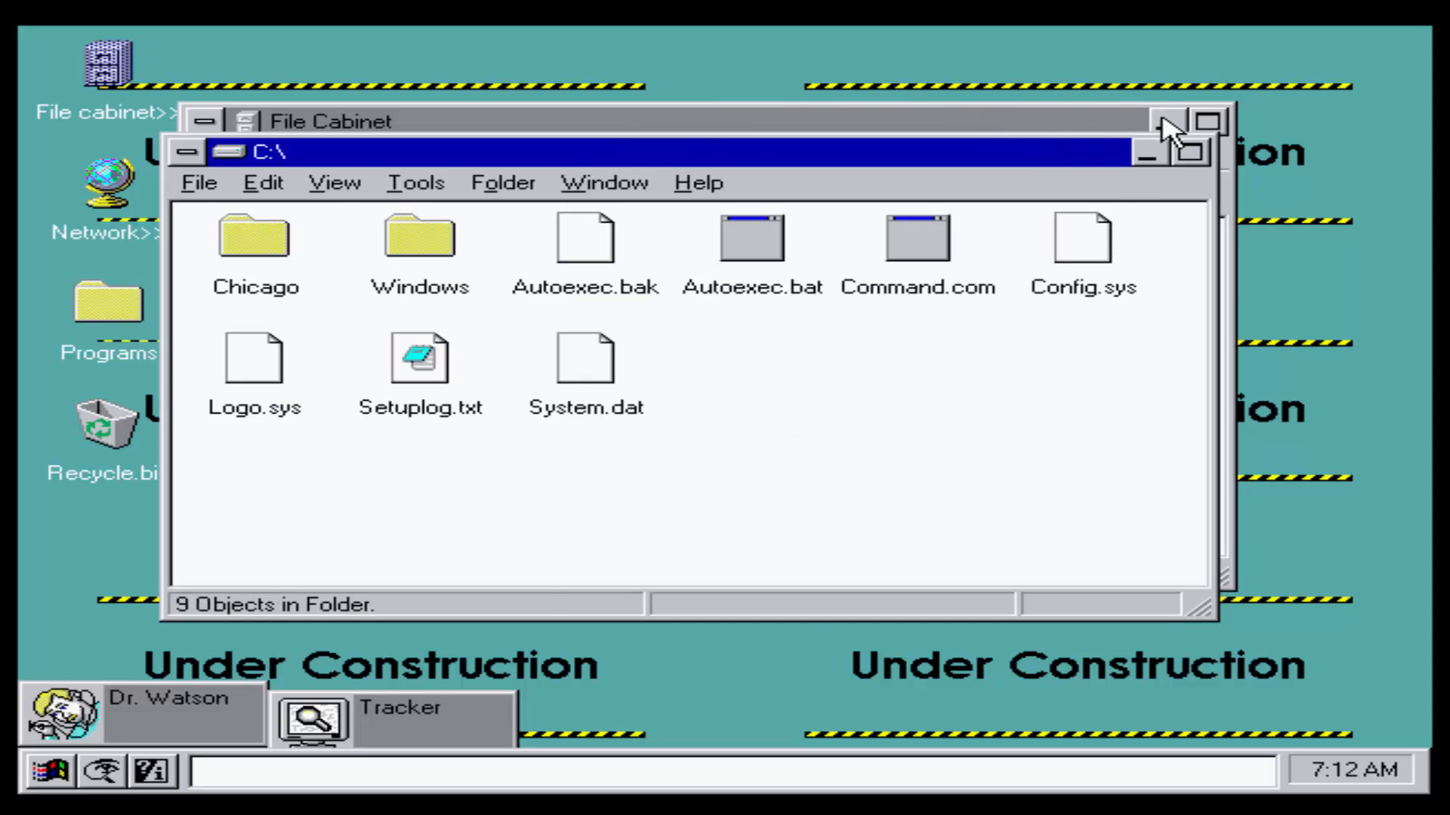
click(1168, 120)
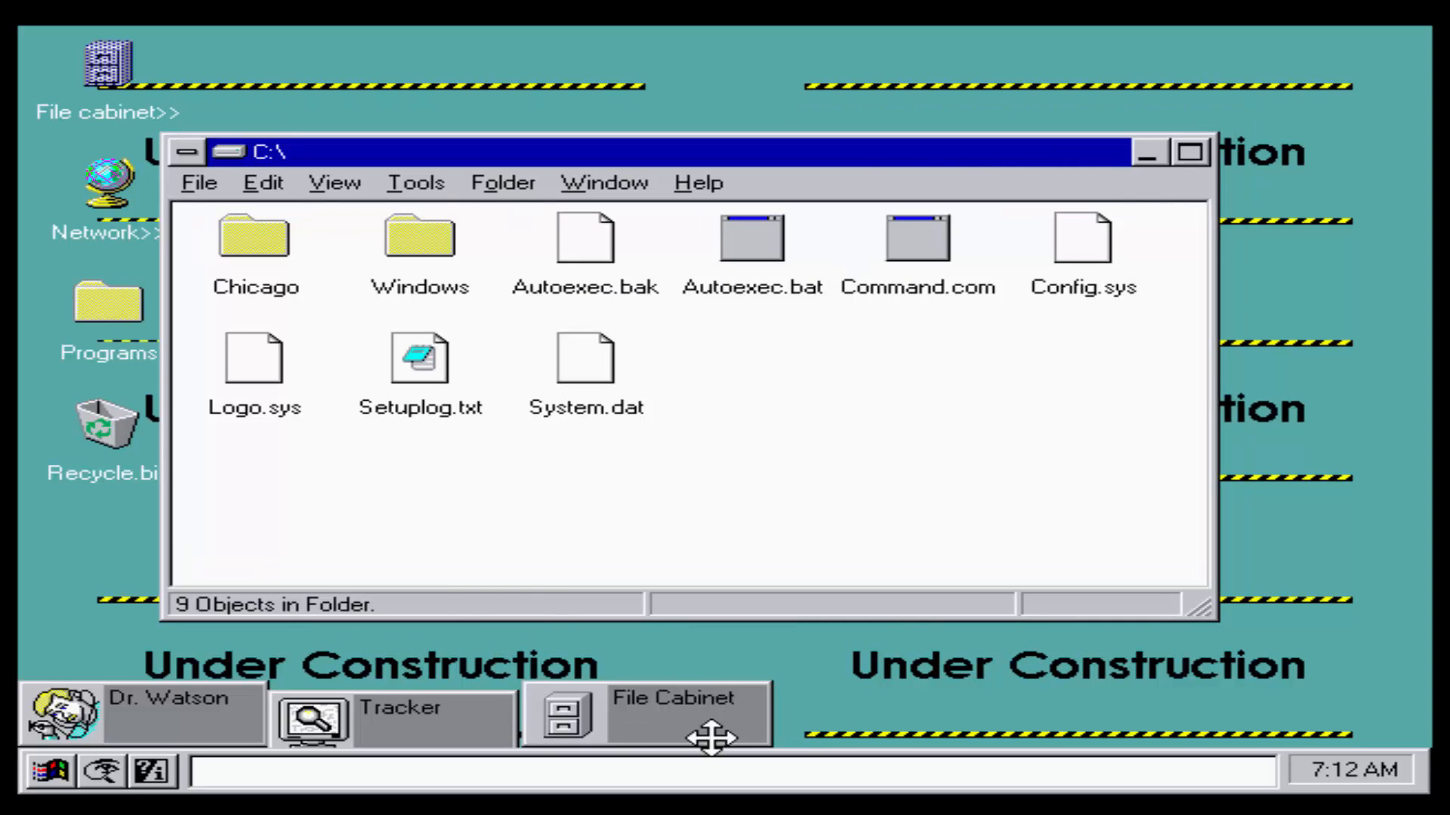
mouse_move(201, 775)
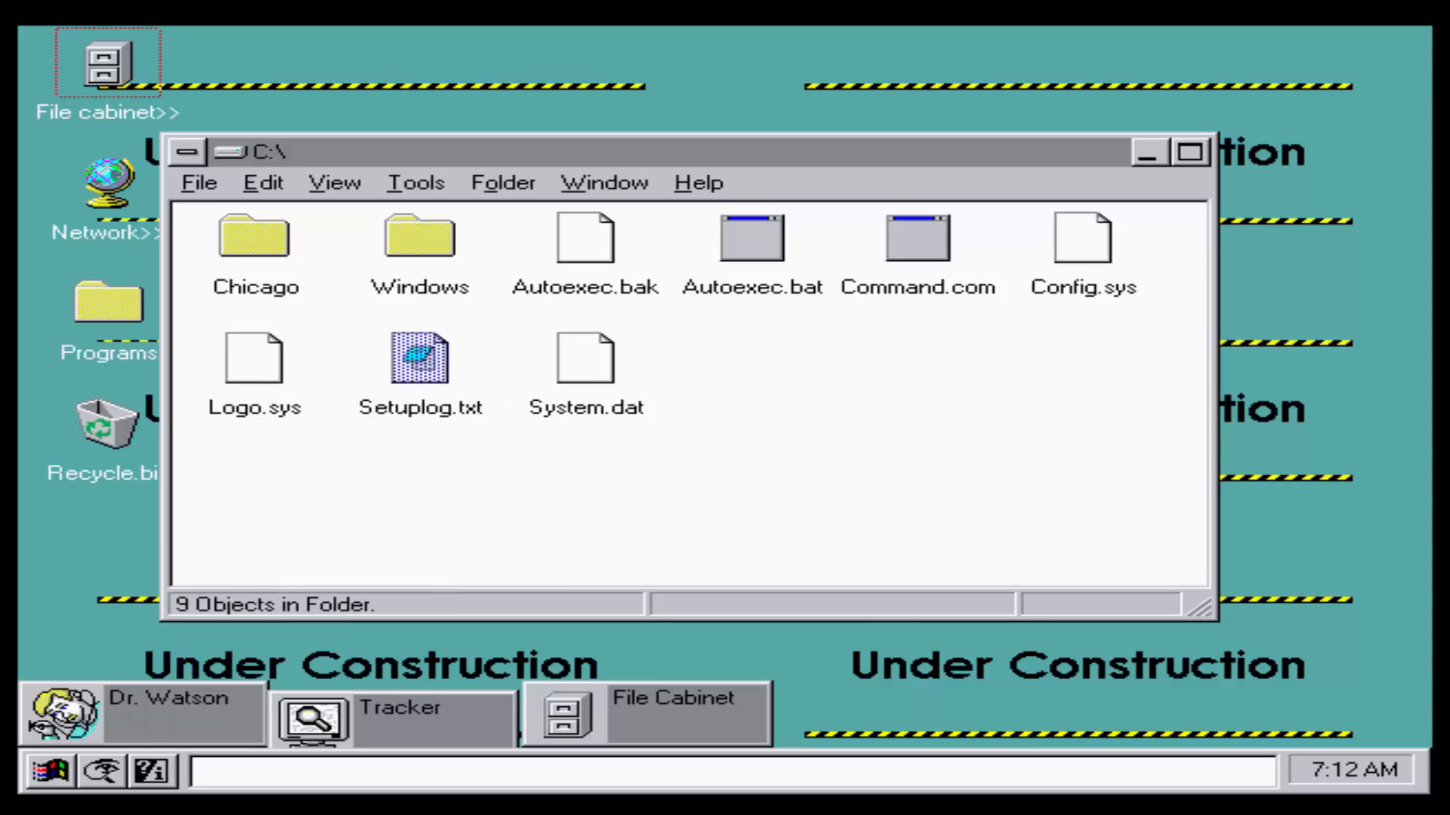
Step: Open and close Setuplog.txt in Notepad, minimize C:\, and scroll the CHICAGO folder
double_click(419, 359)
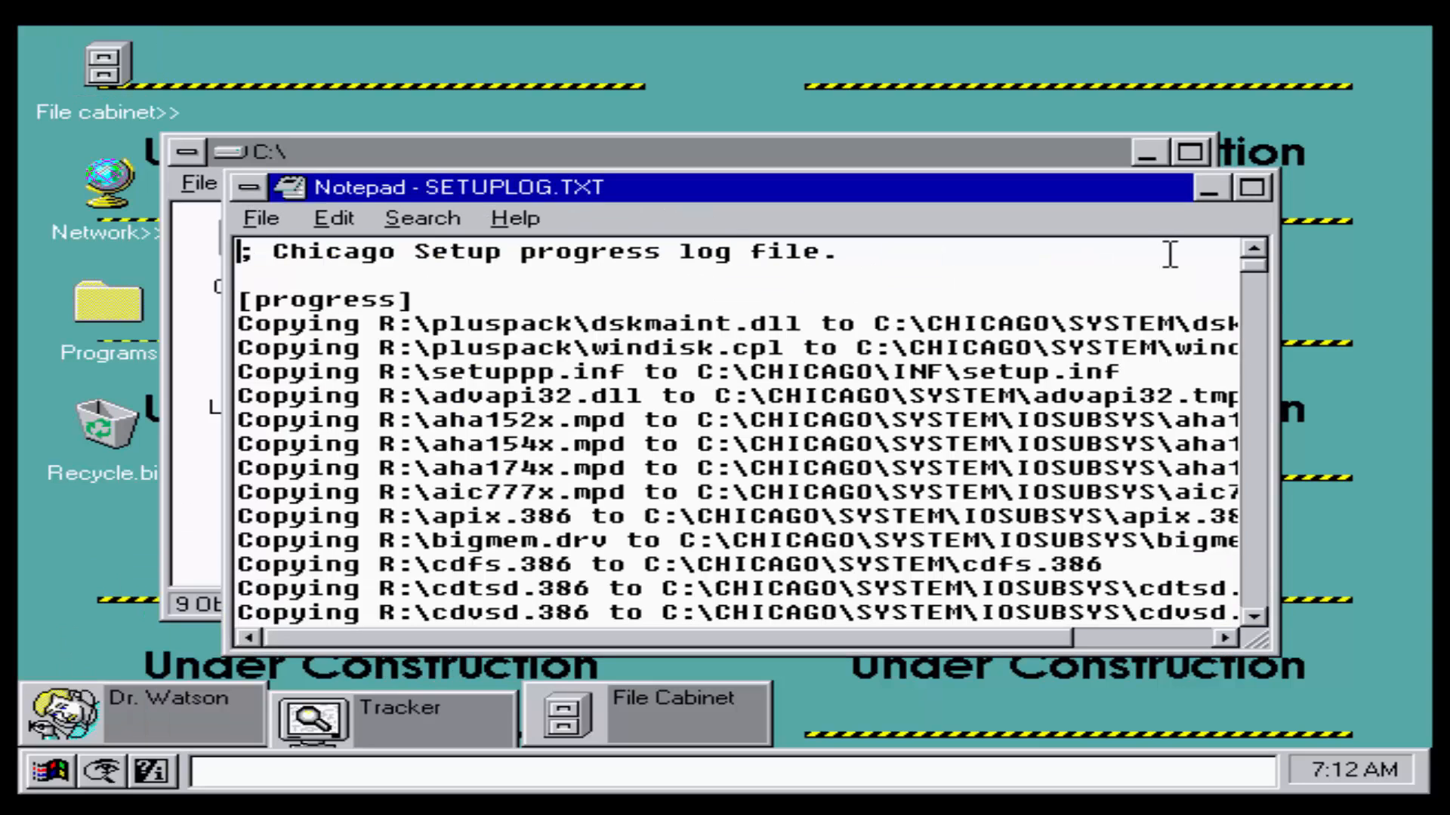
mouse_move(300, 222)
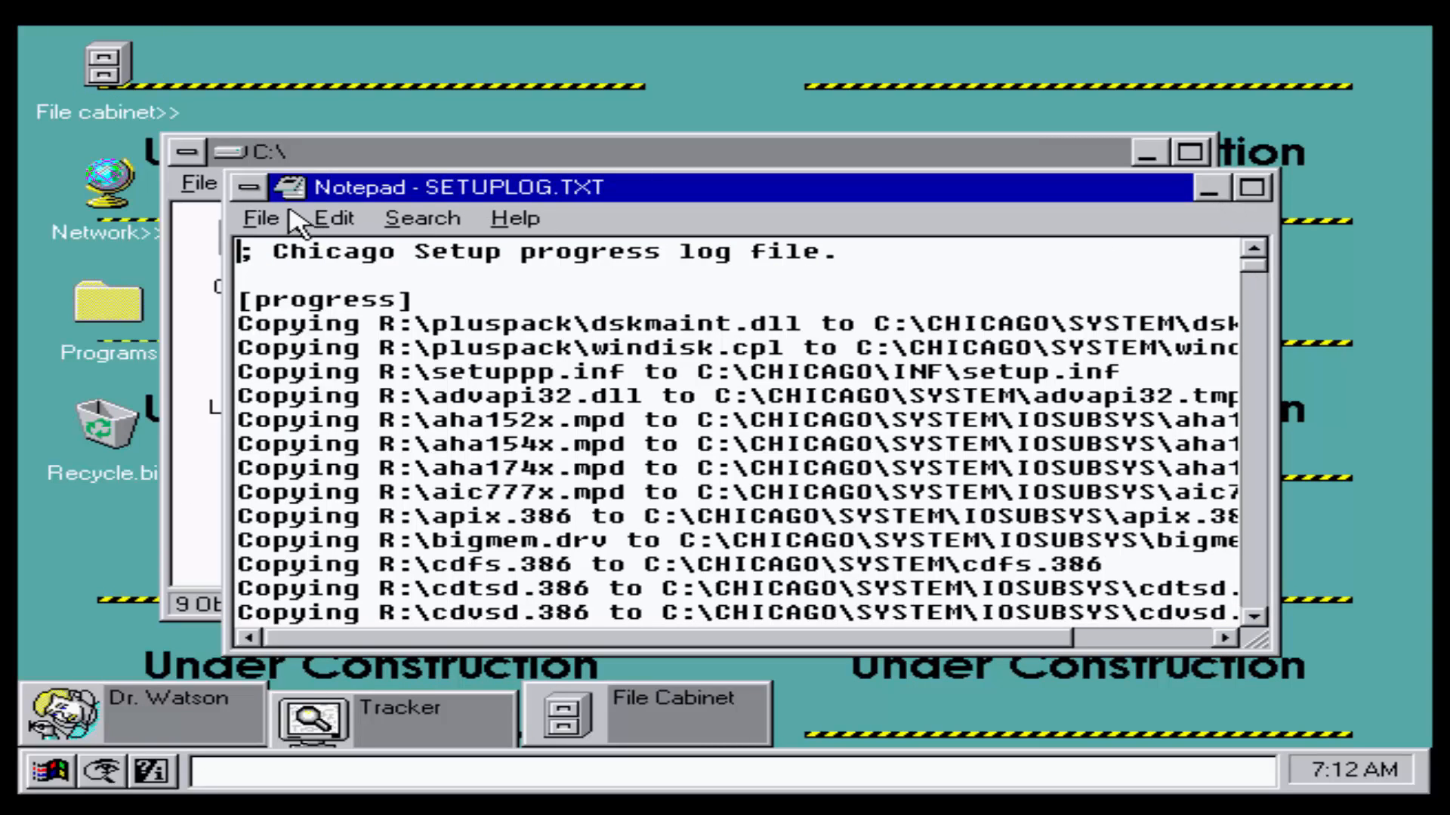
click(248, 186)
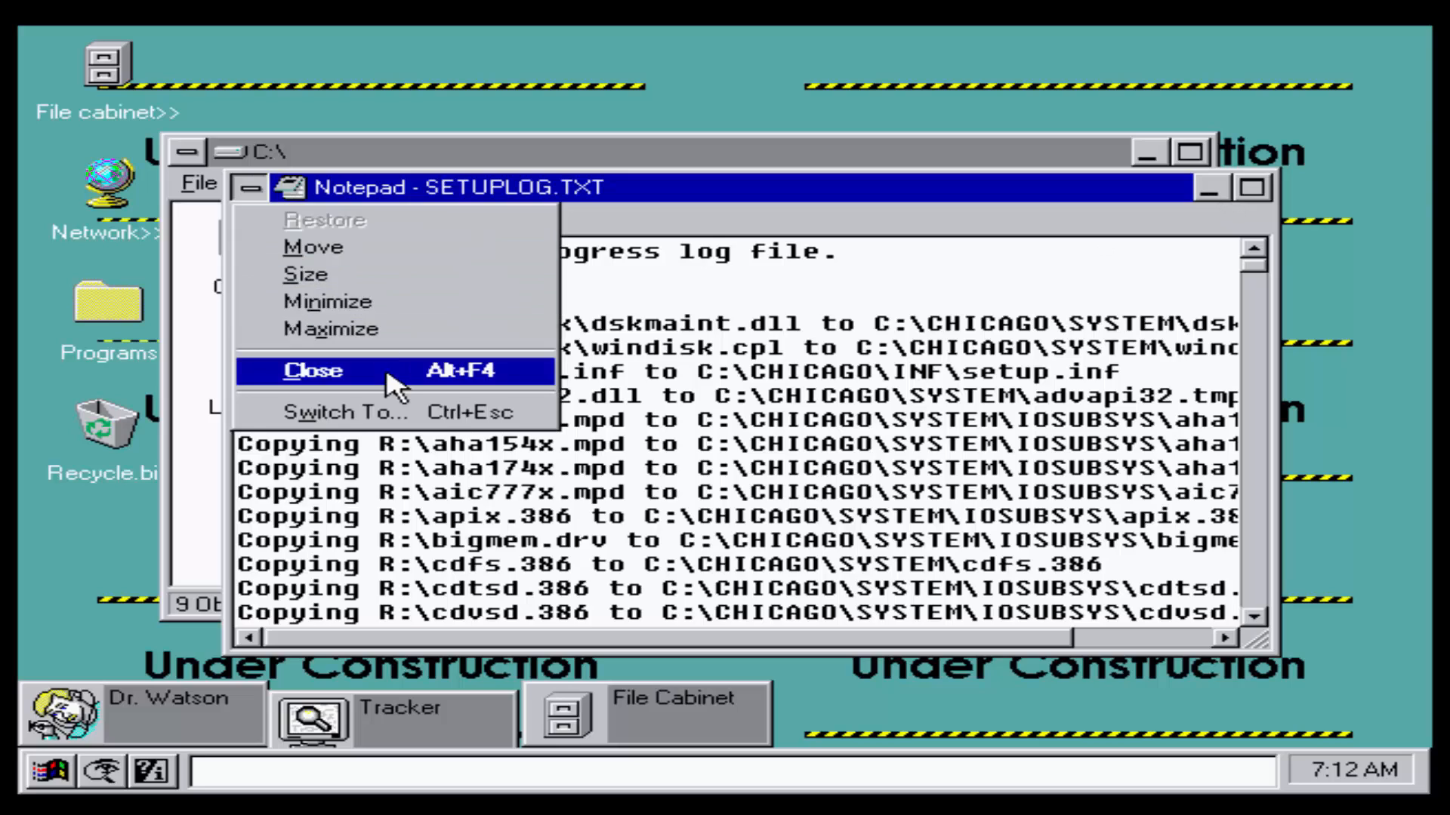
click(313, 370)
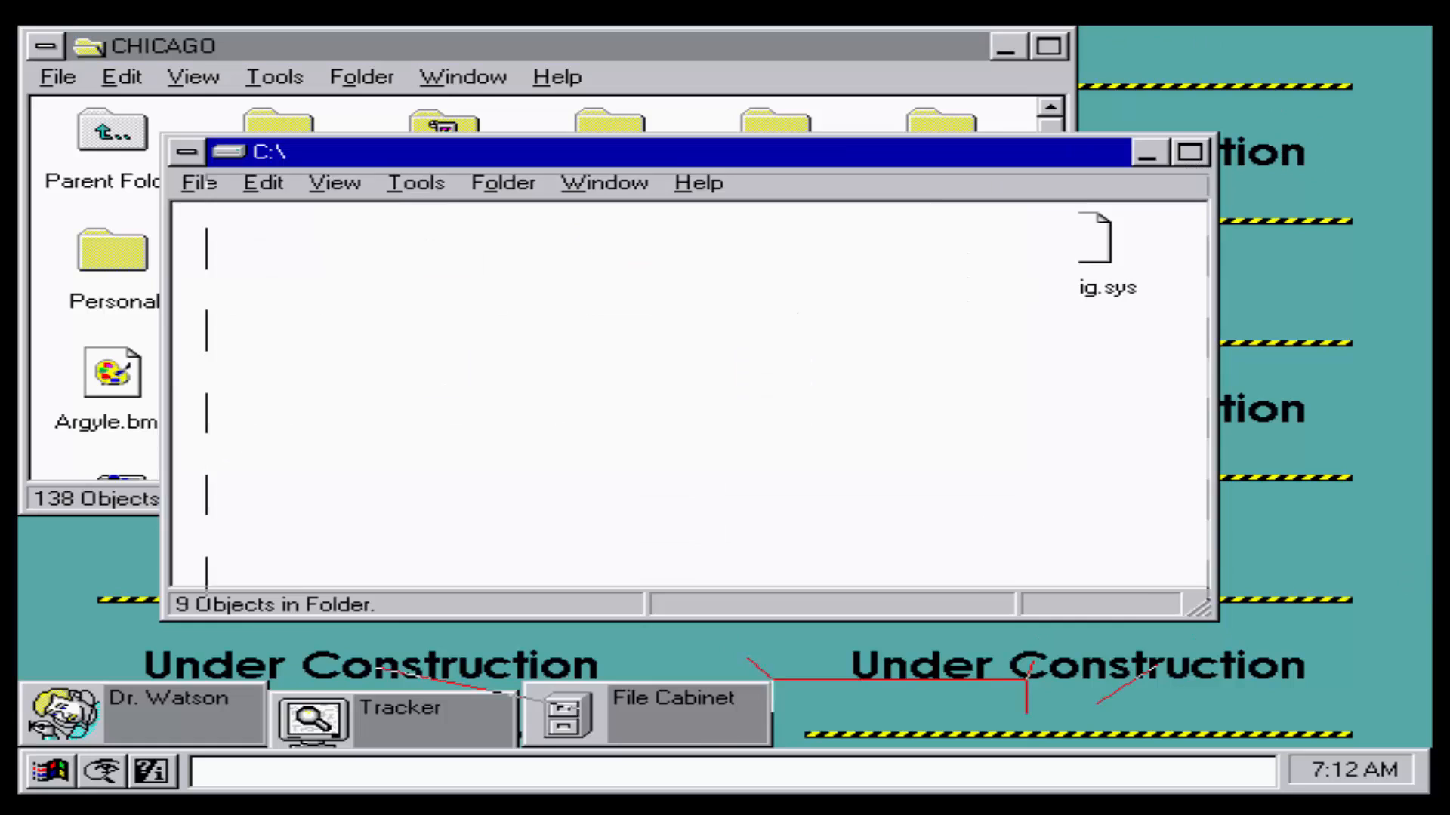
click(1146, 153)
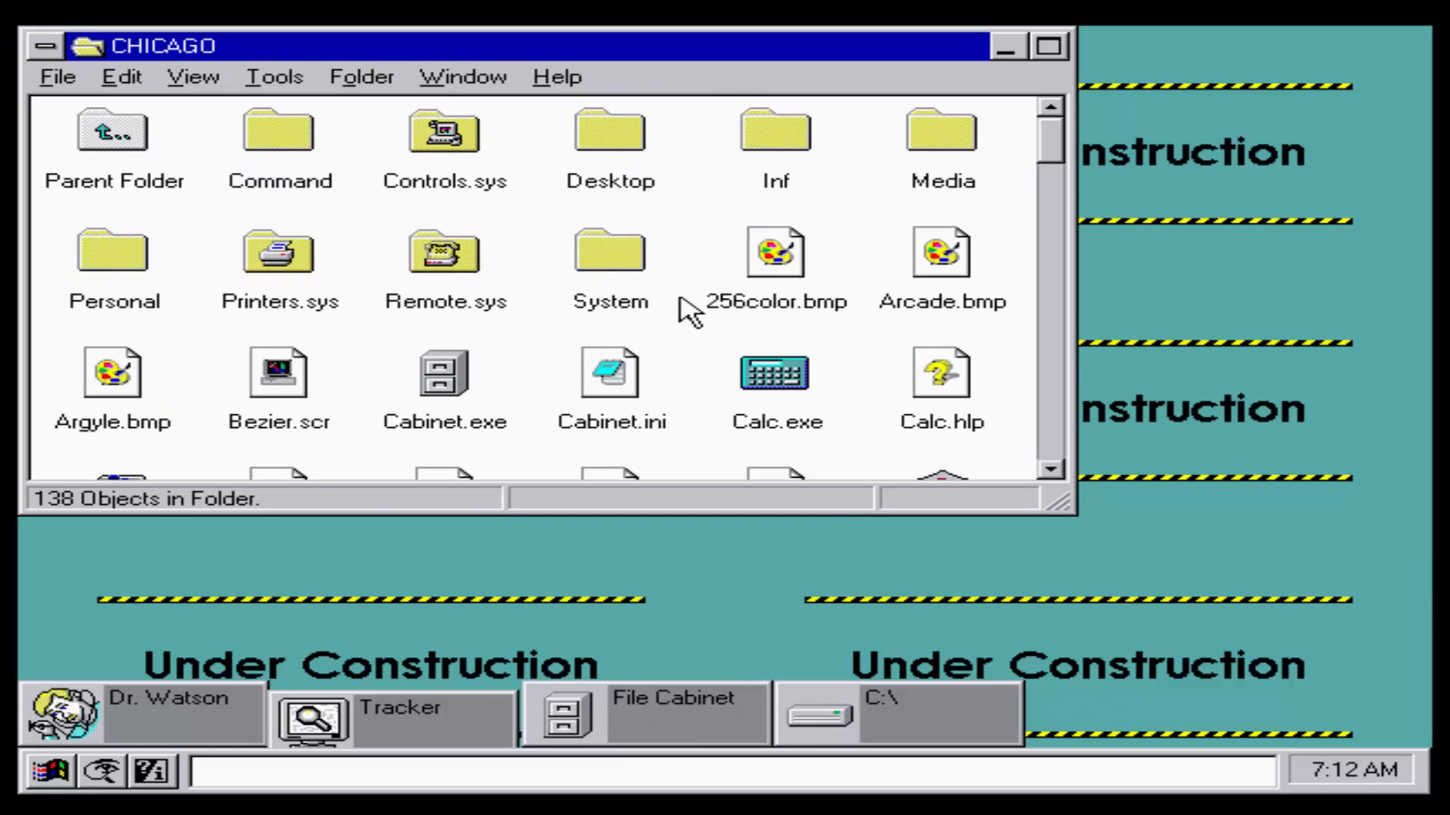
scroll(down, 3)
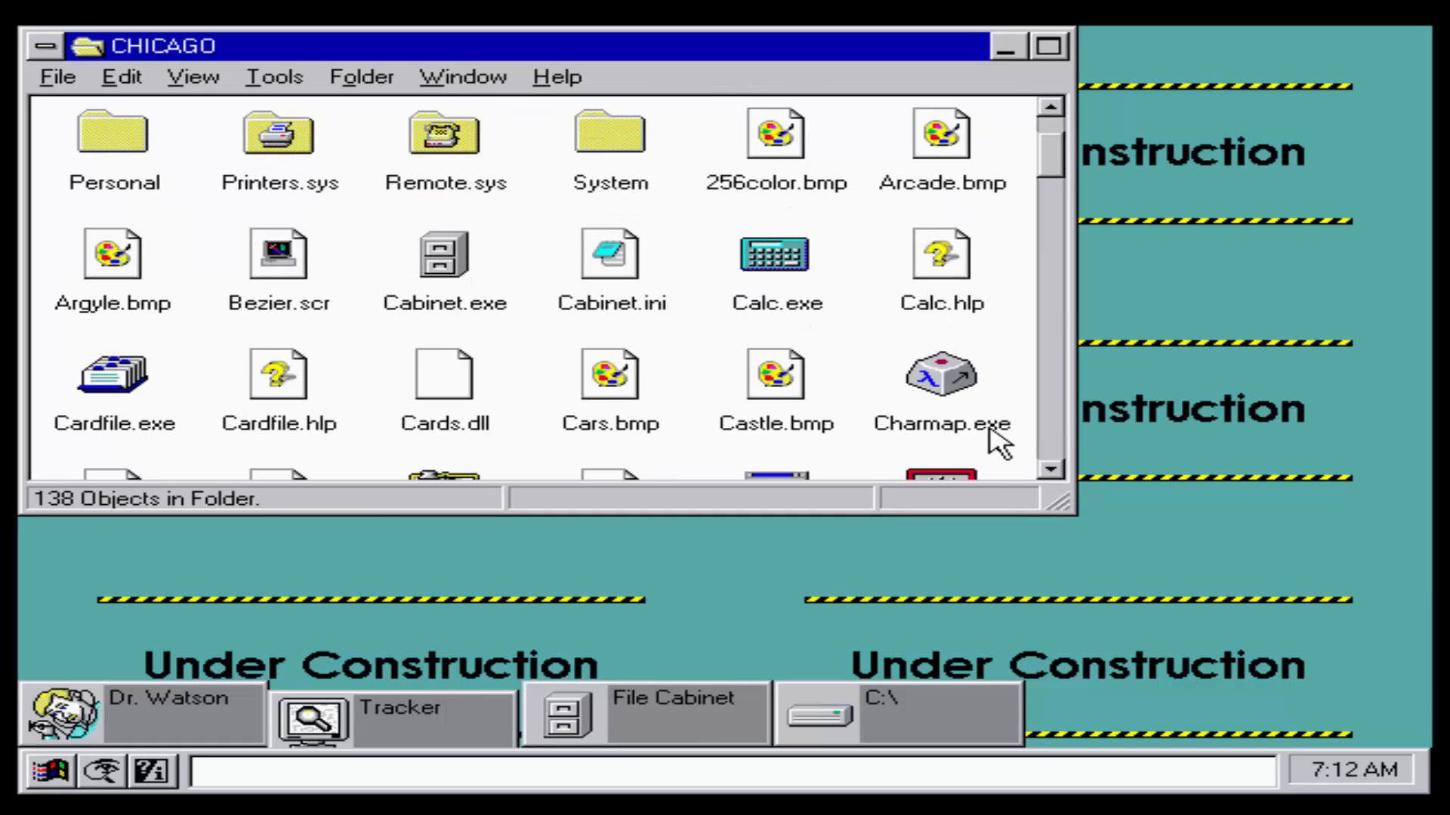
Step: Launch Calc.exe, compute 4 + 4 = 8, and close Calculator
double_click(774, 255)
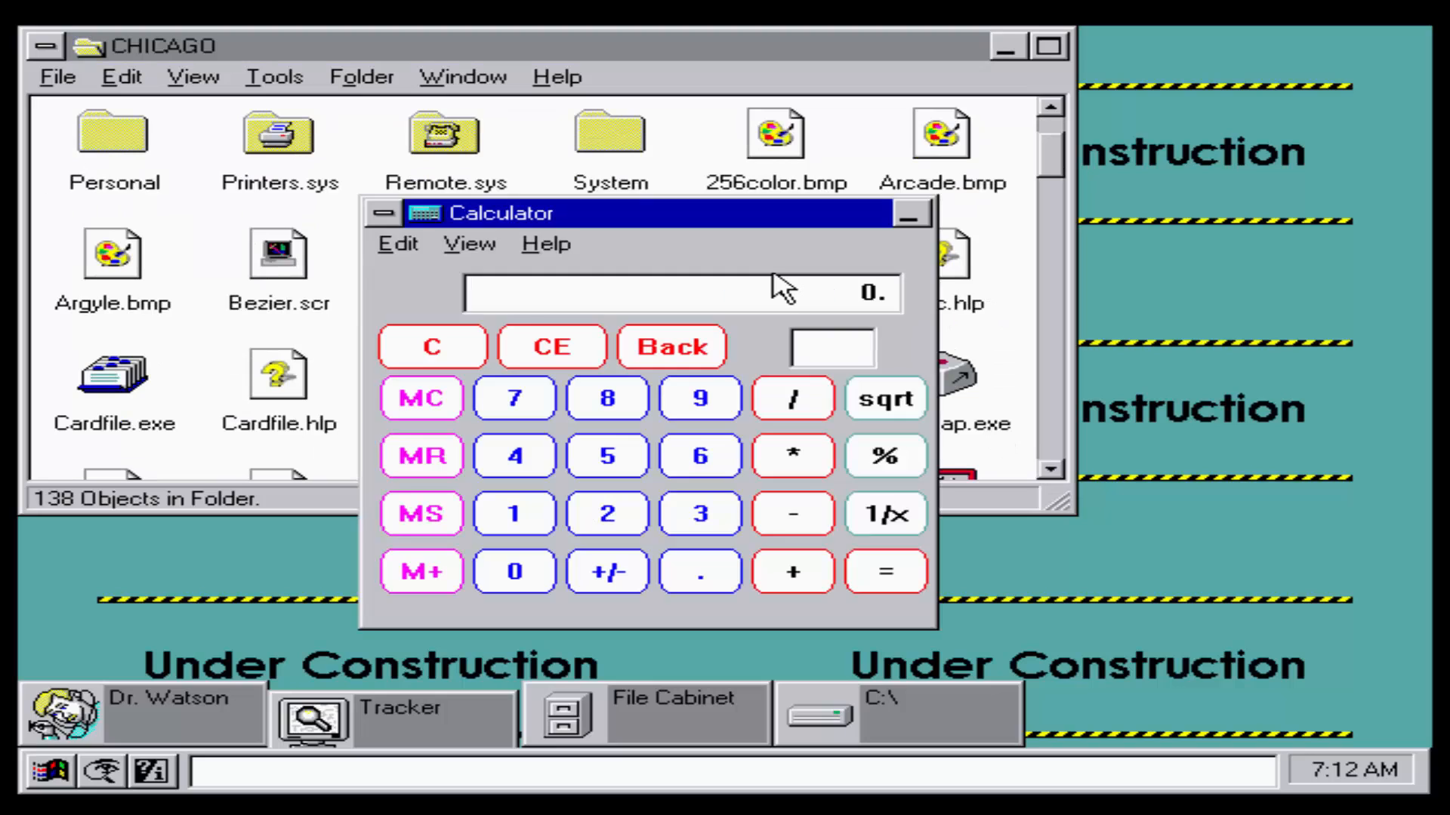
mouse_move(605, 490)
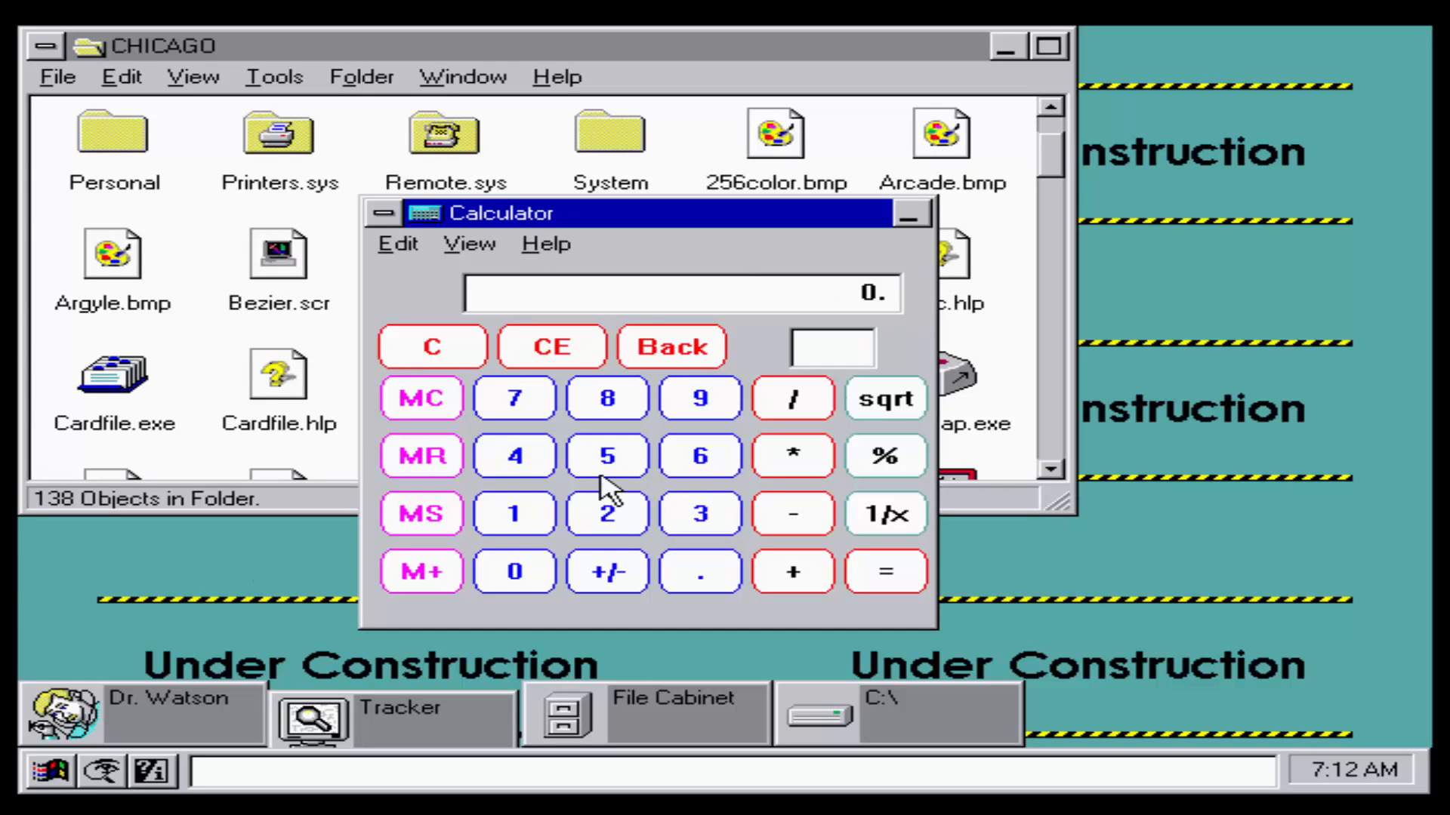
click(514, 455)
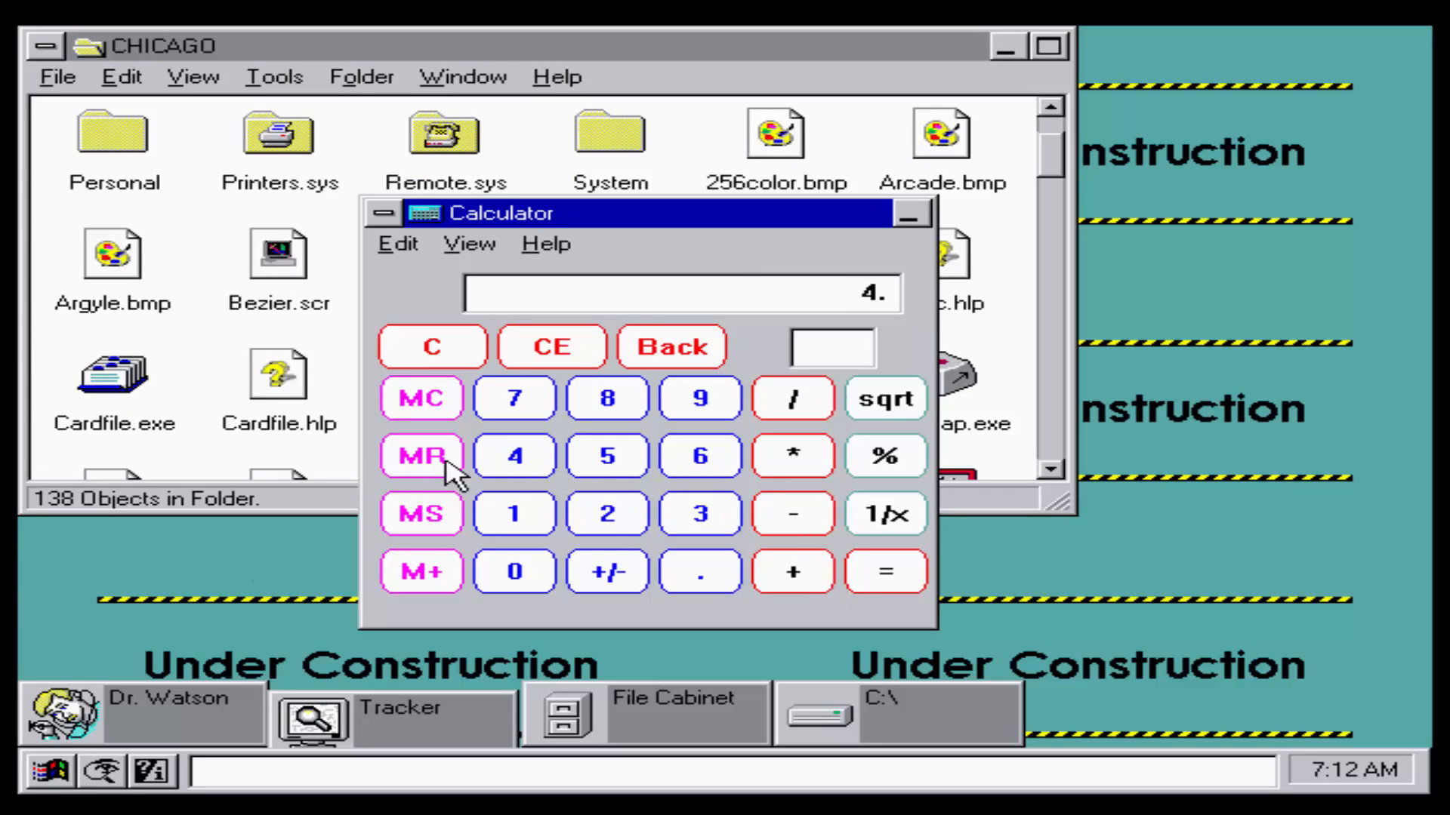
mouse_move(887, 582)
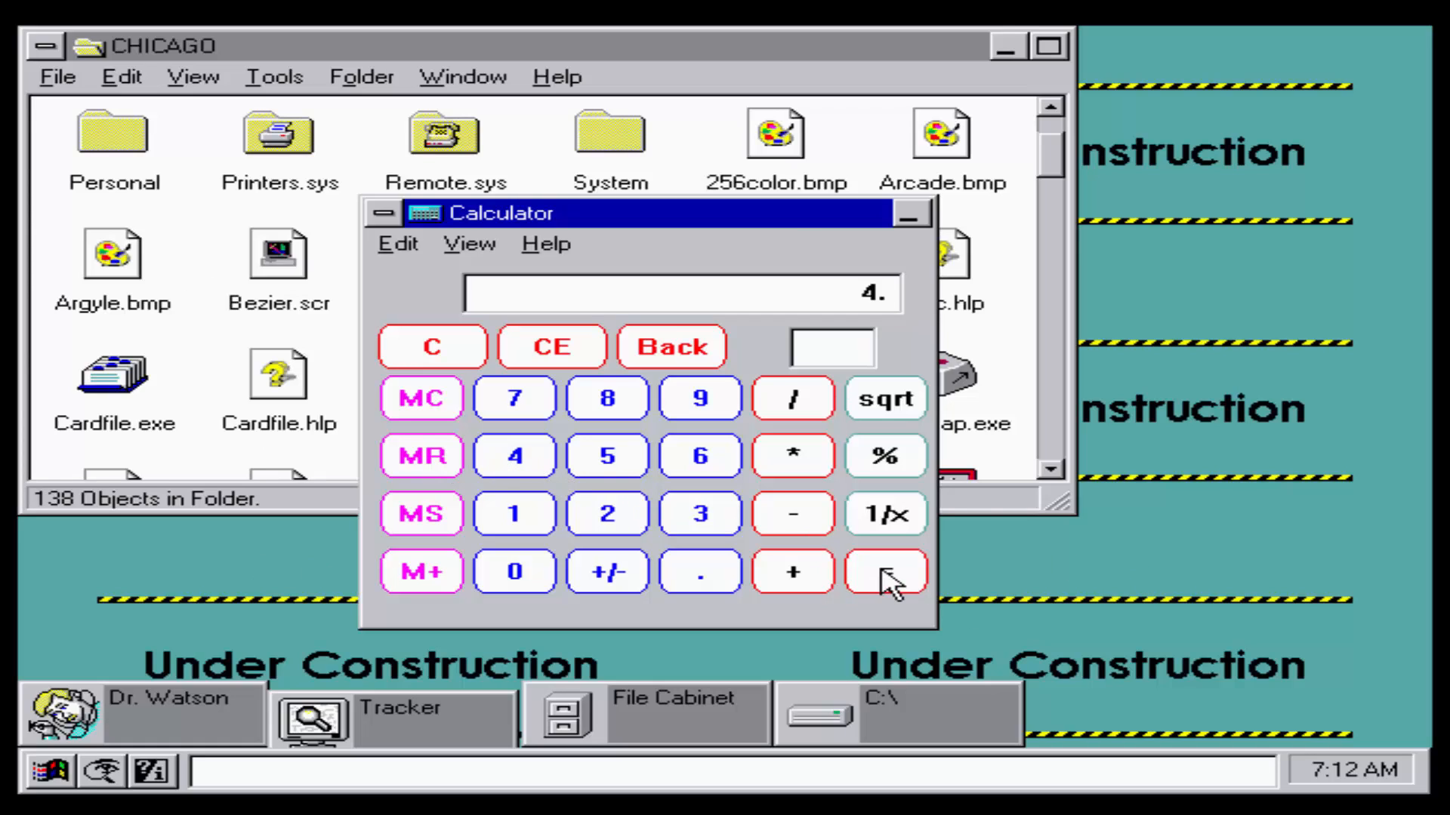
click(384, 214)
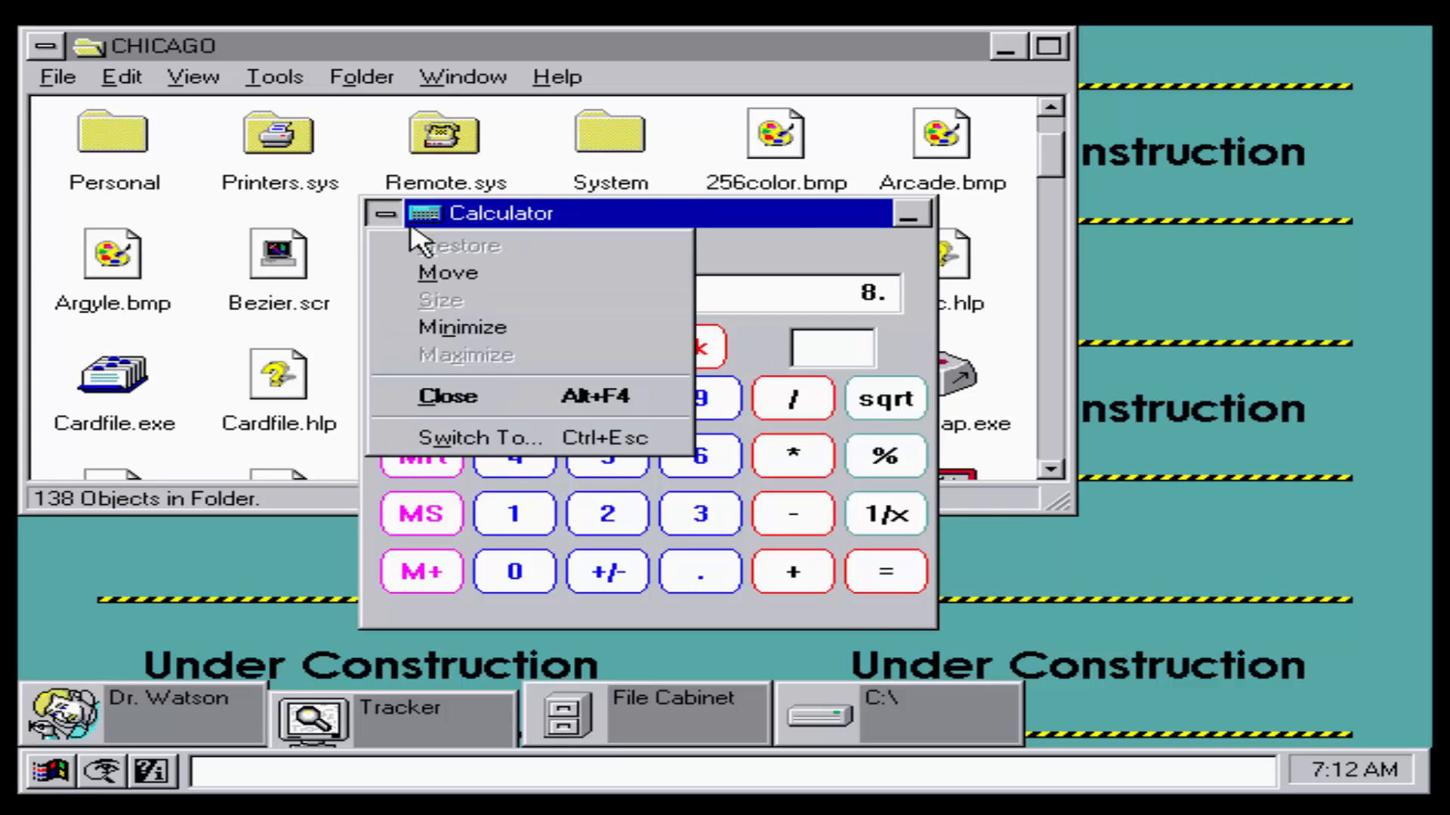
click(448, 395)
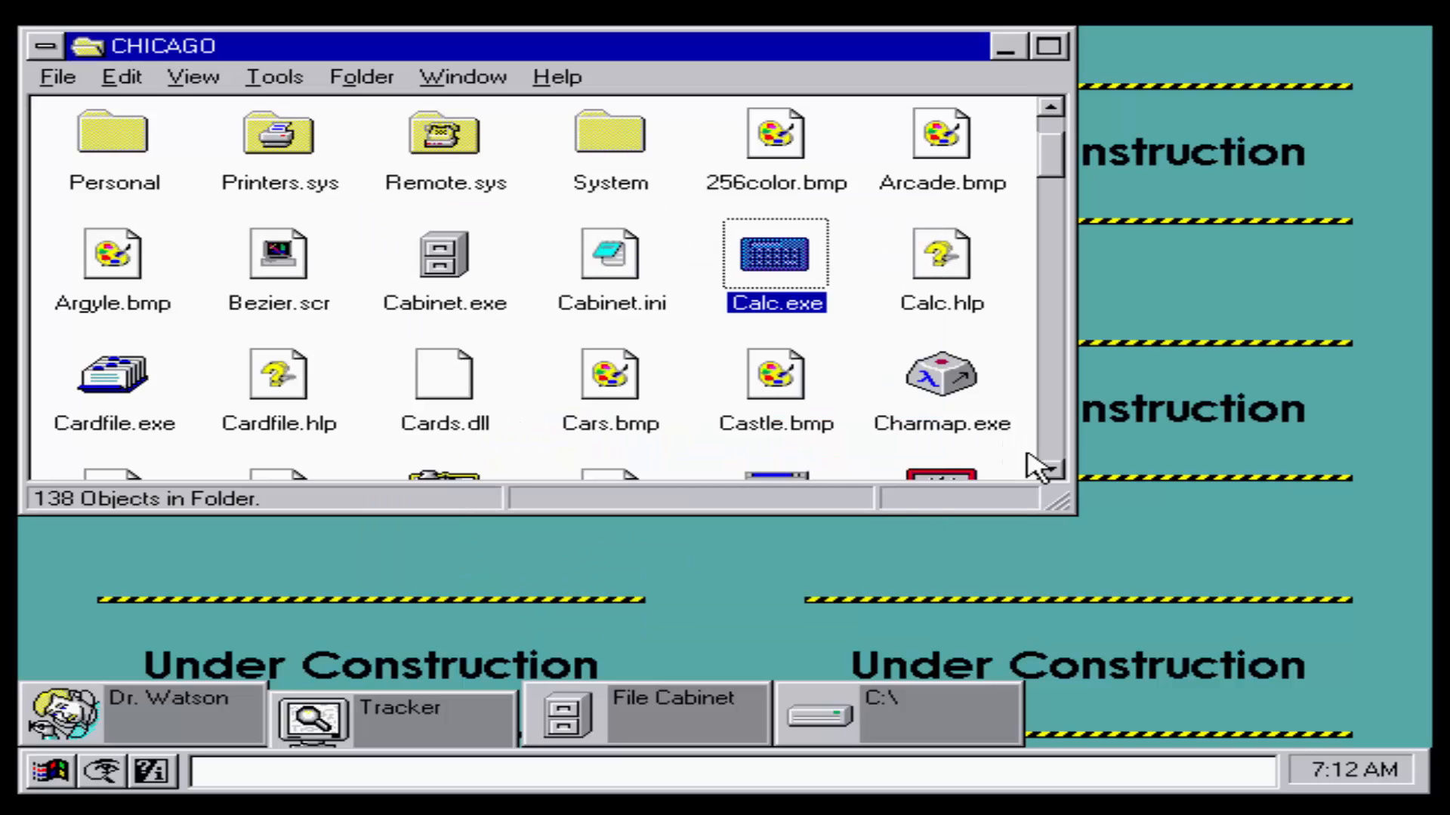
scroll(down, 3)
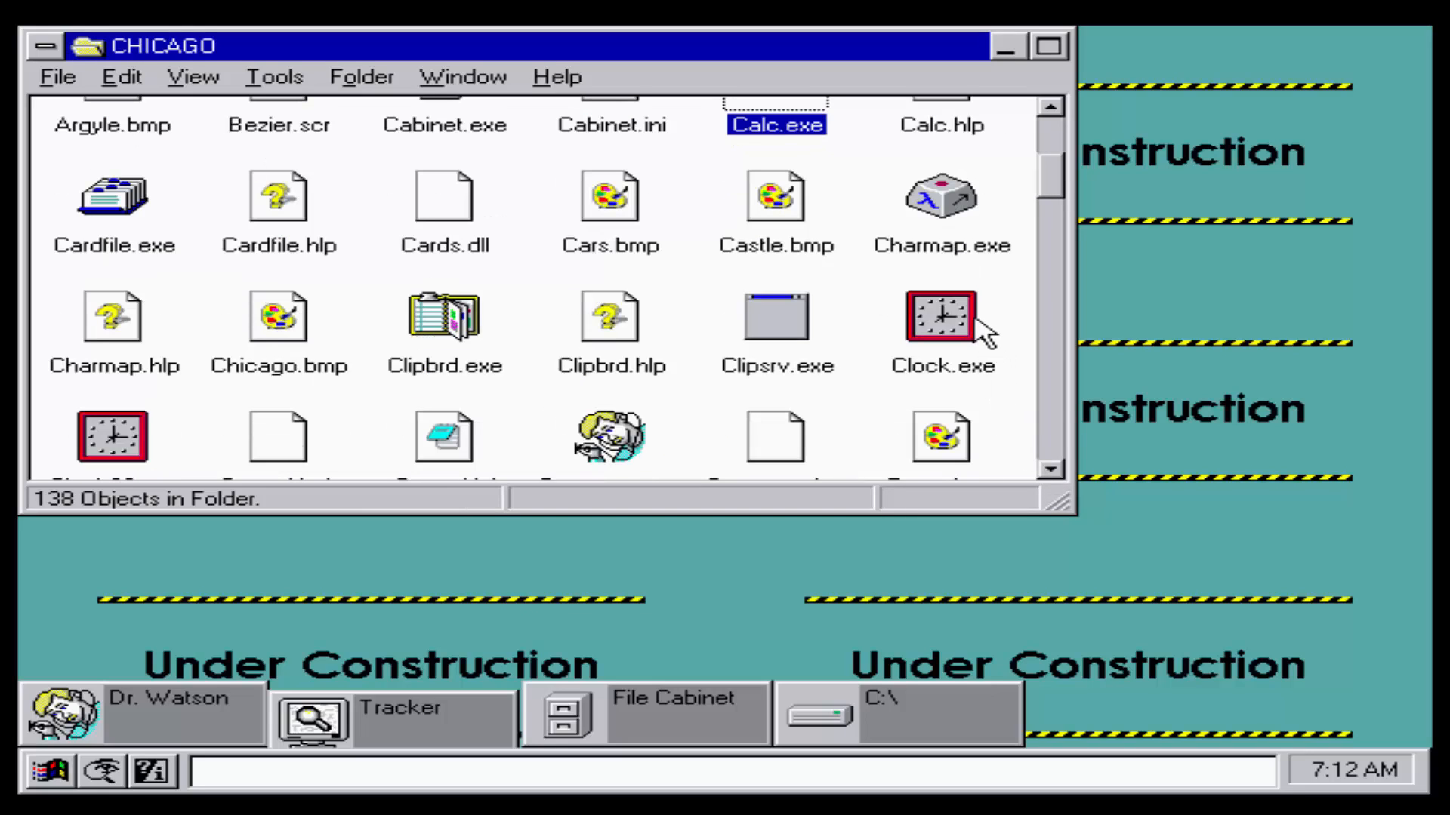
double_click(942, 317)
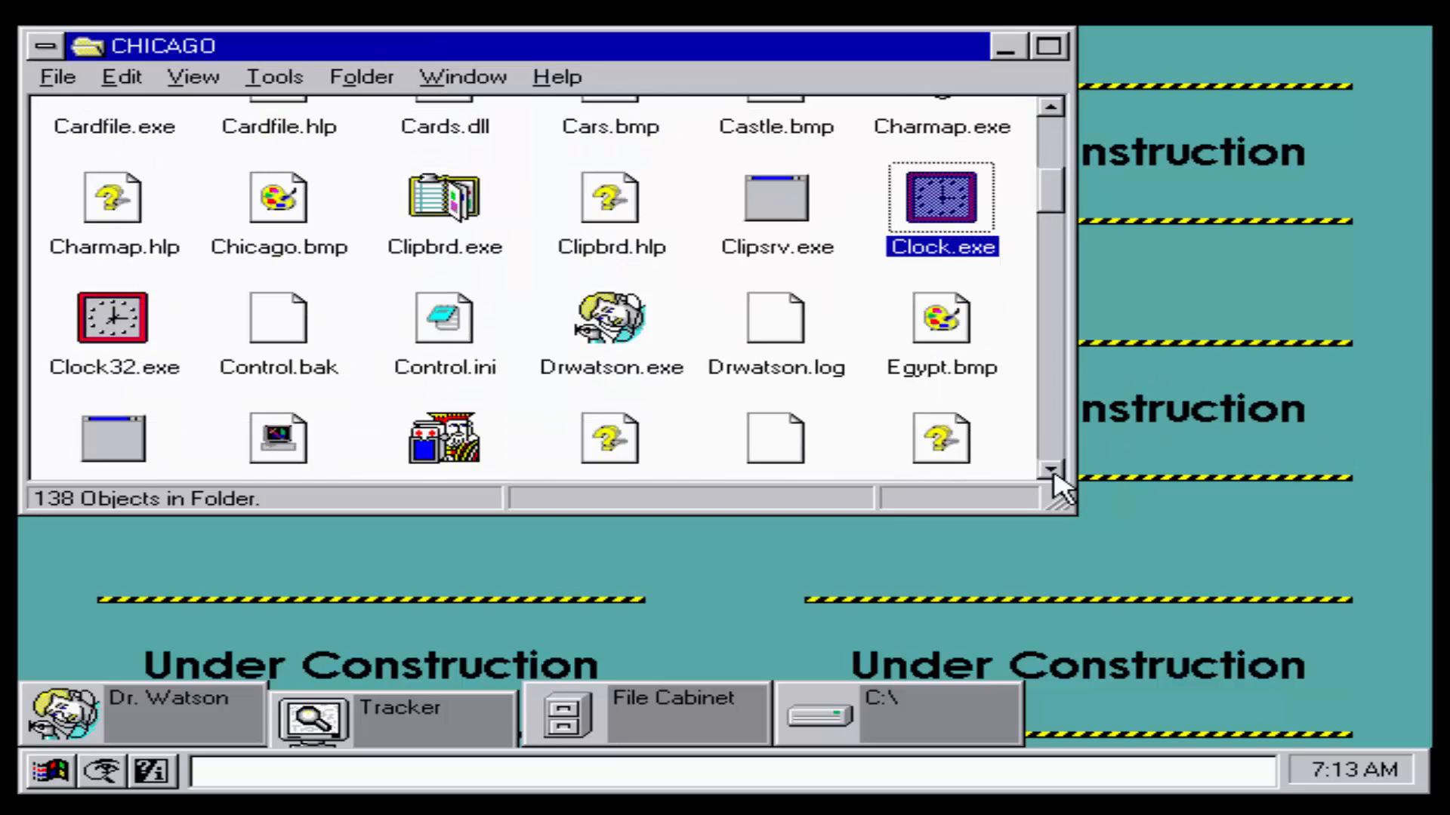
scroll(down, 3)
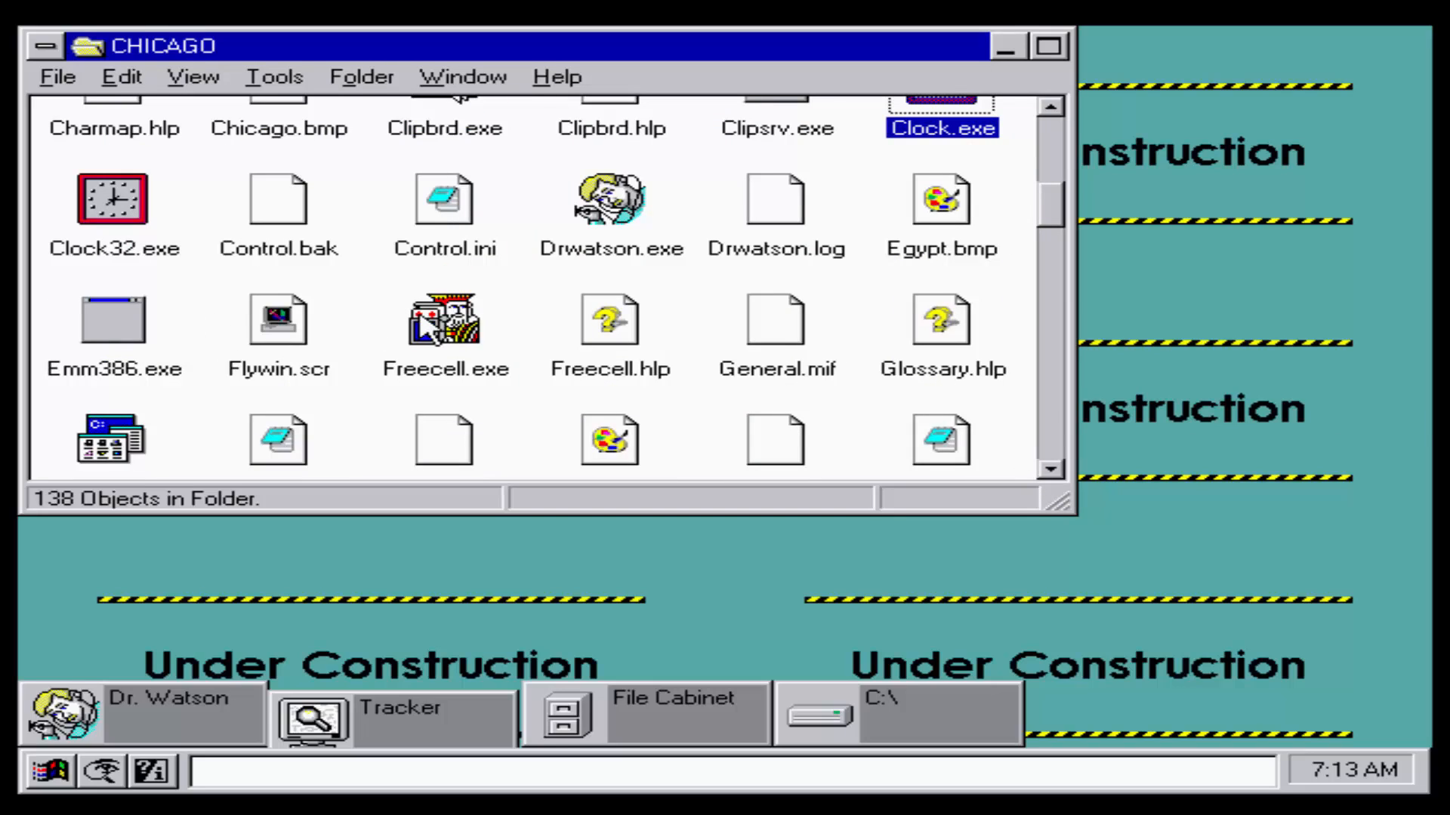
Step: Launch Freecell.exe, deal game #15213, close it and scroll the folder further
double_click(444, 318)
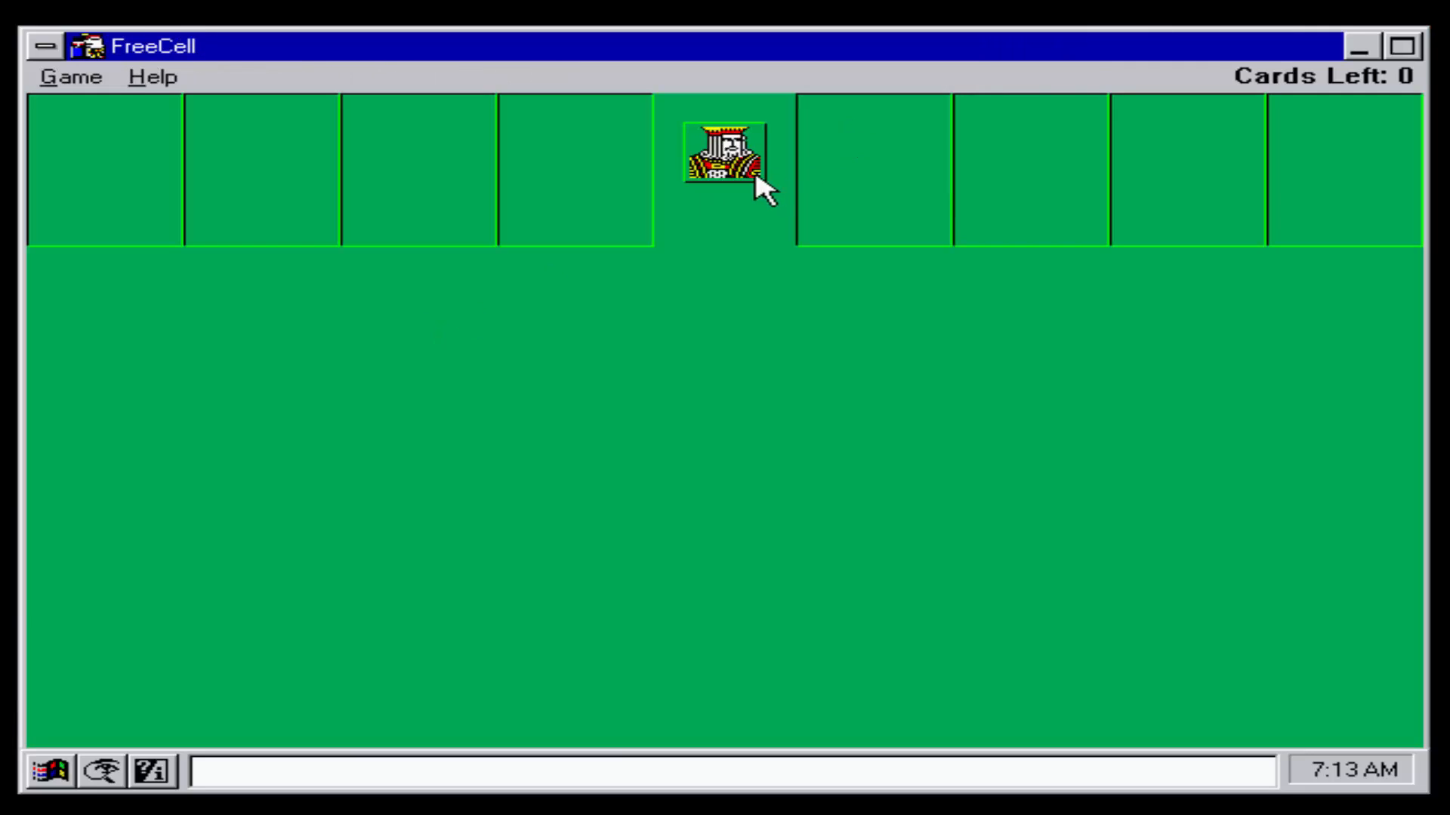
mouse_move(46, 125)
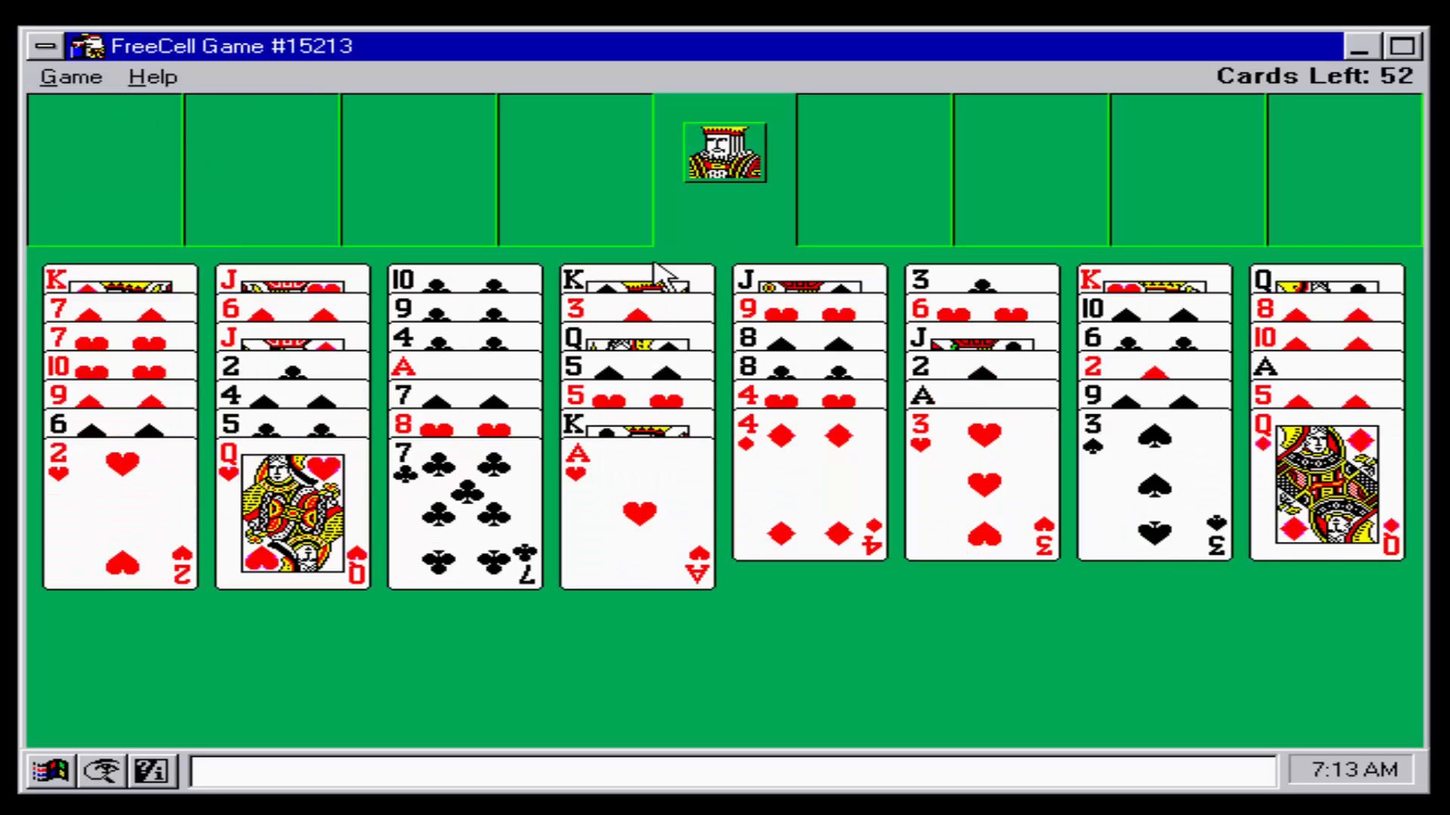
mouse_move(24, 127)
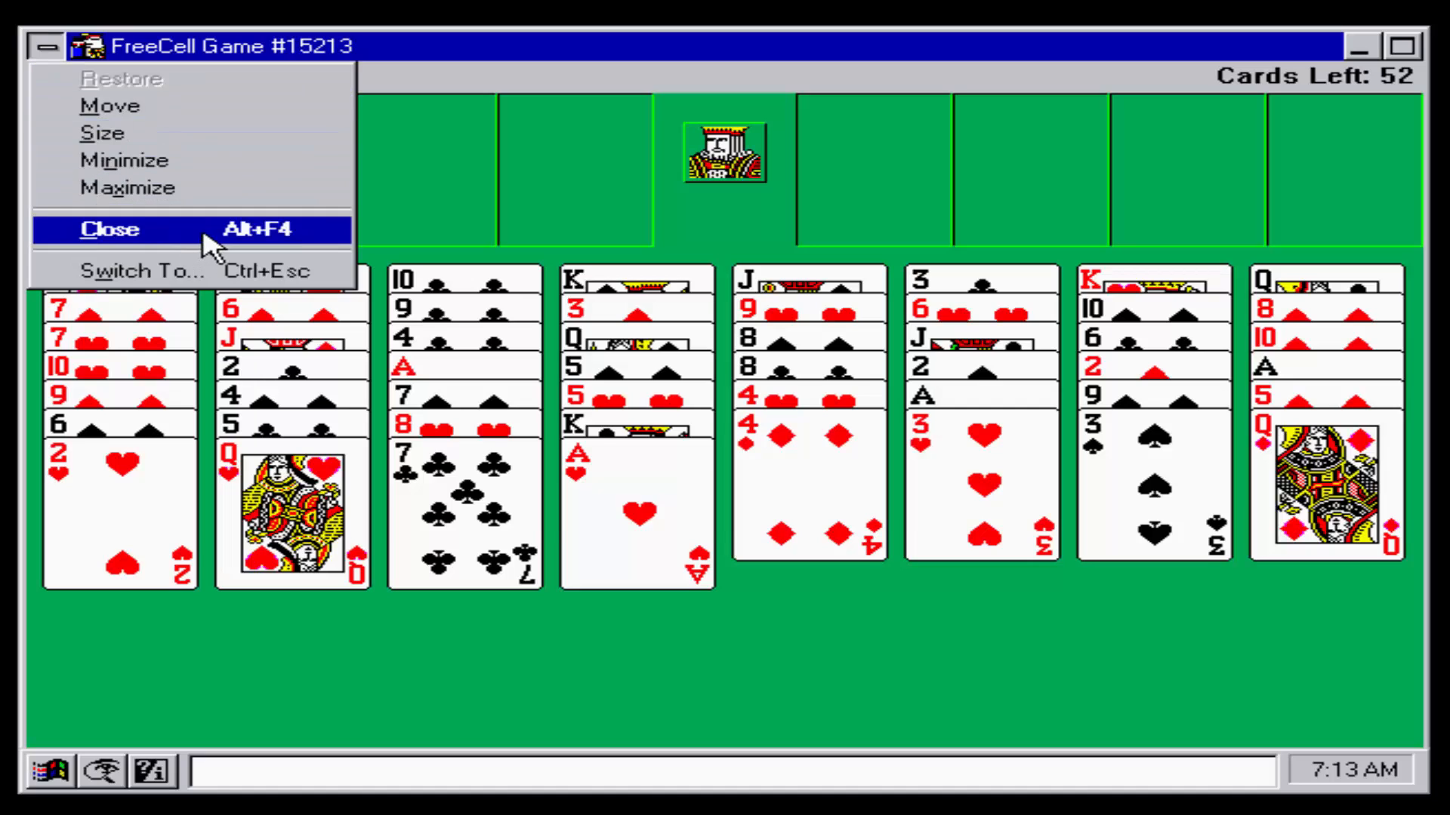
click(108, 228)
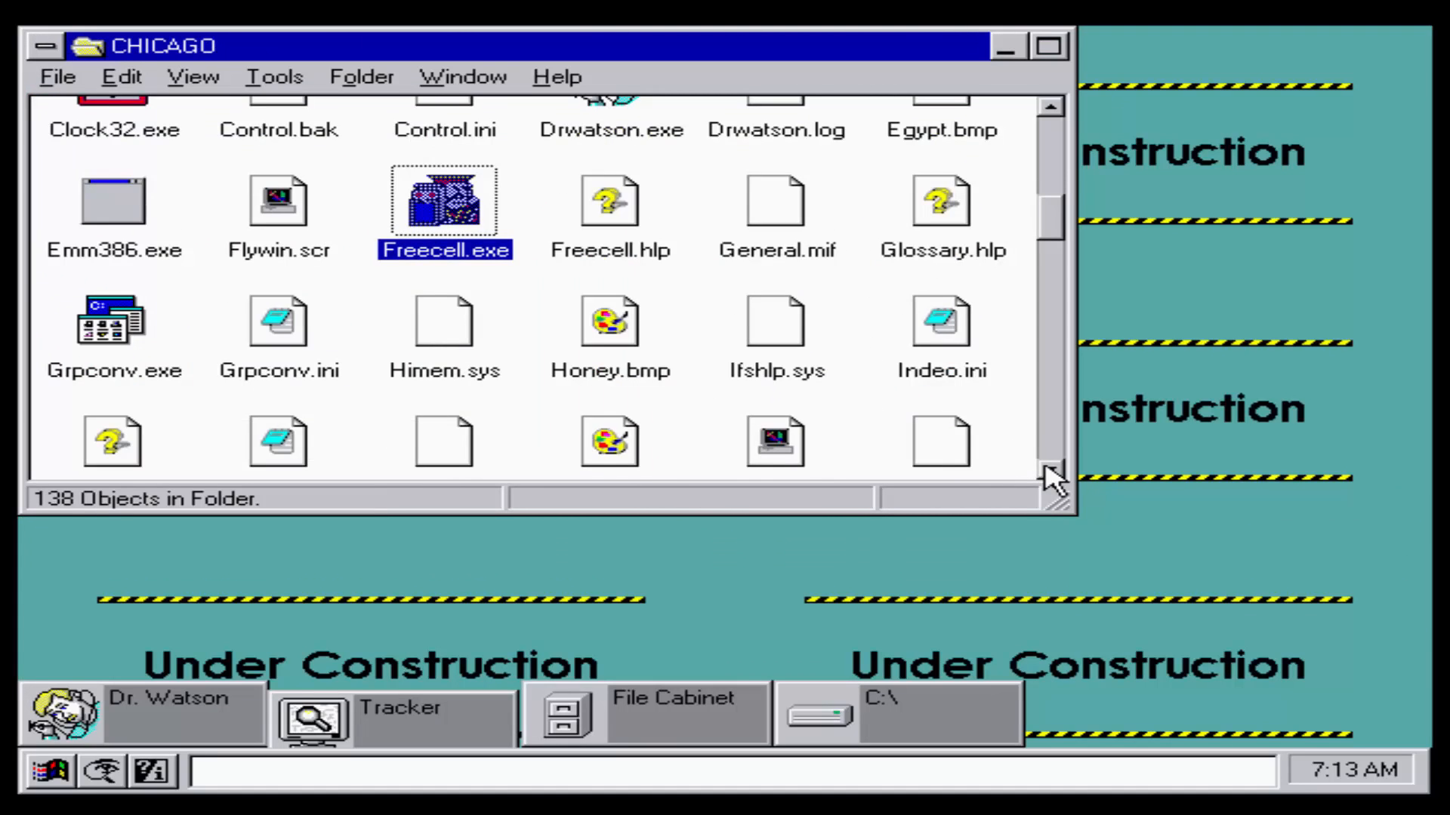
scroll(down, 3)
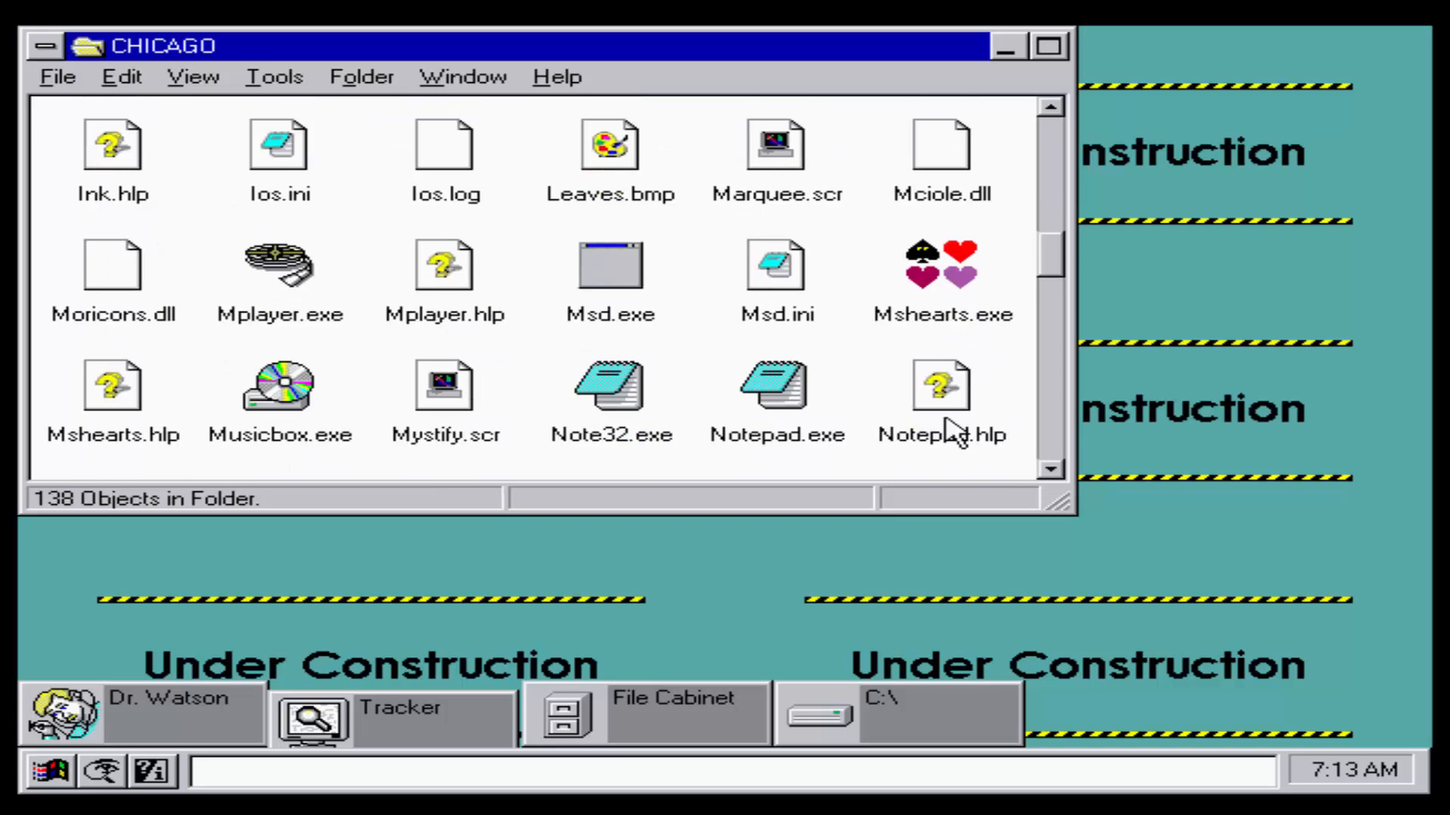
Step: Launch Hearts and join as player 'VirusAlertable'
double_click(941, 263)
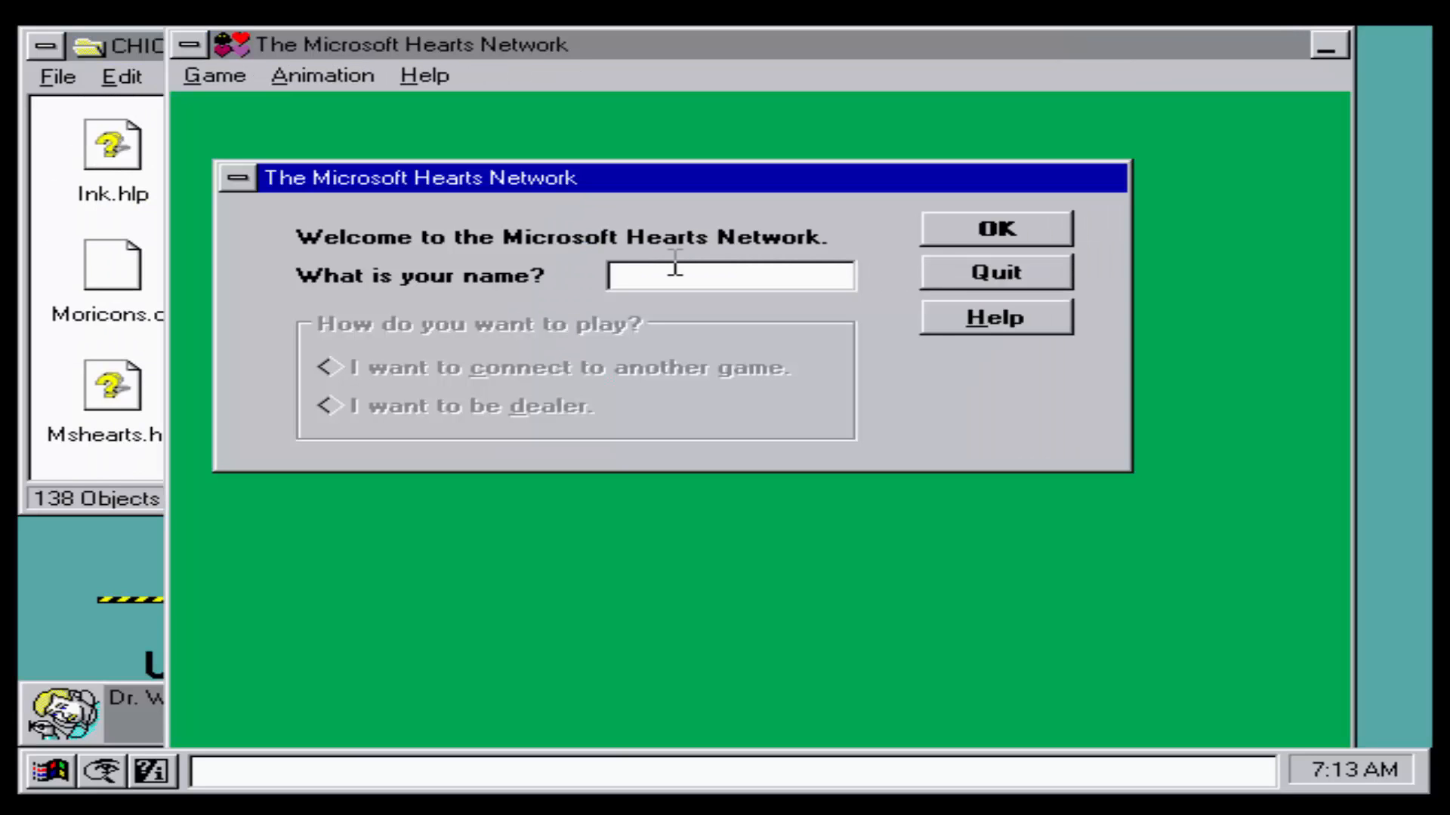
text(Vi)
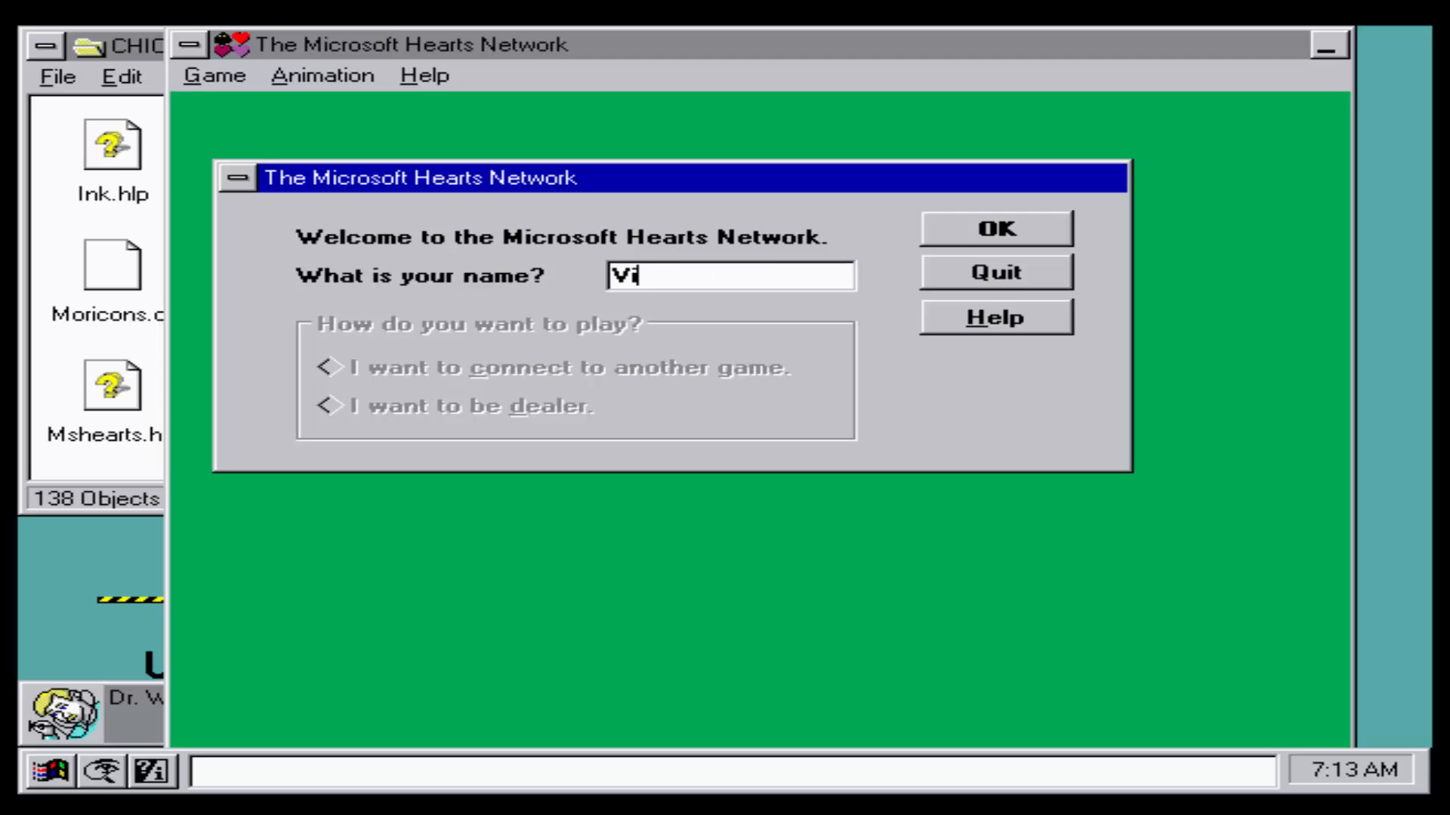
text(rusAlert)
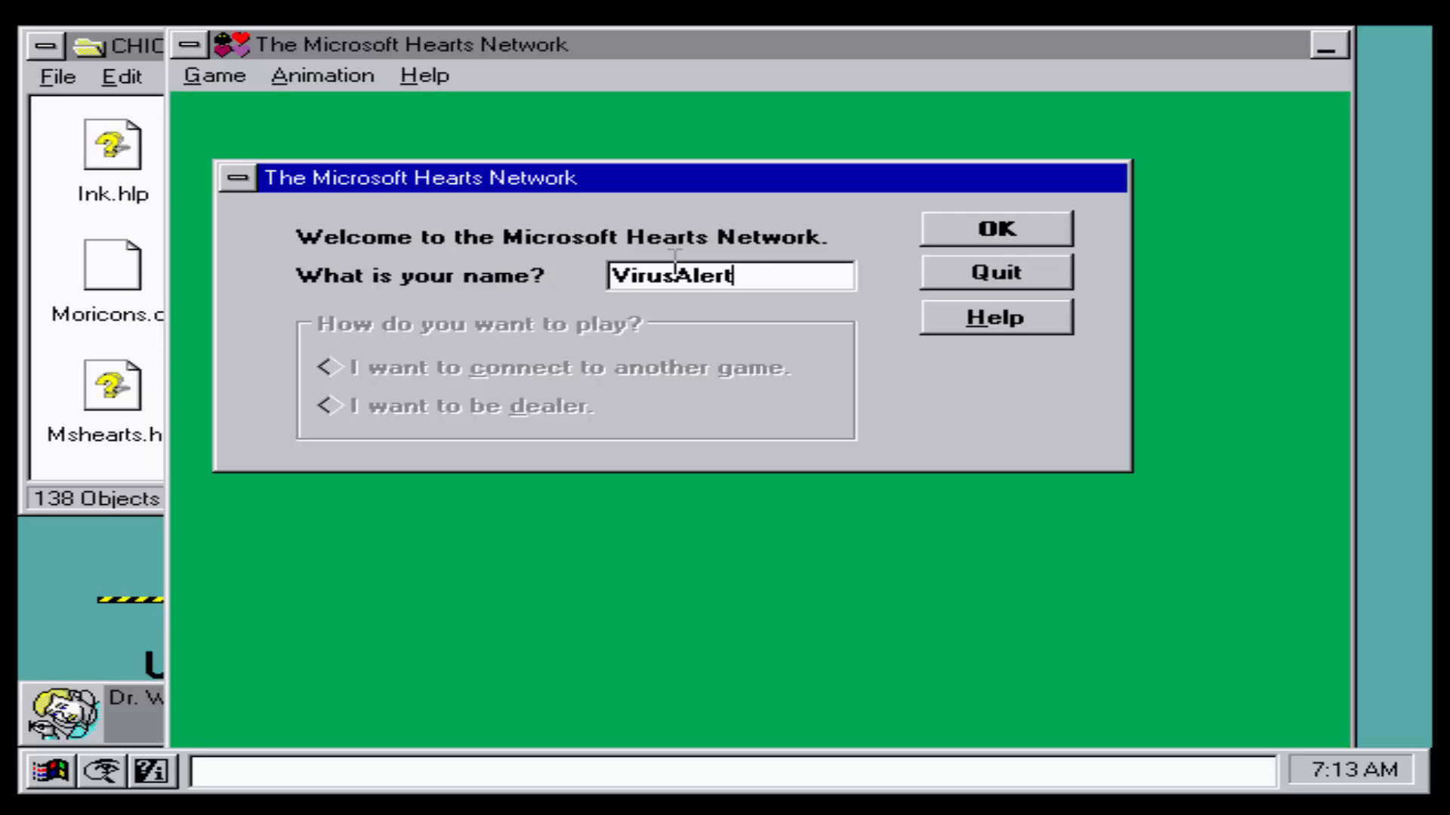
text(able)
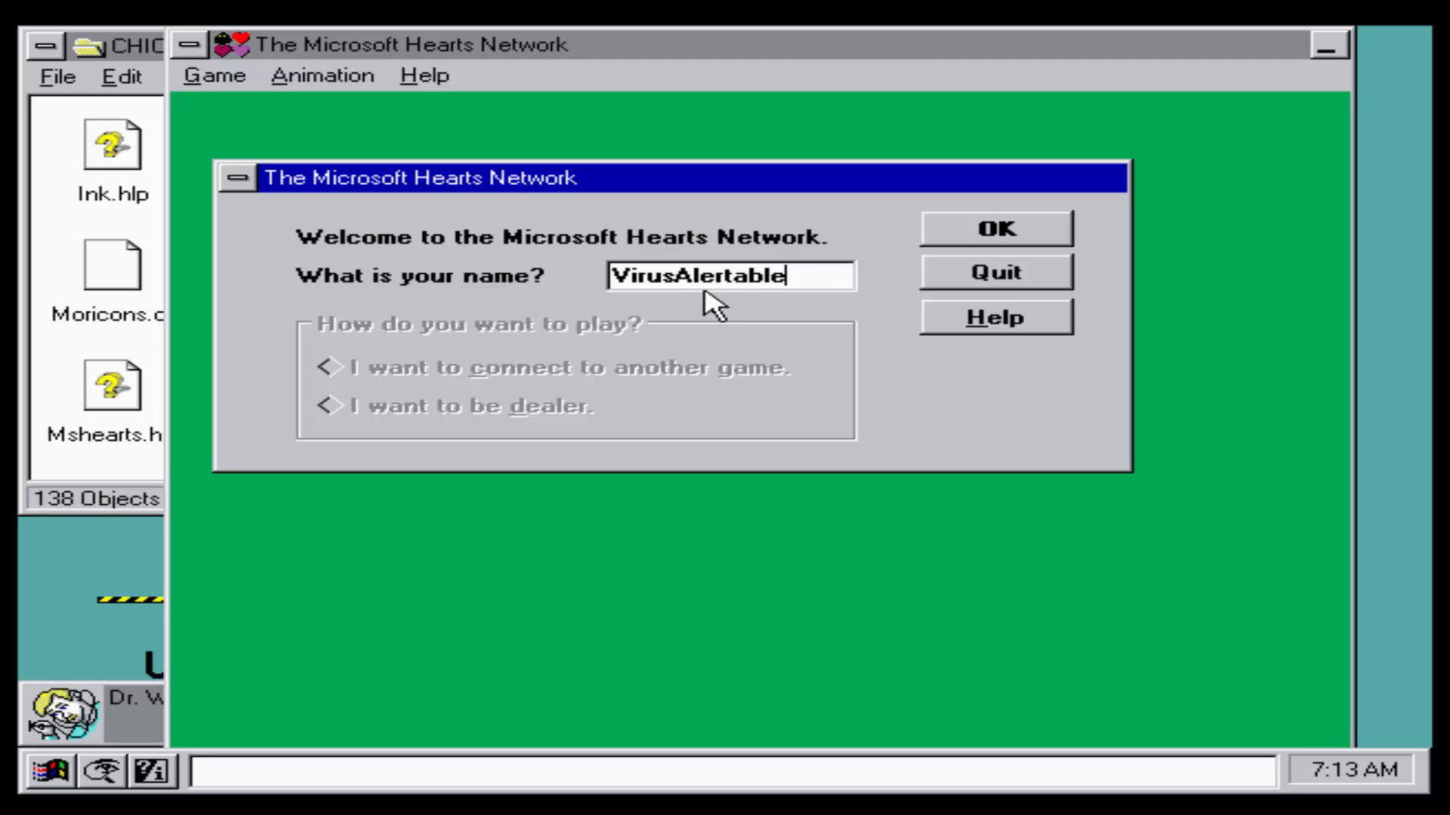
click(993, 228)
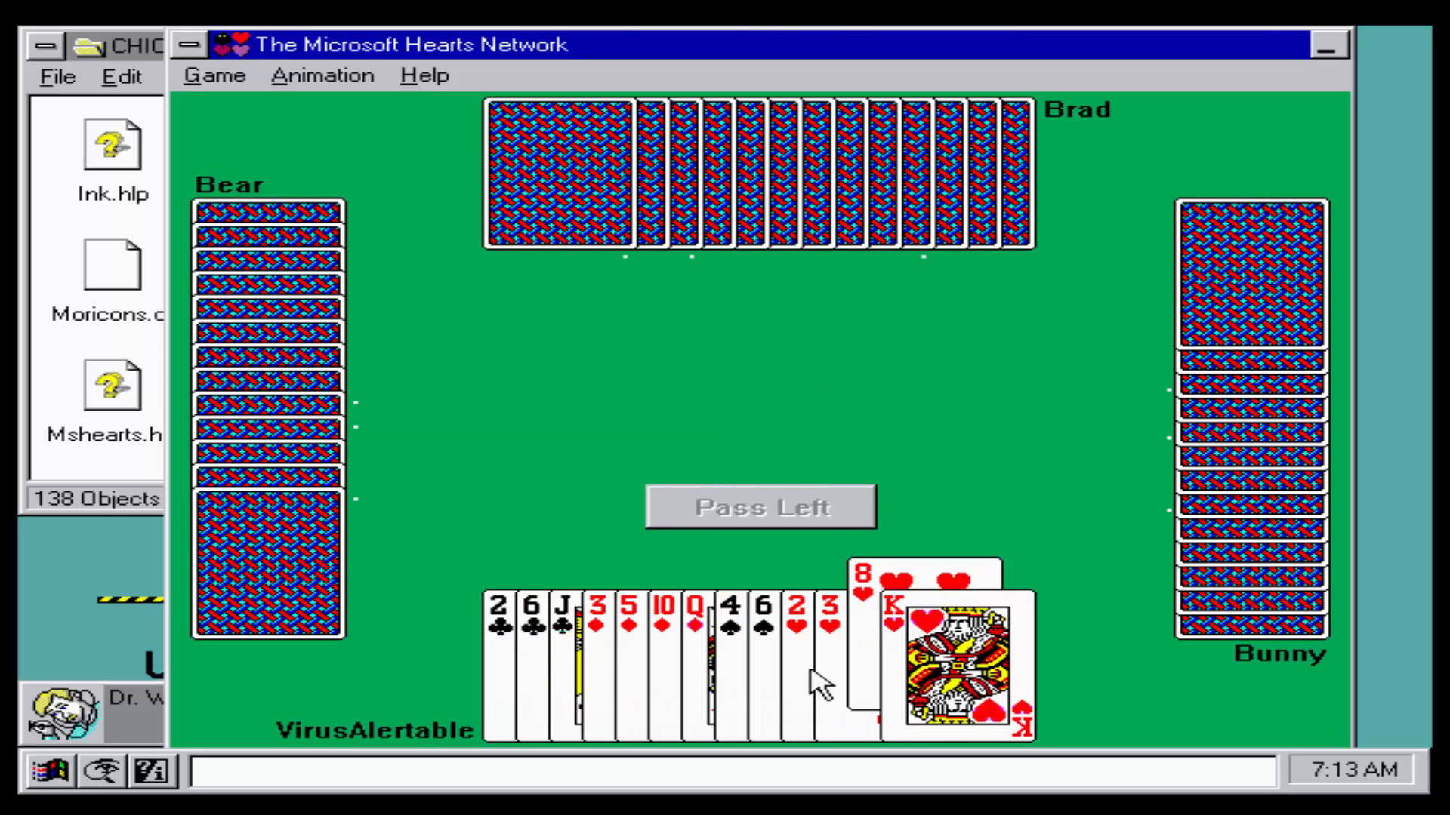
Step: Pass three cards to the left and close Hearts from its control menu
click(668, 620)
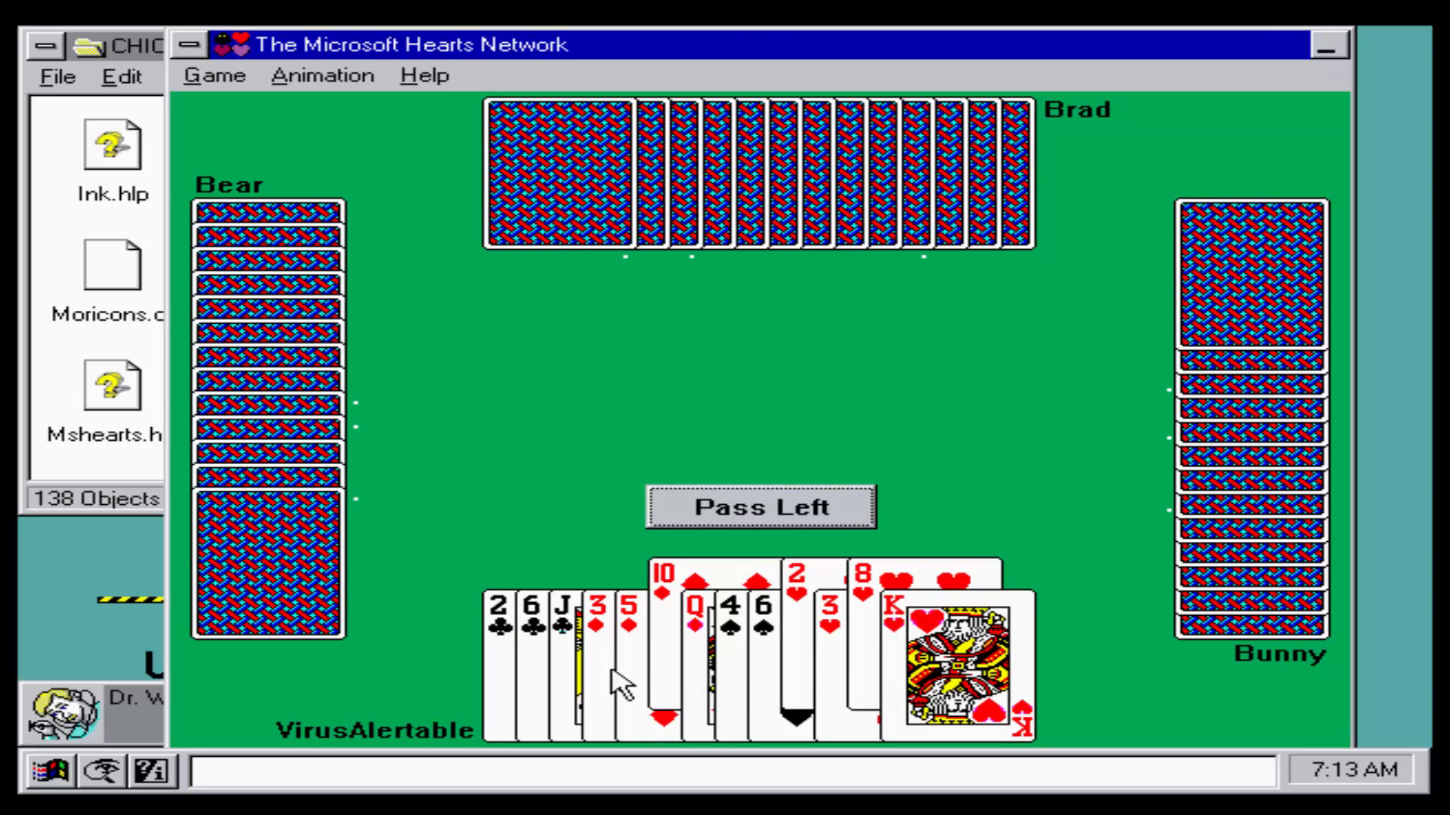
click(758, 507)
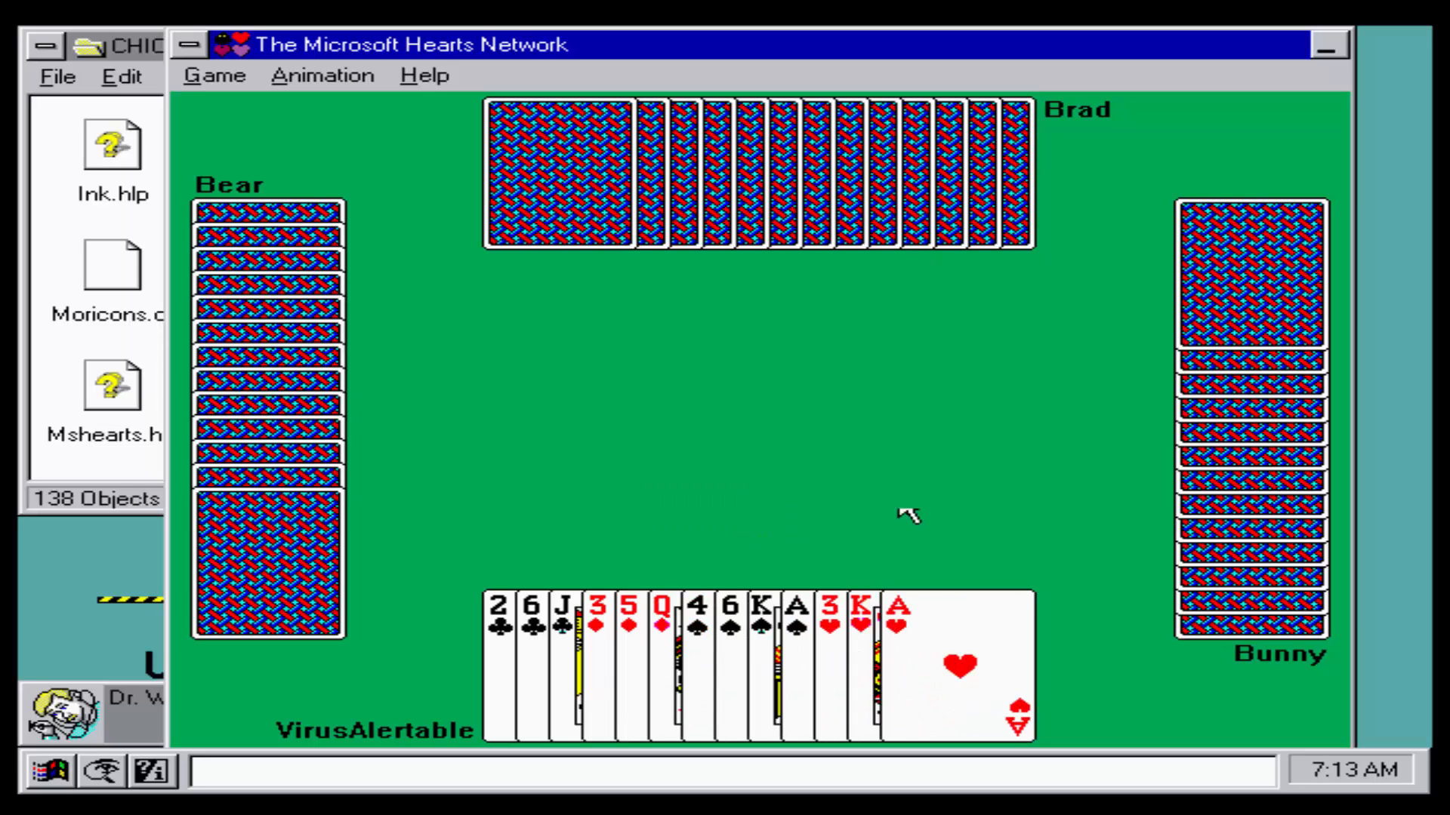
mouse_move(1082, 55)
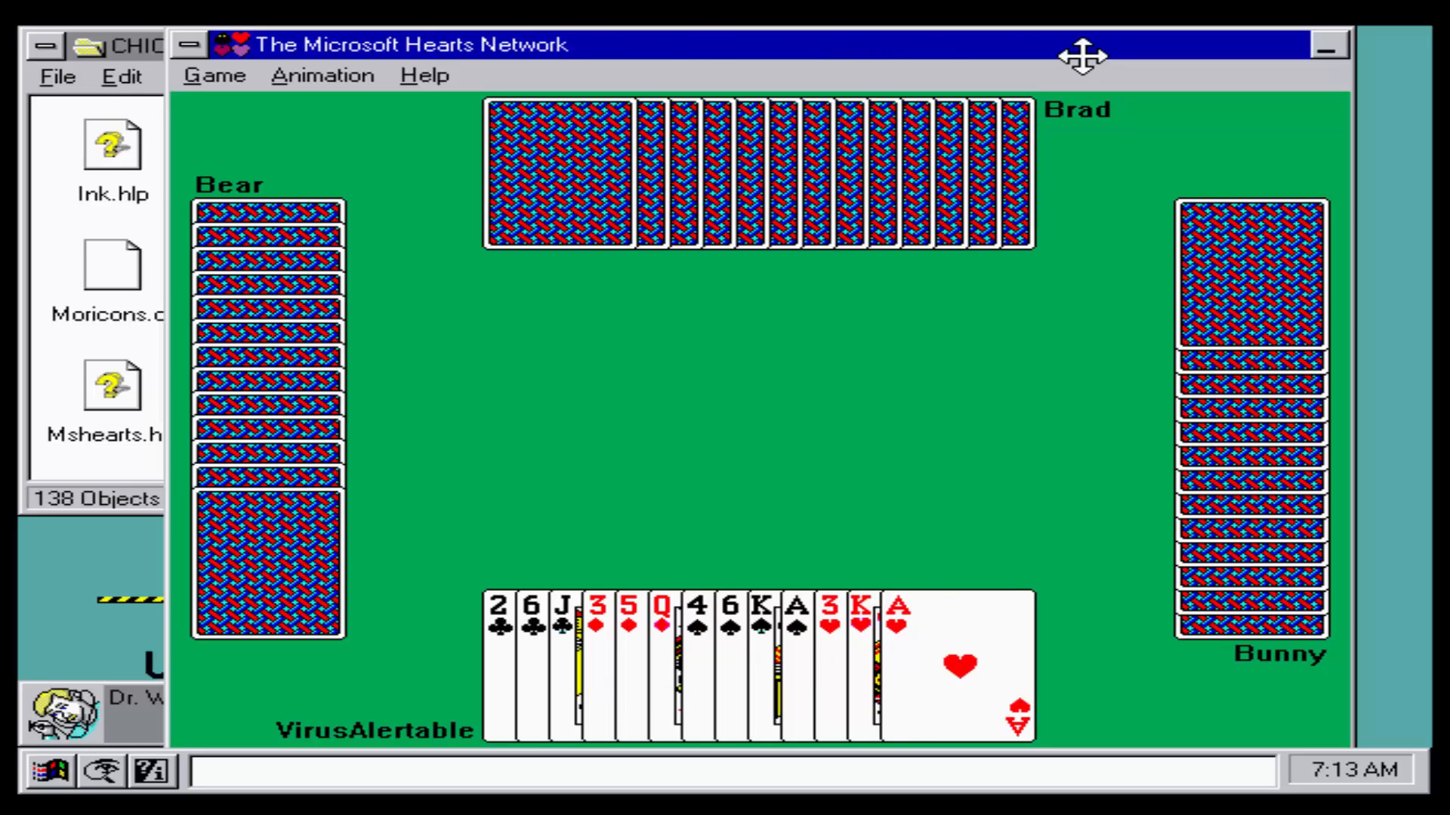
click(191, 44)
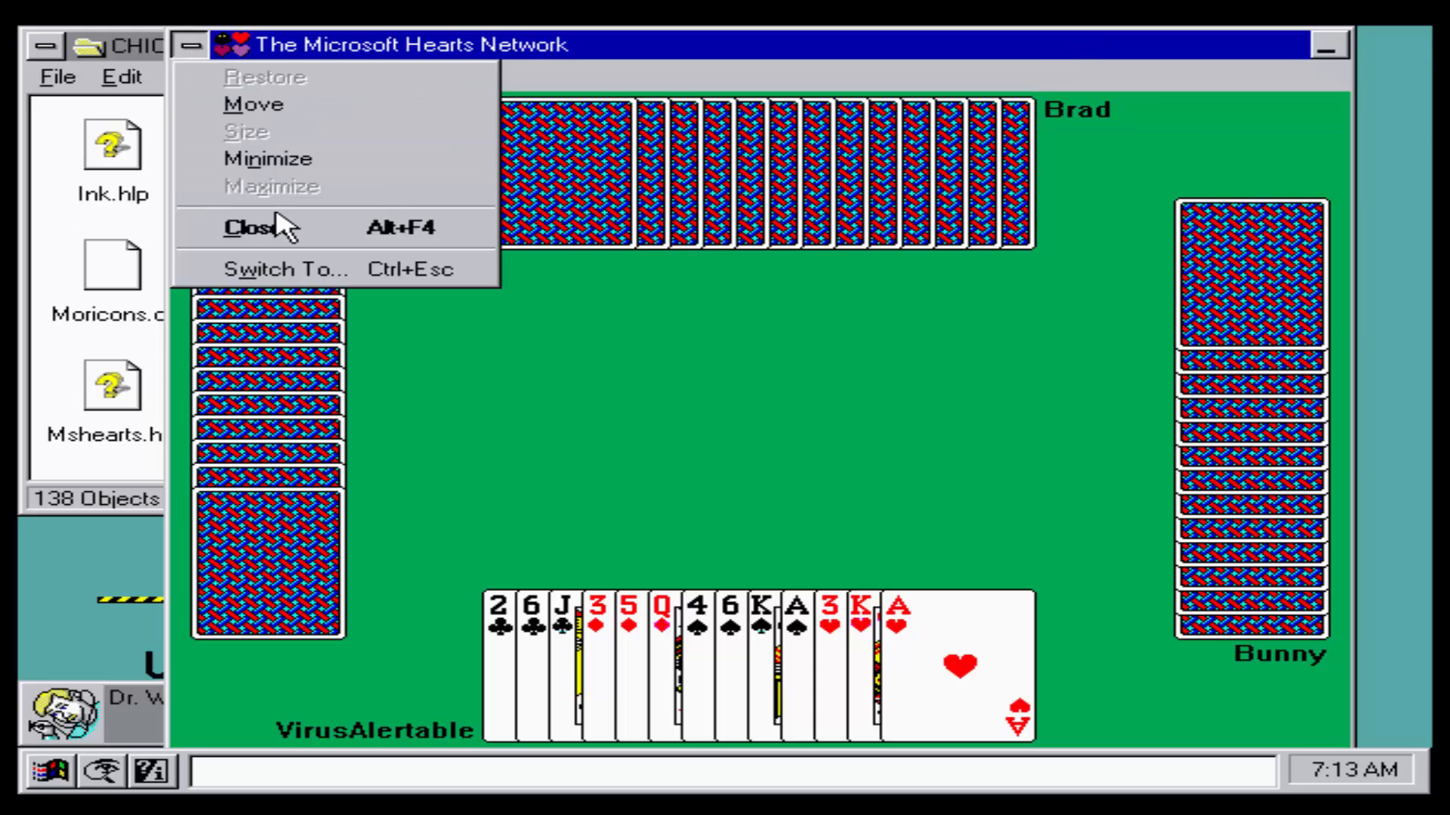
click(257, 227)
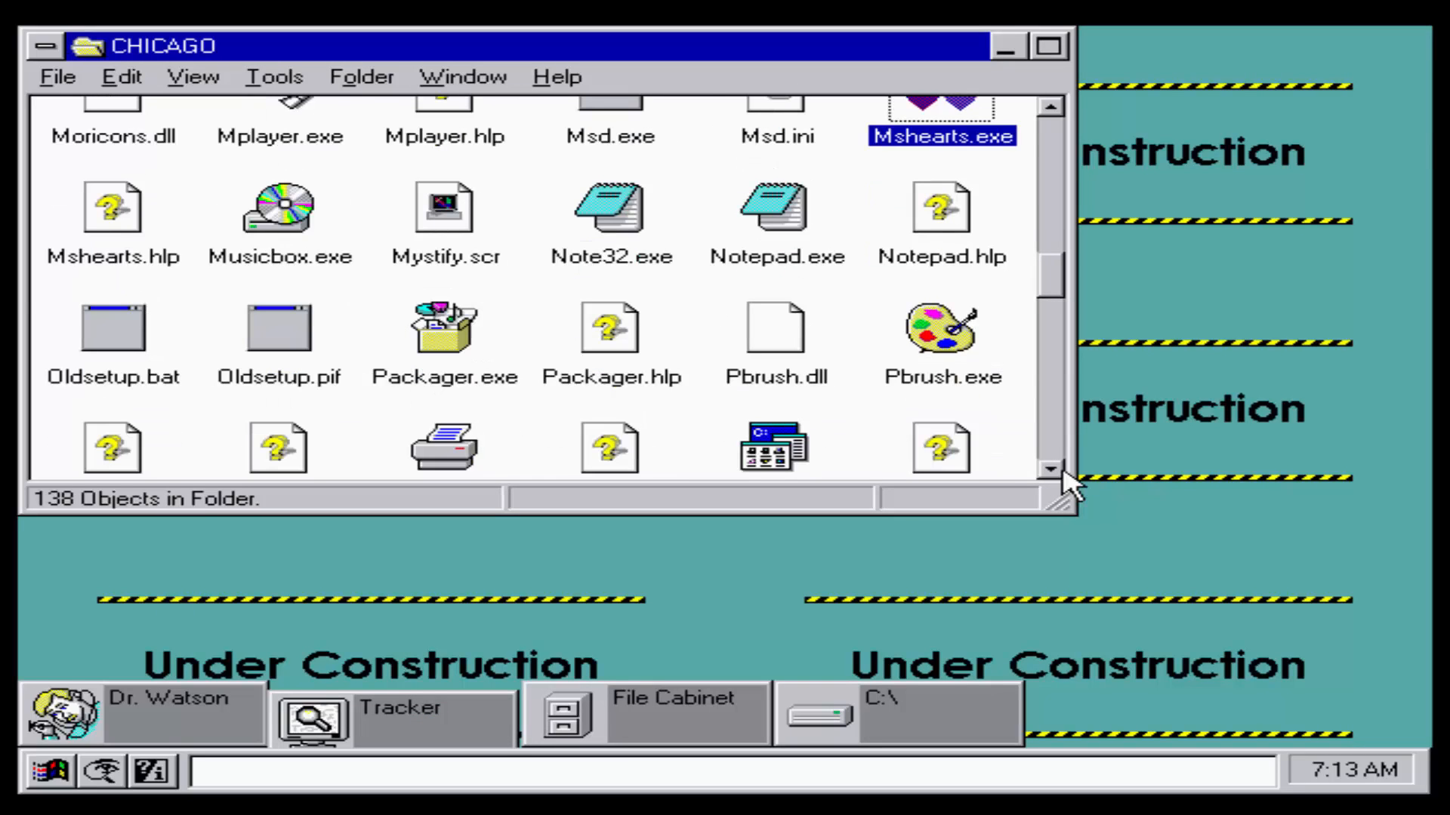
Step: Open and close Paintbrush without saving and the Registration Info Editor, then launch Sol.exe
double_click(940, 333)
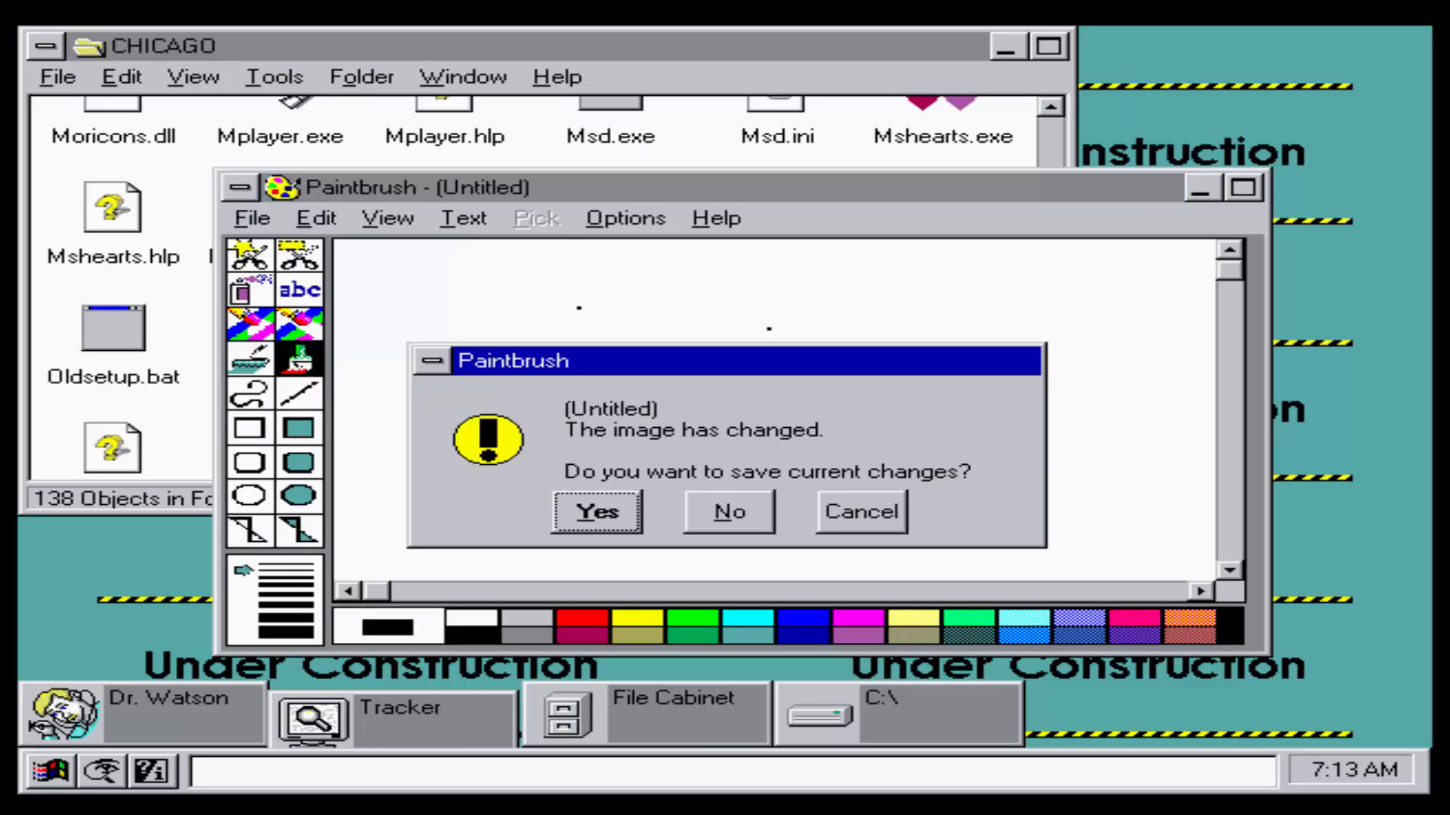
click(728, 511)
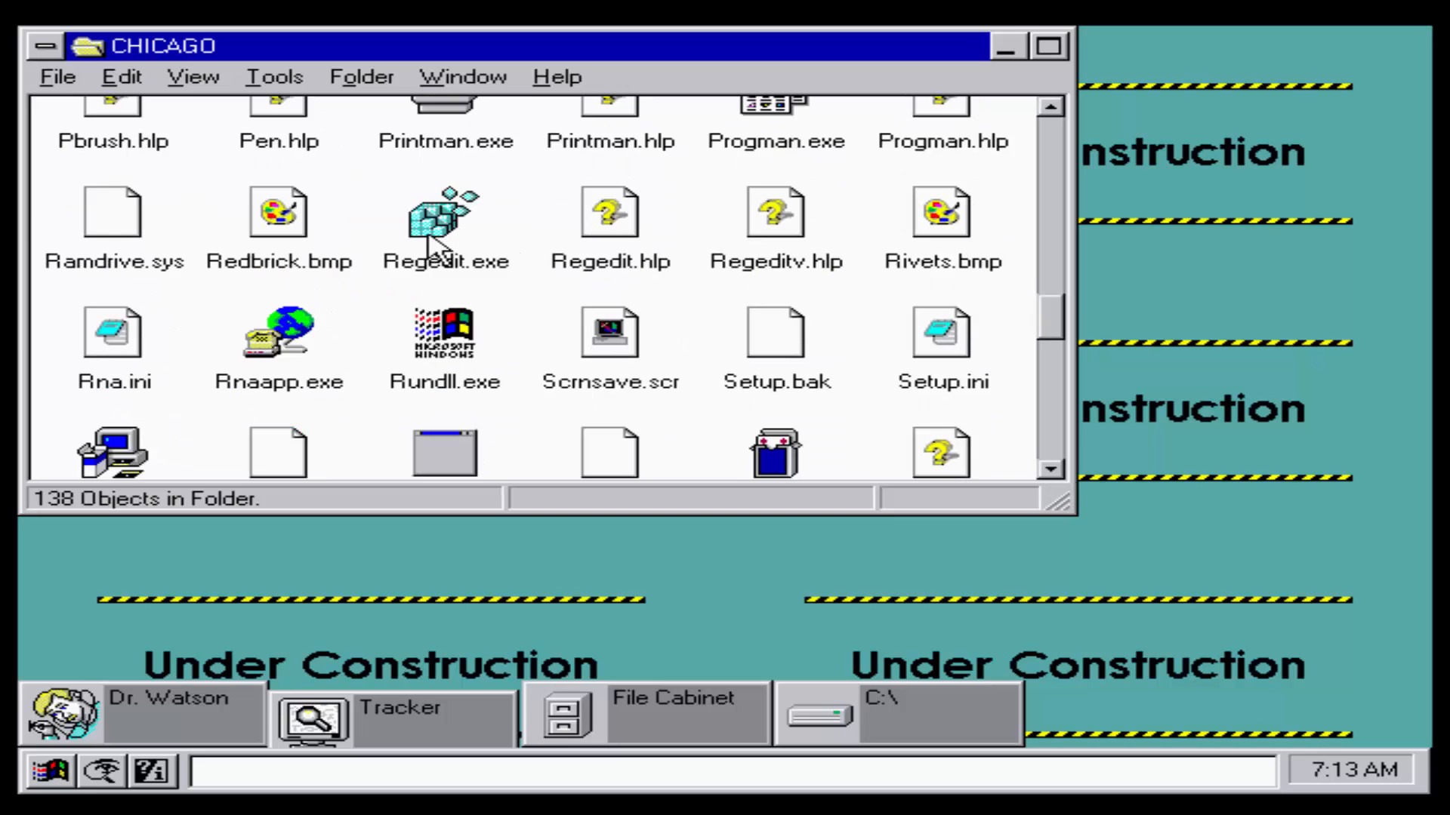
double_click(445, 213)
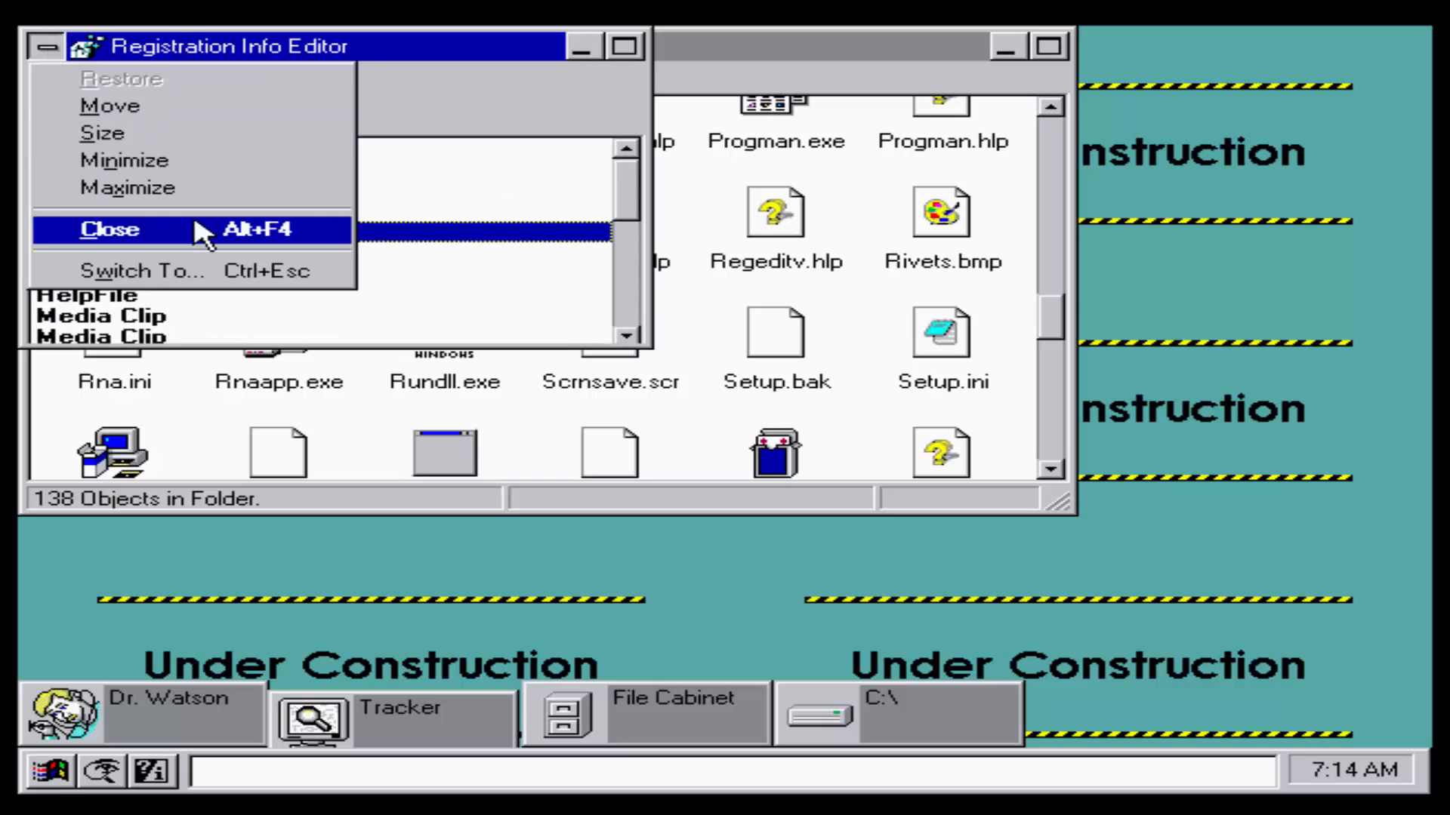
click(108, 230)
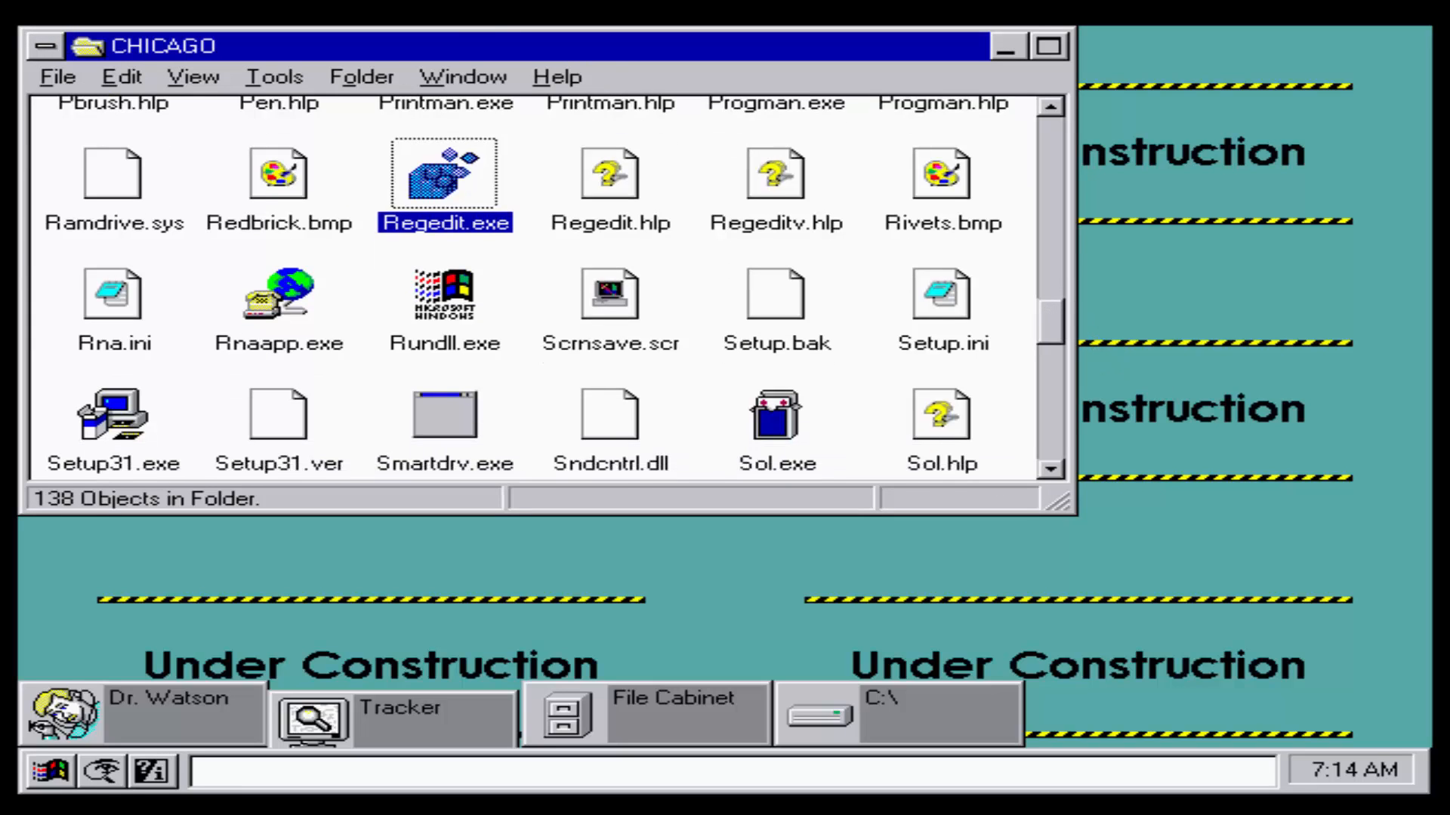
scroll(down, 3)
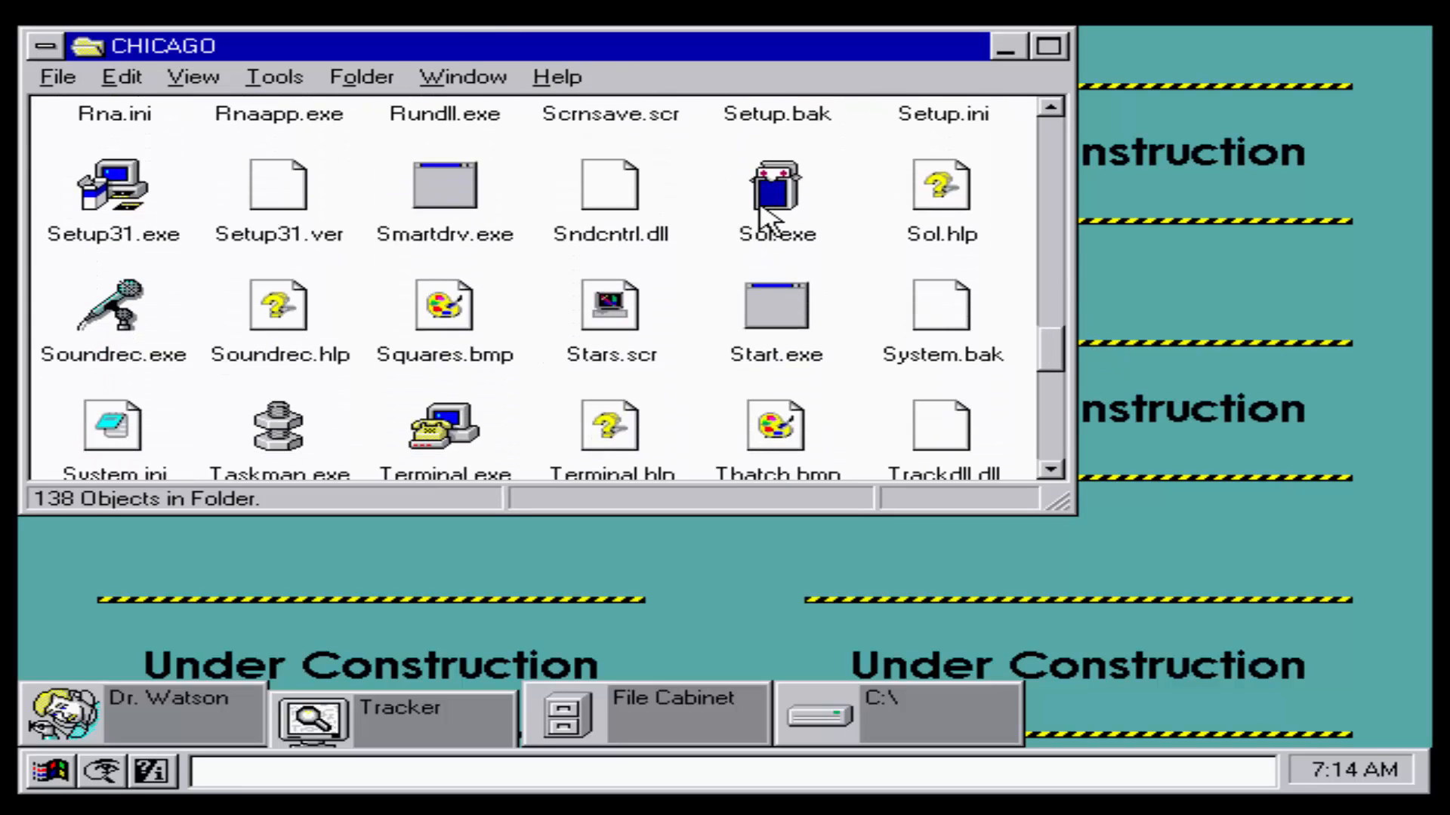
double_click(775, 185)
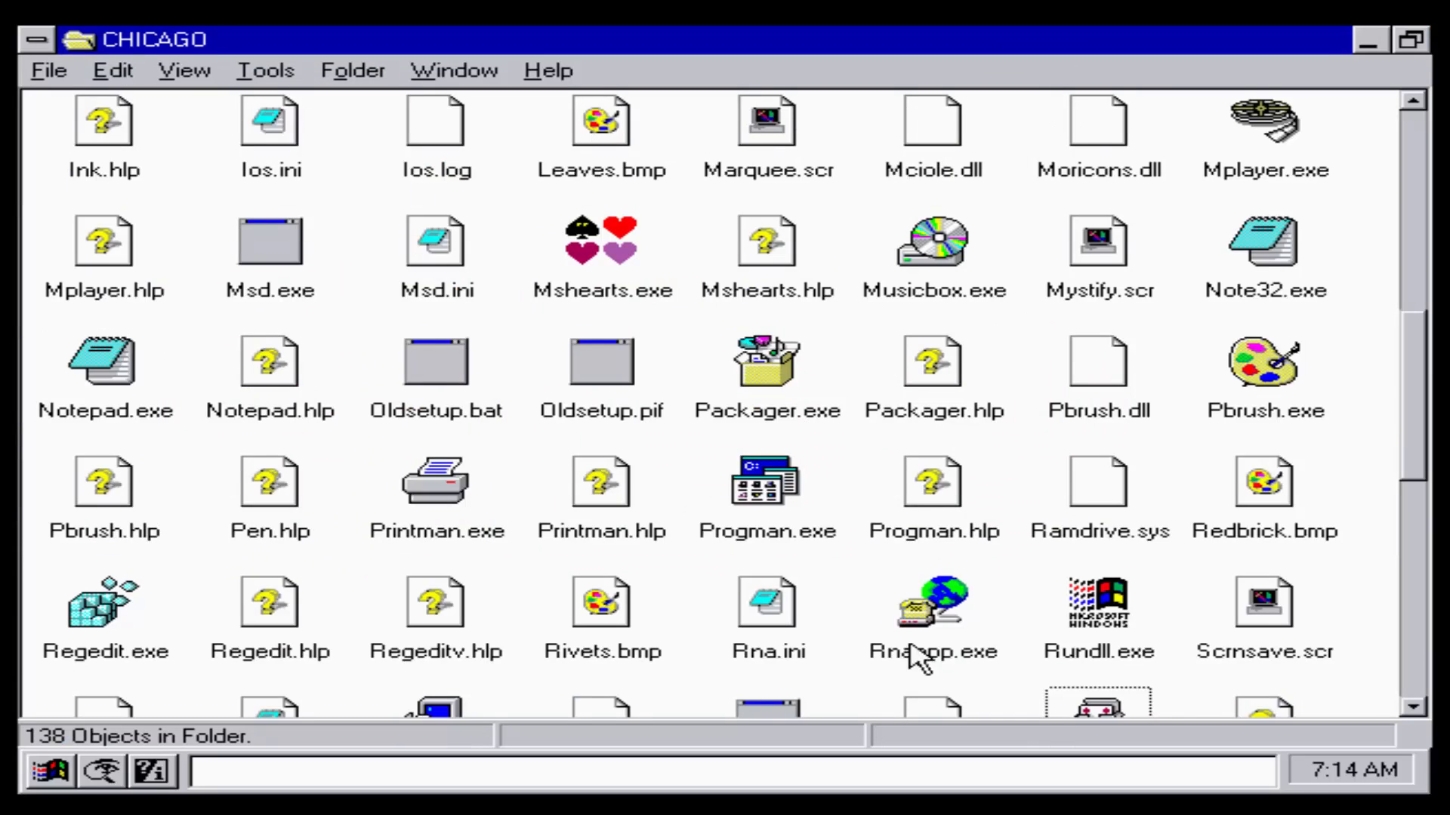
Step: Dismiss the Under Construction notice and launch Winmine.exe from the bottom of the CHICAGO folder
scroll(down, 3)
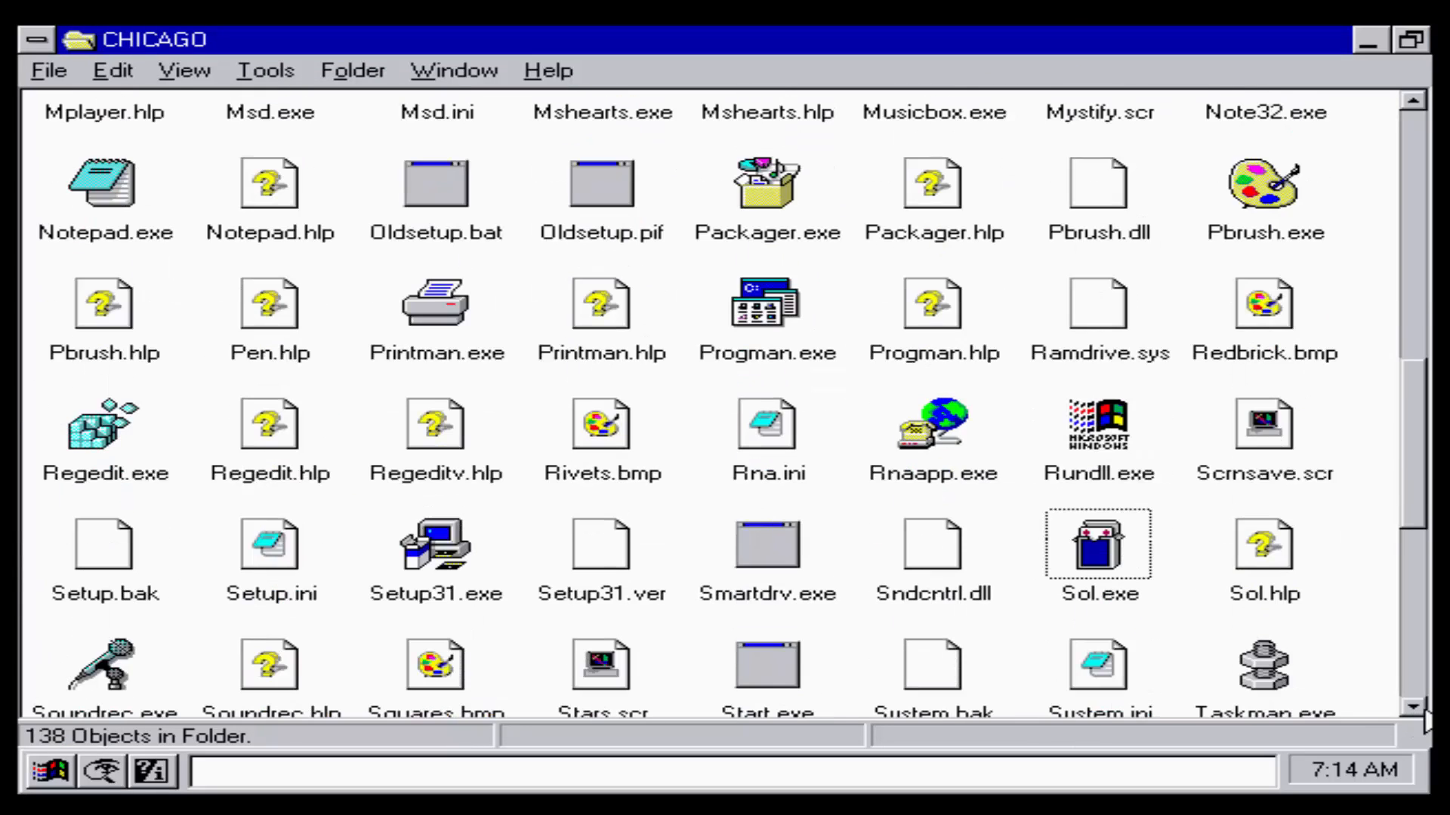
scroll(down, 3)
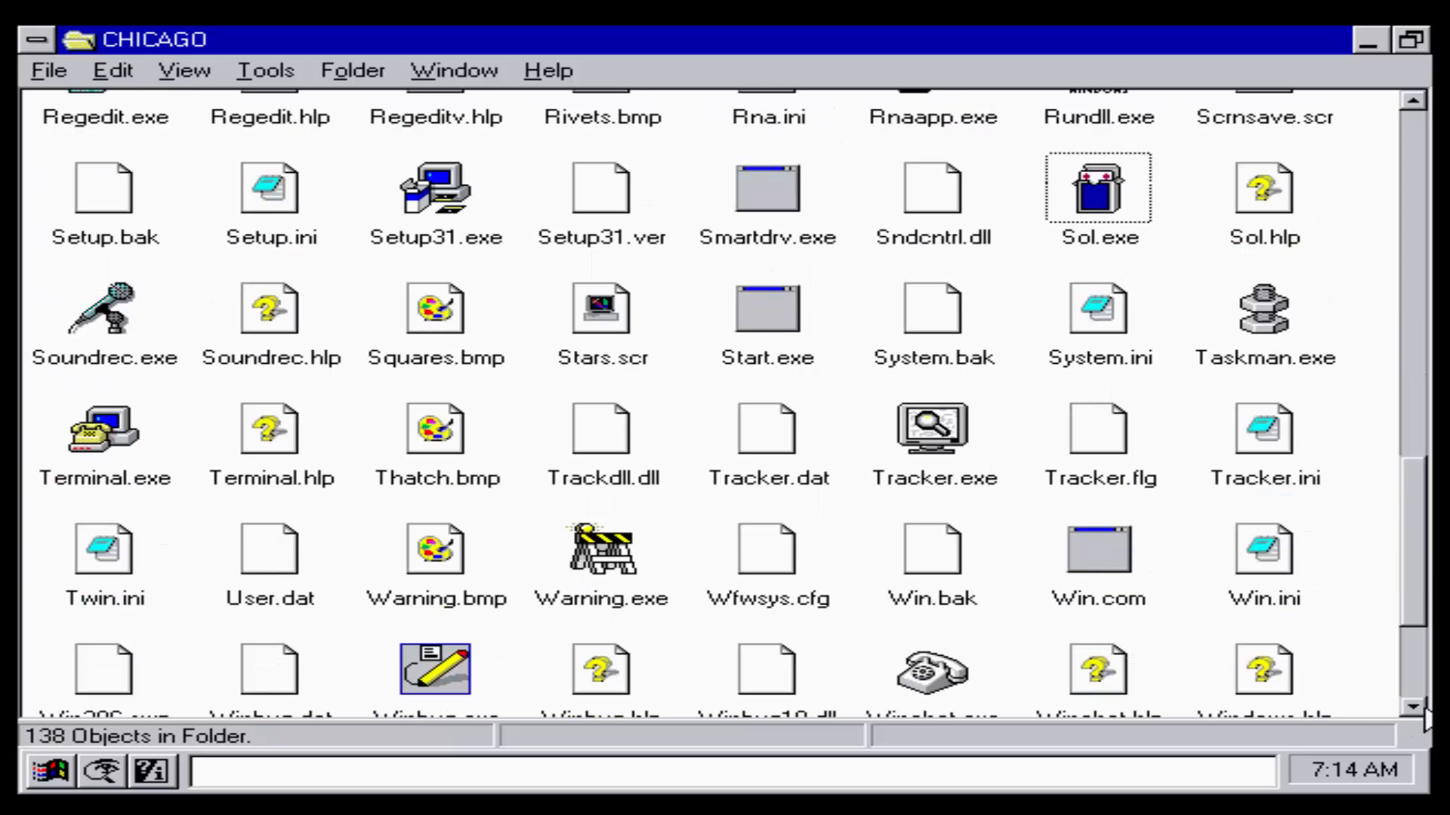
mouse_move(1267, 305)
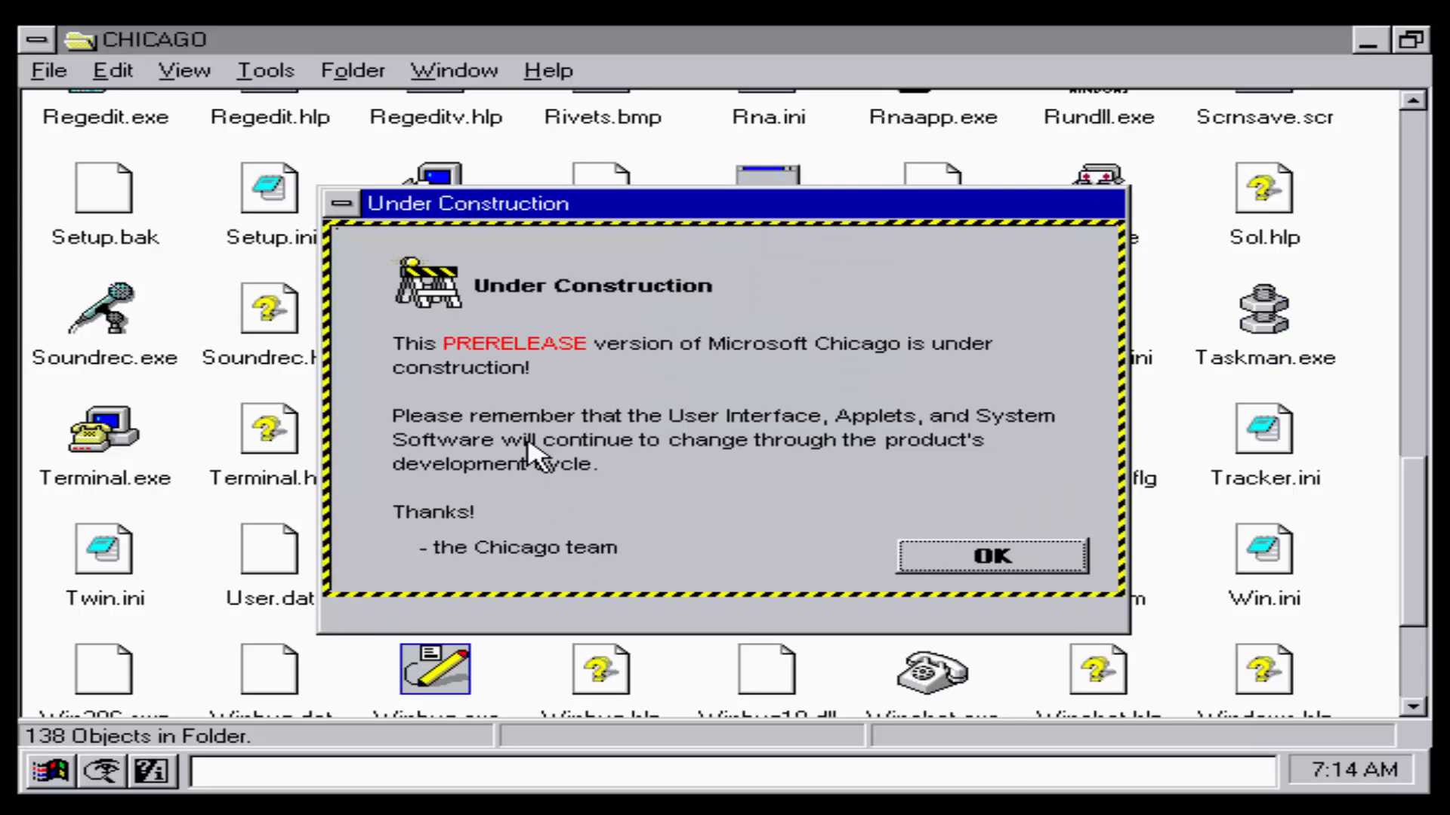
click(991, 555)
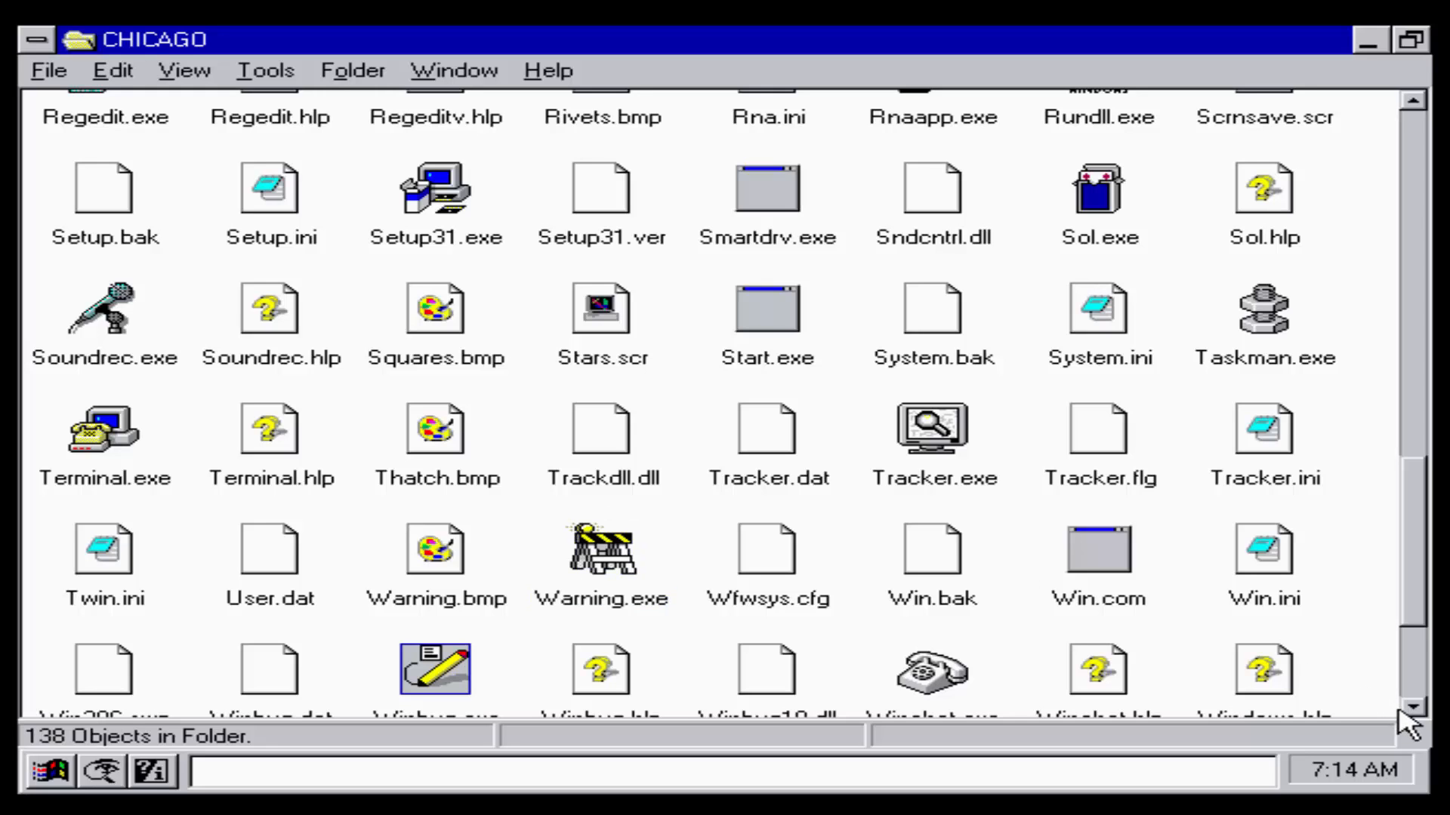
scroll(down, 3)
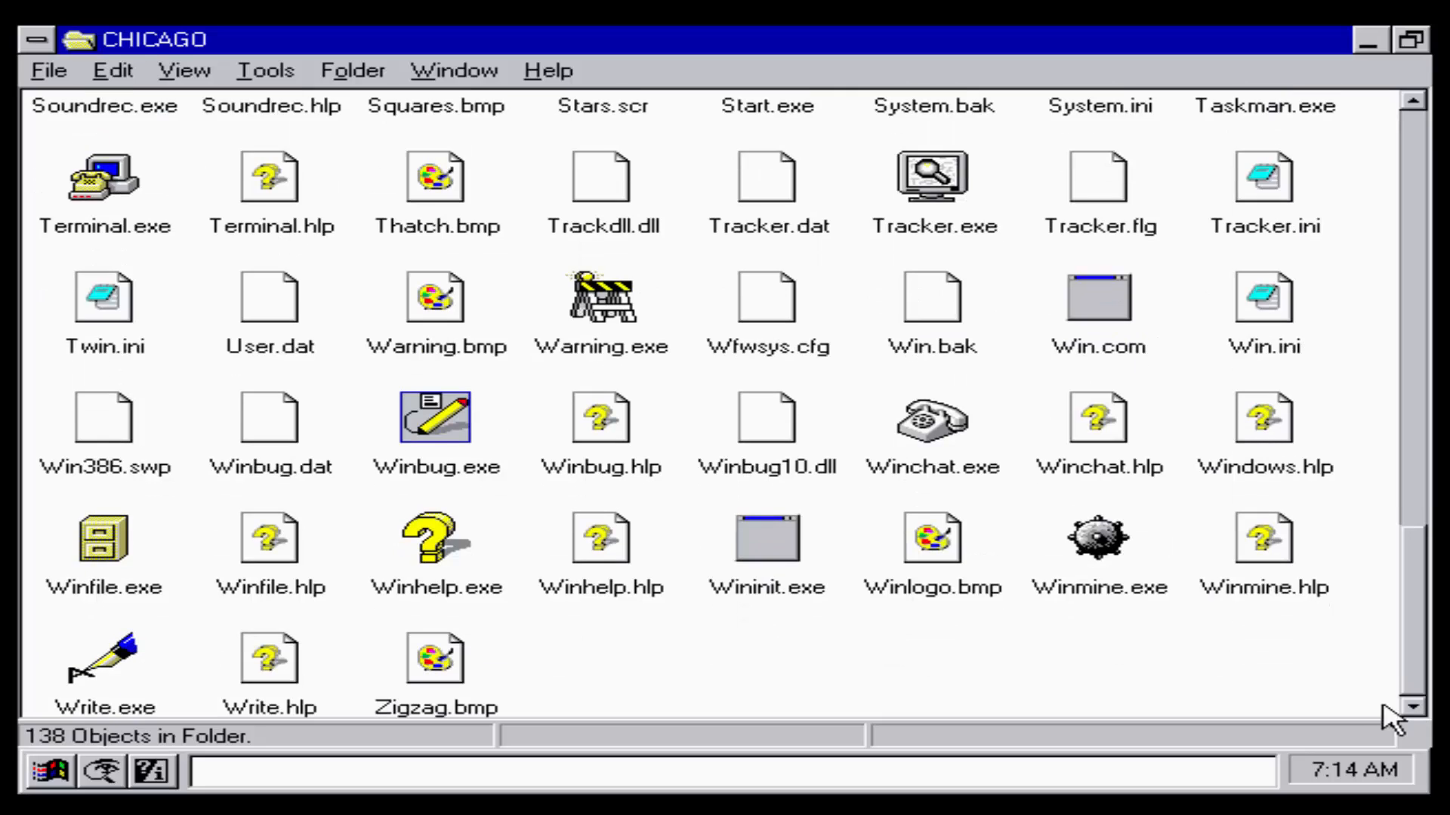
double_click(1099, 536)
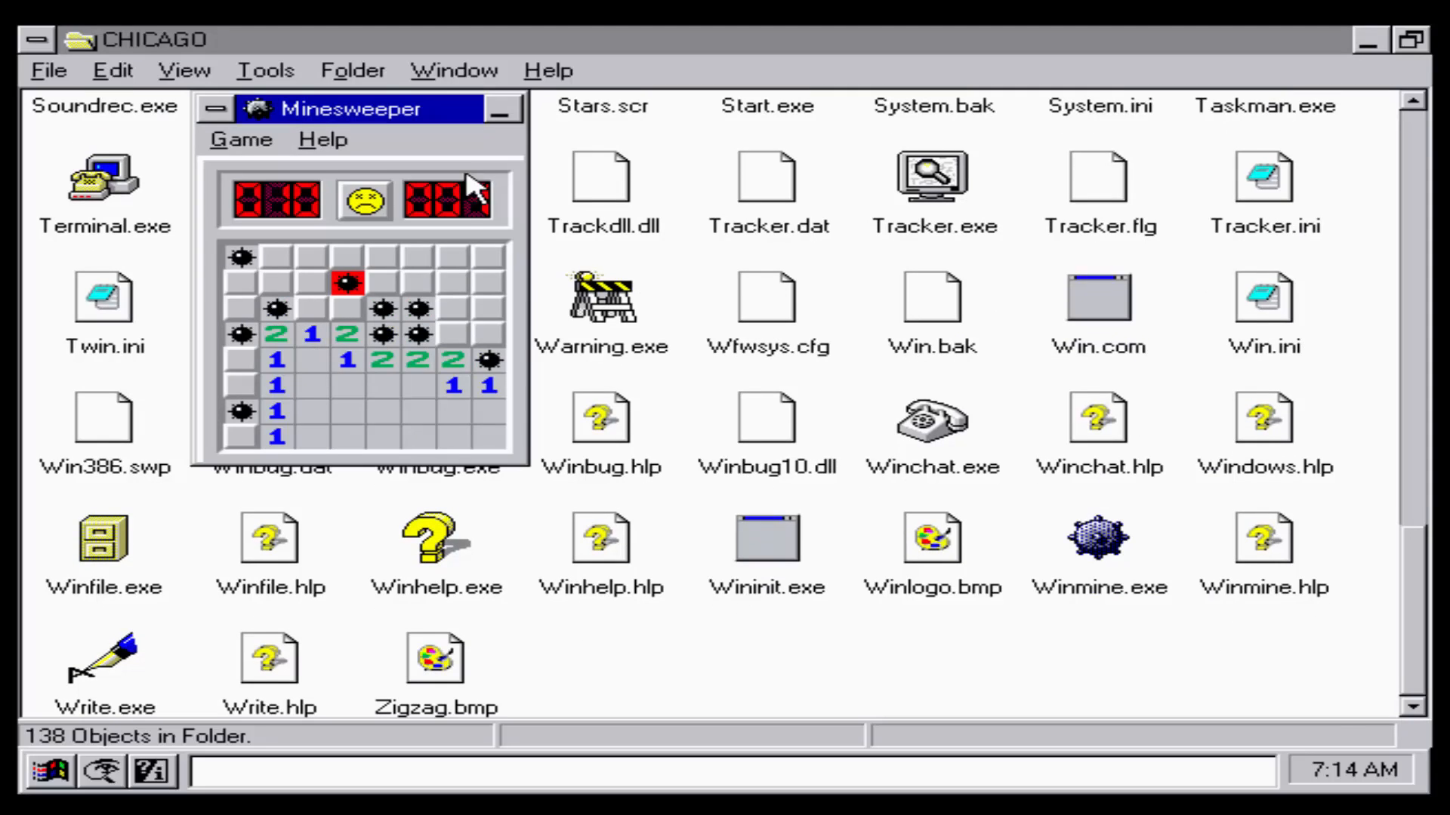
Step: Close Minesweeper from its Control menu and scroll the CHICAGO folder back to the top
click(214, 108)
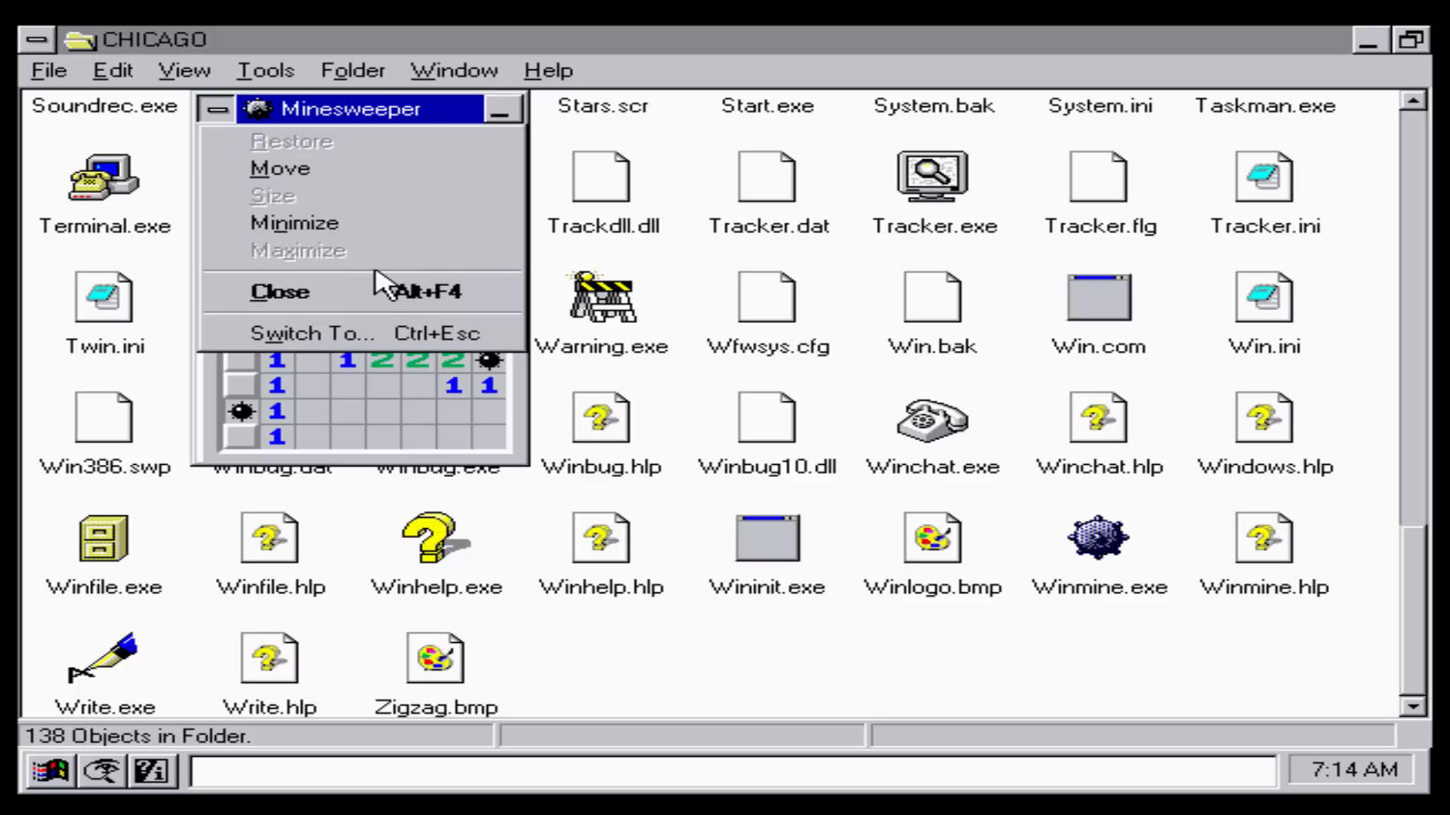
click(279, 290)
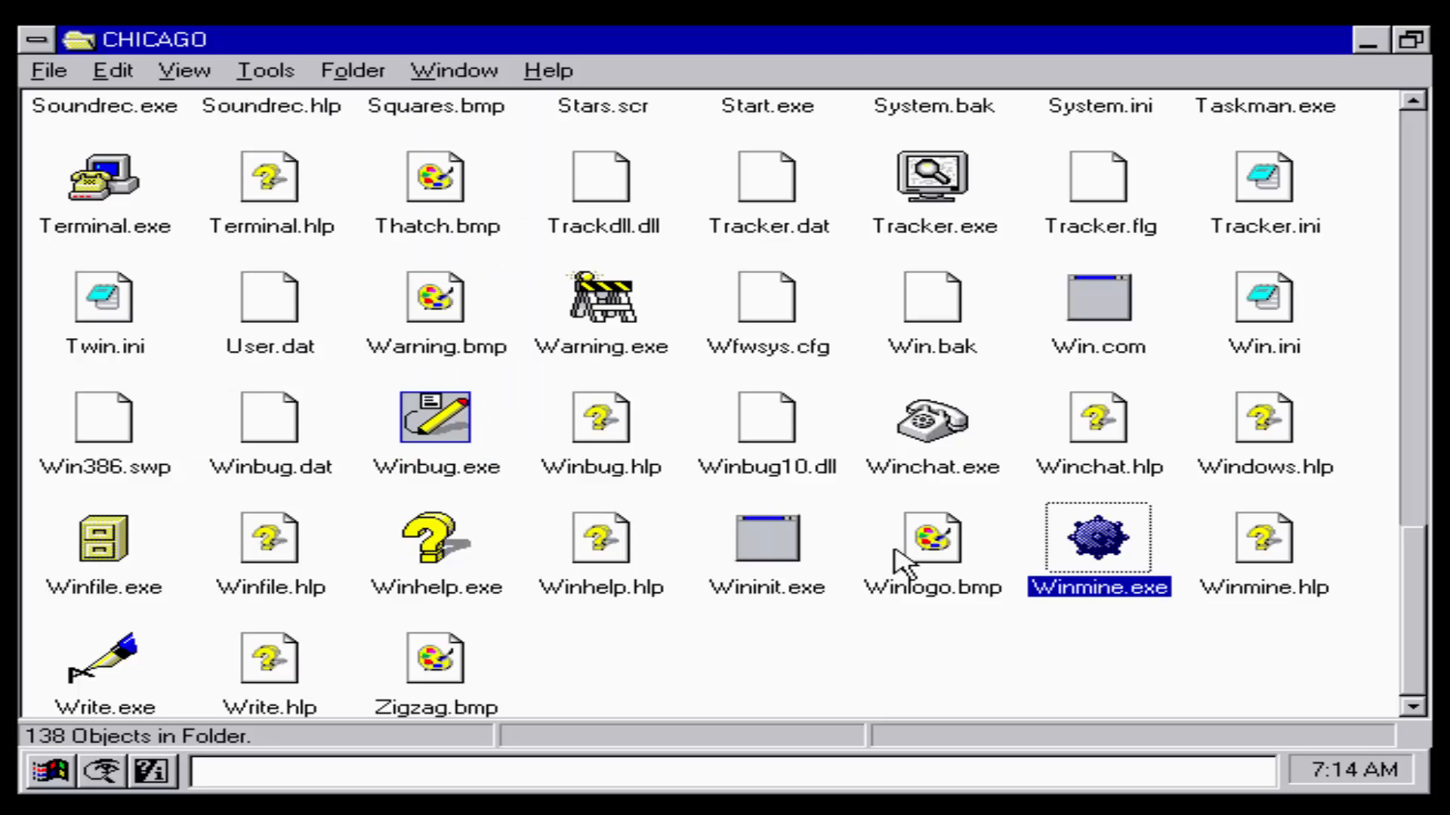
mouse_move(983, 677)
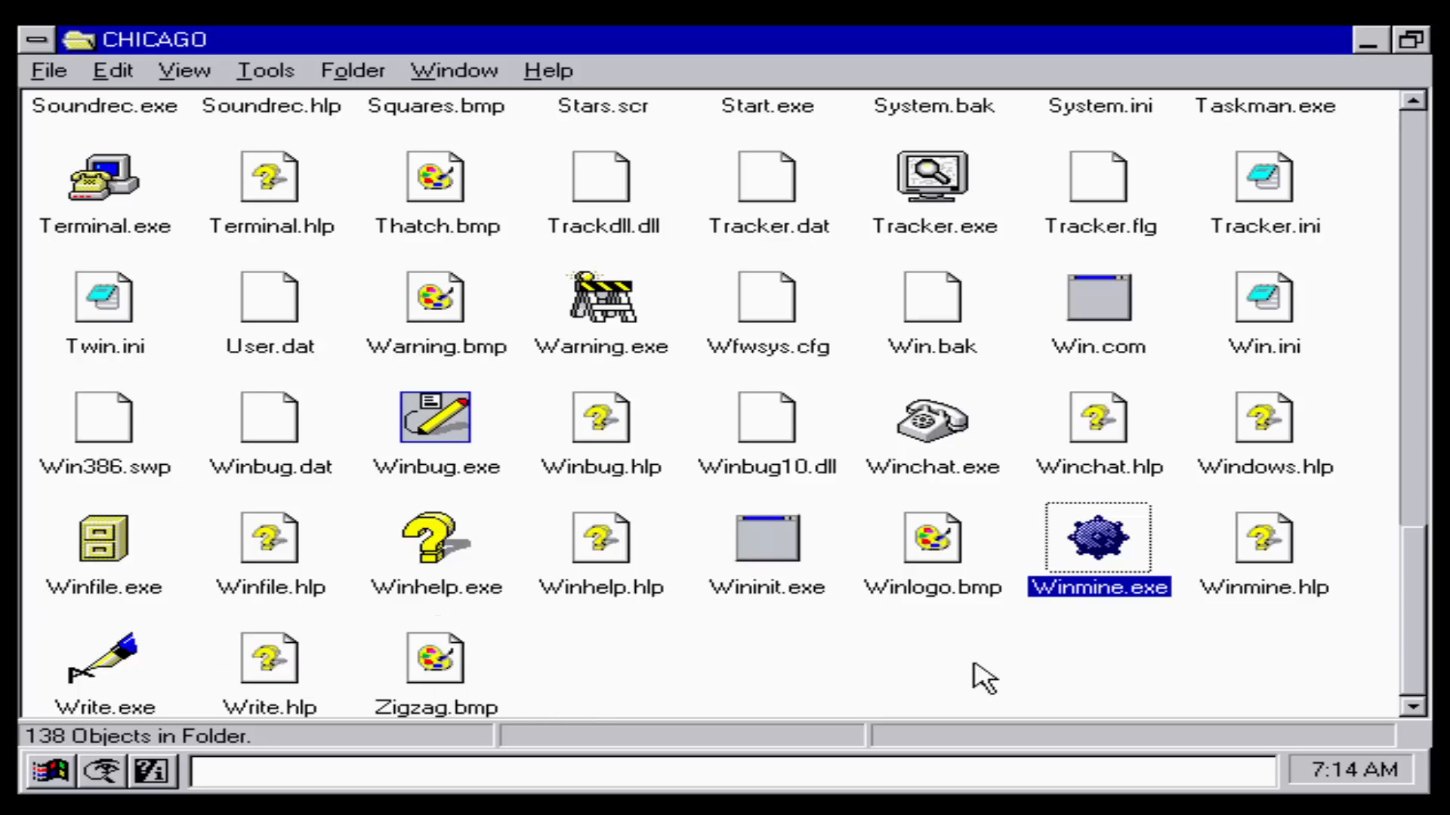
mouse_move(1313, 647)
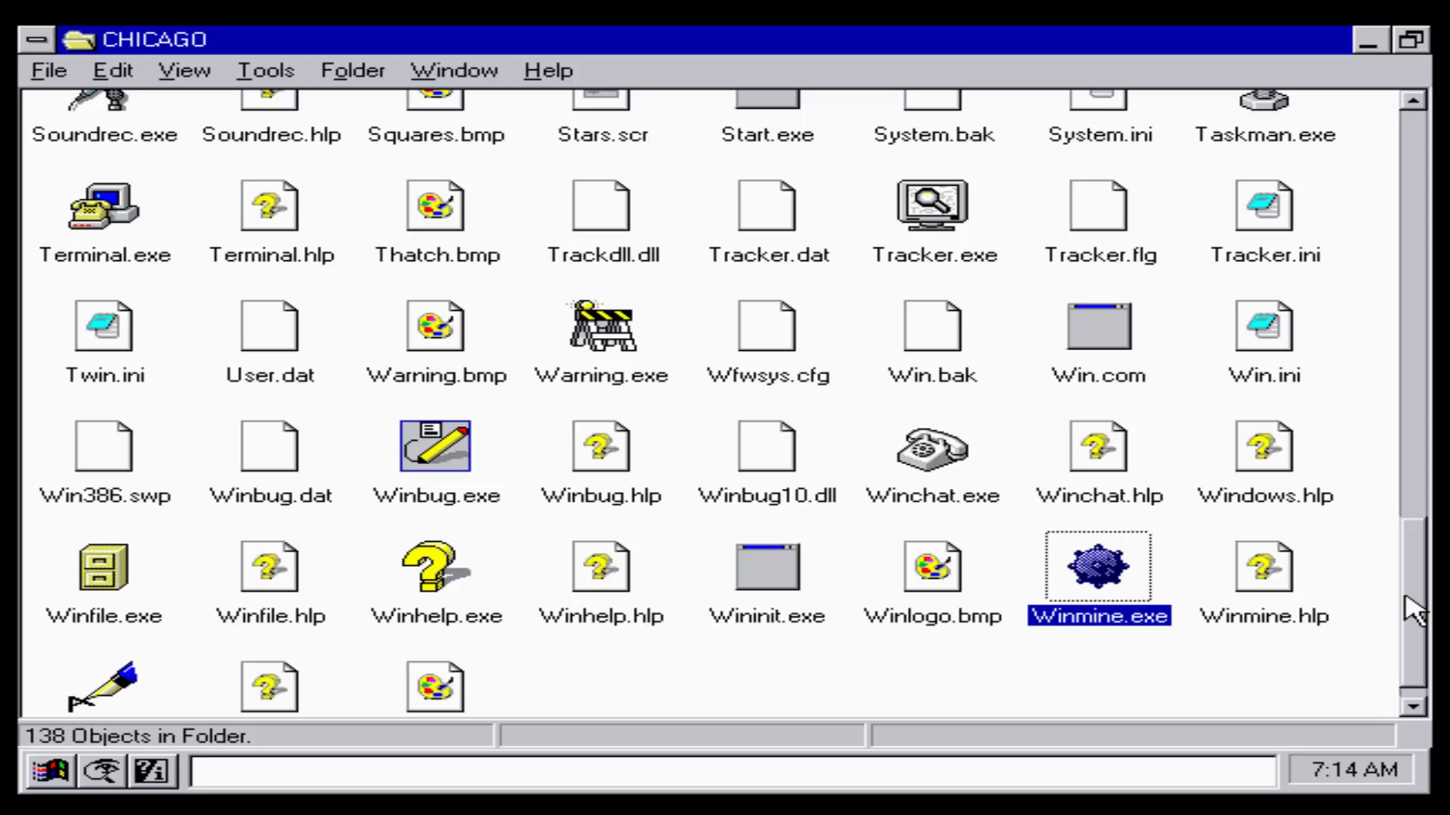
scroll(up, 3)
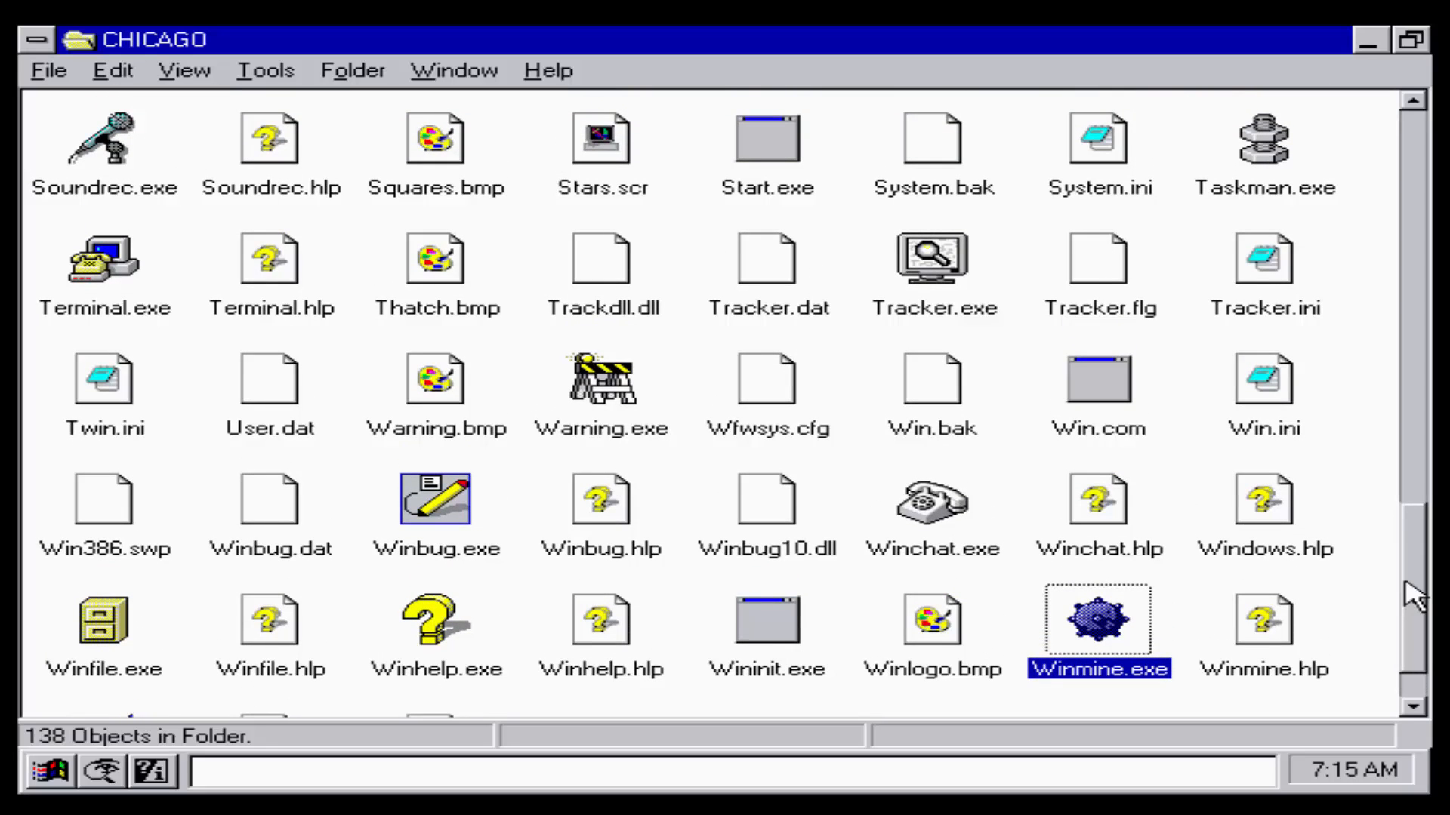
scroll(up, 3)
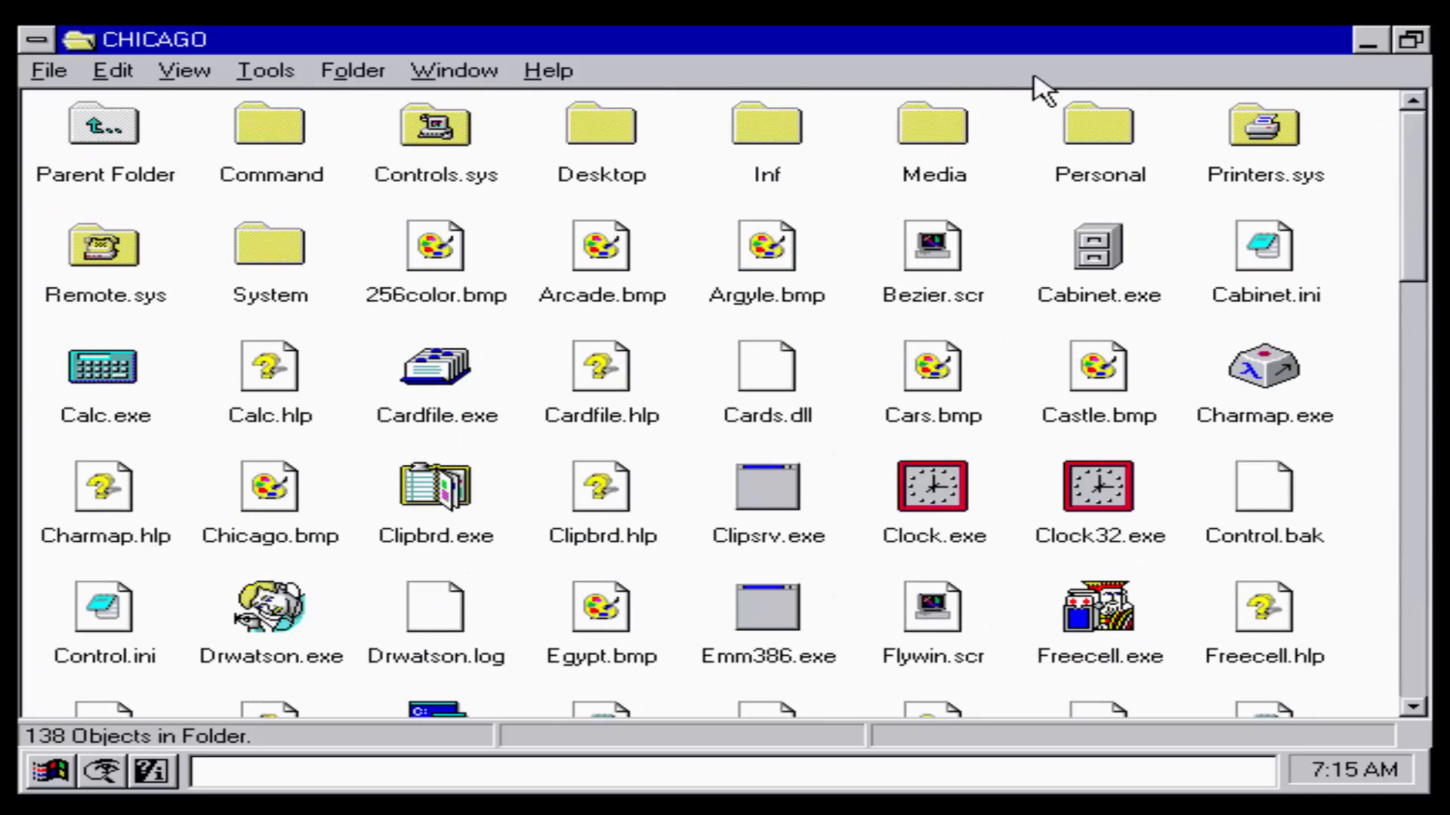
mouse_move(1158, 151)
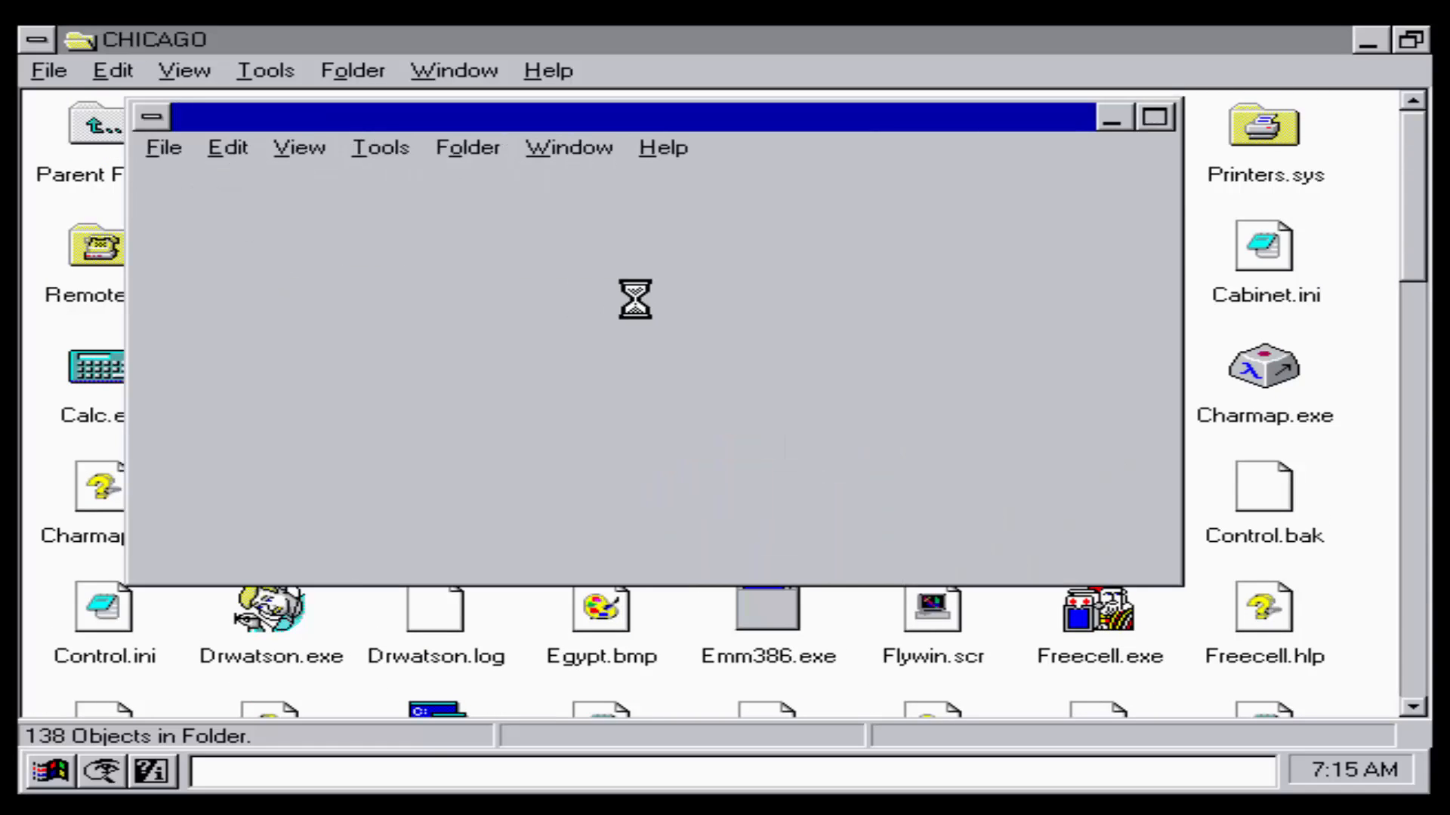
mouse_move(713, 288)
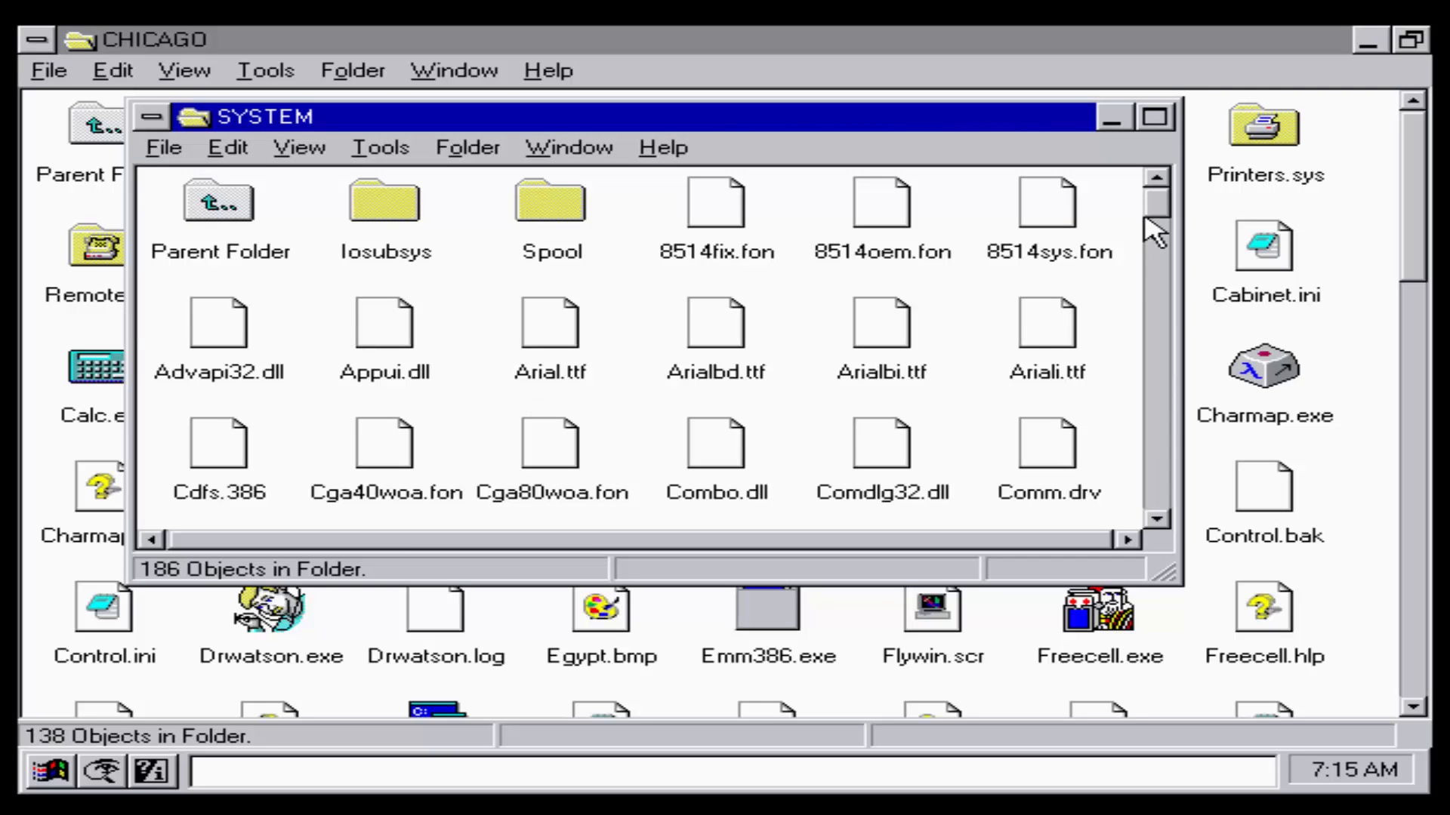
Step: Browse to the end of the 186-object SYSTEM folder, then close its window
scroll(down, 3)
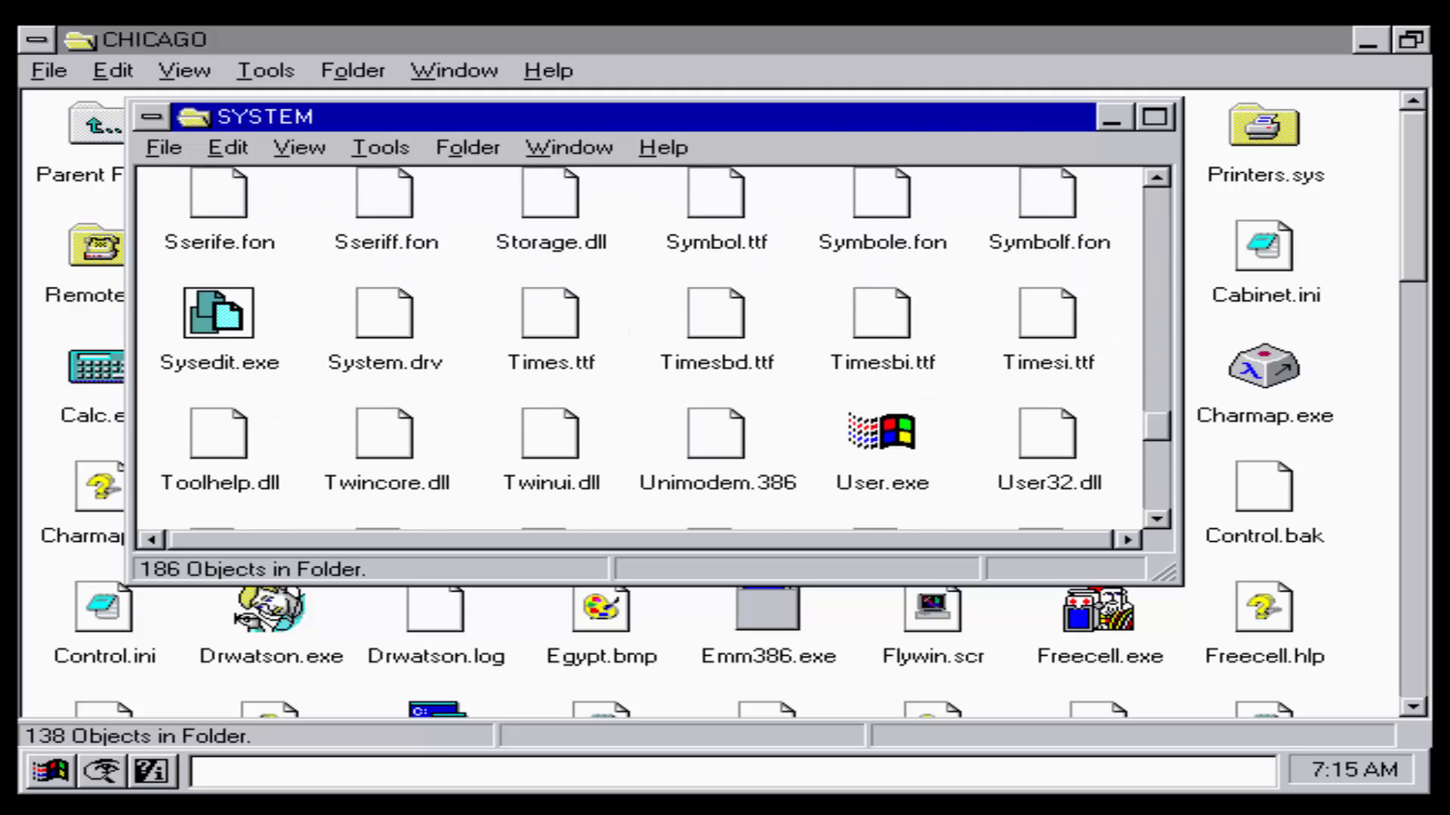
scroll(down, 3)
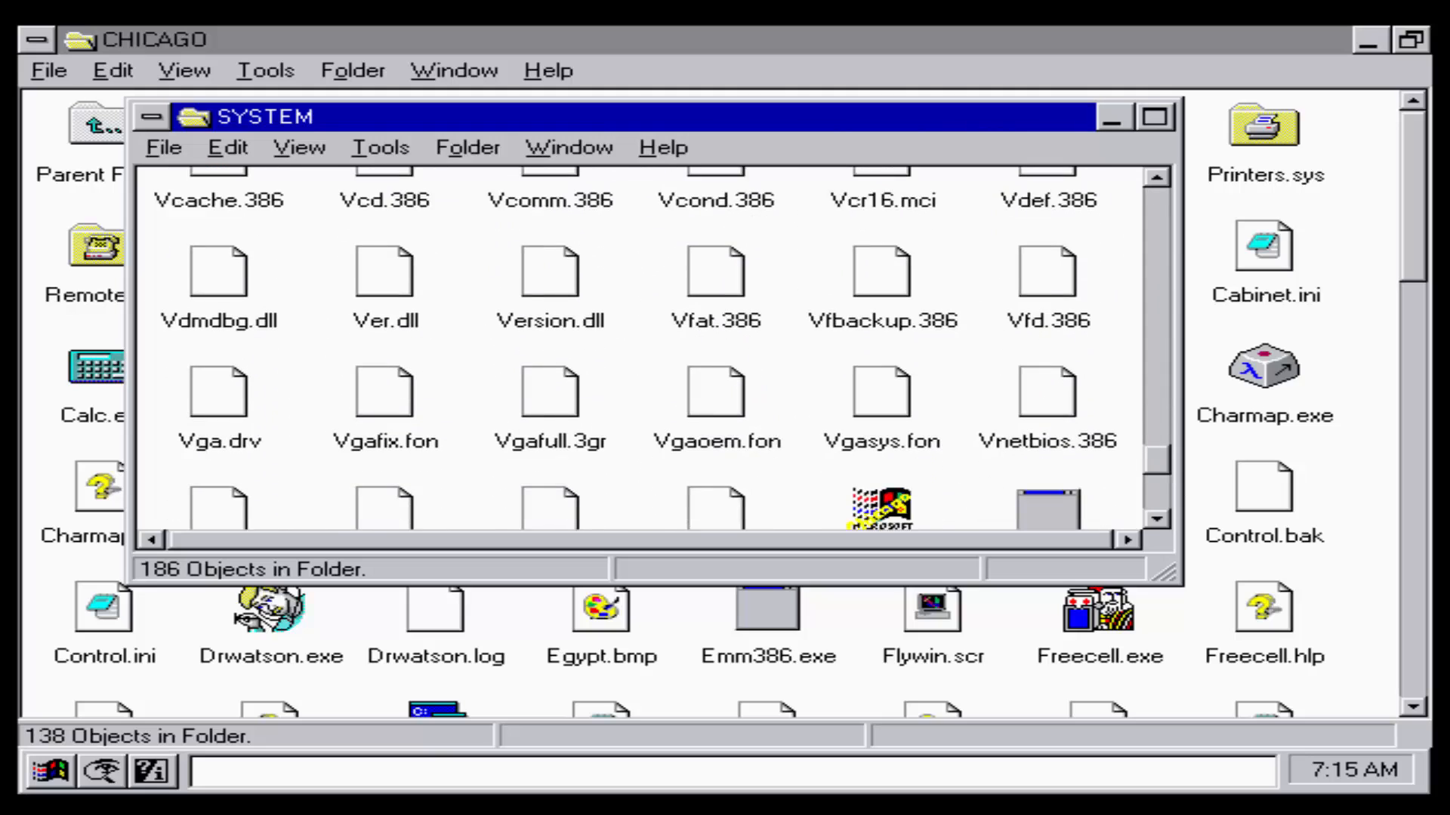
scroll(down, 3)
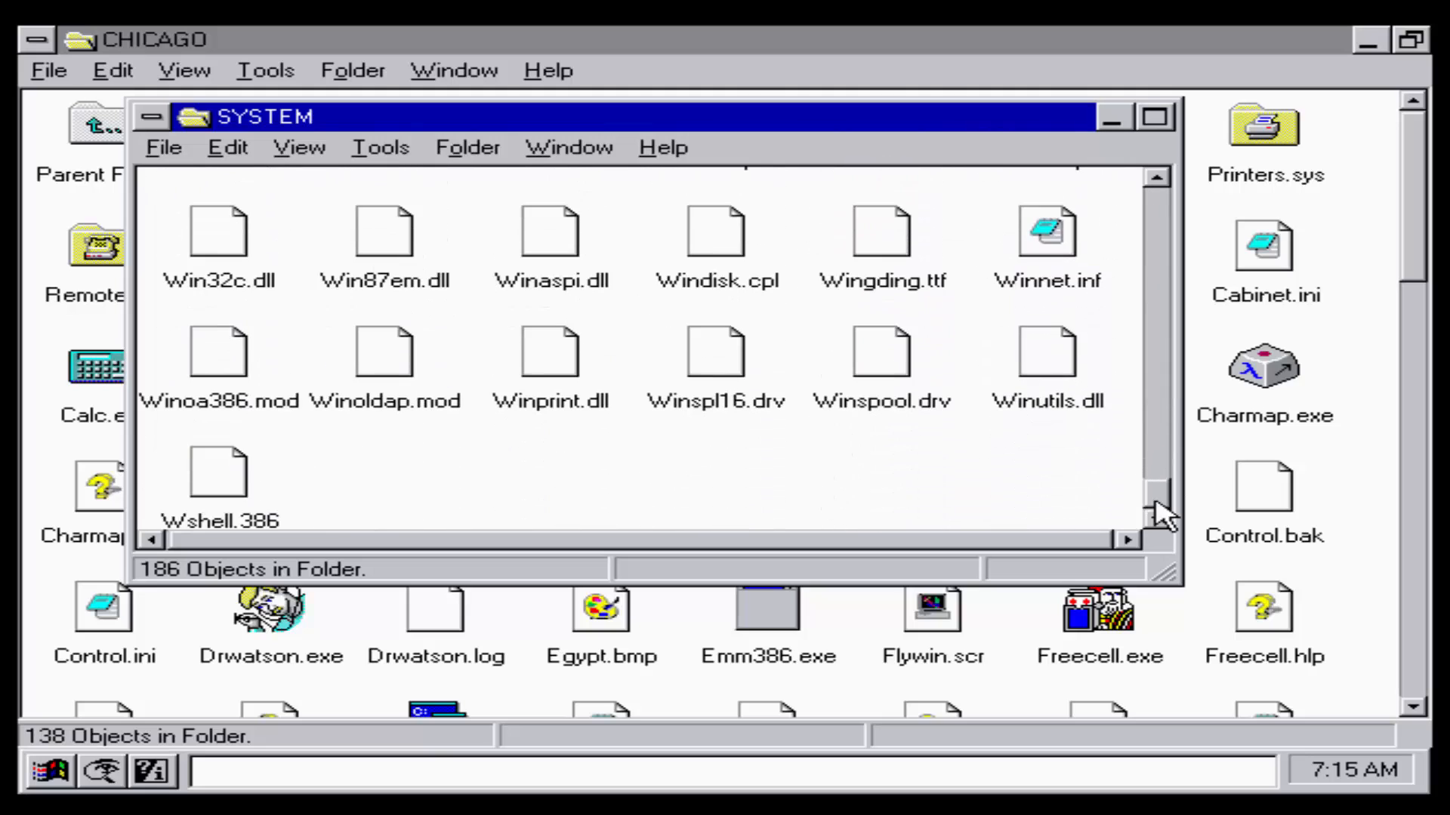
mouse_move(152, 135)
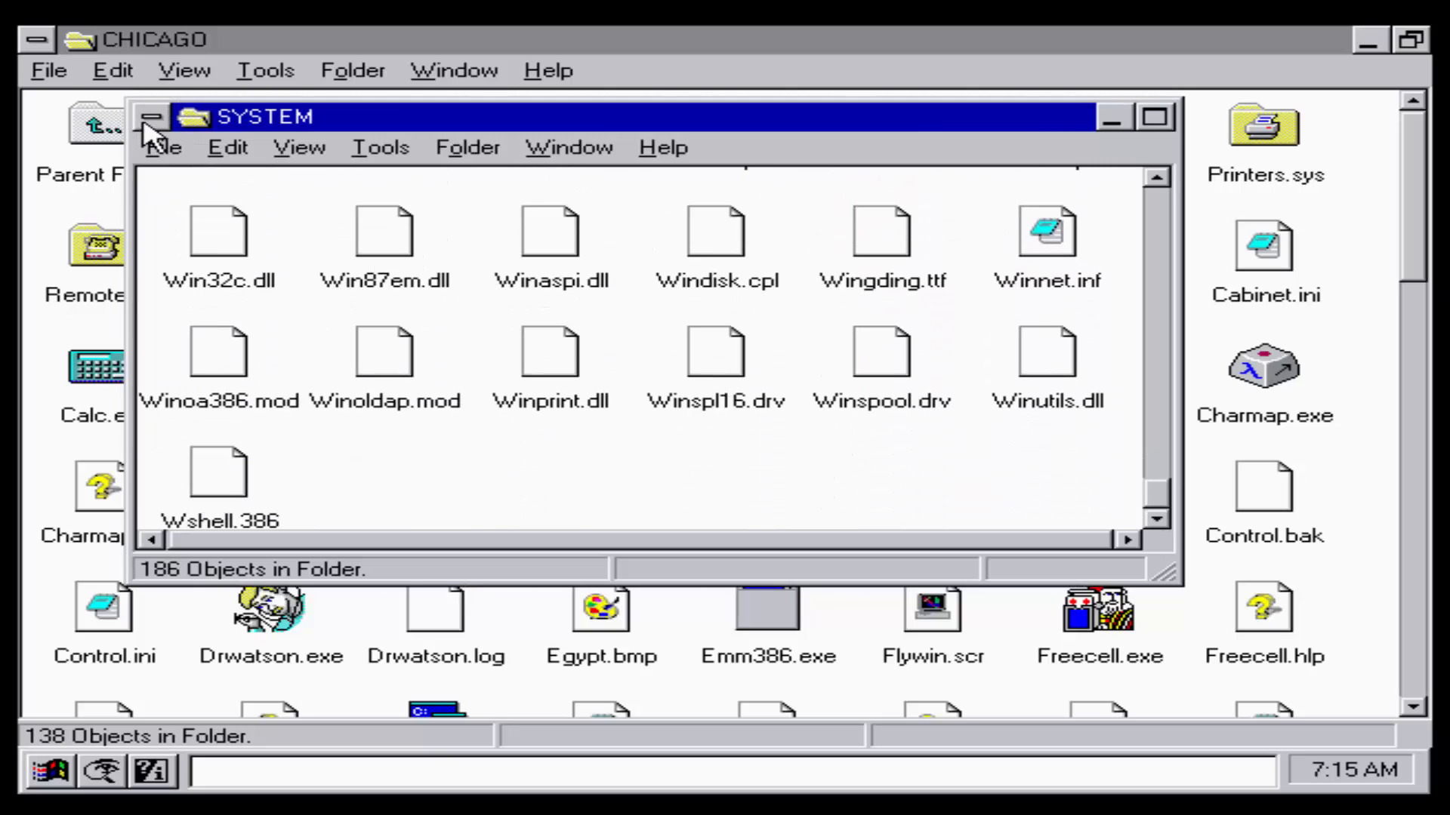
click(152, 118)
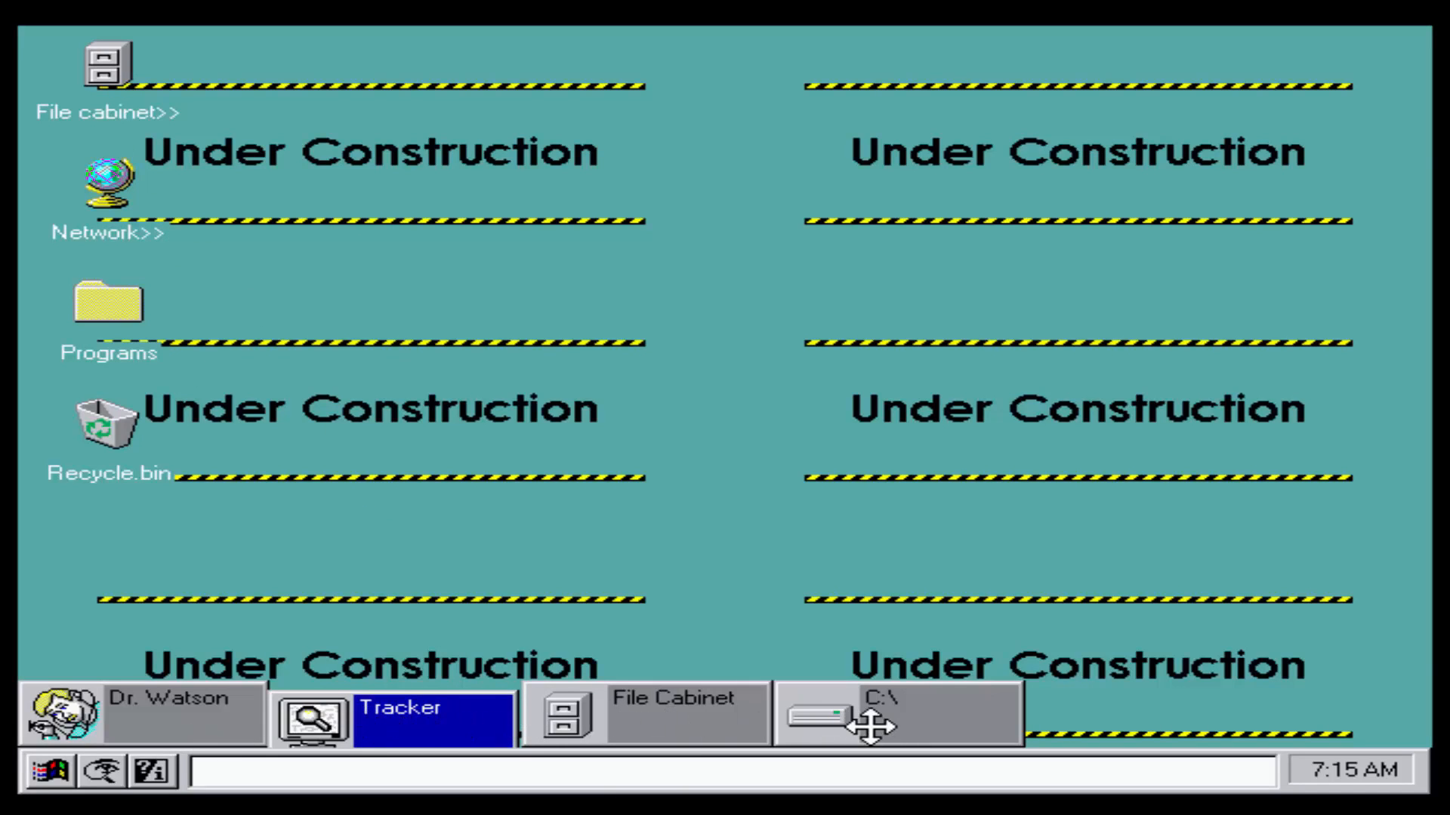
Step: Restore the CHICAGO folder window from its C:\ icon, then open and minimize the Task List
right_click(896, 713)
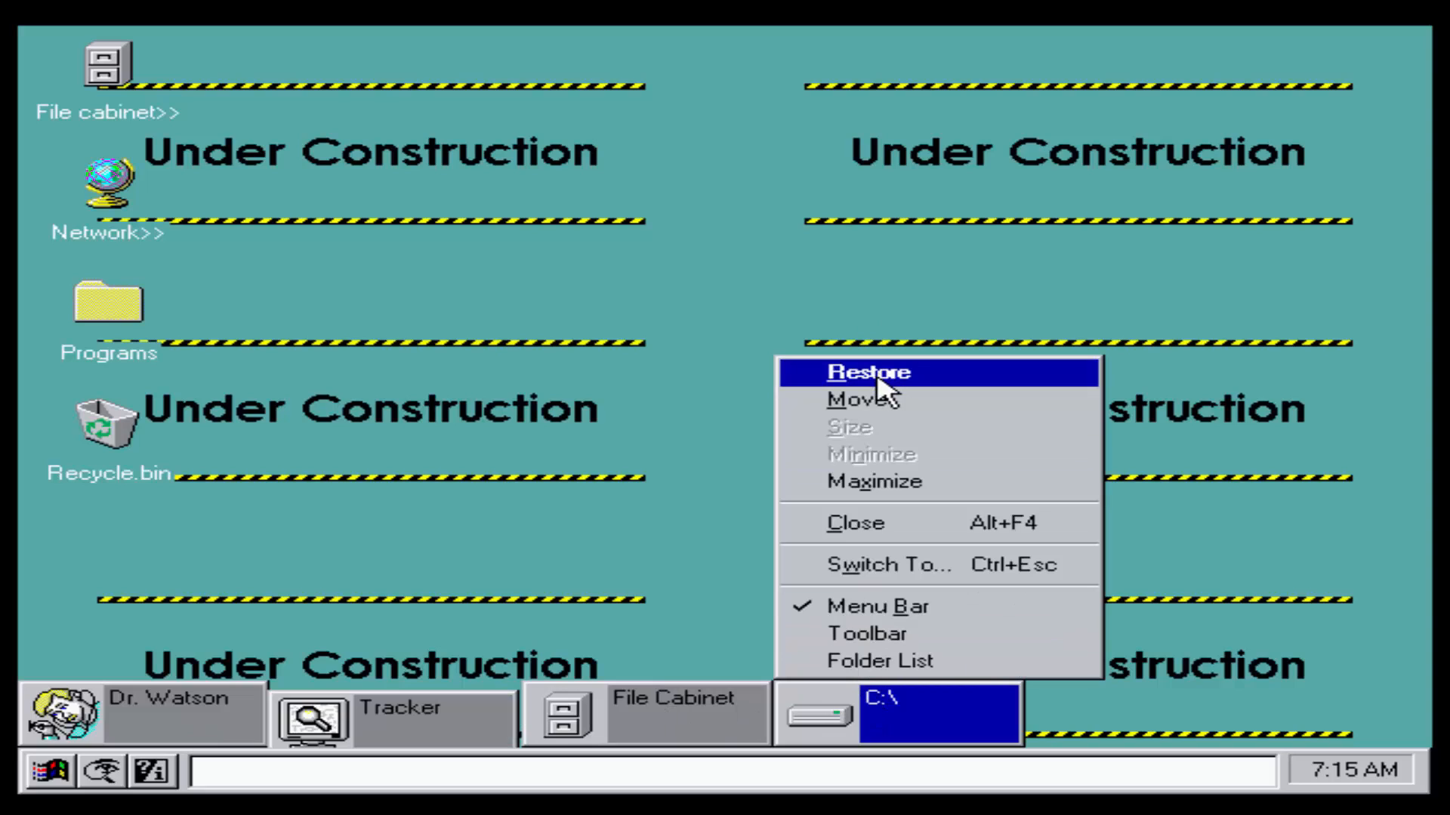
click(867, 372)
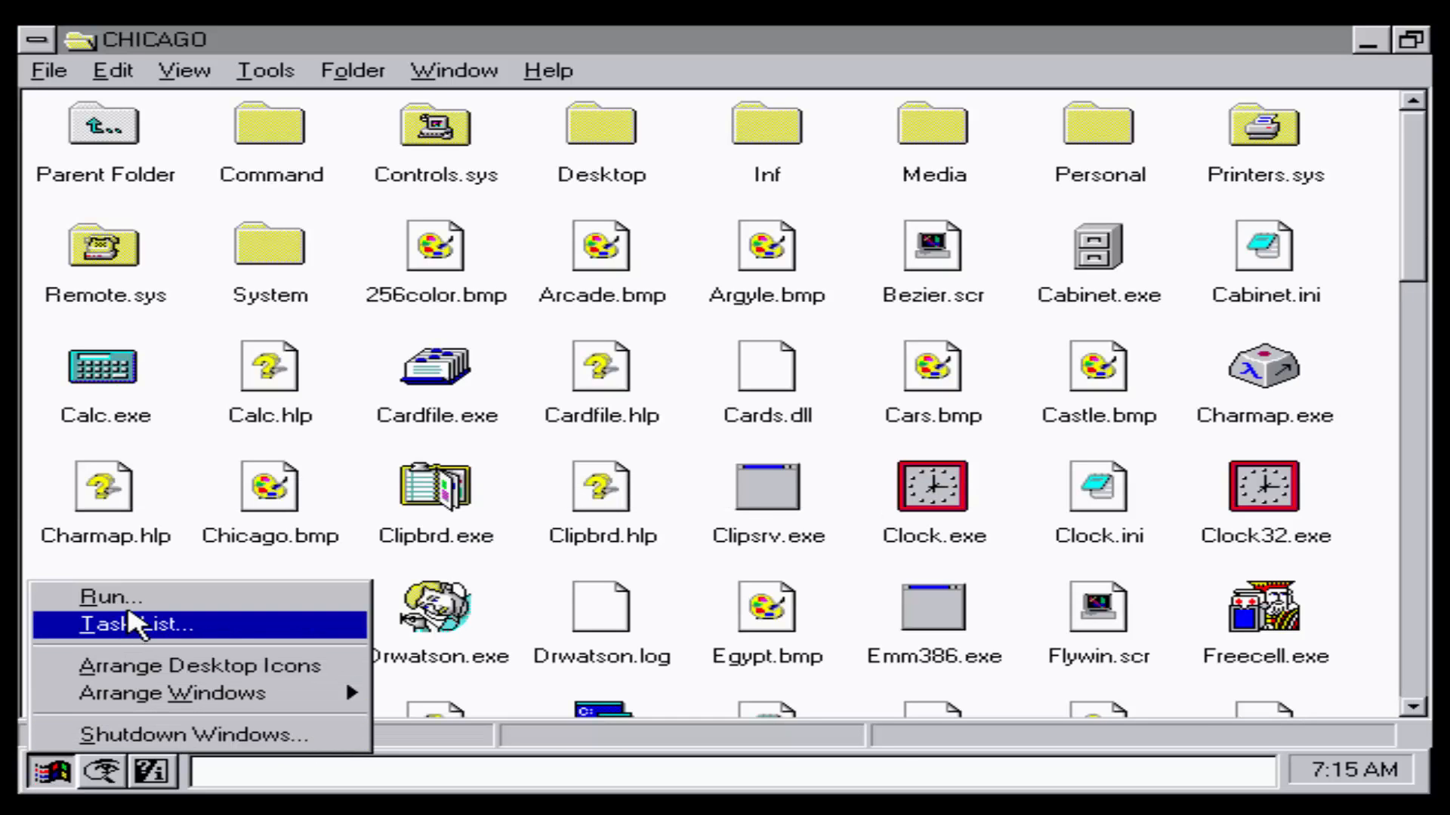
click(139, 624)
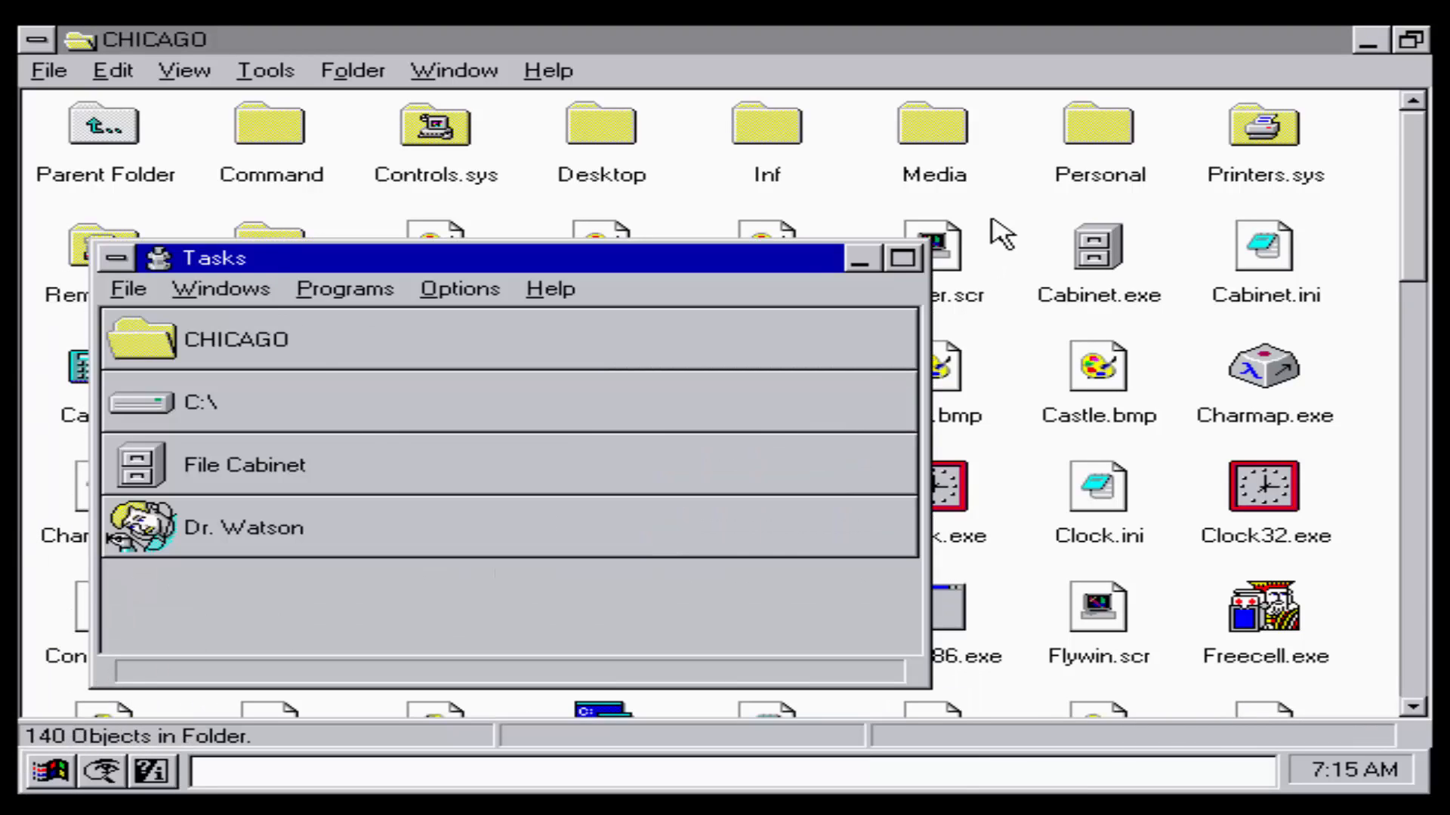
click(116, 258)
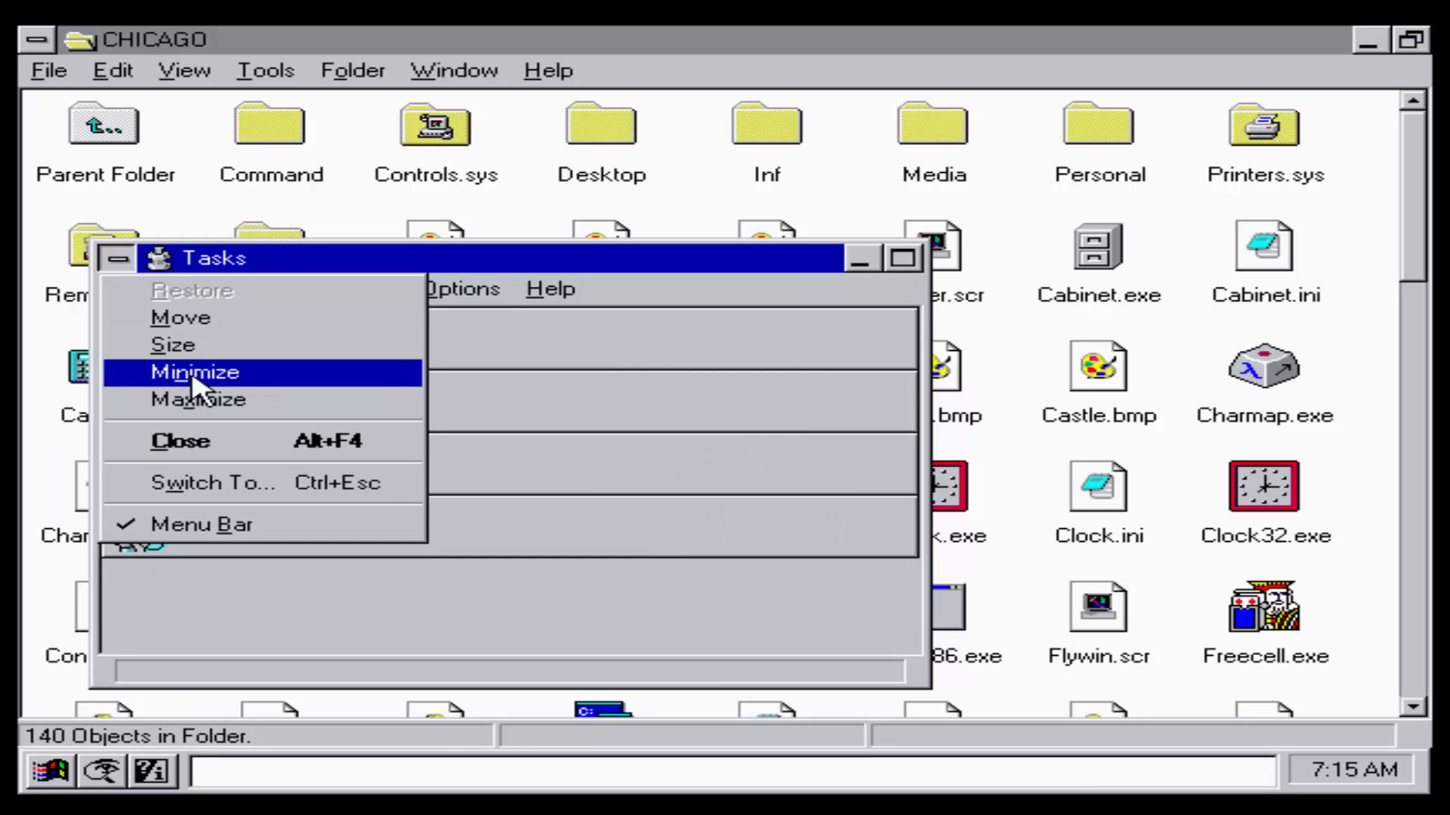
click(194, 372)
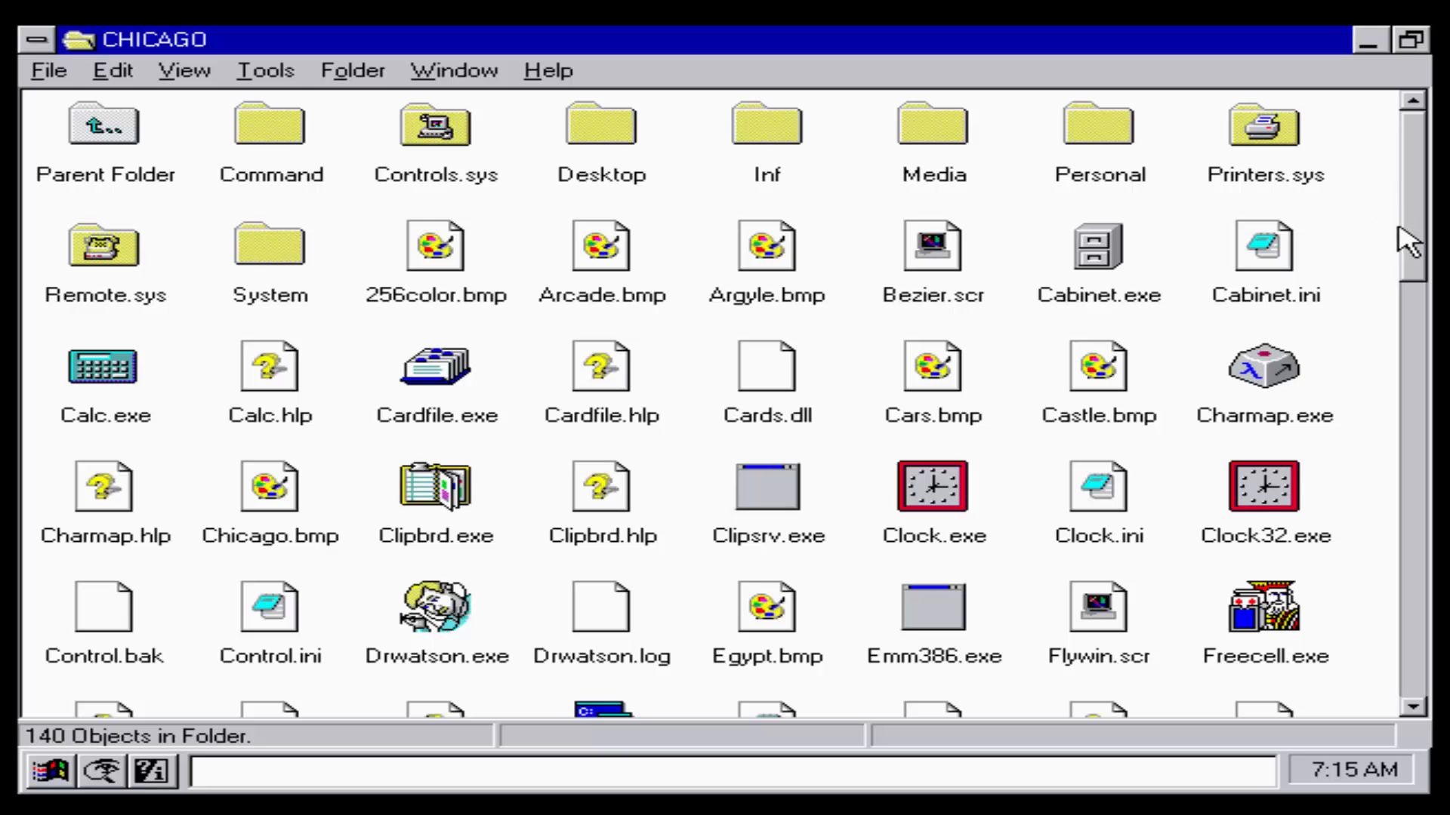
scroll(down, 3)
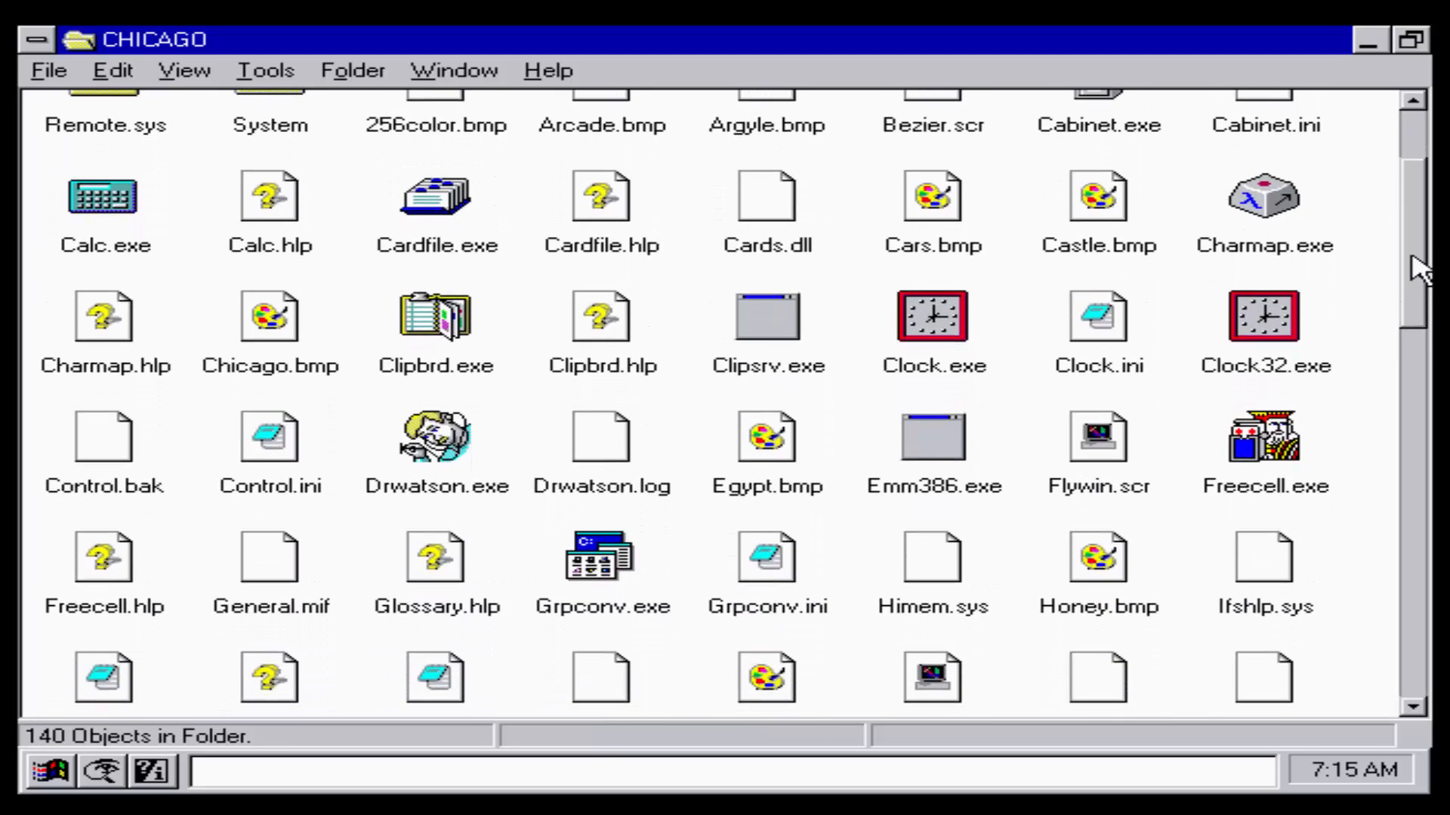
scroll(down, 3)
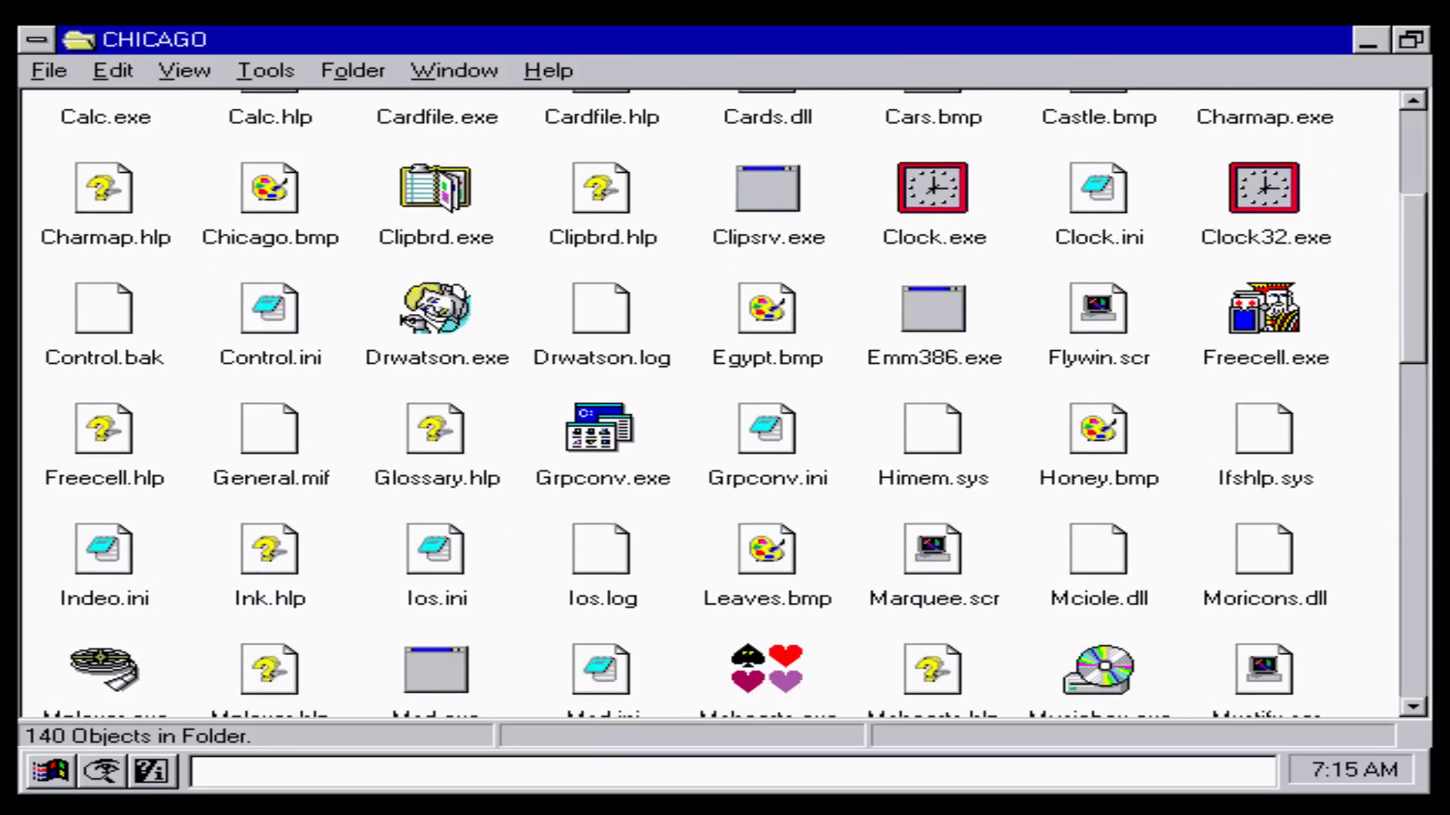
scroll(down, 3)
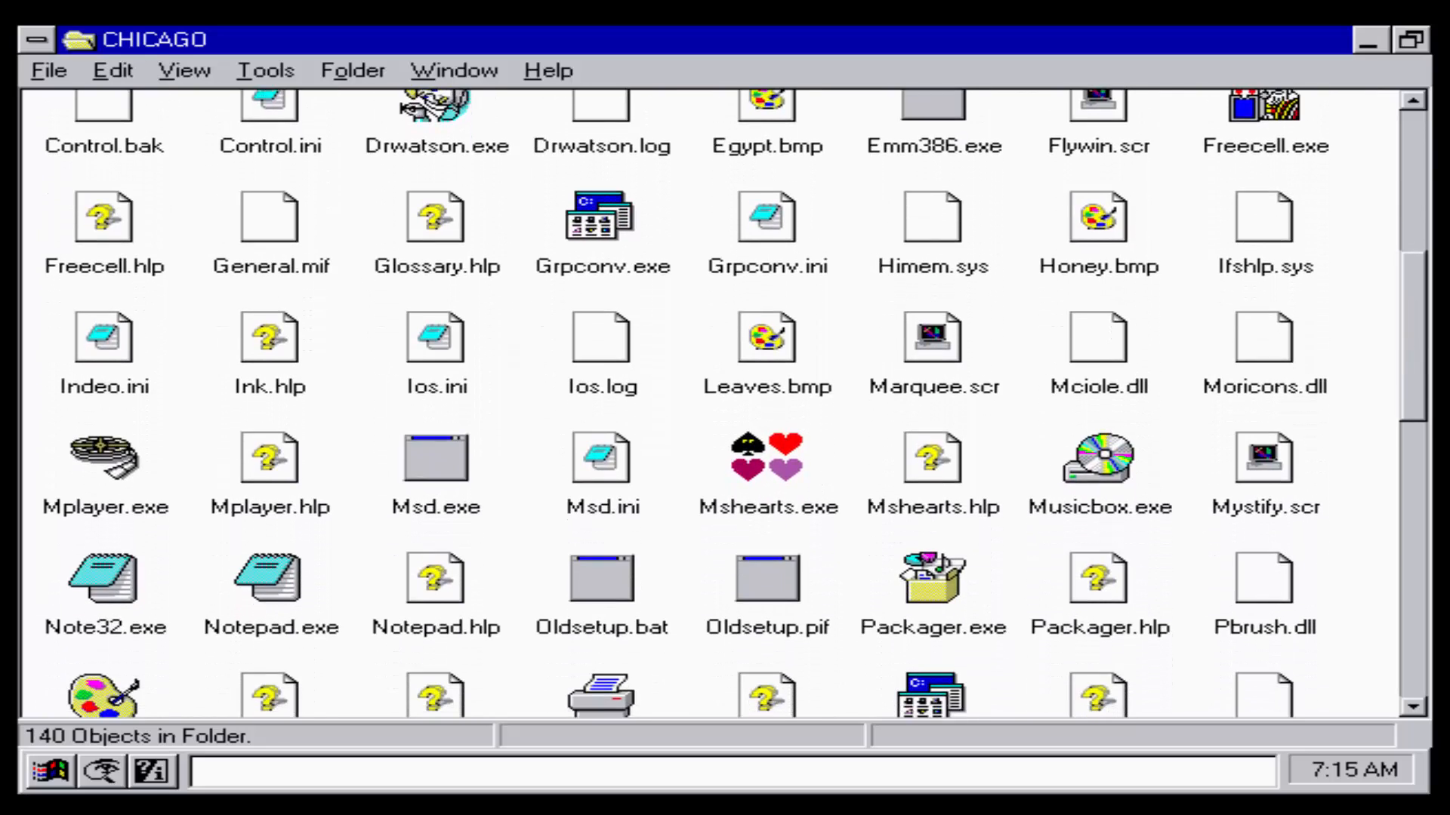
scroll(down, 3)
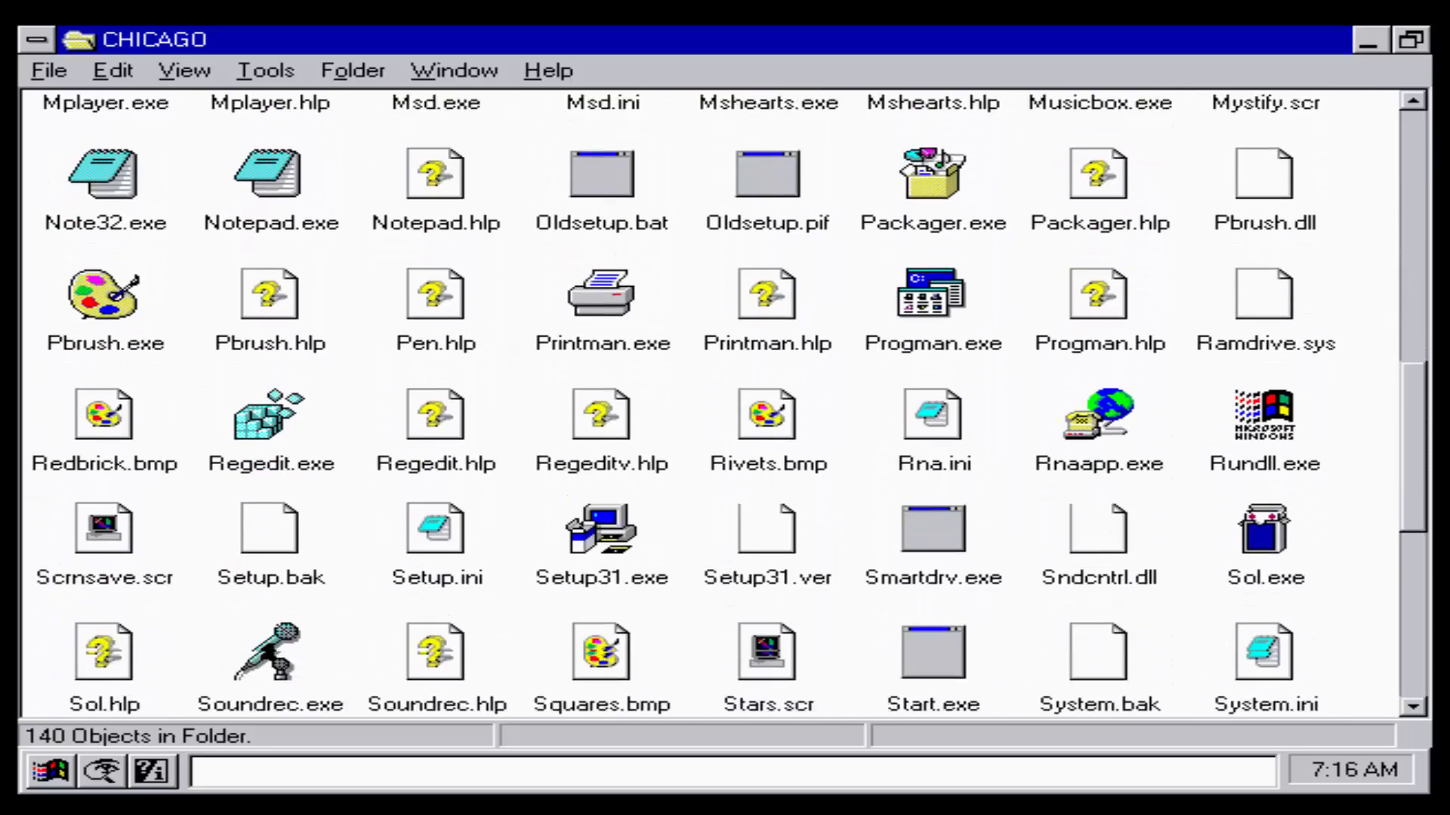
scroll(down, 3)
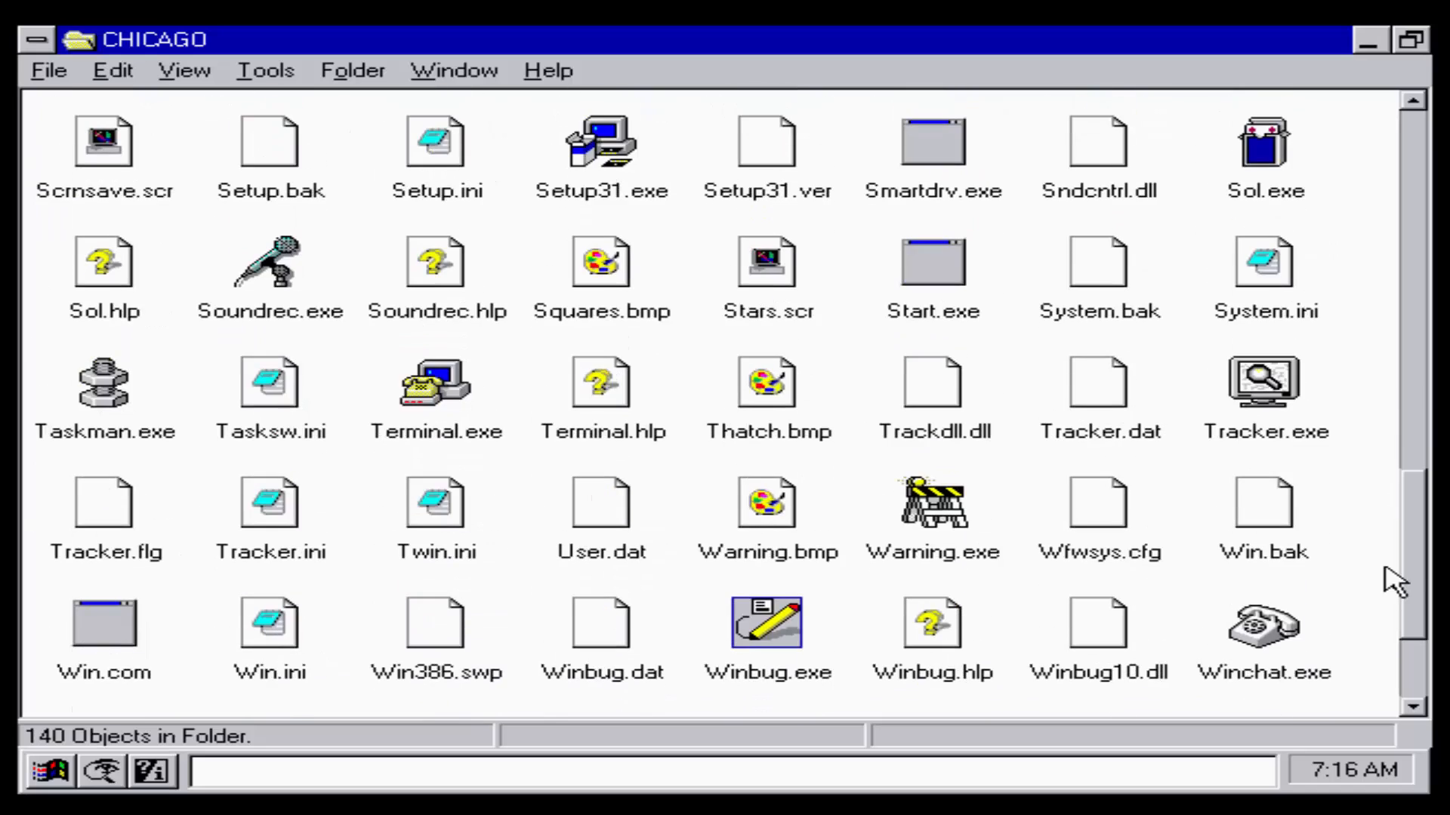
scroll(down, 3)
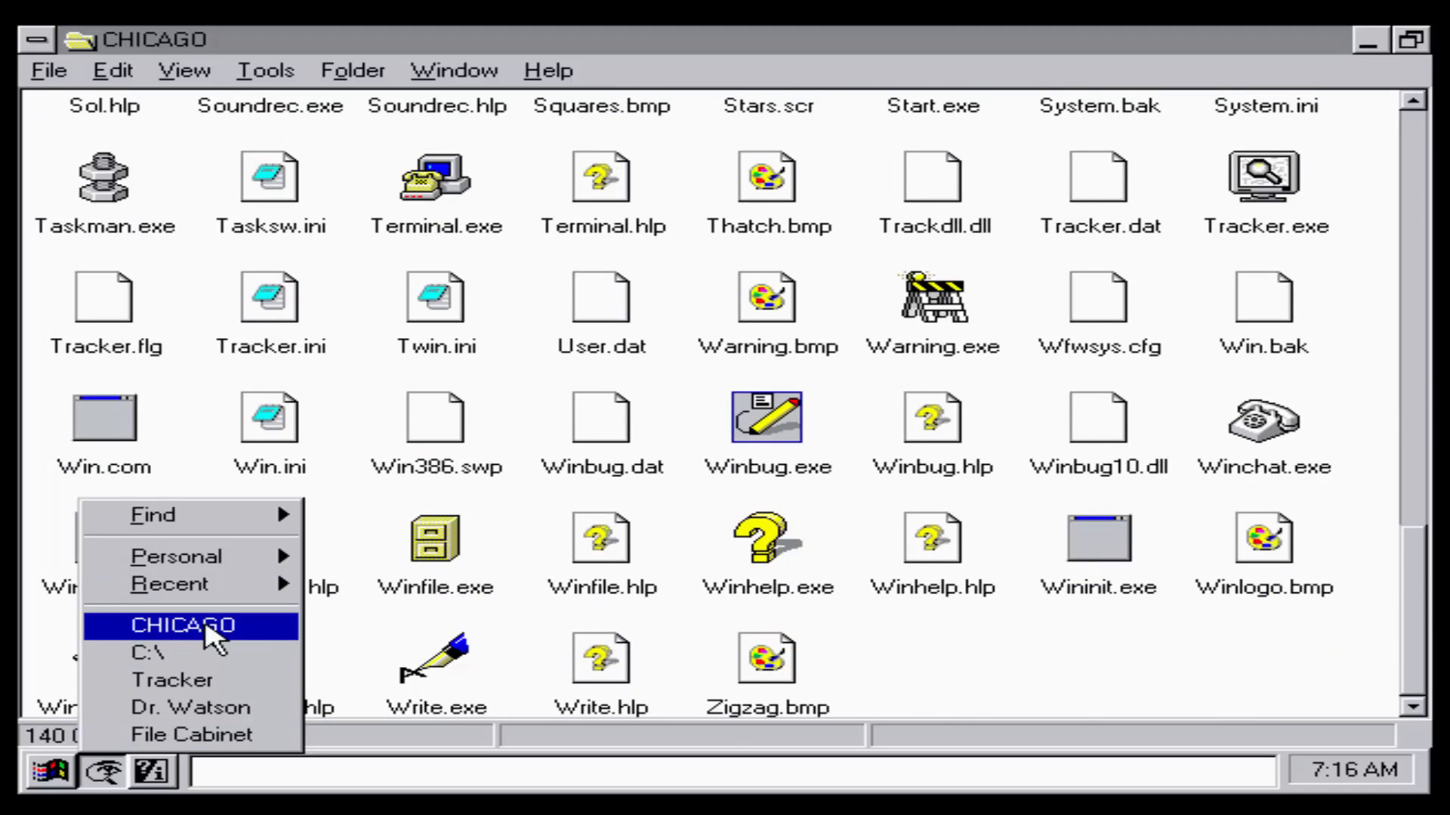
mouse_move(201, 545)
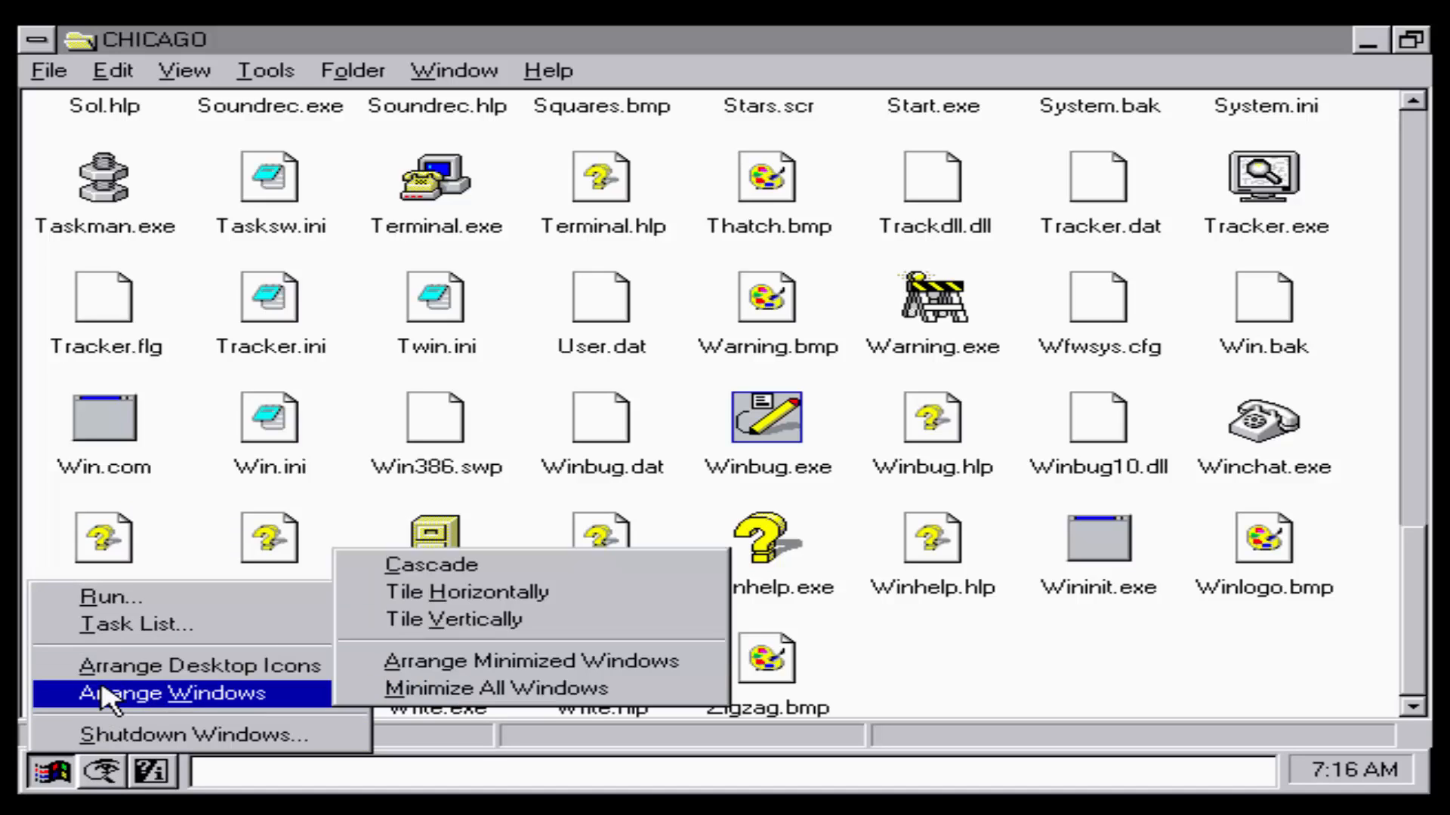
click(548, 71)
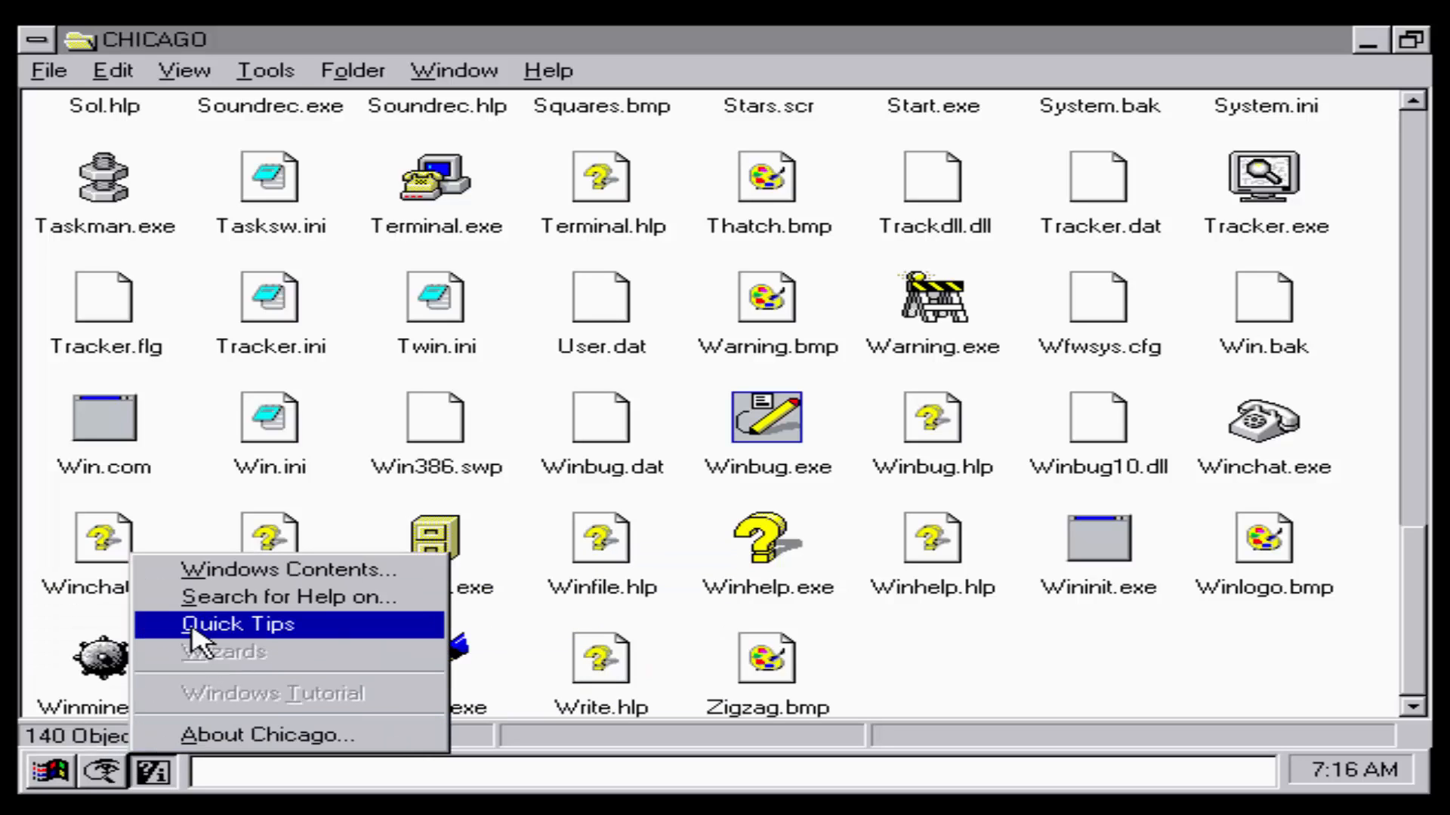
click(267, 734)
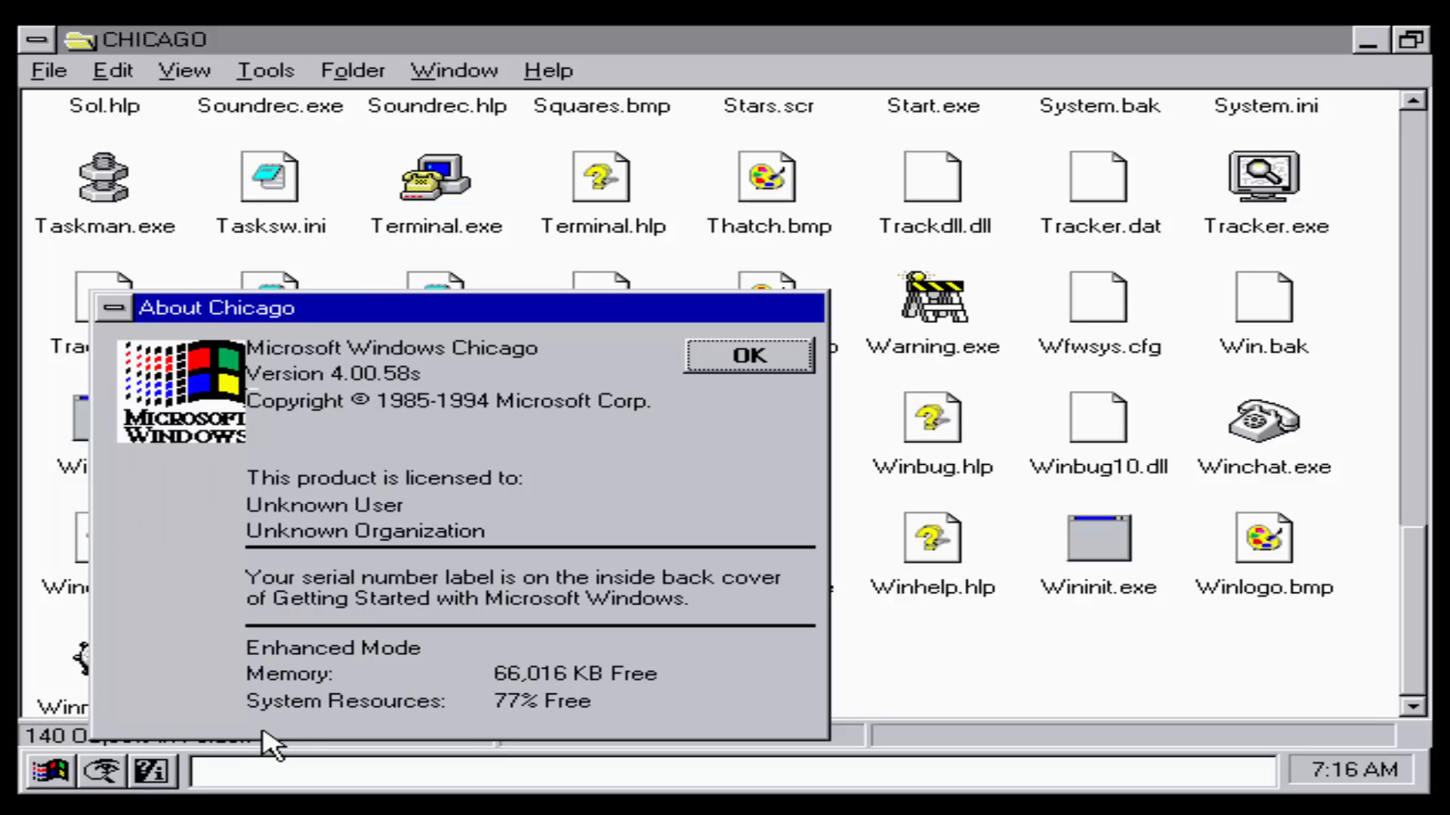
mouse_move(458, 294)
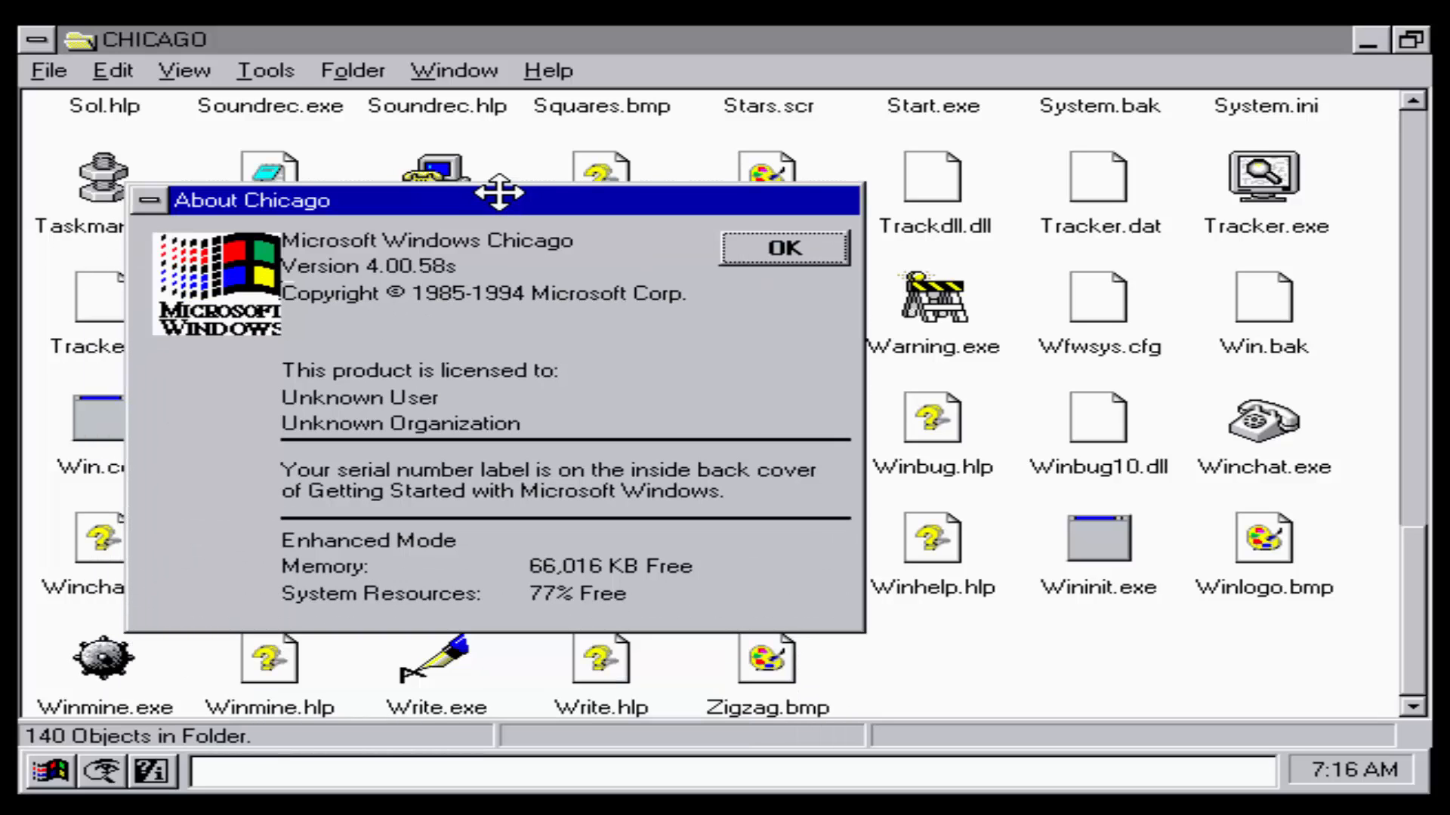
mouse_move(325, 658)
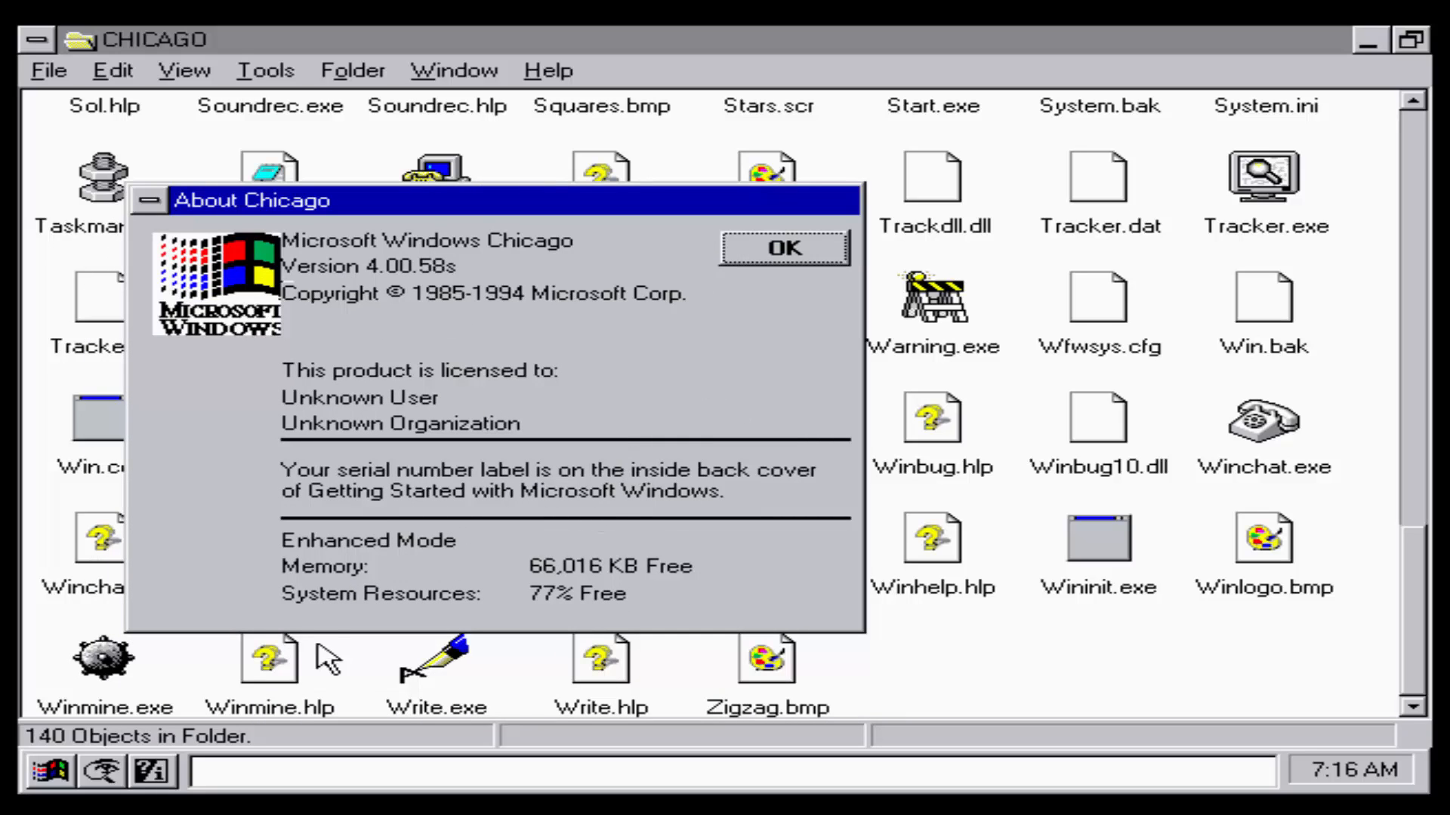
mouse_move(377, 294)
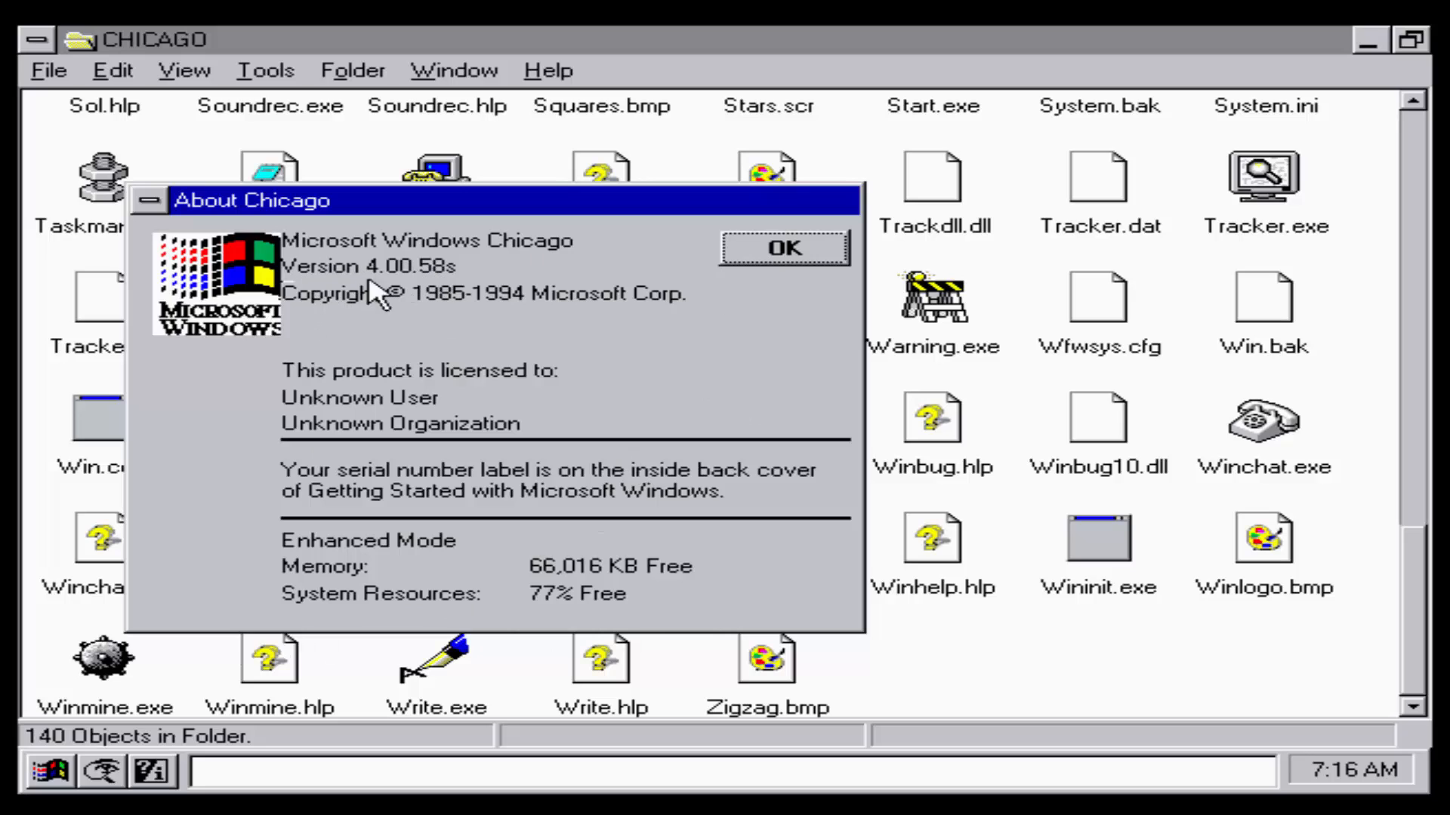
click(786, 248)
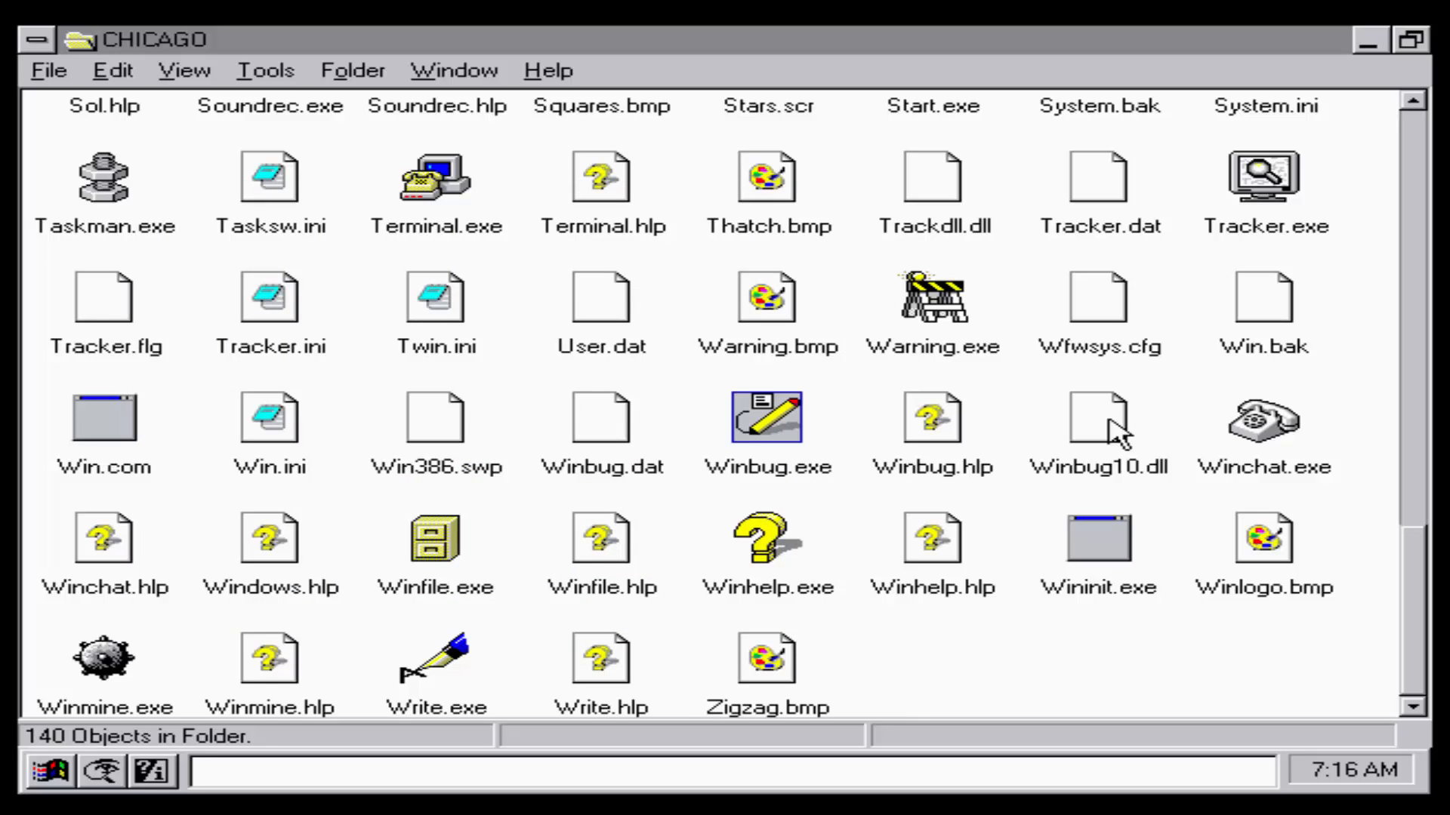
double_click(1261, 415)
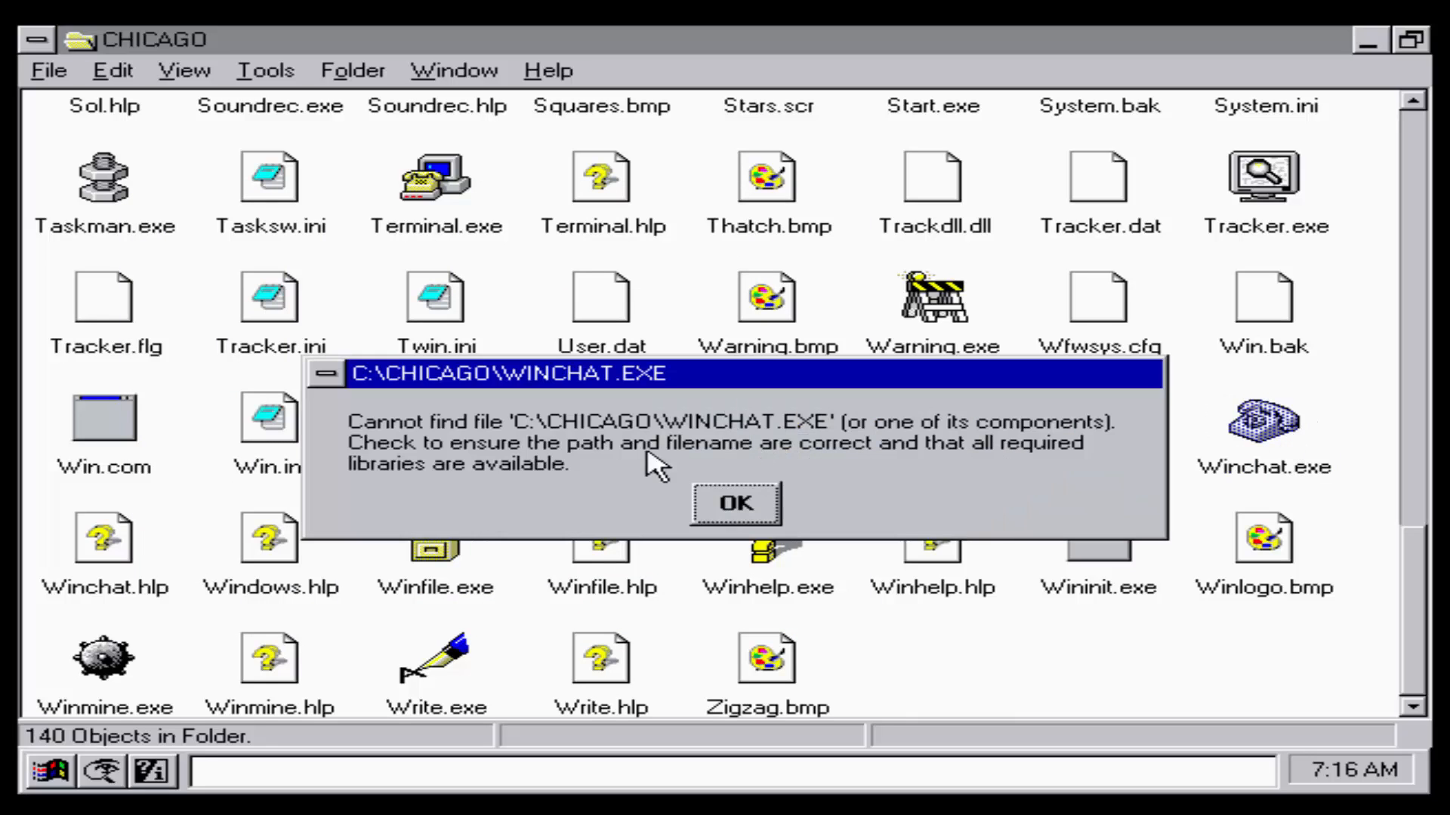
click(733, 503)
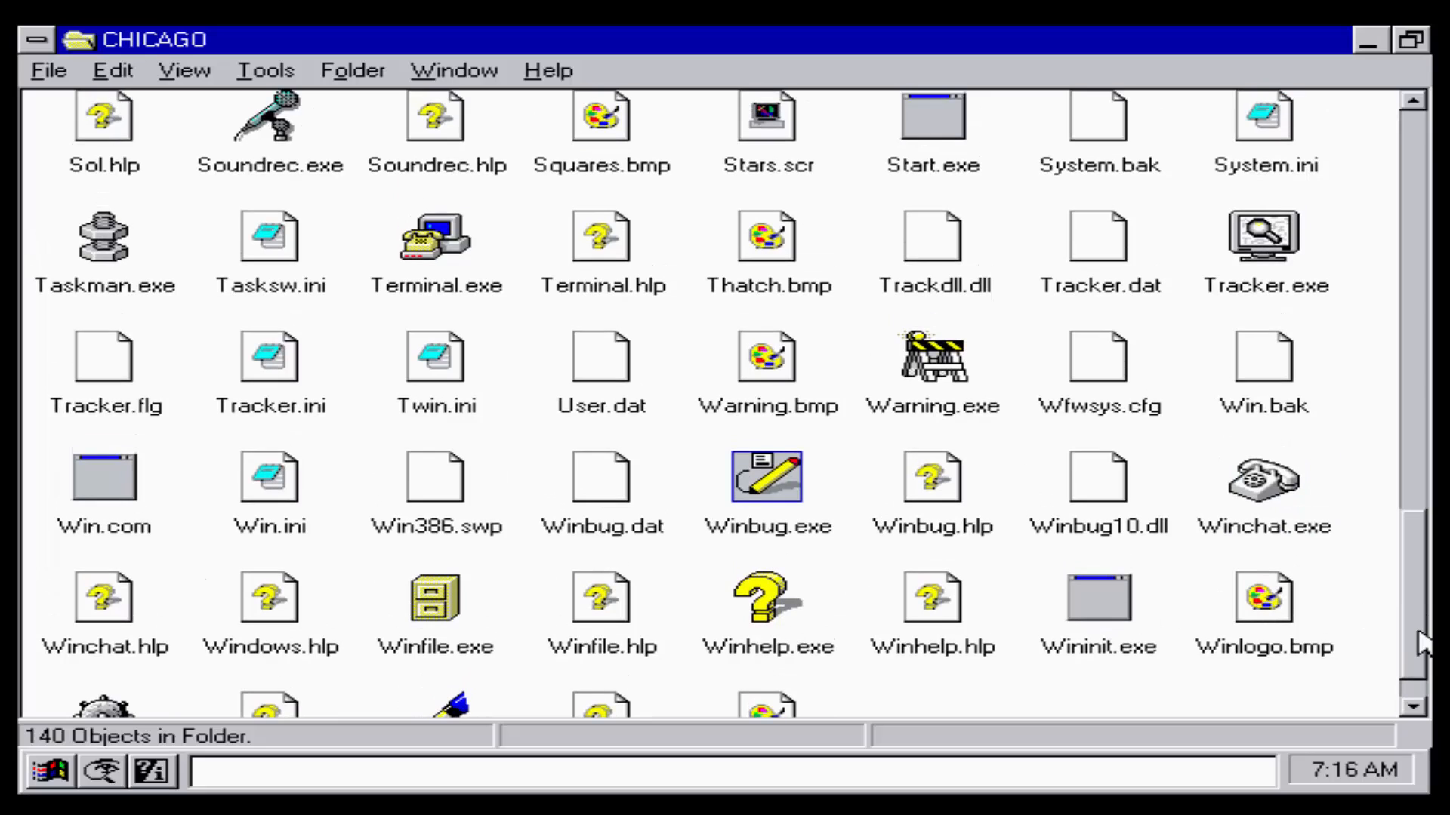
scroll(down, 3)
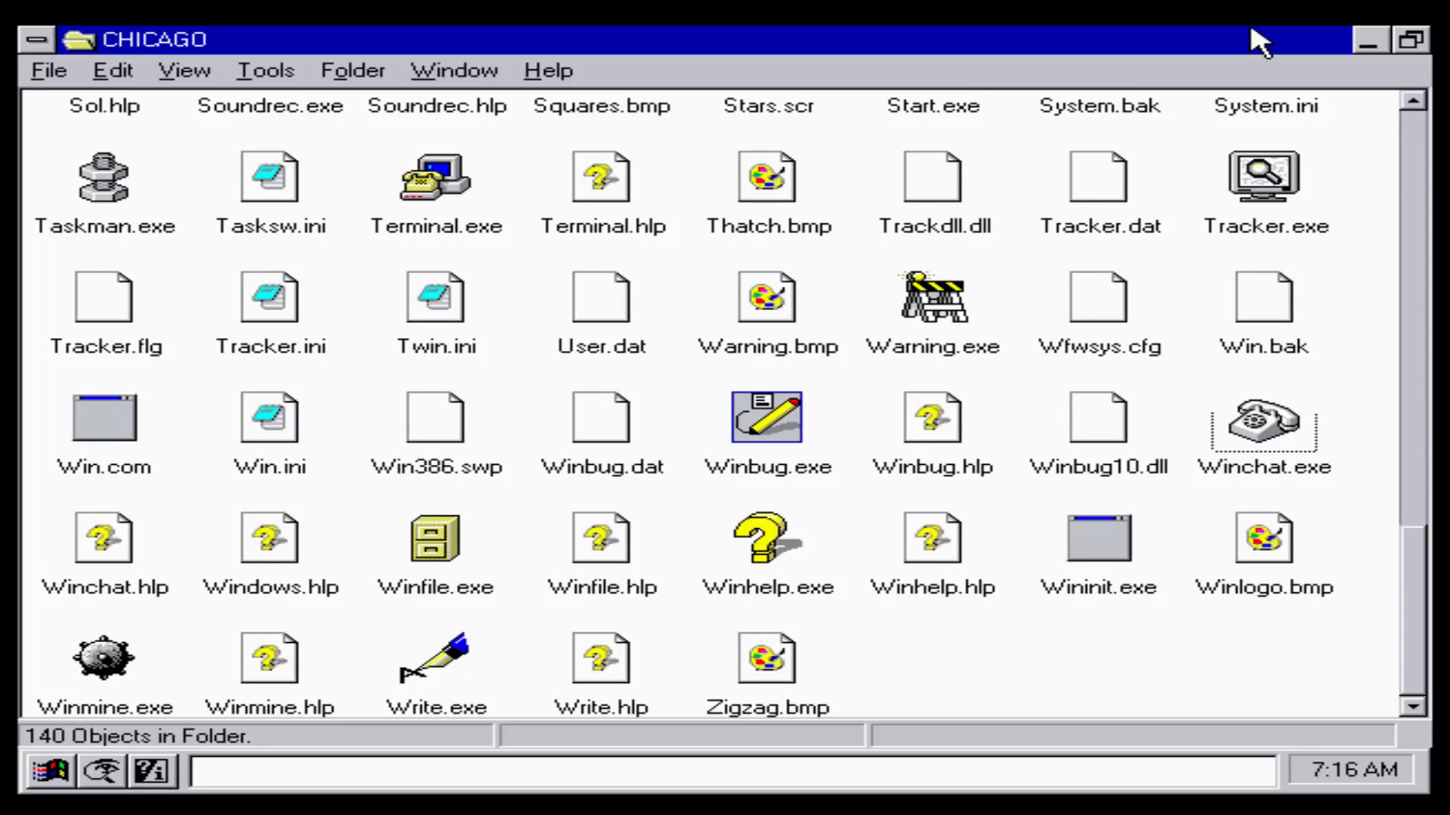
click(38, 39)
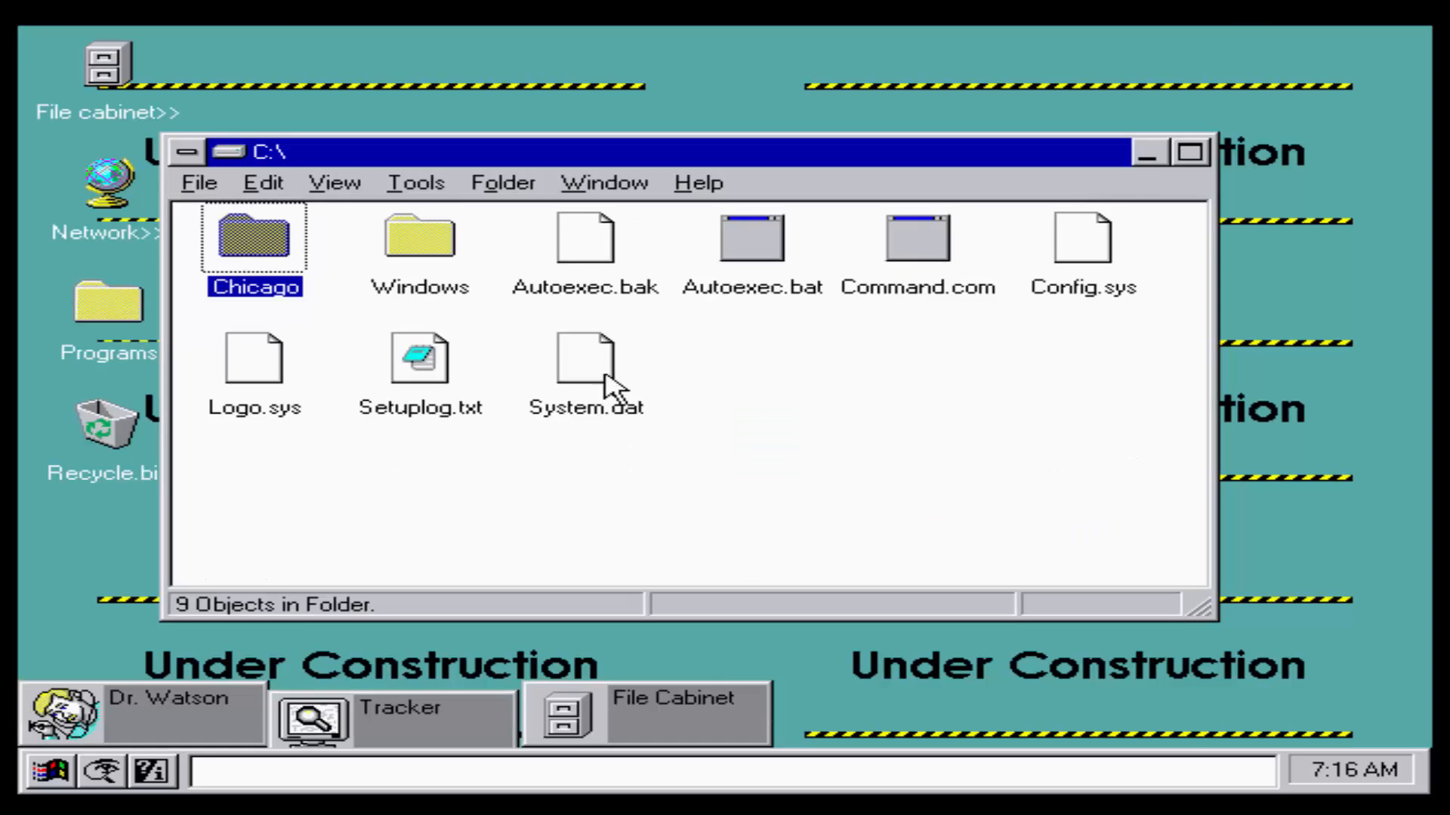
mouse_move(323, 180)
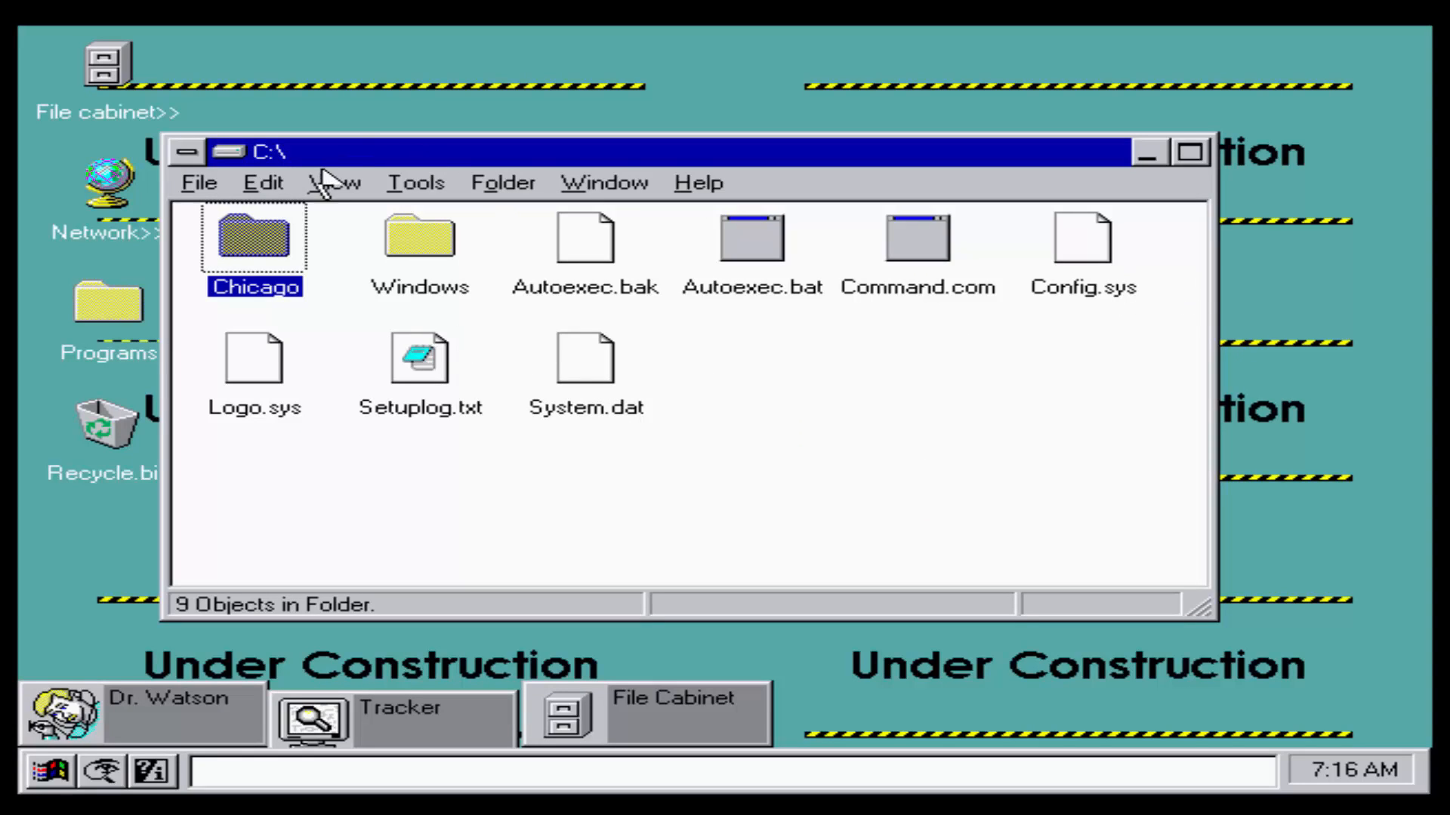
click(189, 151)
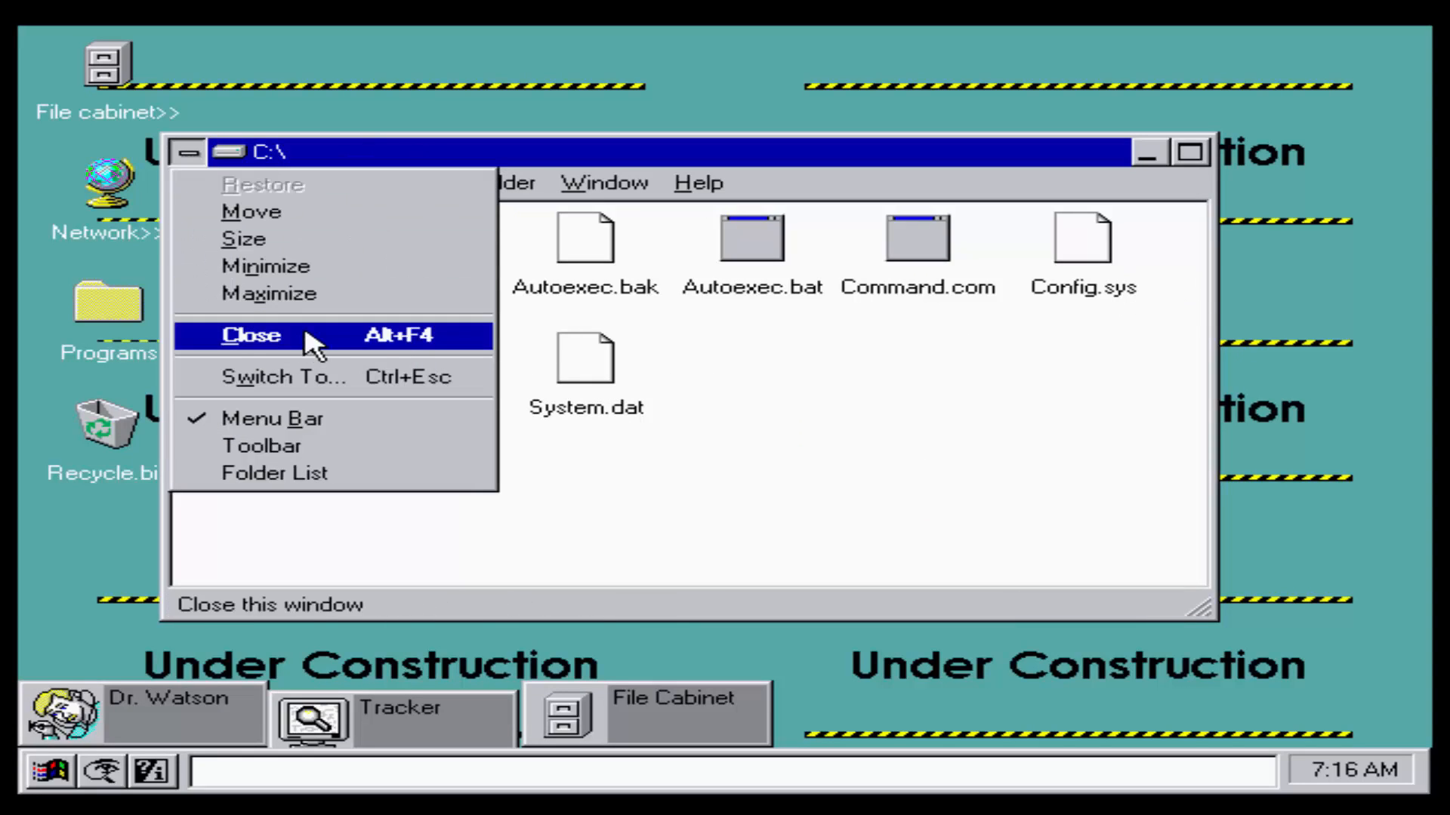
click(251, 335)
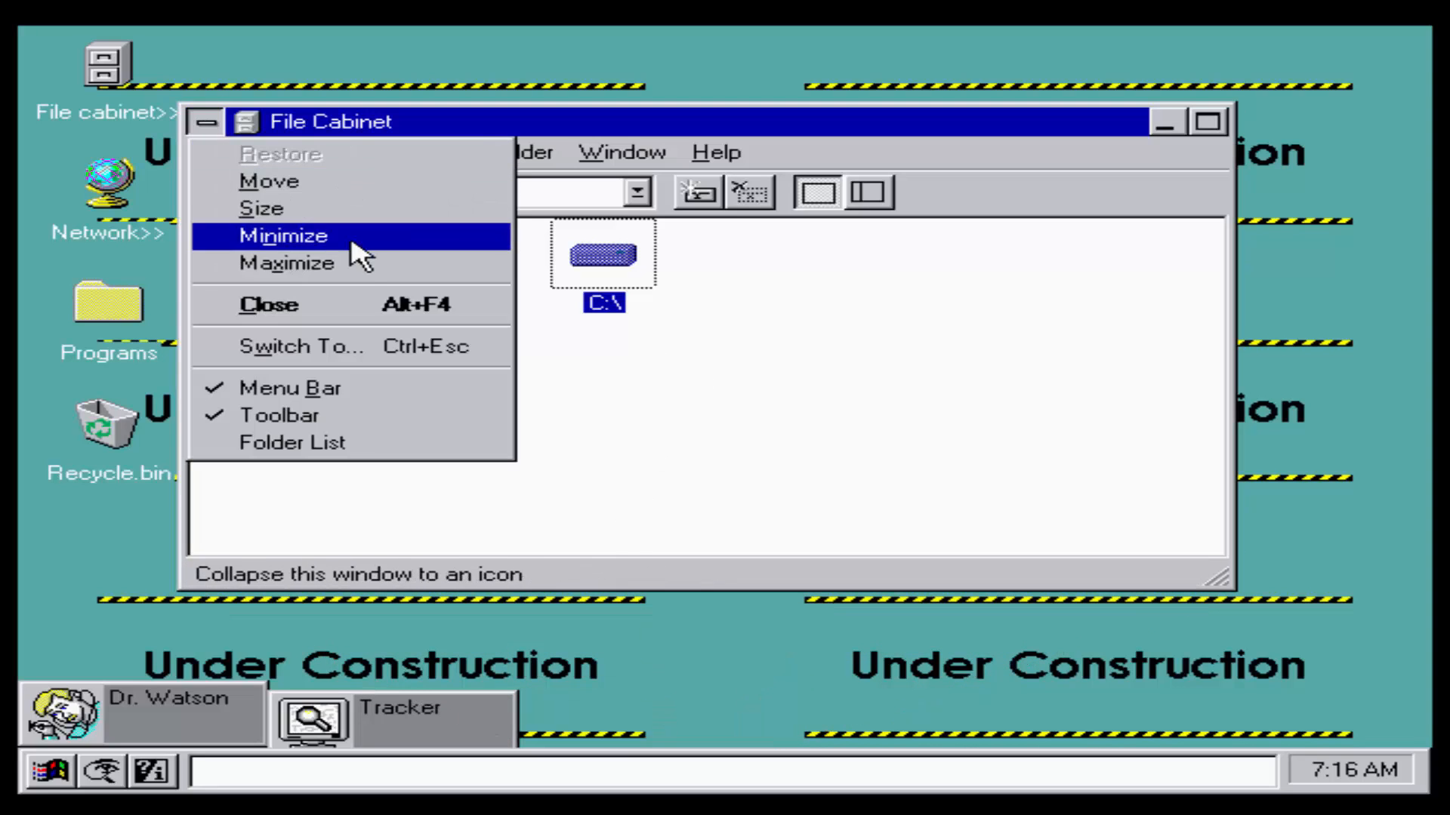
click(283, 235)
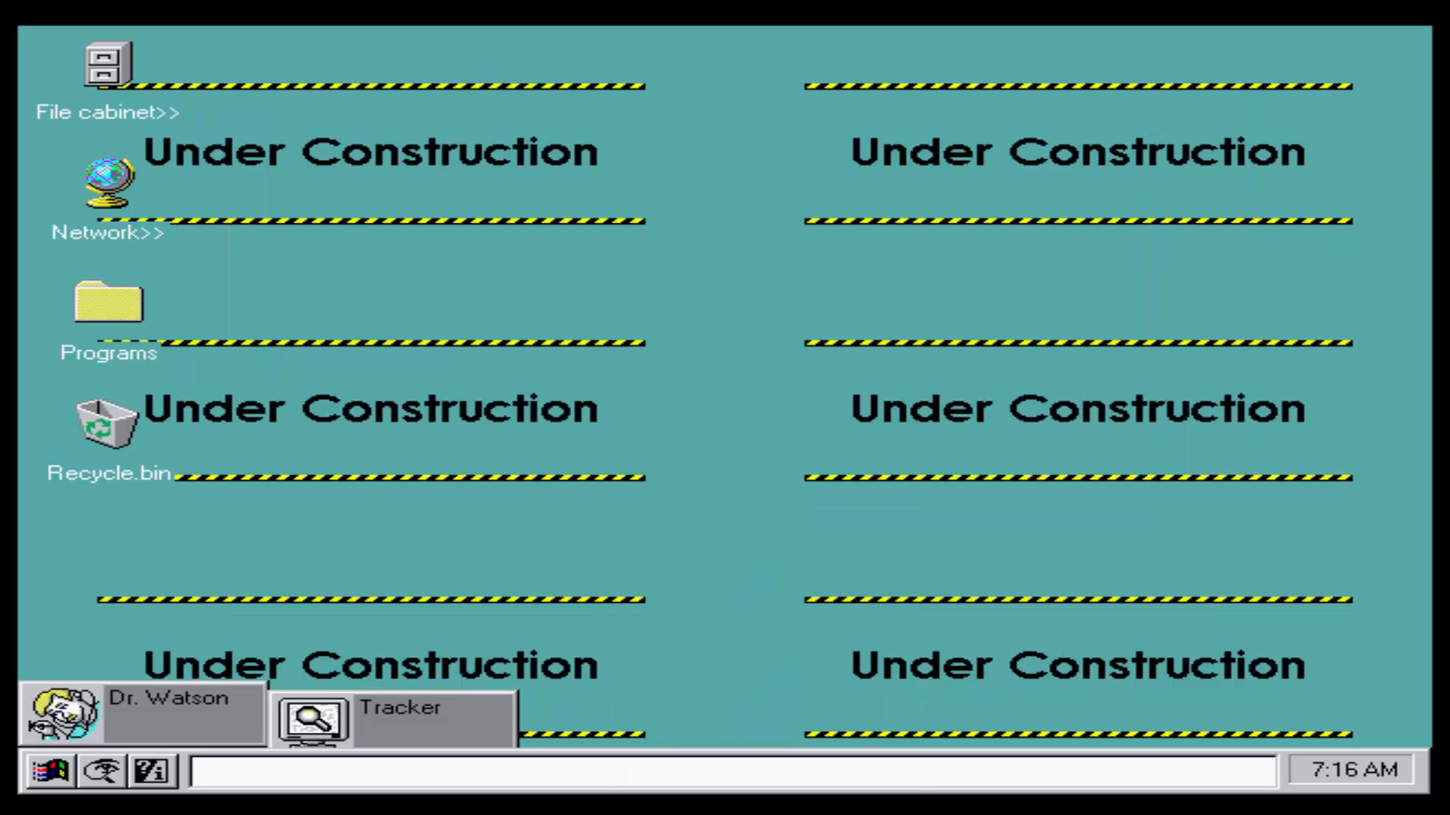
right_click(749, 666)
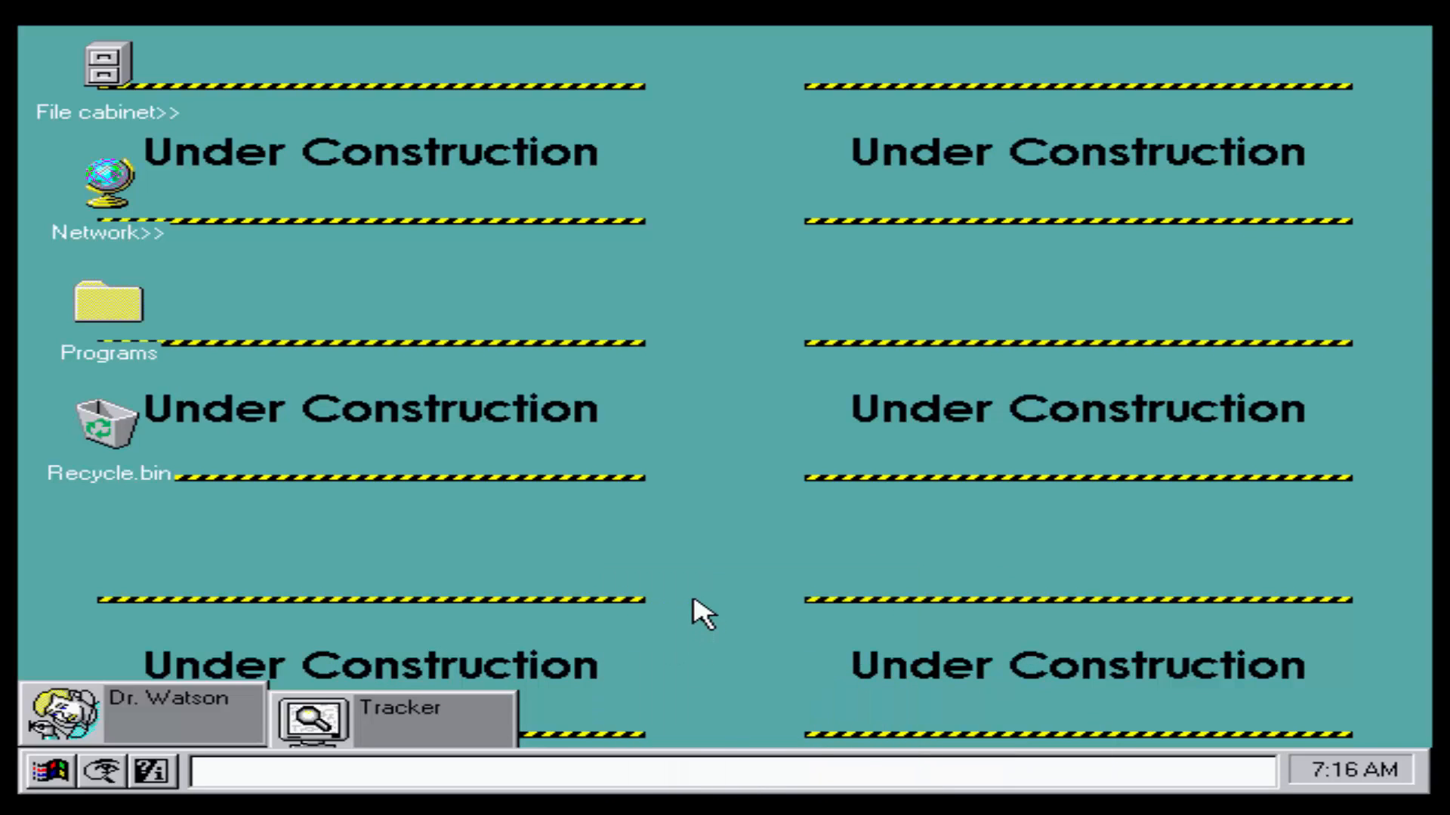
Step: Preview THATCH and SQUARES in Desktop Properties, then apply the tiled WINLOGO.BMP wallpaper
right_click(703, 614)
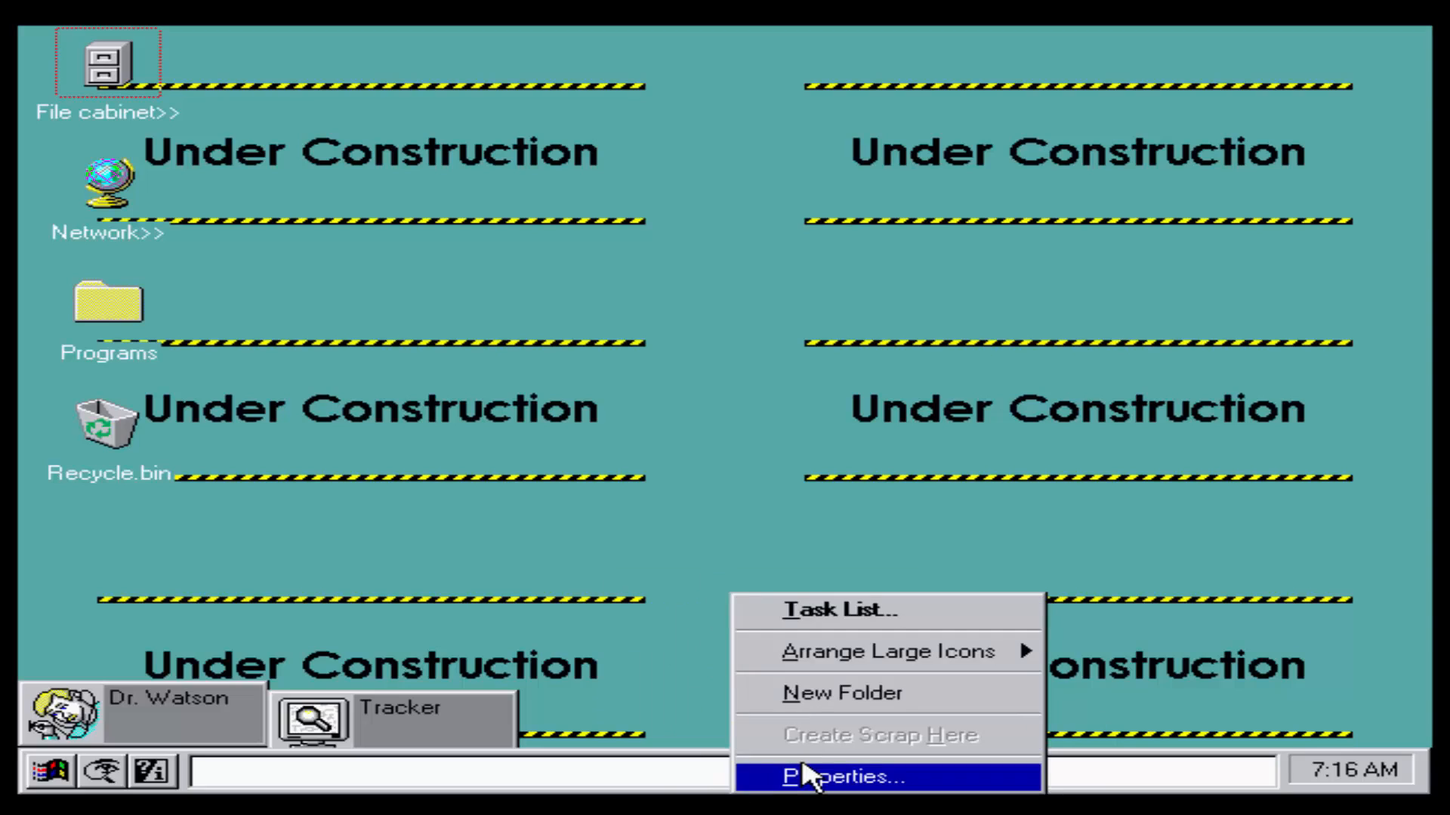
click(828, 776)
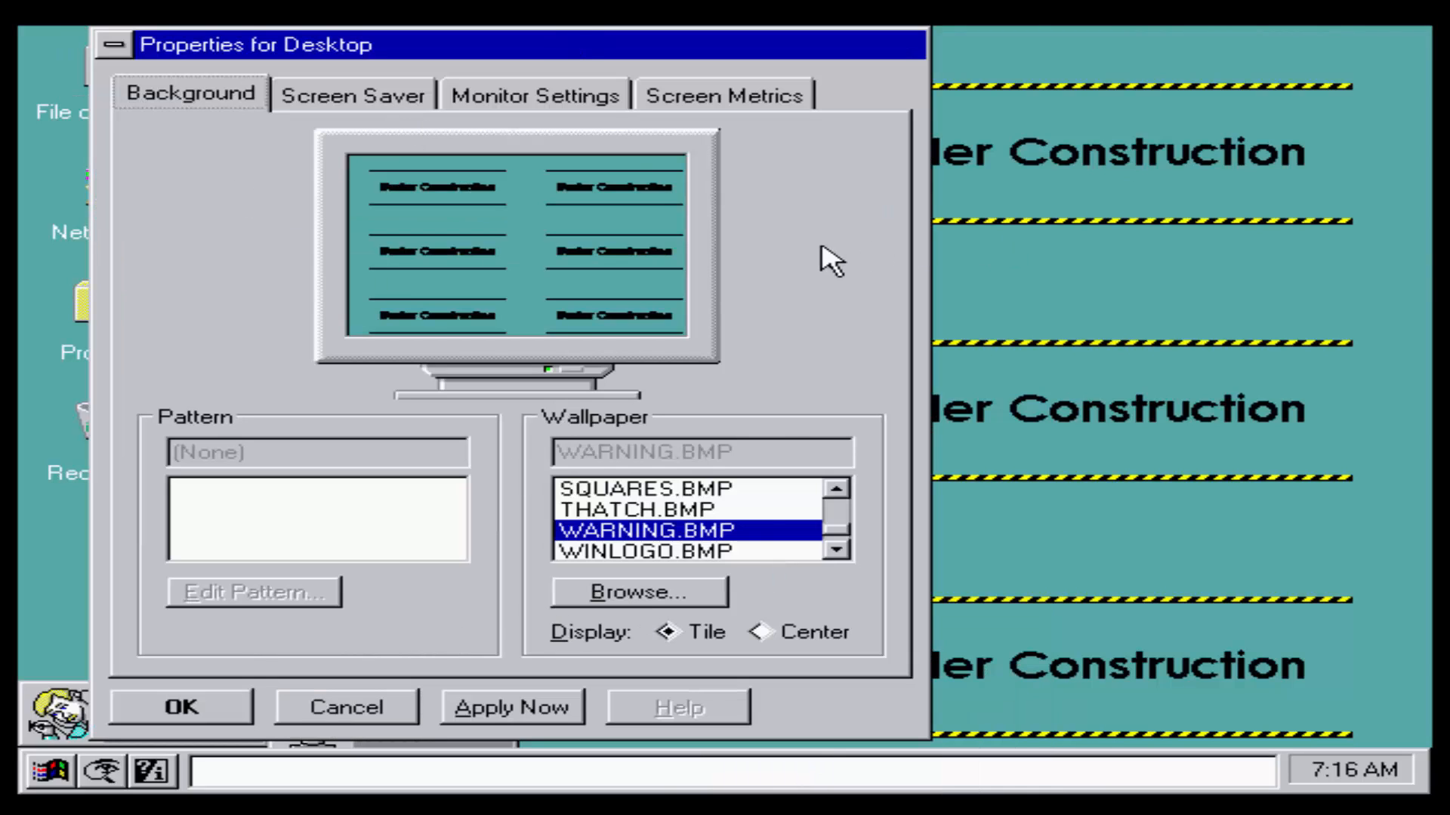
click(638, 508)
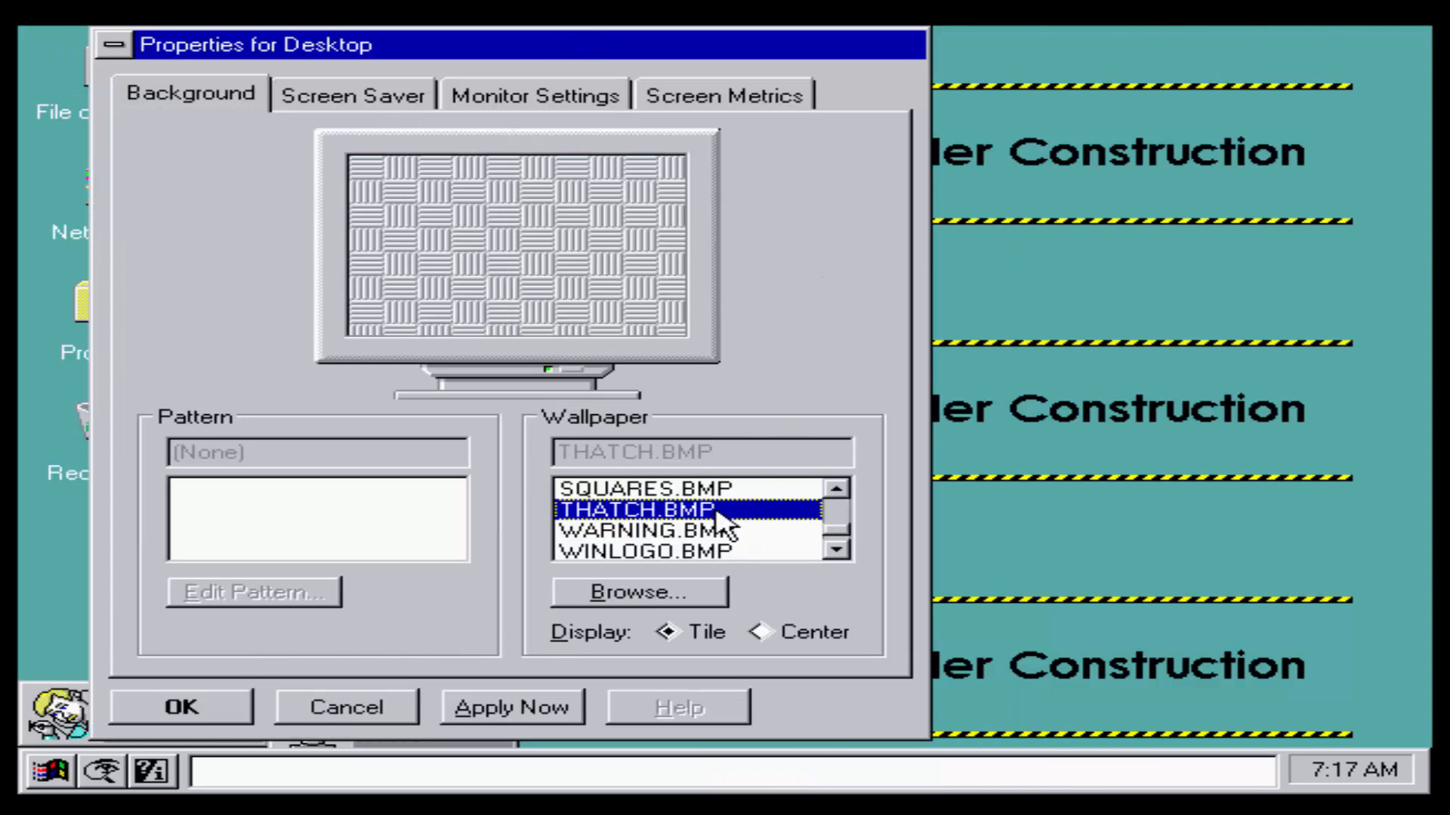
click(509, 707)
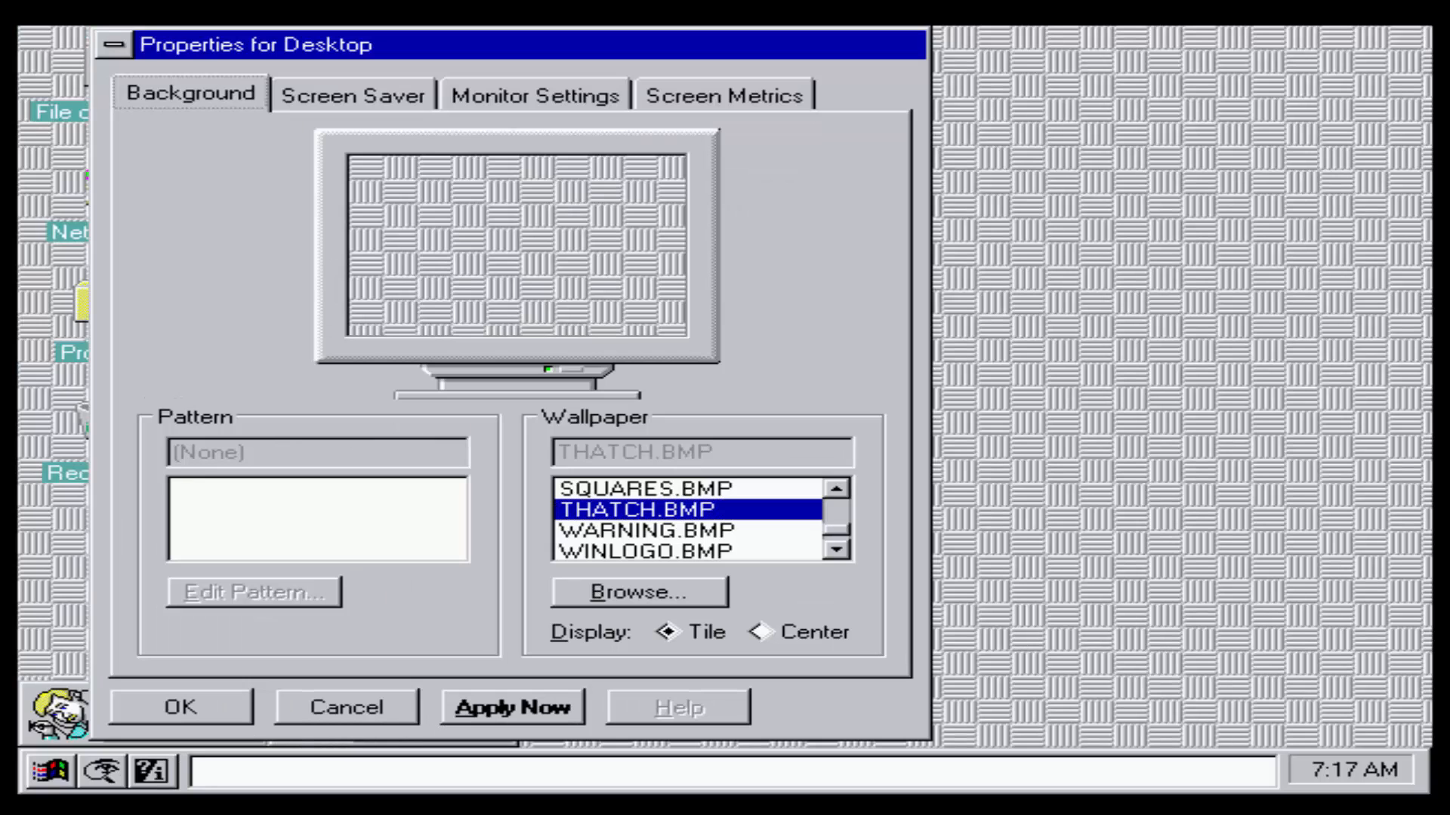
click(629, 489)
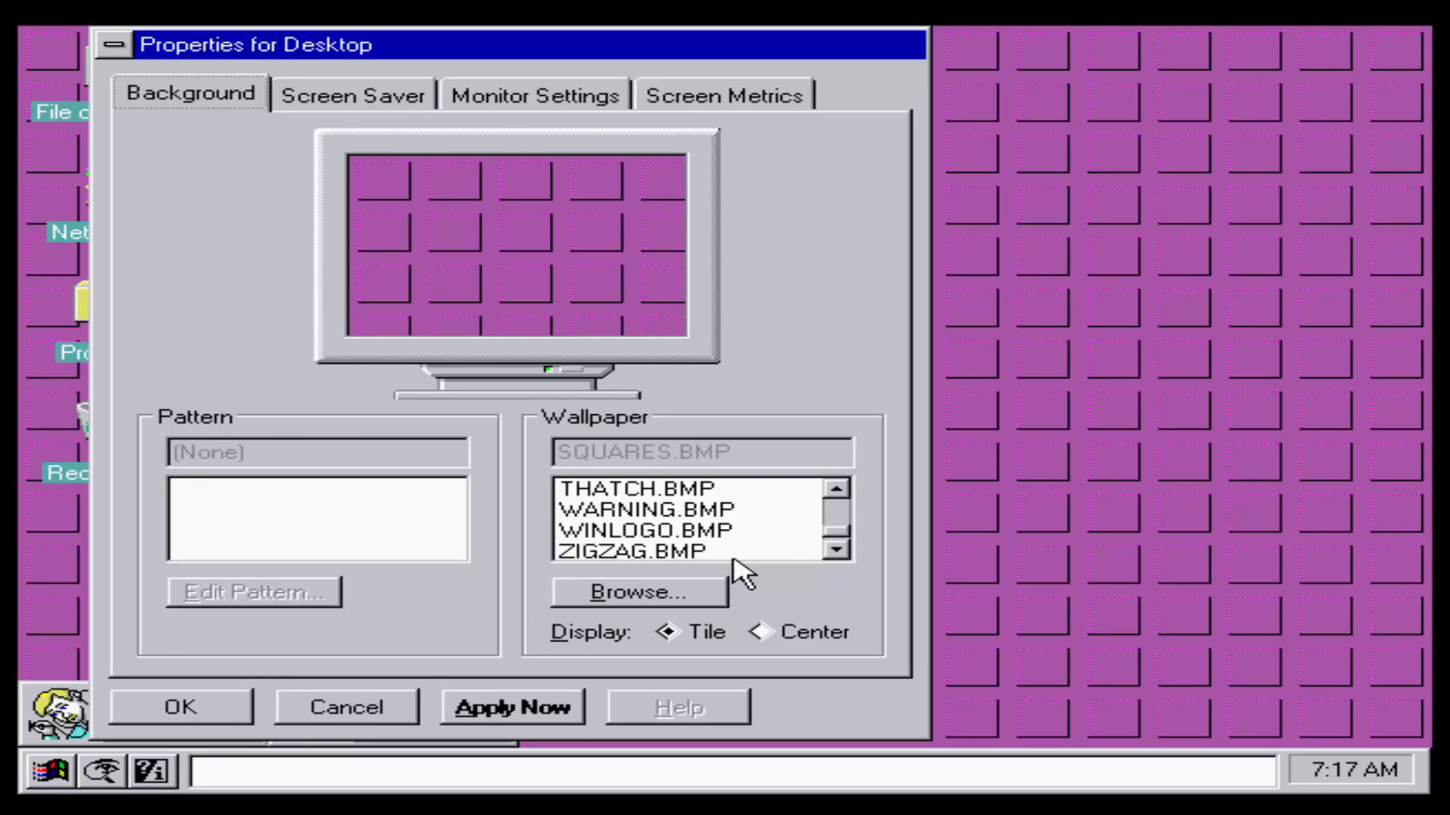
click(646, 529)
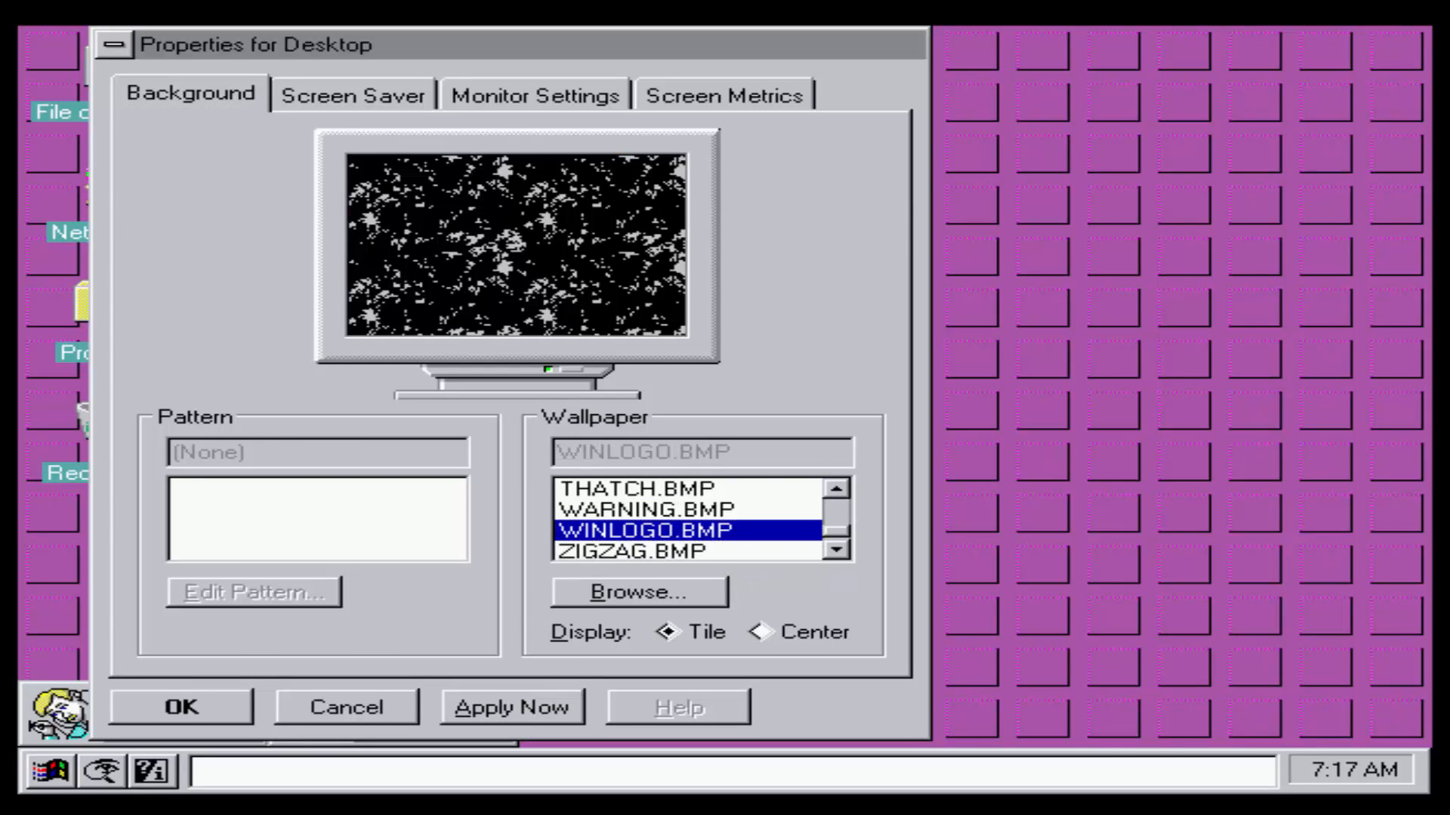
click(510, 706)
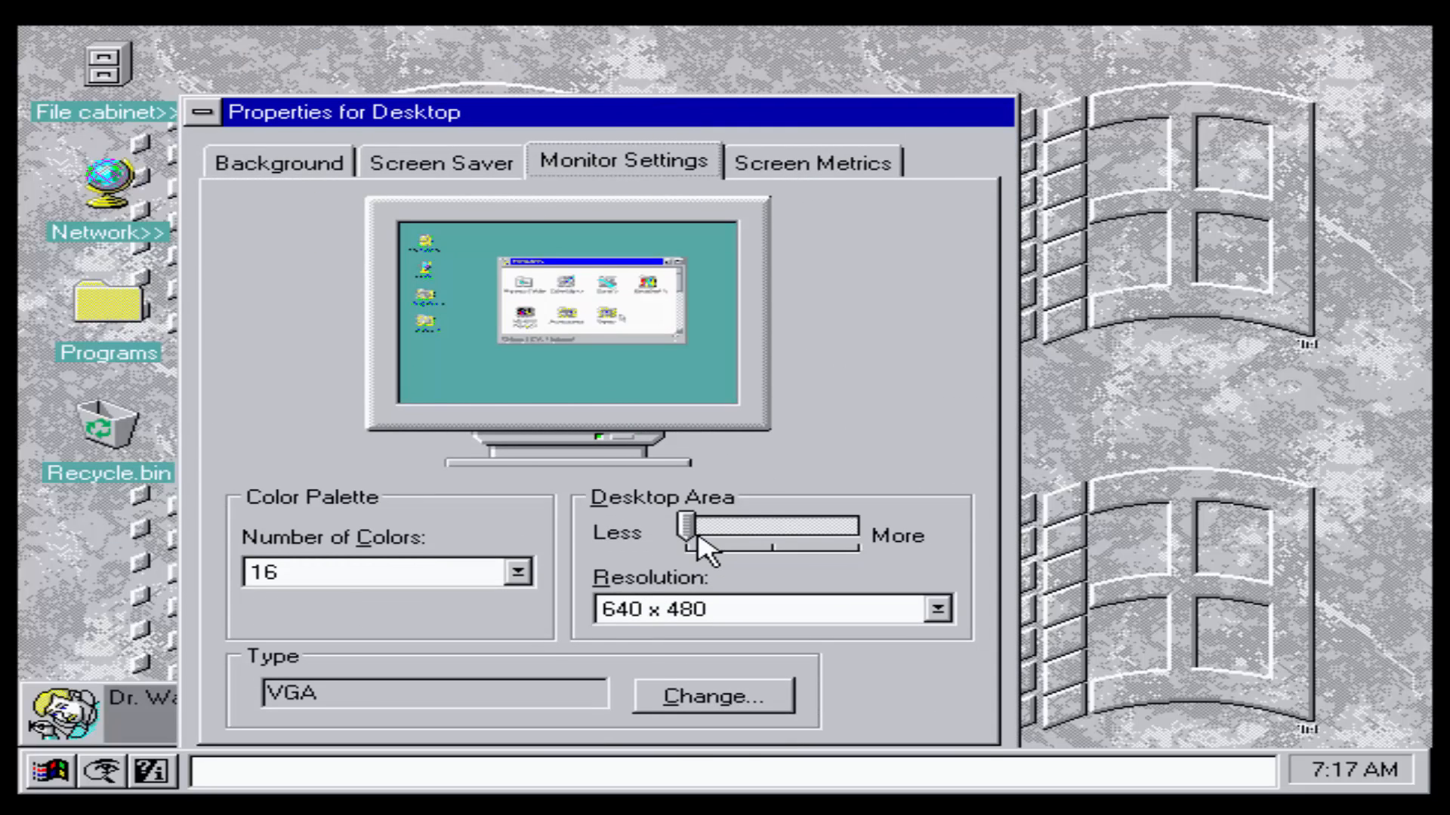
mouse_move(388, 545)
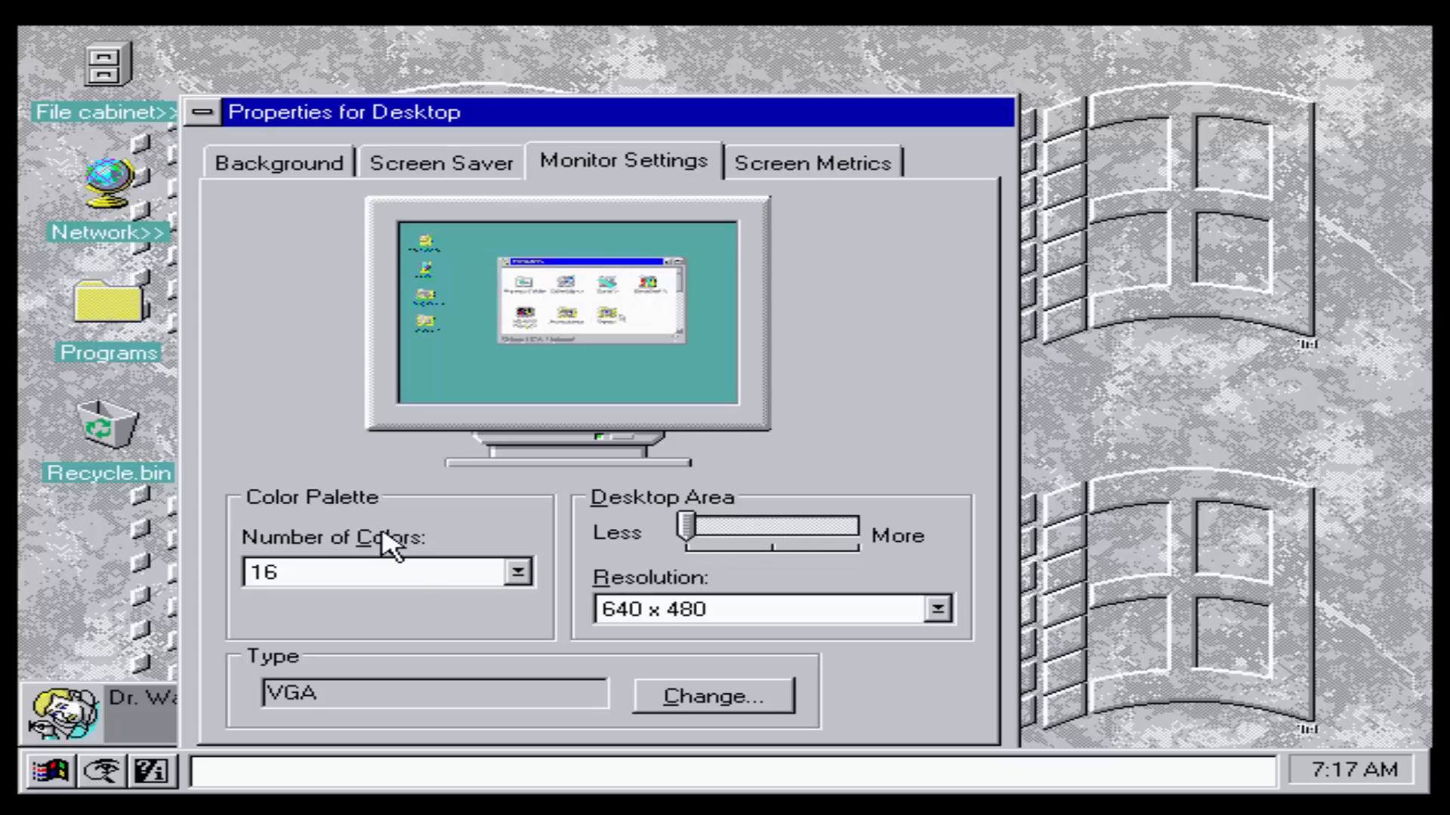
mouse_move(614, 534)
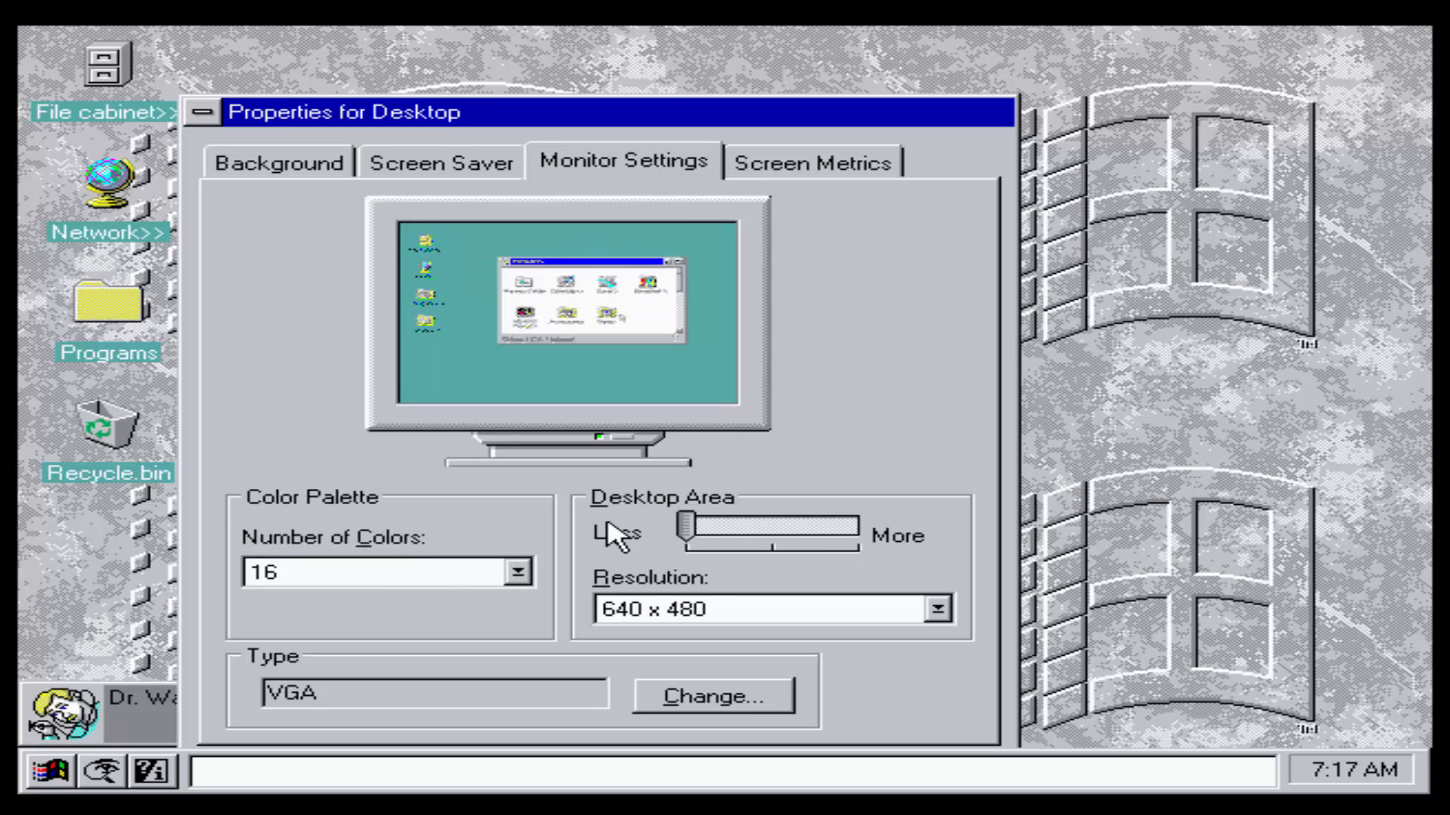
Step: Try 65,575 high color, dismiss the VGA warning, and close Desktop Properties at 16 colors
click(516, 571)
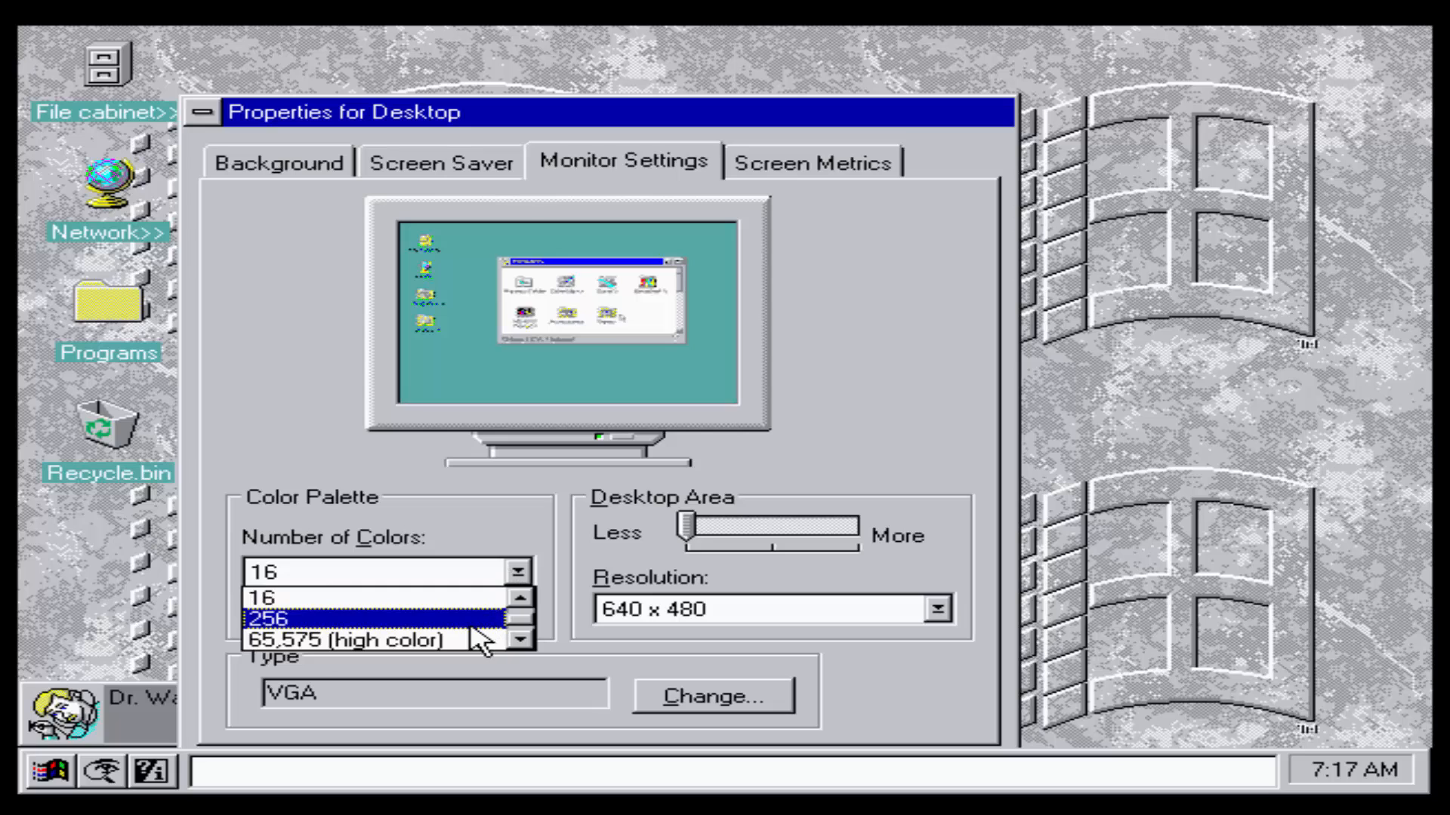
click(349, 641)
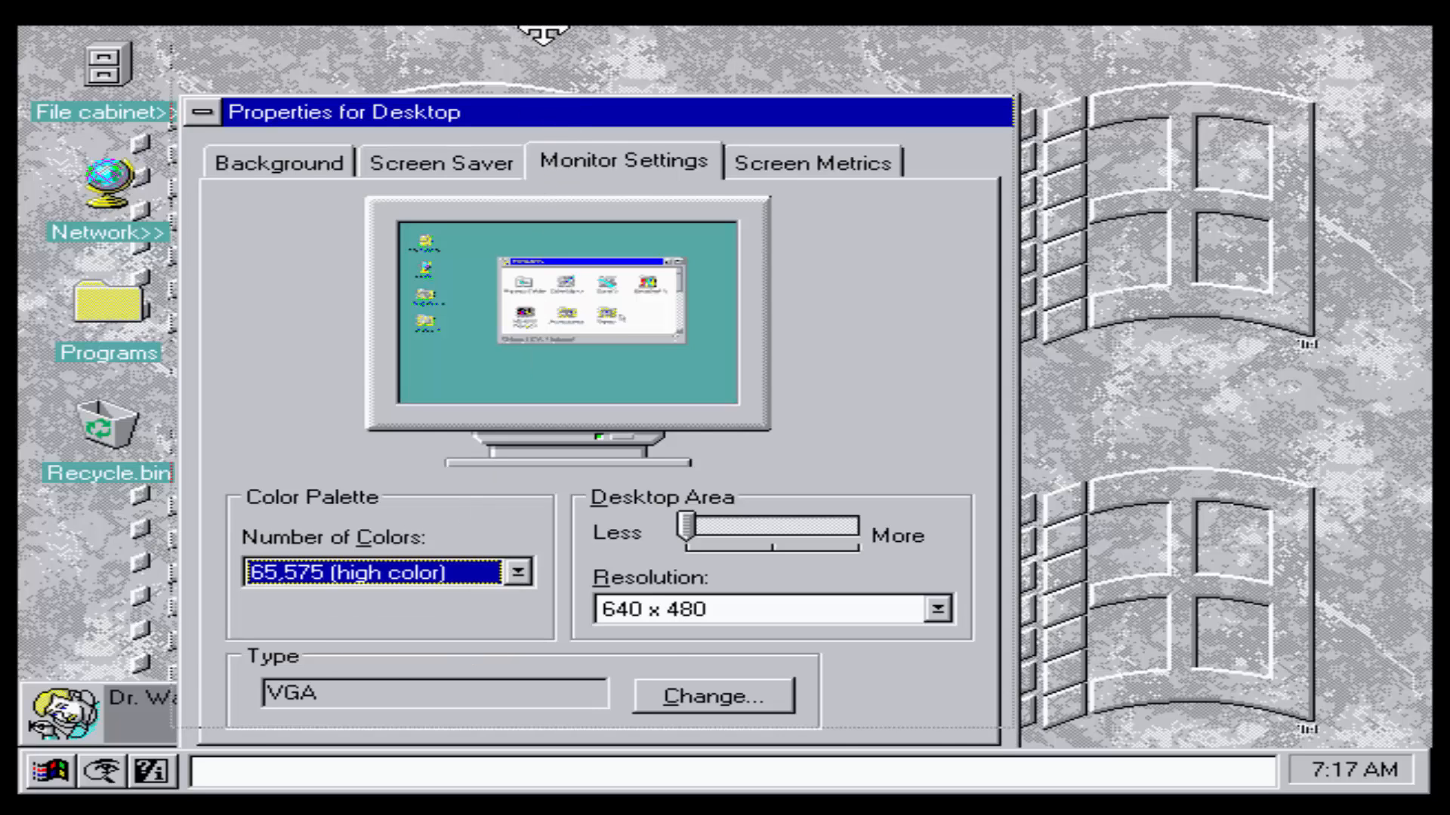
click(710, 695)
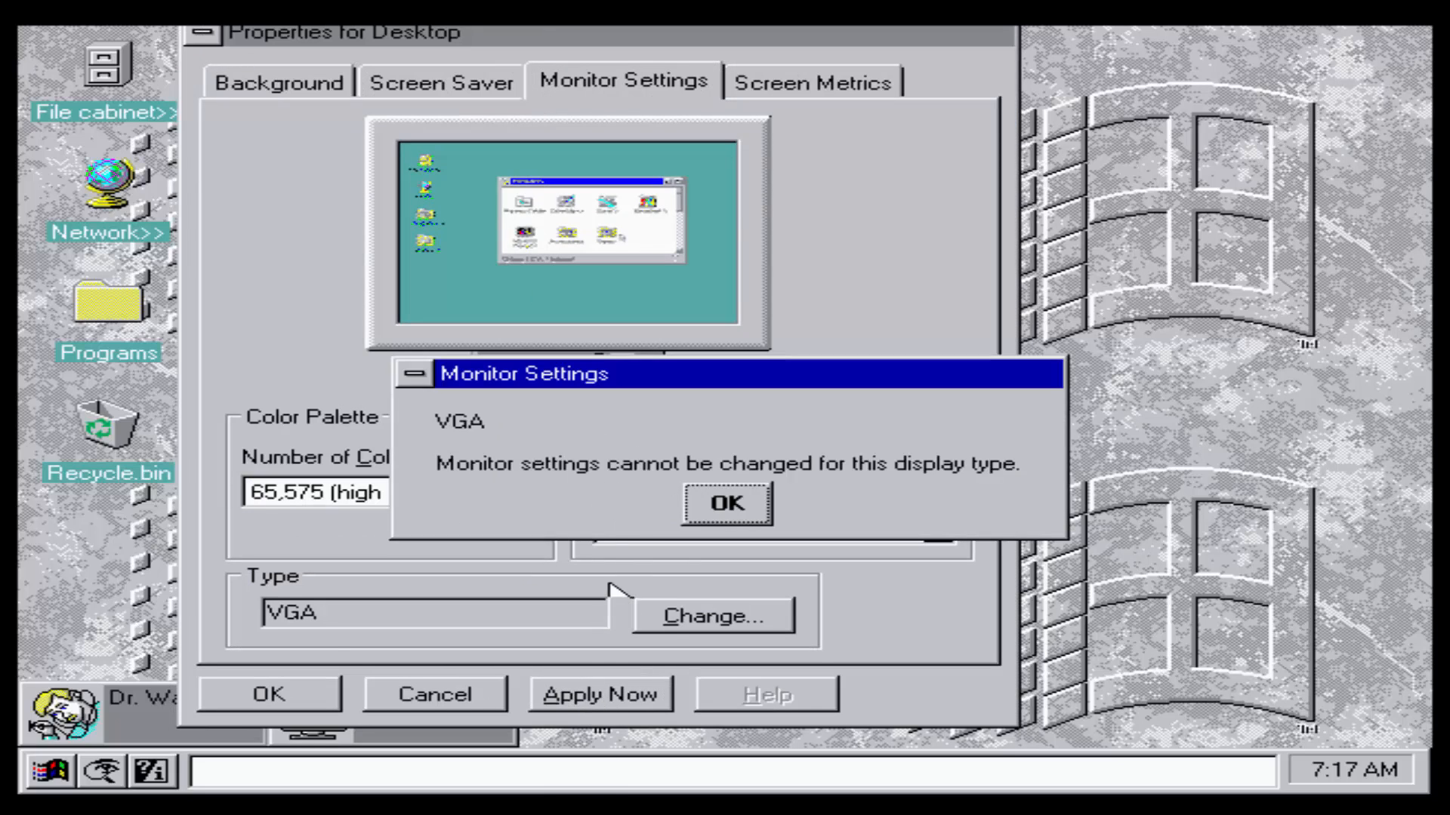
click(726, 504)
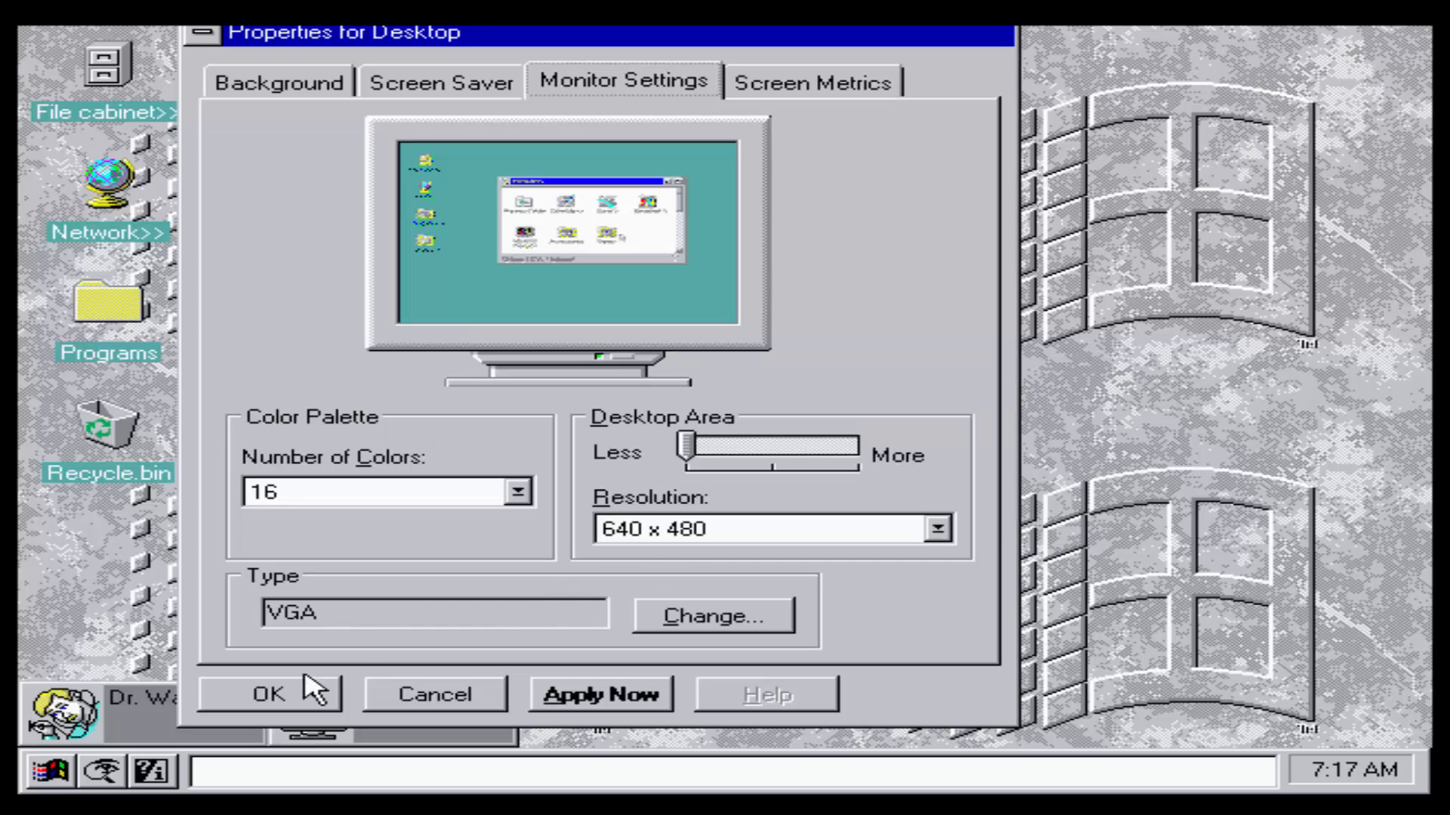
click(268, 693)
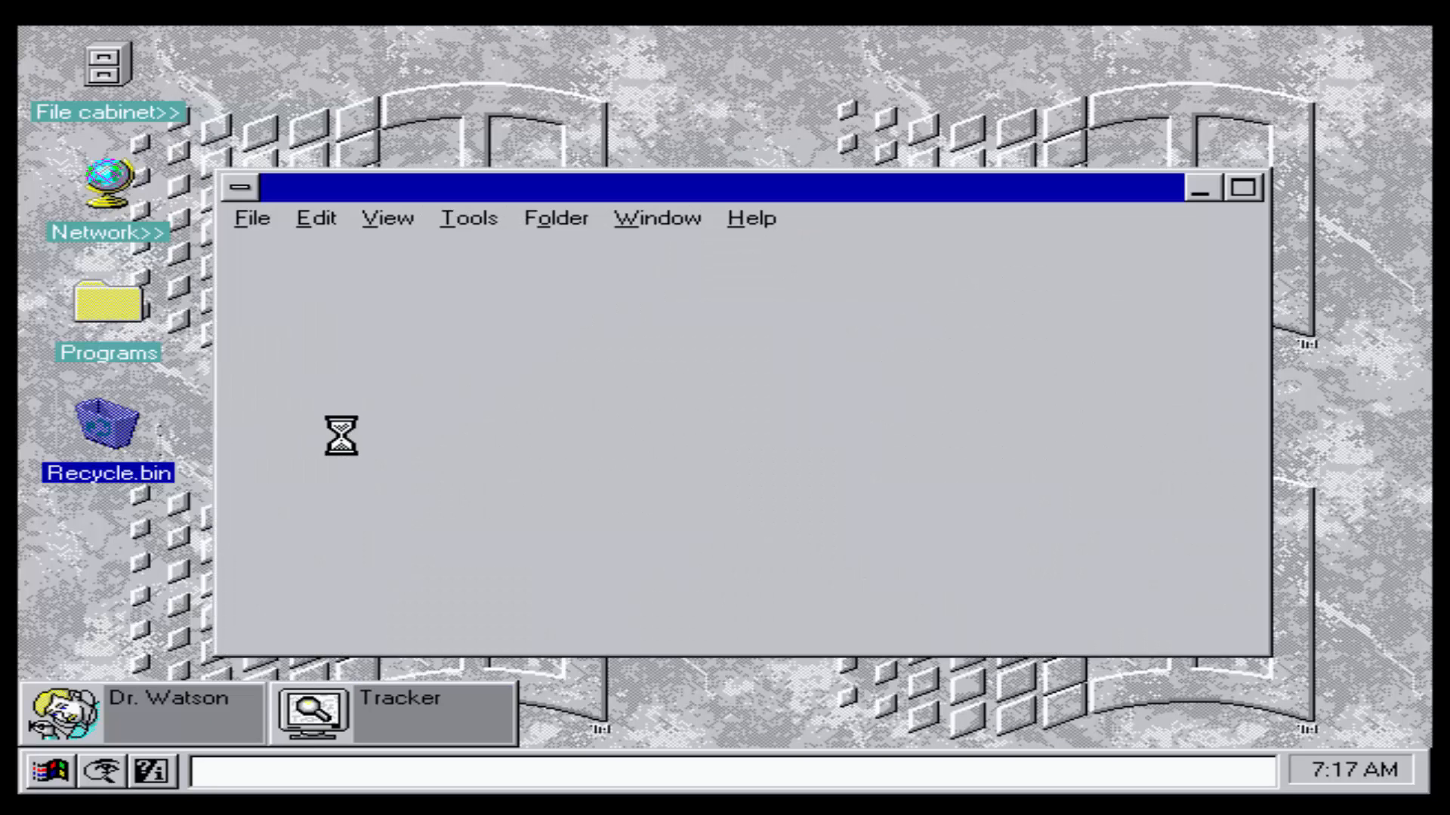
mouse_move(524, 330)
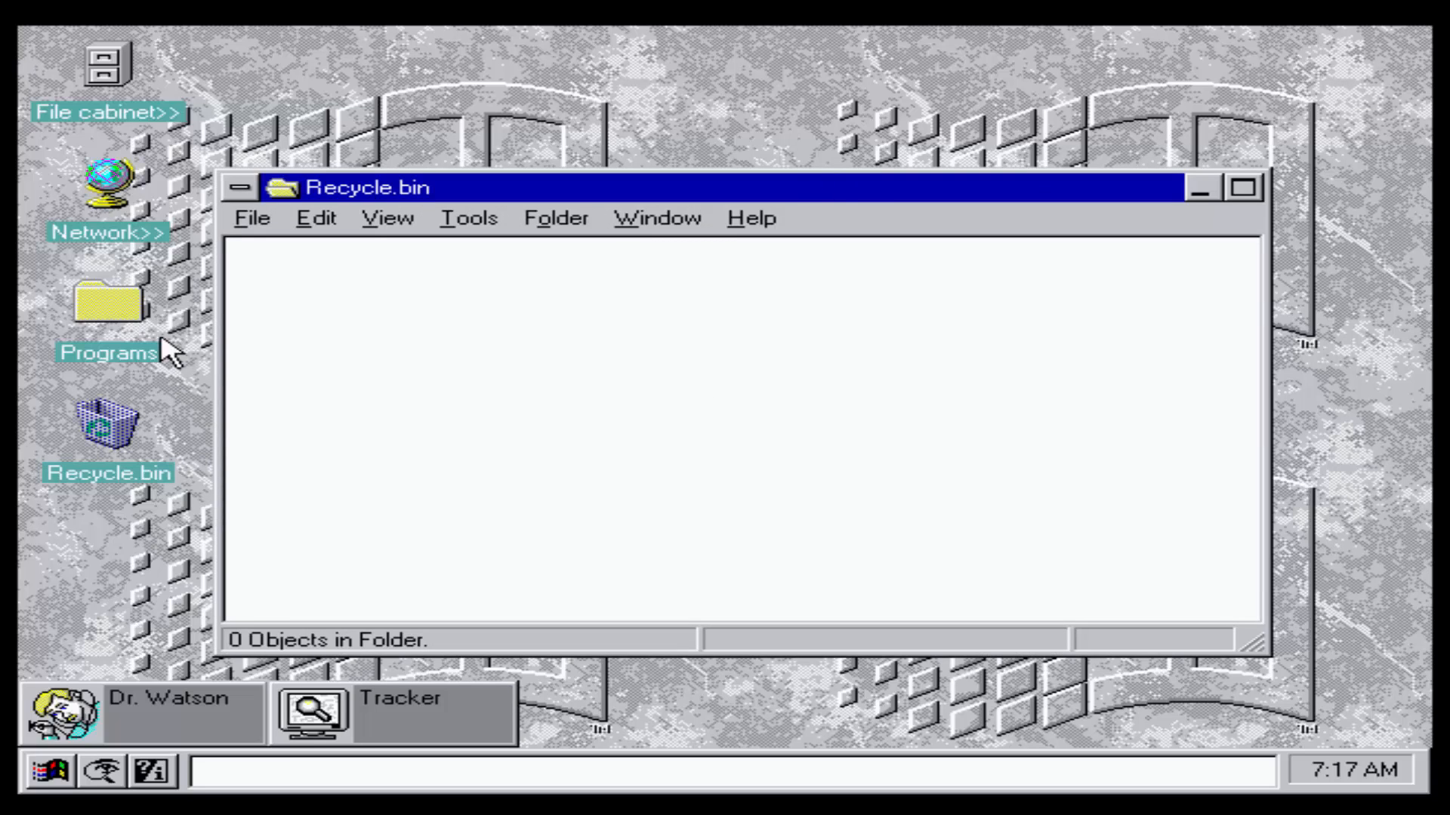
Step: Delete the Programs folder, then drag it from Recycle.bin back onto the desktop
right_click(106, 305)
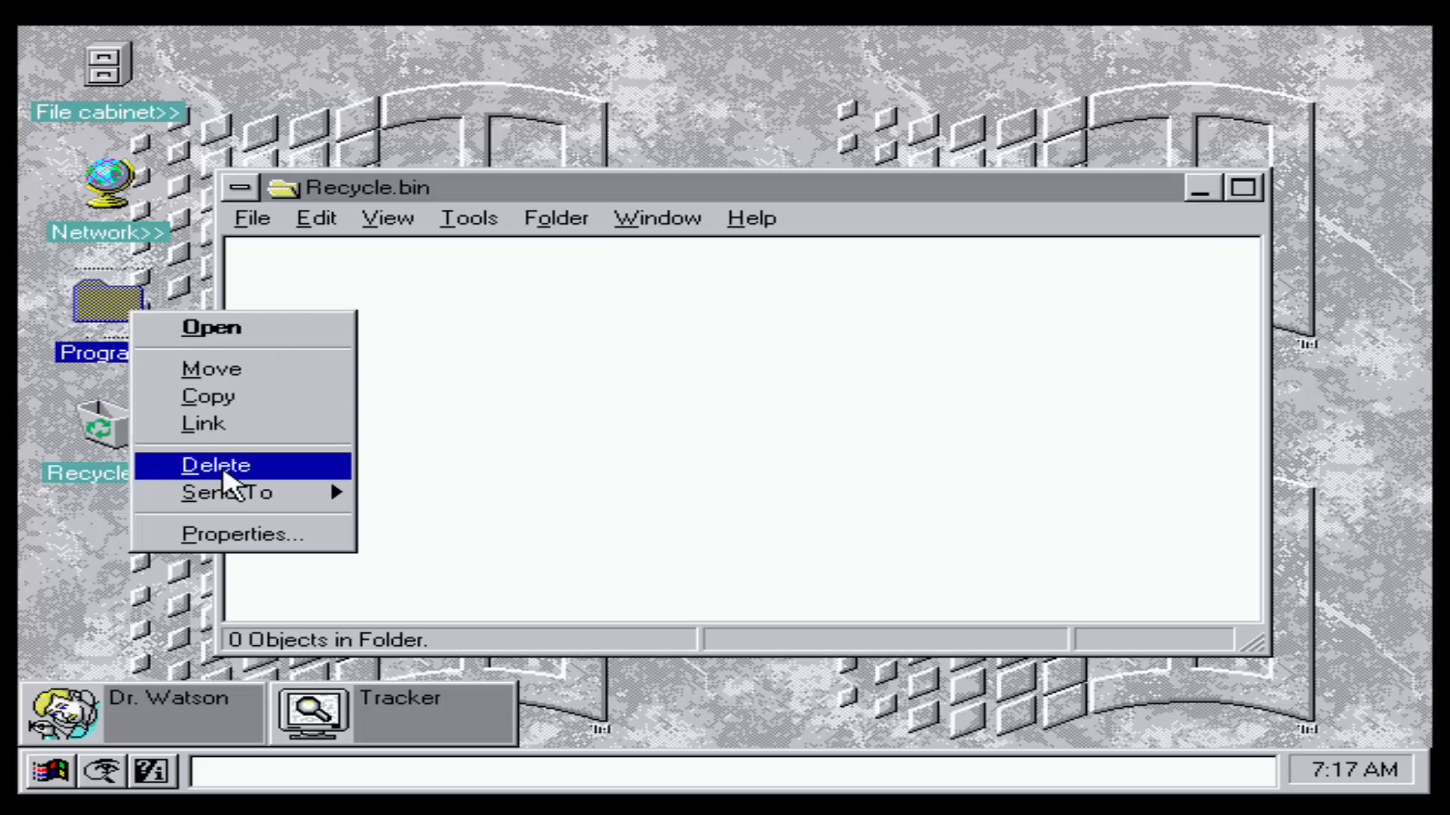
click(217, 464)
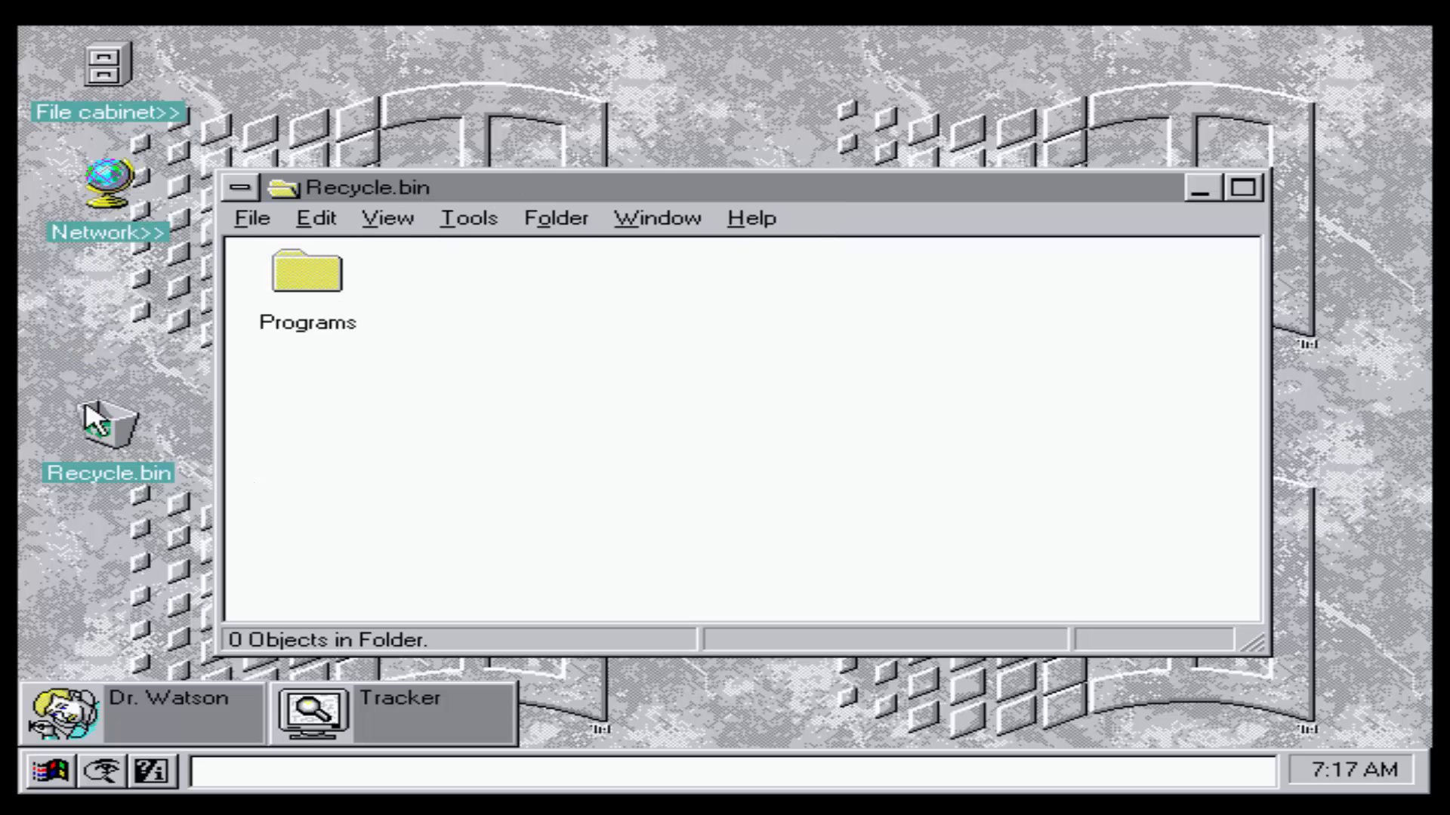
drag(306, 271, 124, 323)
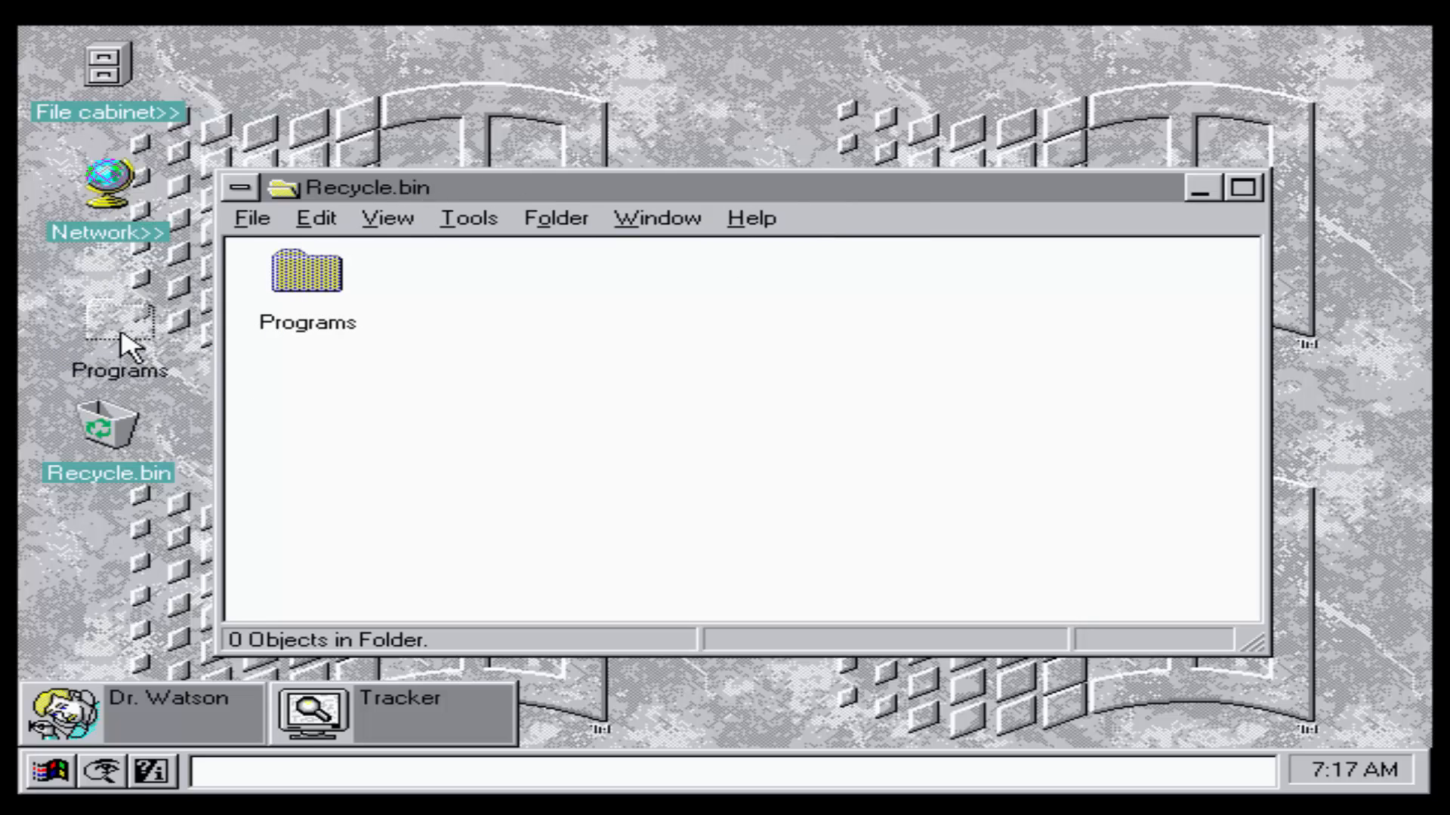
drag(307, 272, 118, 321)
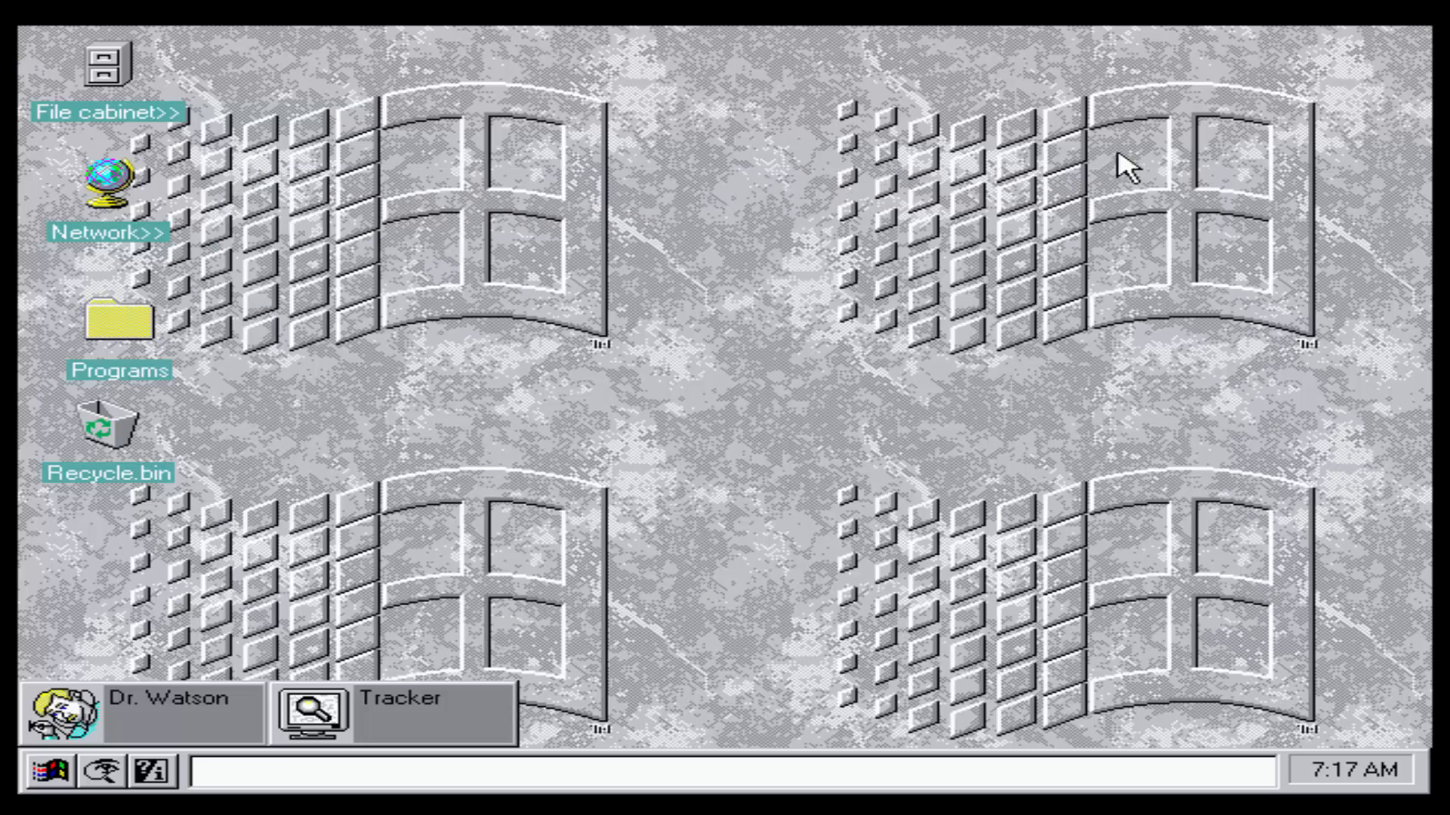
mouse_move(1220, 758)
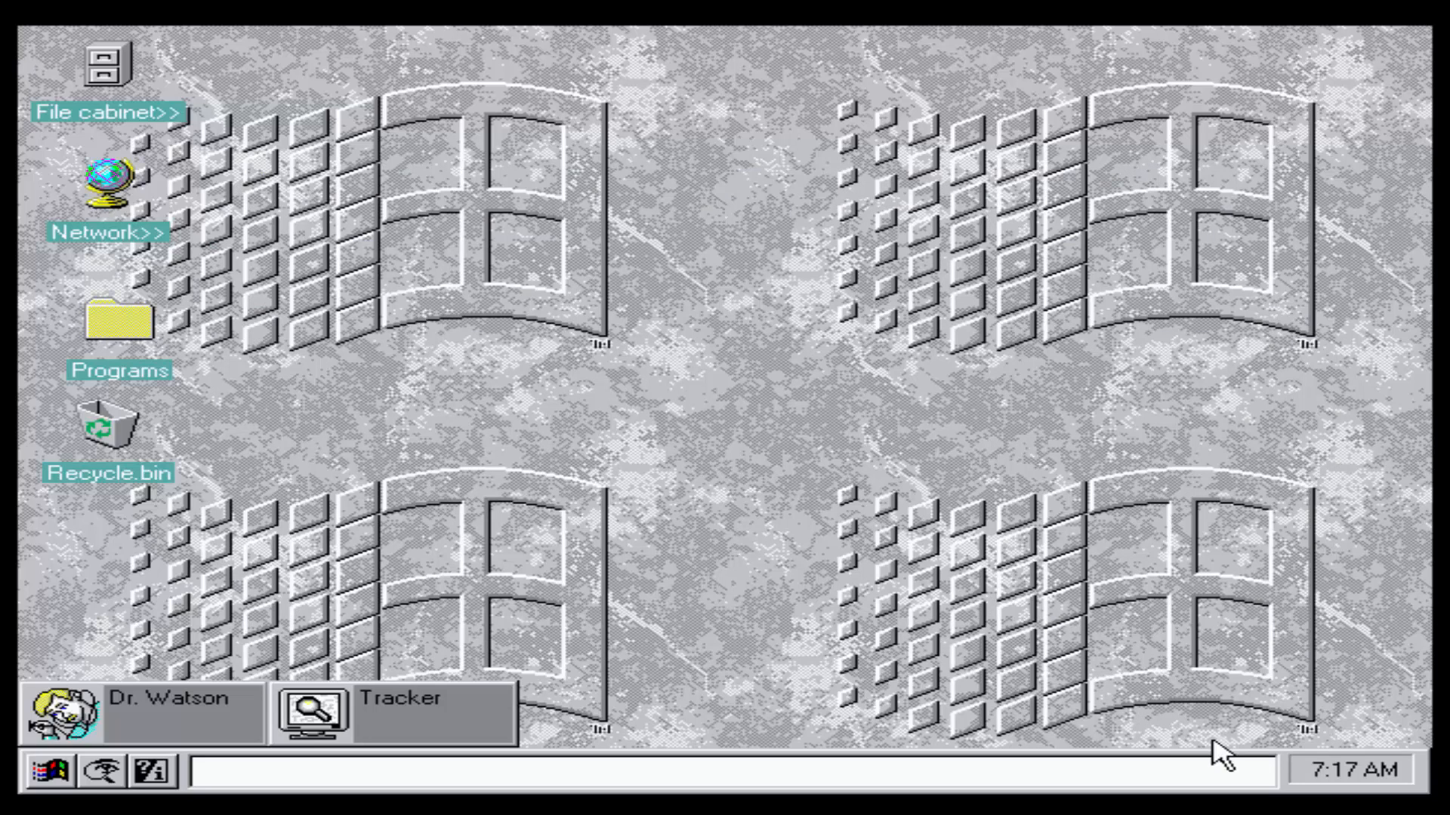
mouse_move(1316, 551)
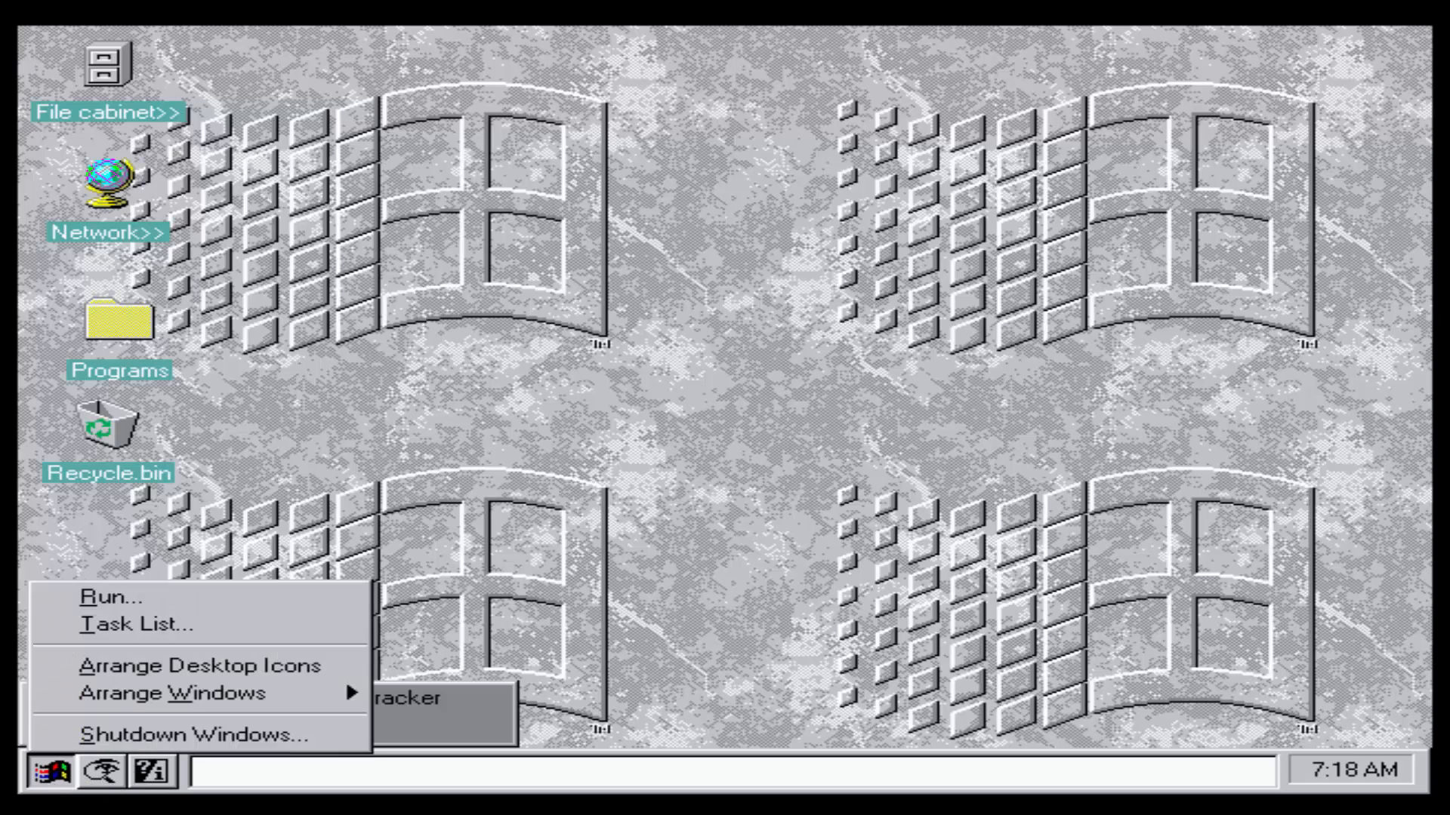
mouse_move(176, 737)
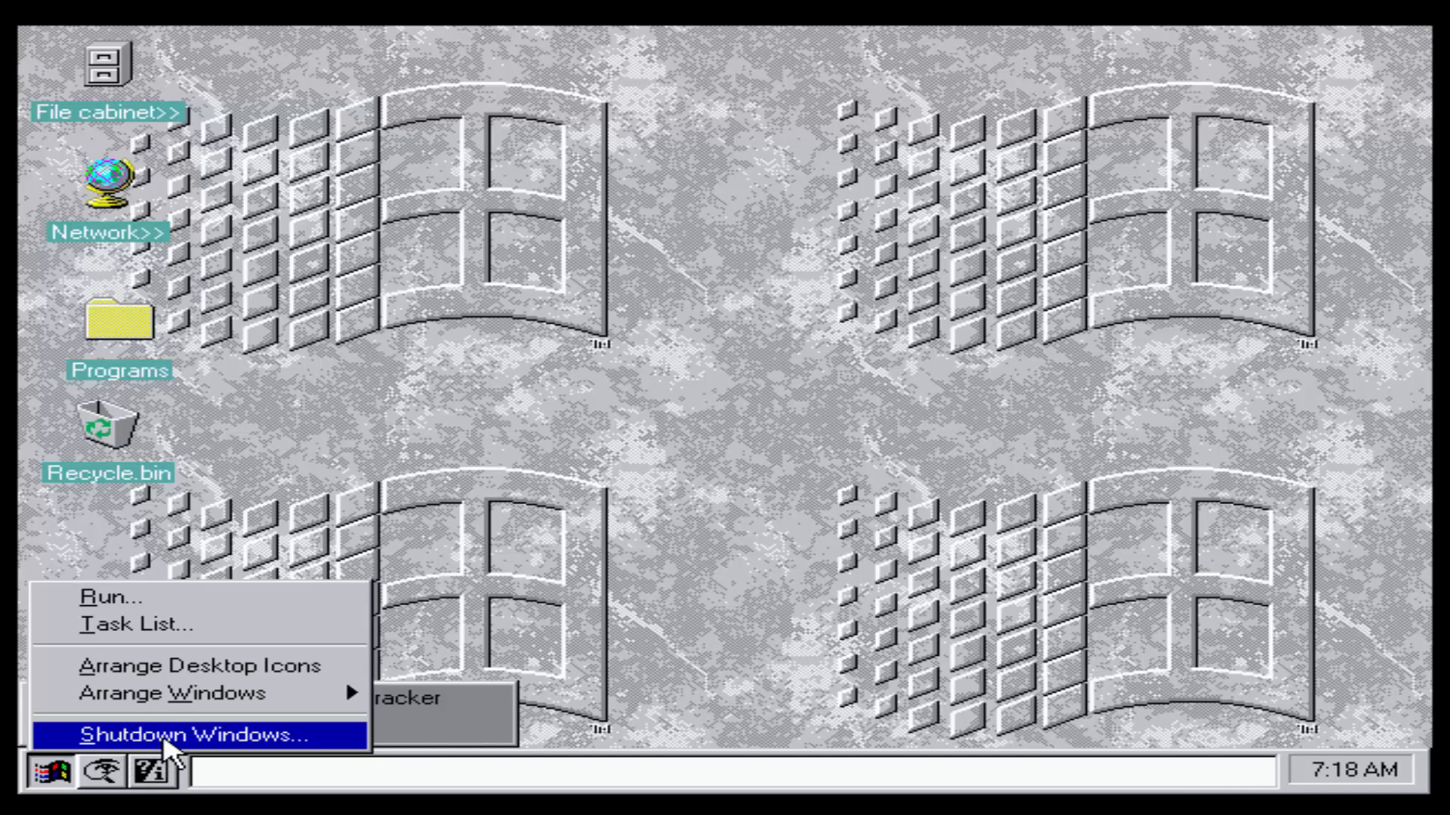
Step: Choose Shutdown Windows from the Start menu and confirm it with OK
click(174, 737)
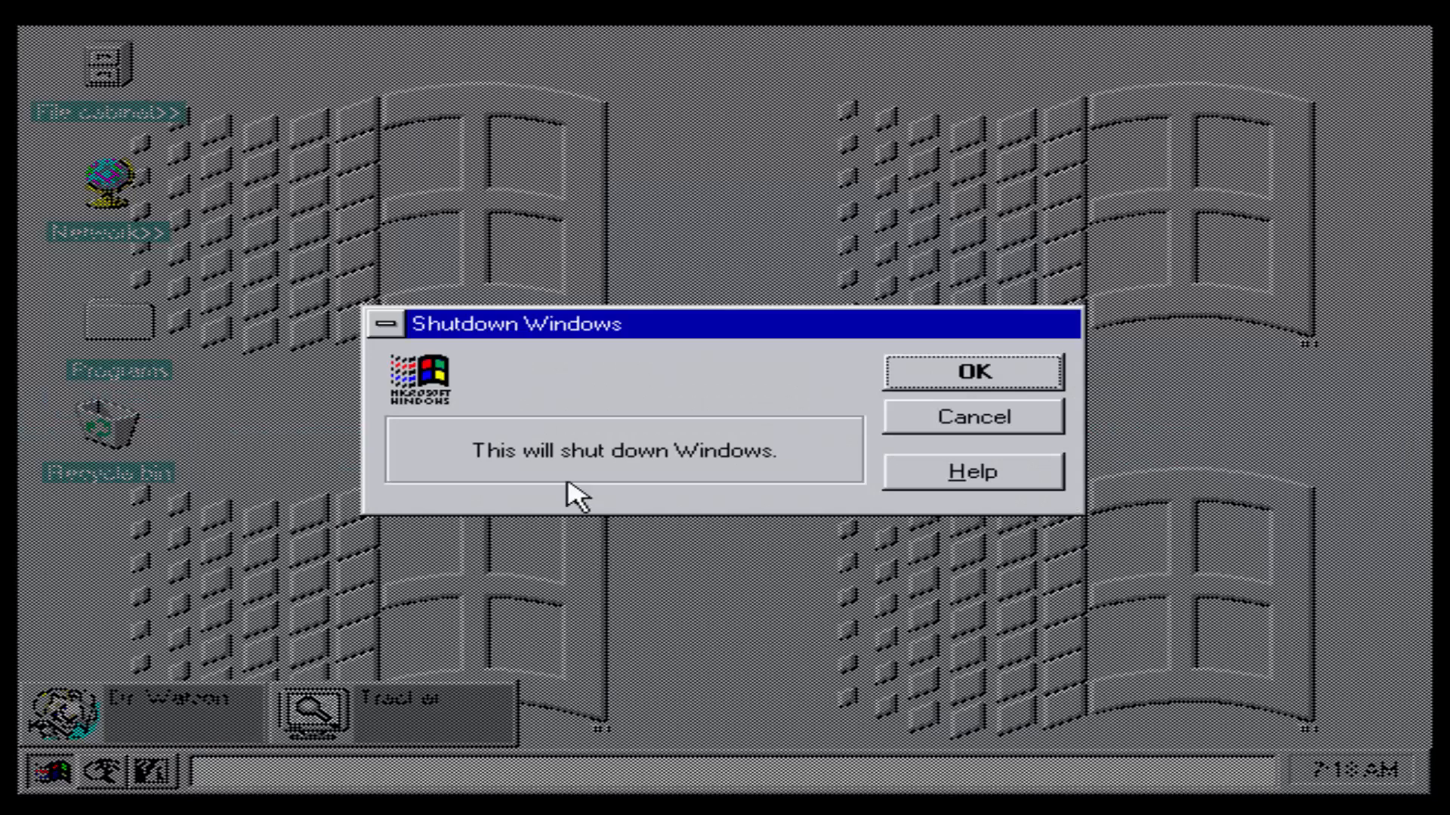
mouse_move(993, 410)
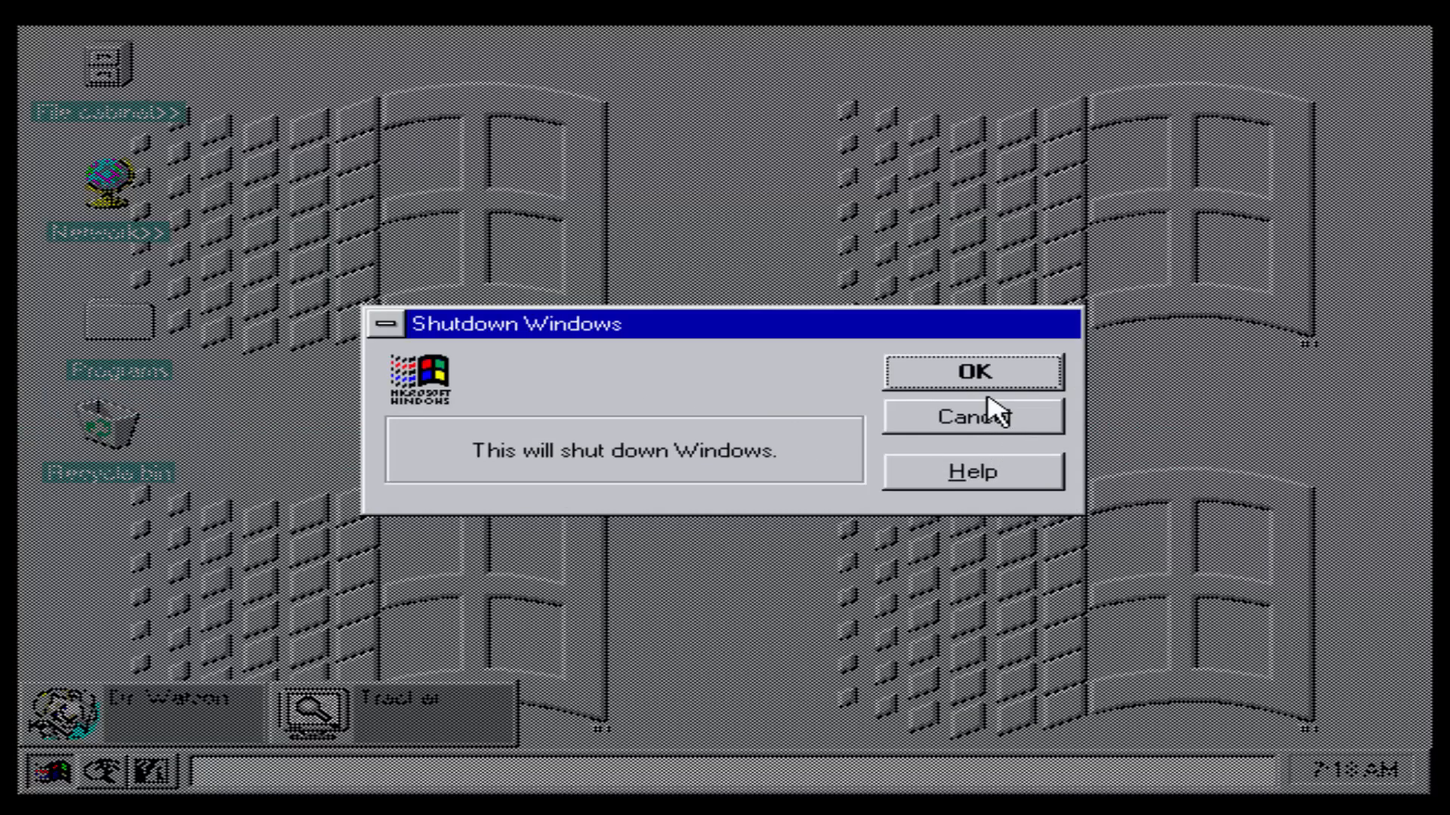
click(972, 370)
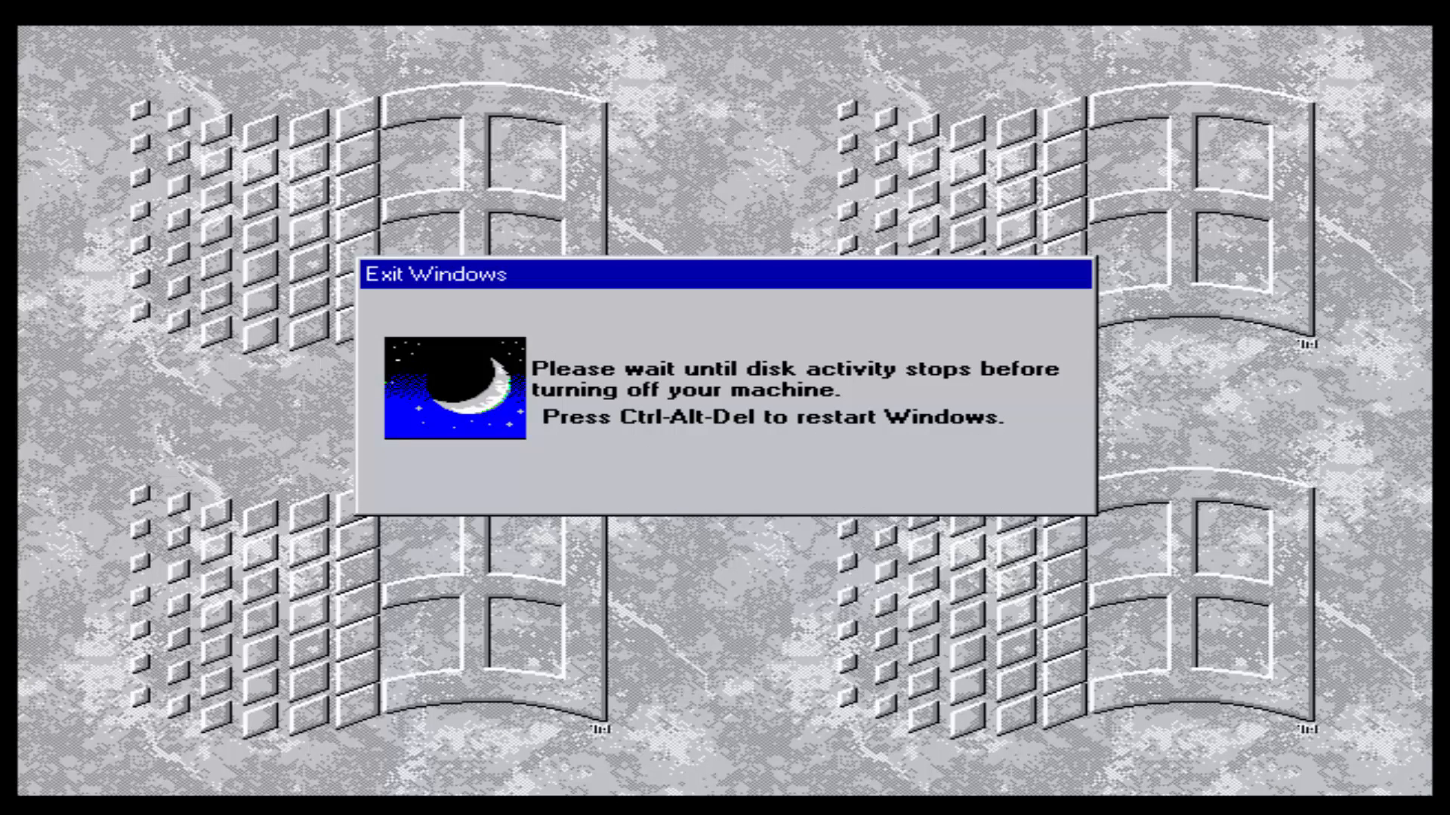
mouse_move(1166, 544)
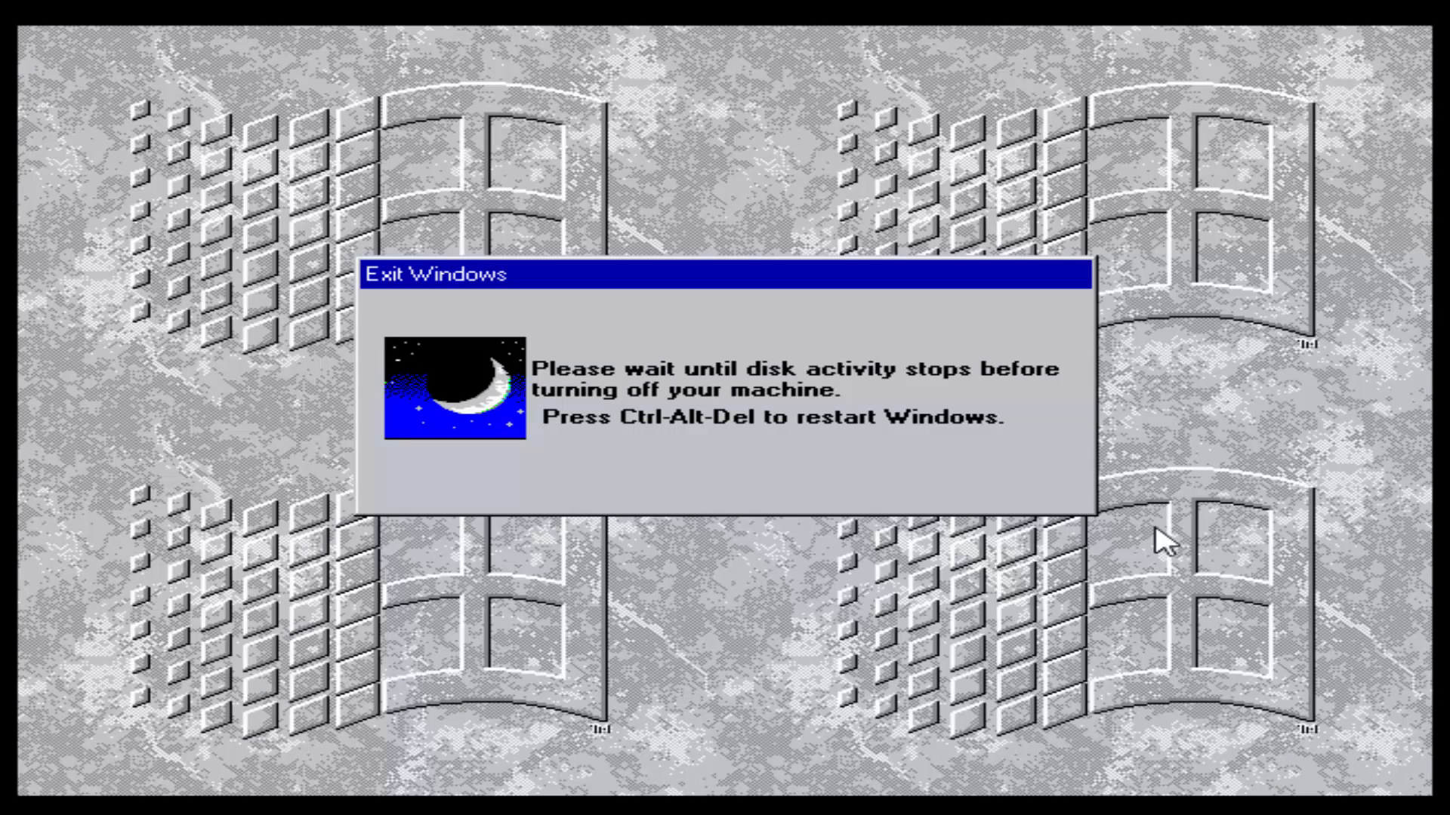